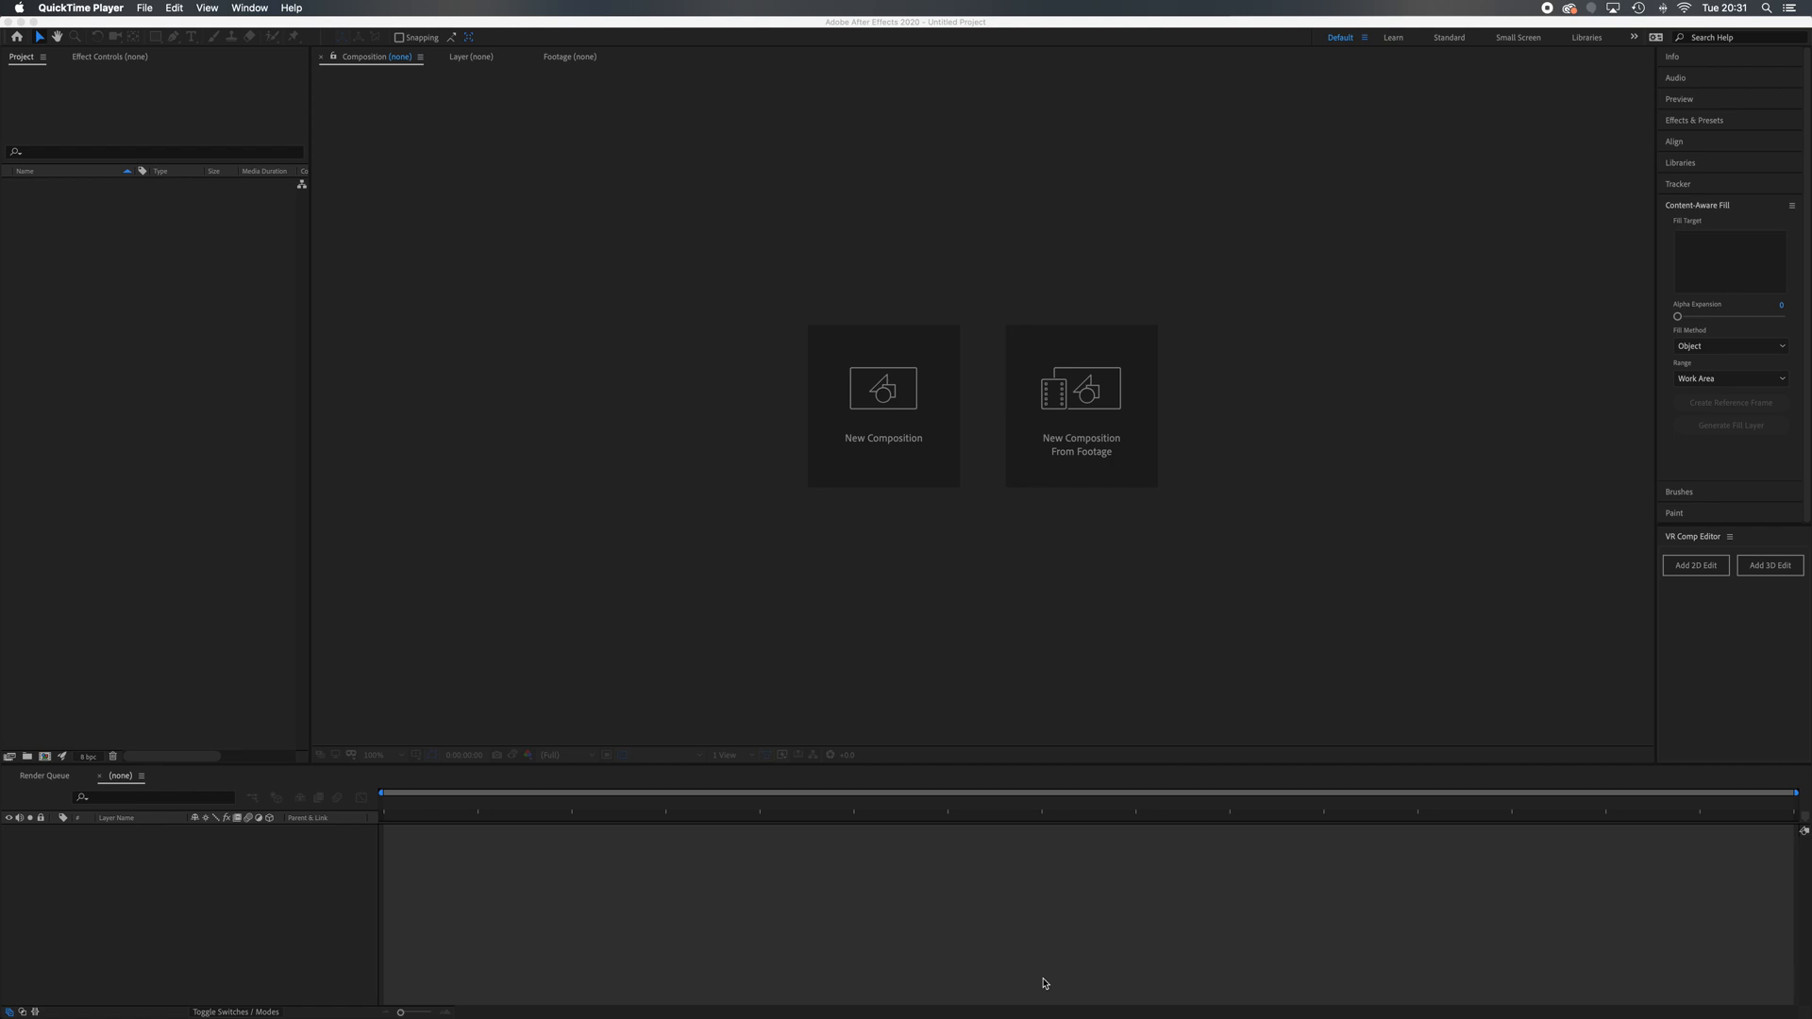
mouse_move(917, 804)
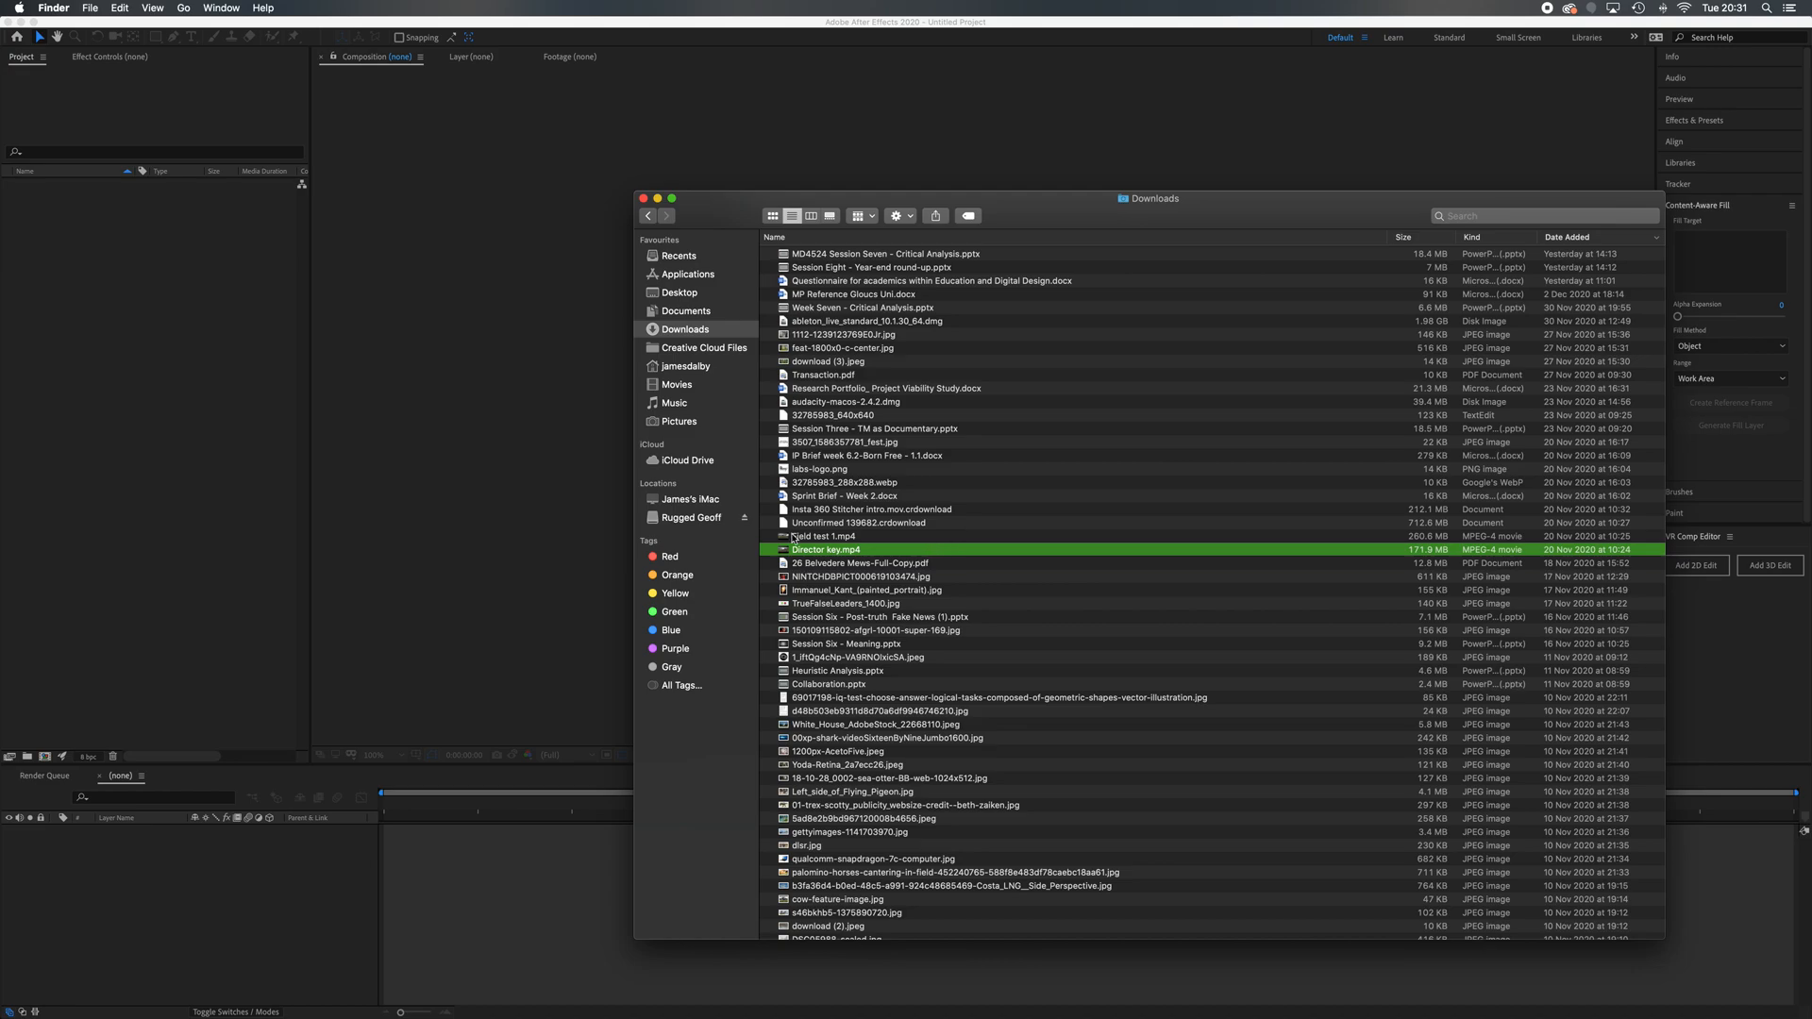
- Preview Director key.mp4 in Quick Look and play the 360 park clip through
click(823, 536)
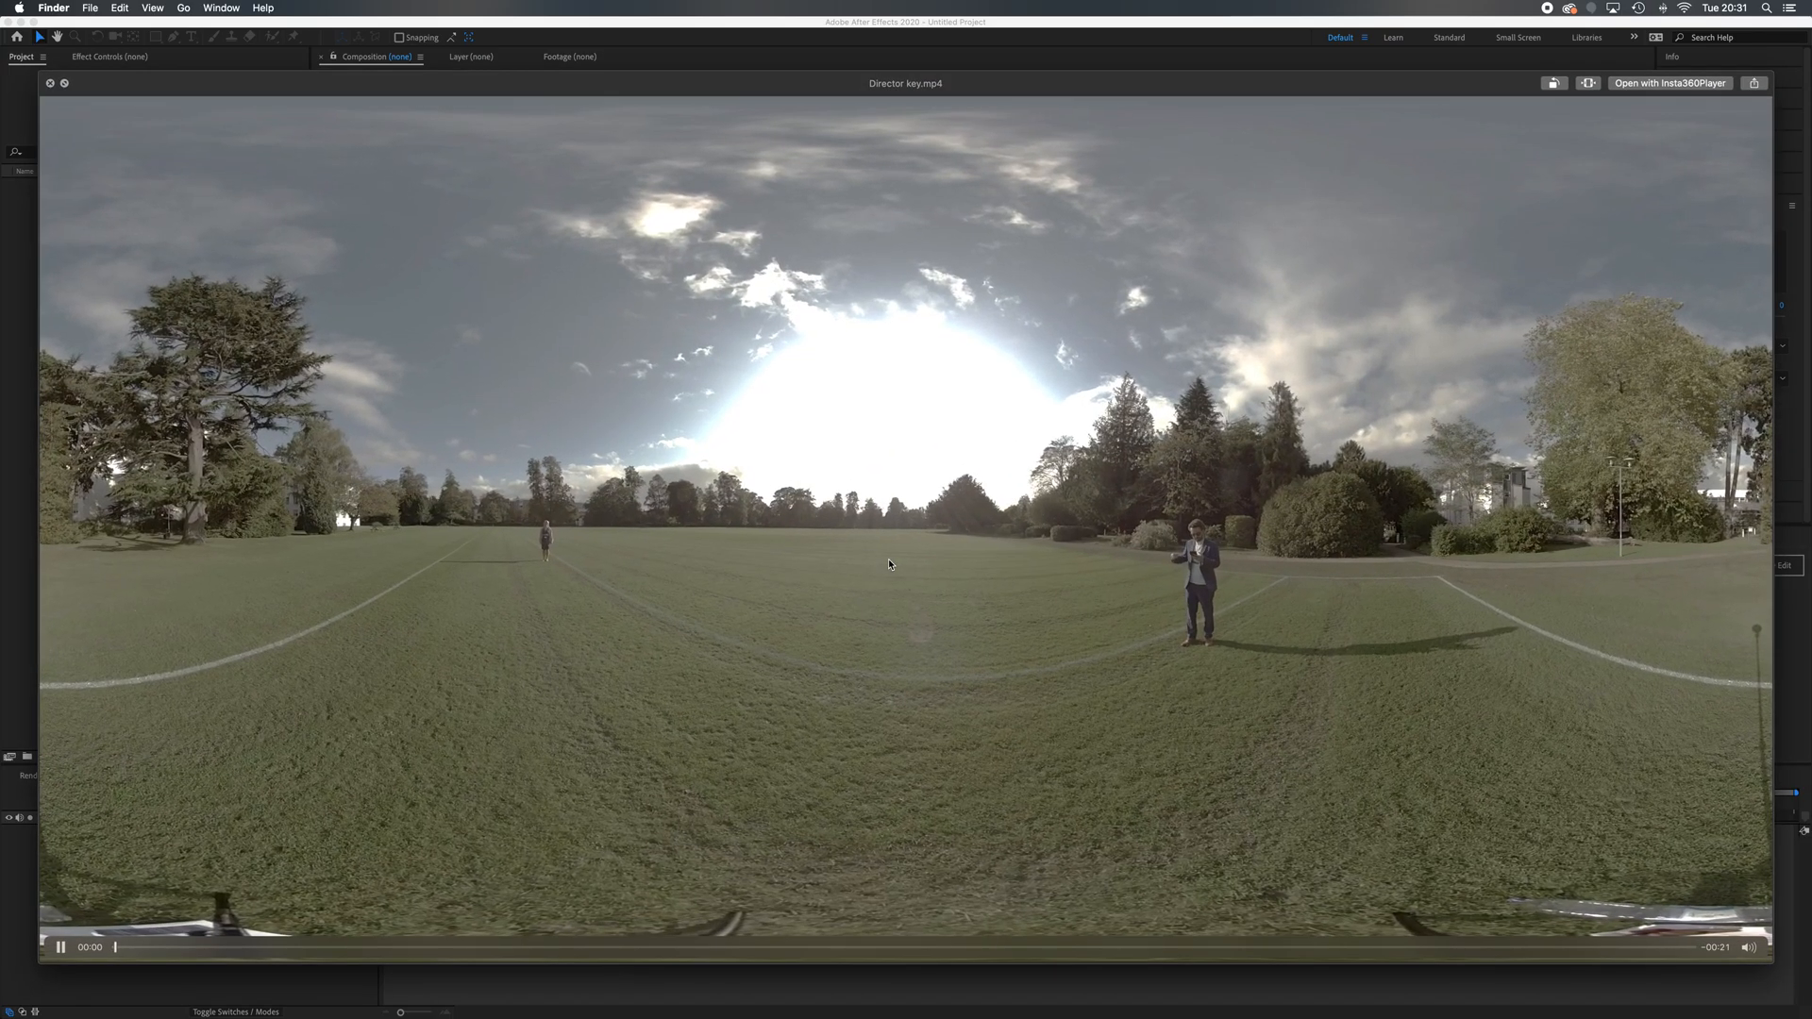
click(63, 949)
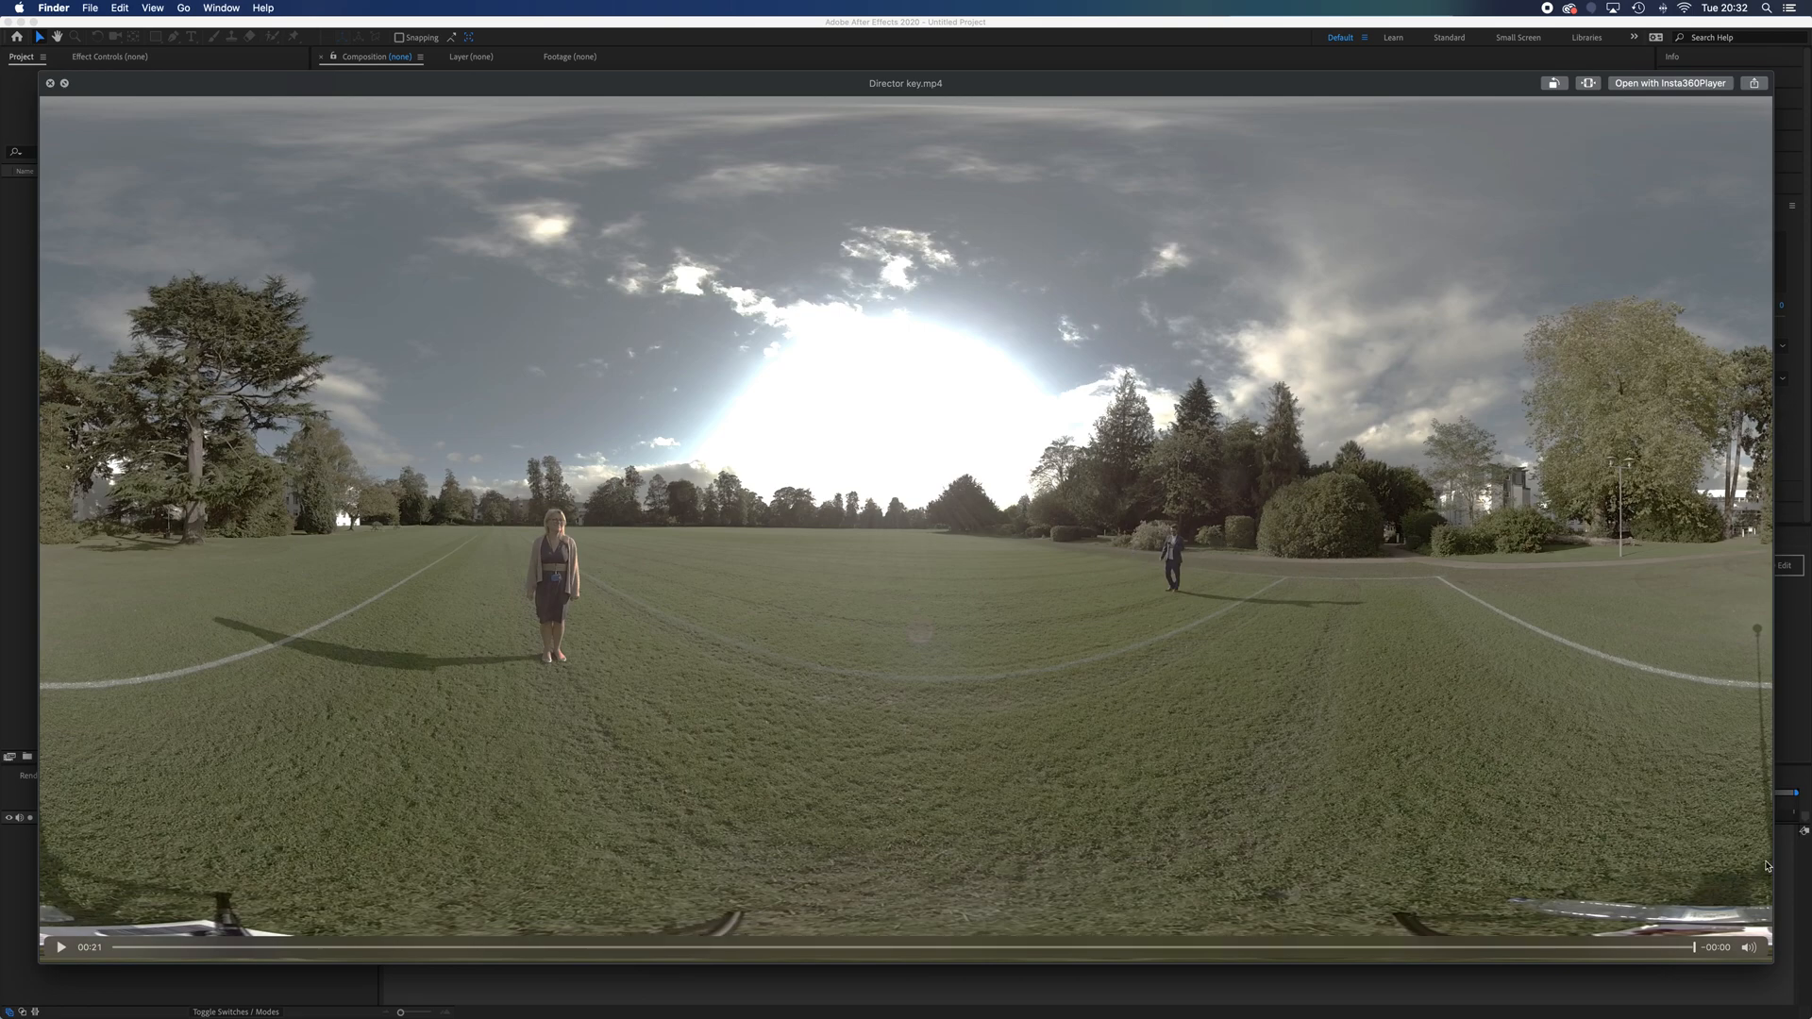
mouse_move(1741, 867)
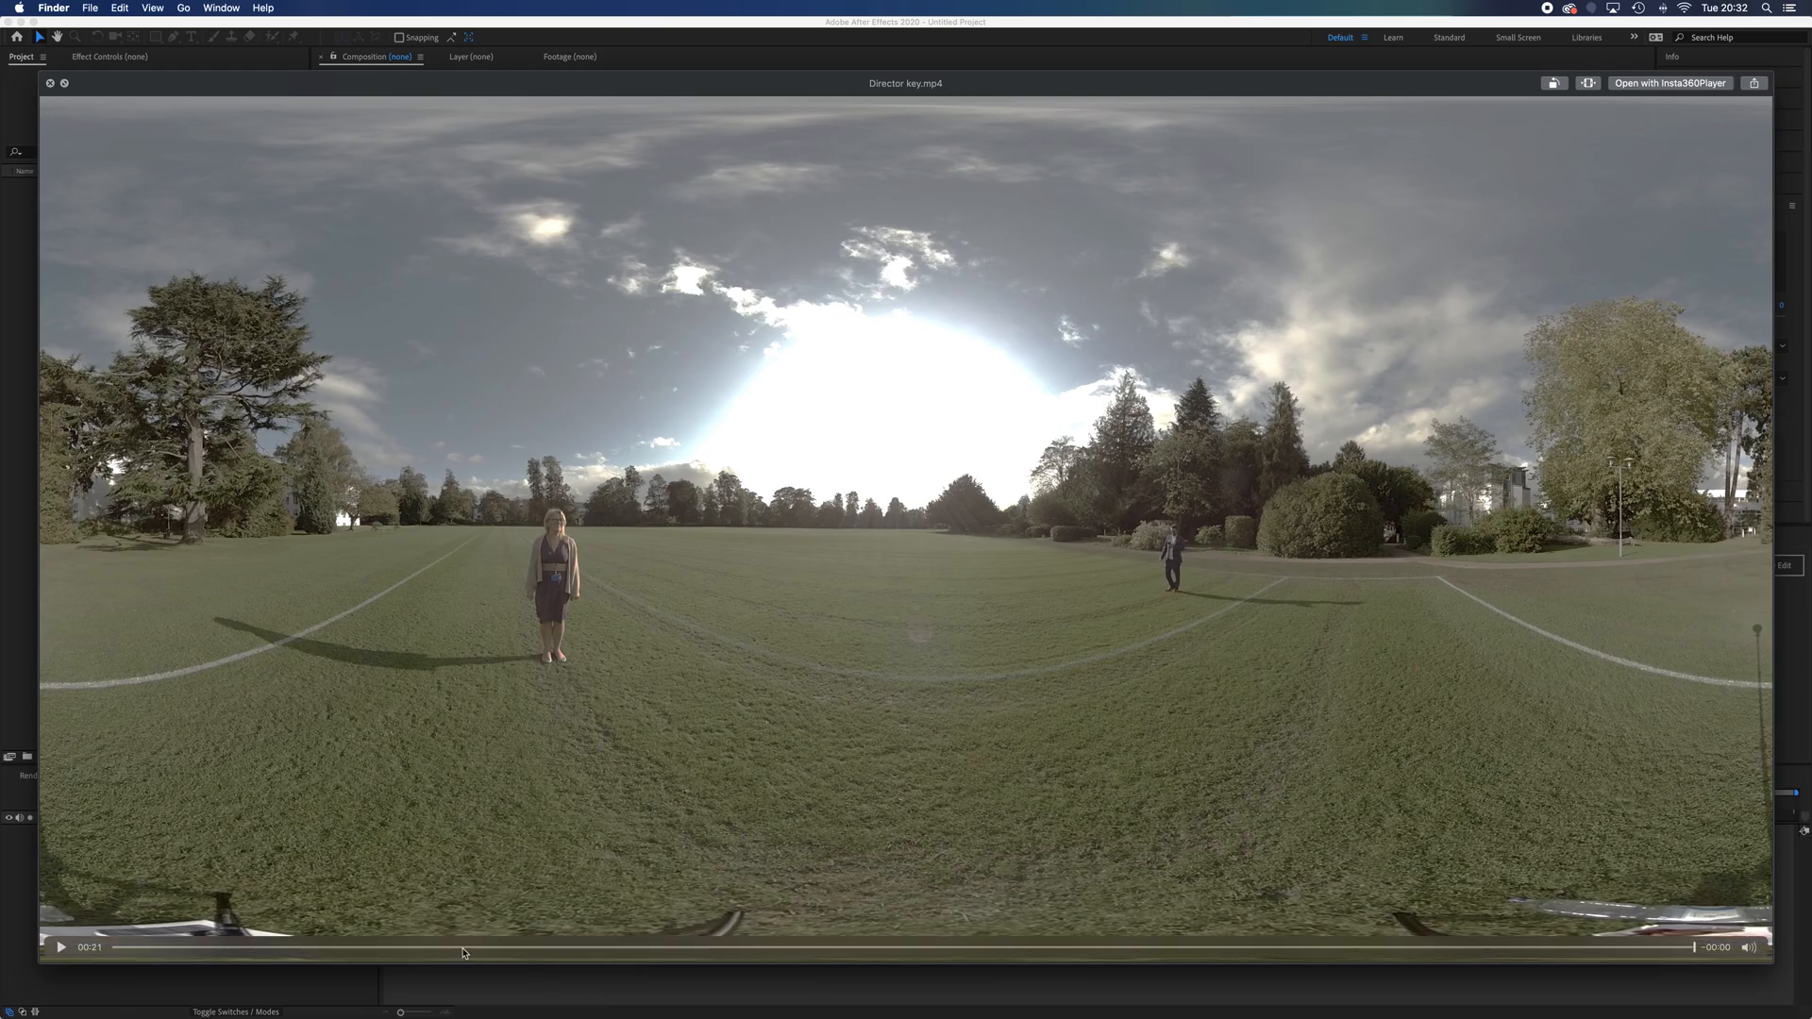
mouse_move(1567, 932)
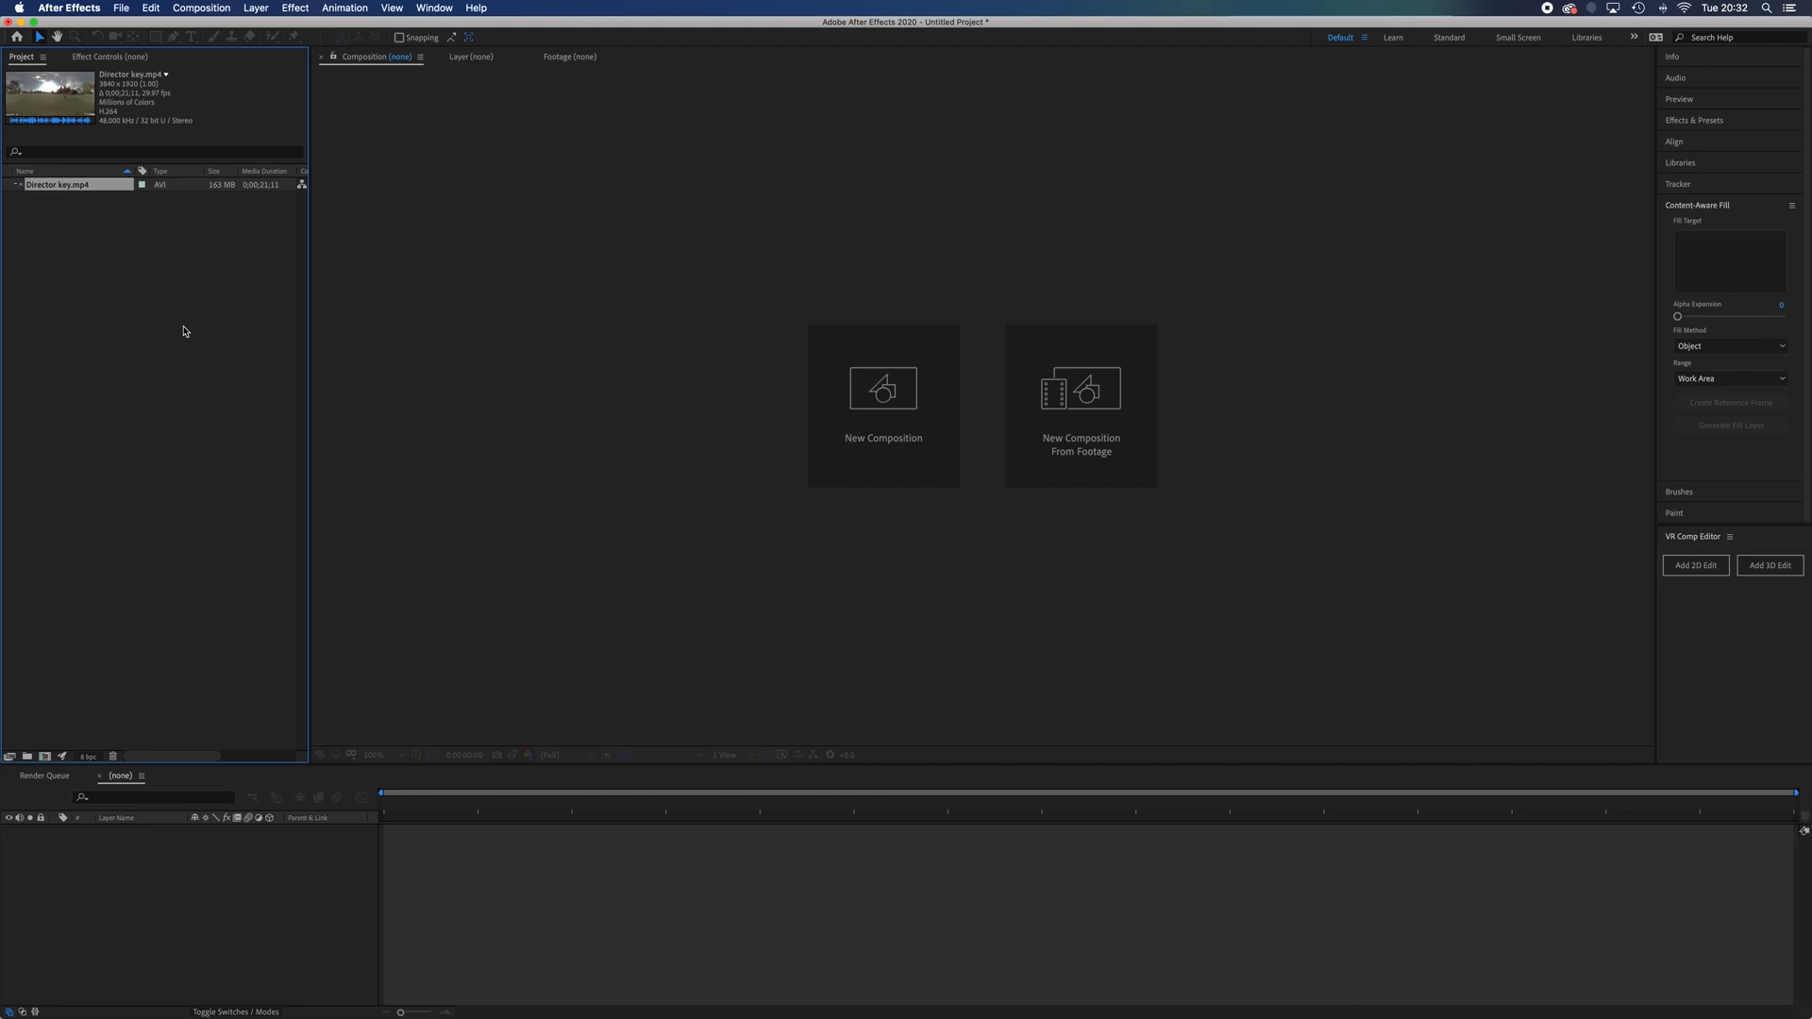
mouse_move(16, 204)
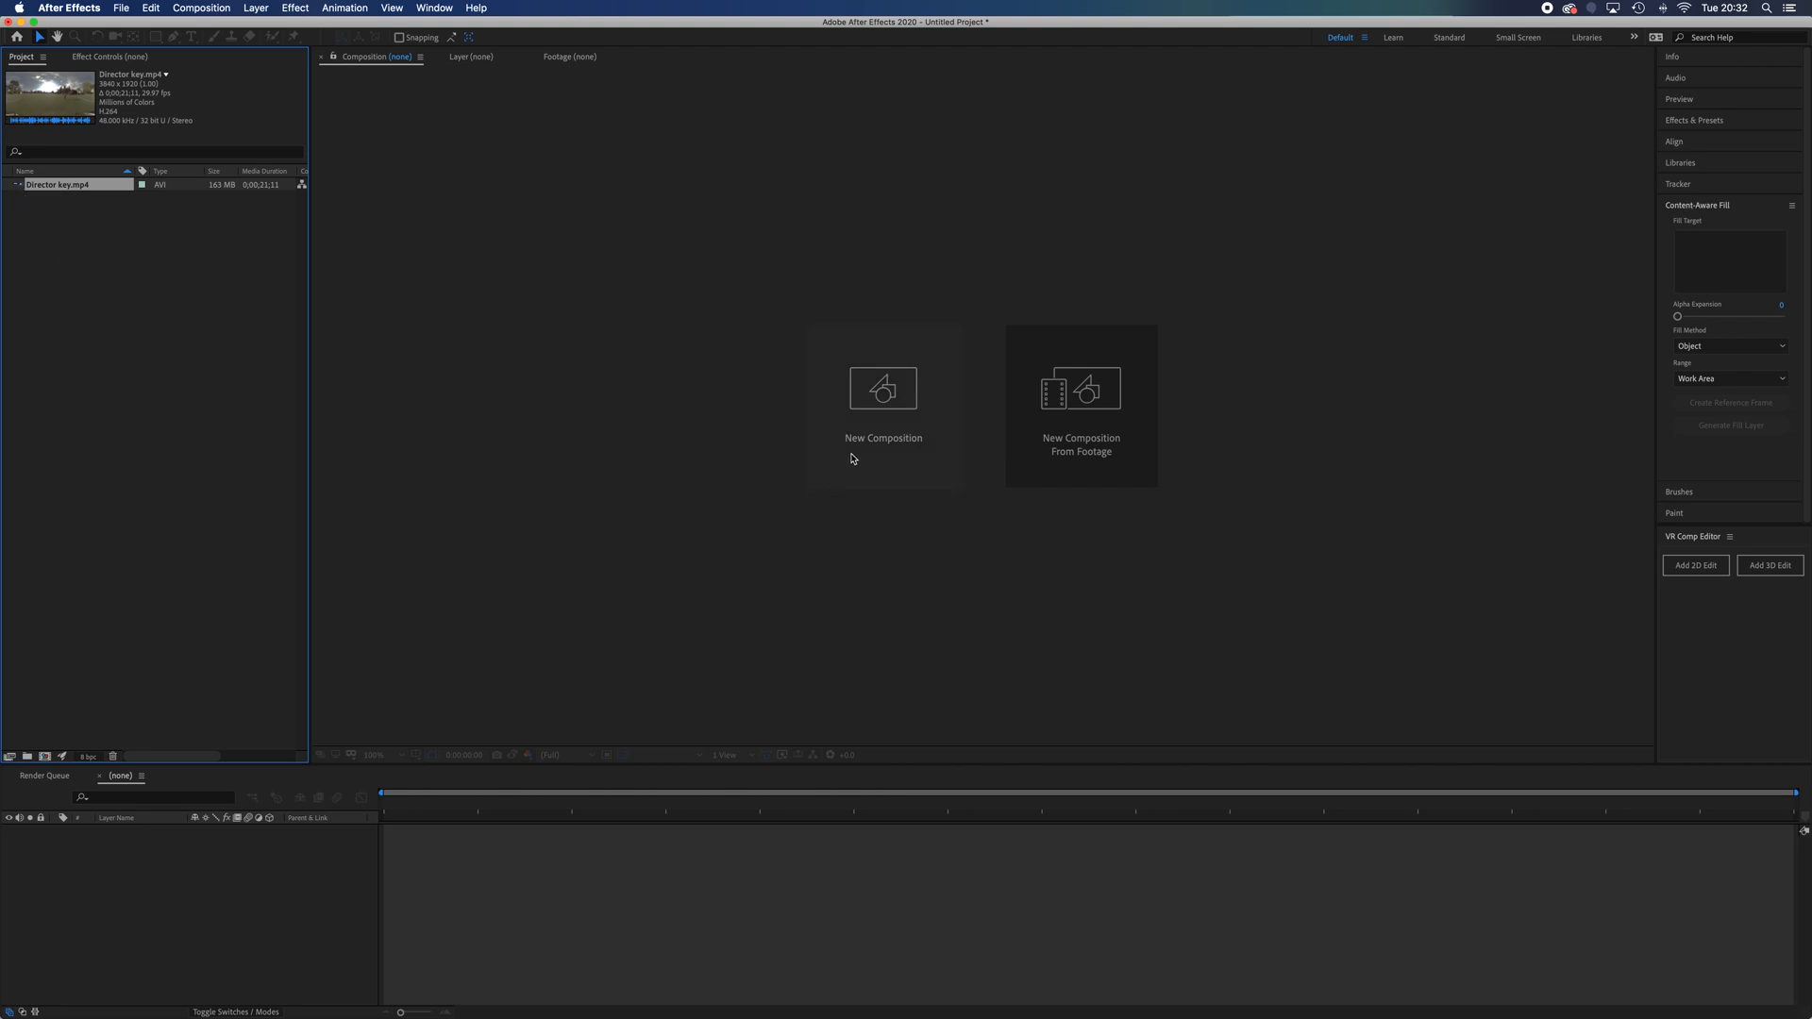
mouse_move(851, 458)
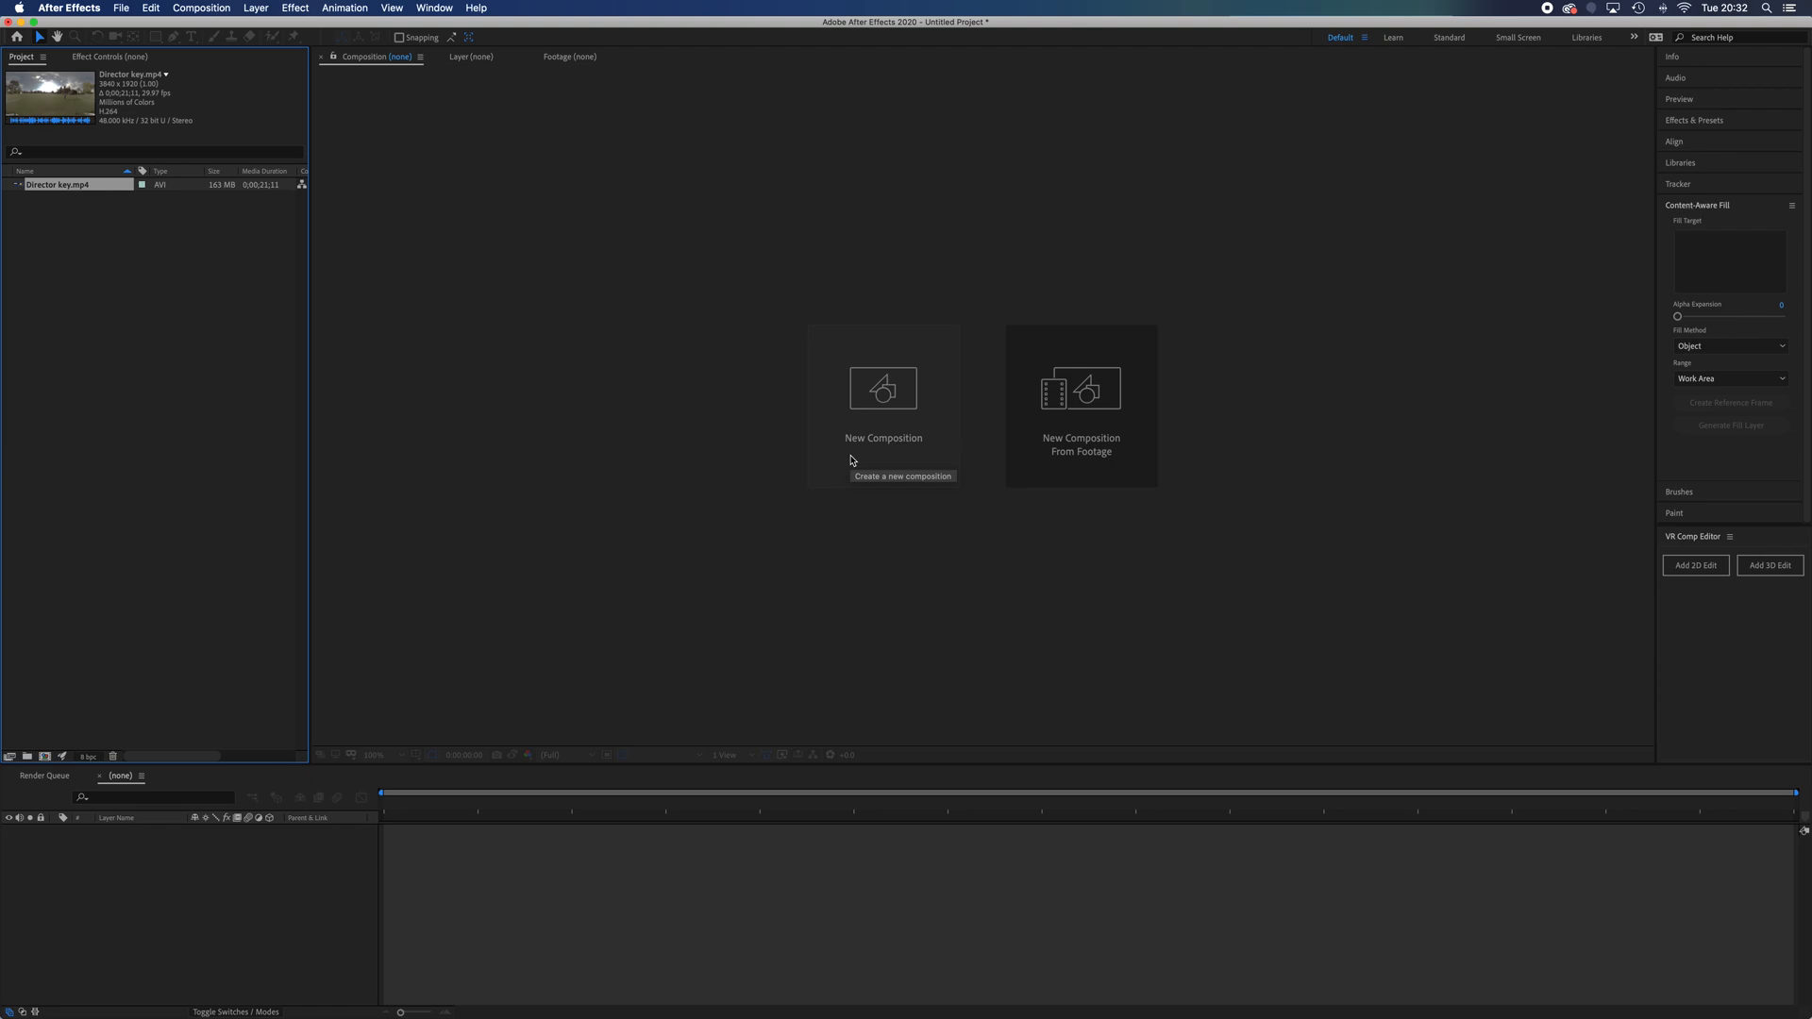
mouse_move(837, 470)
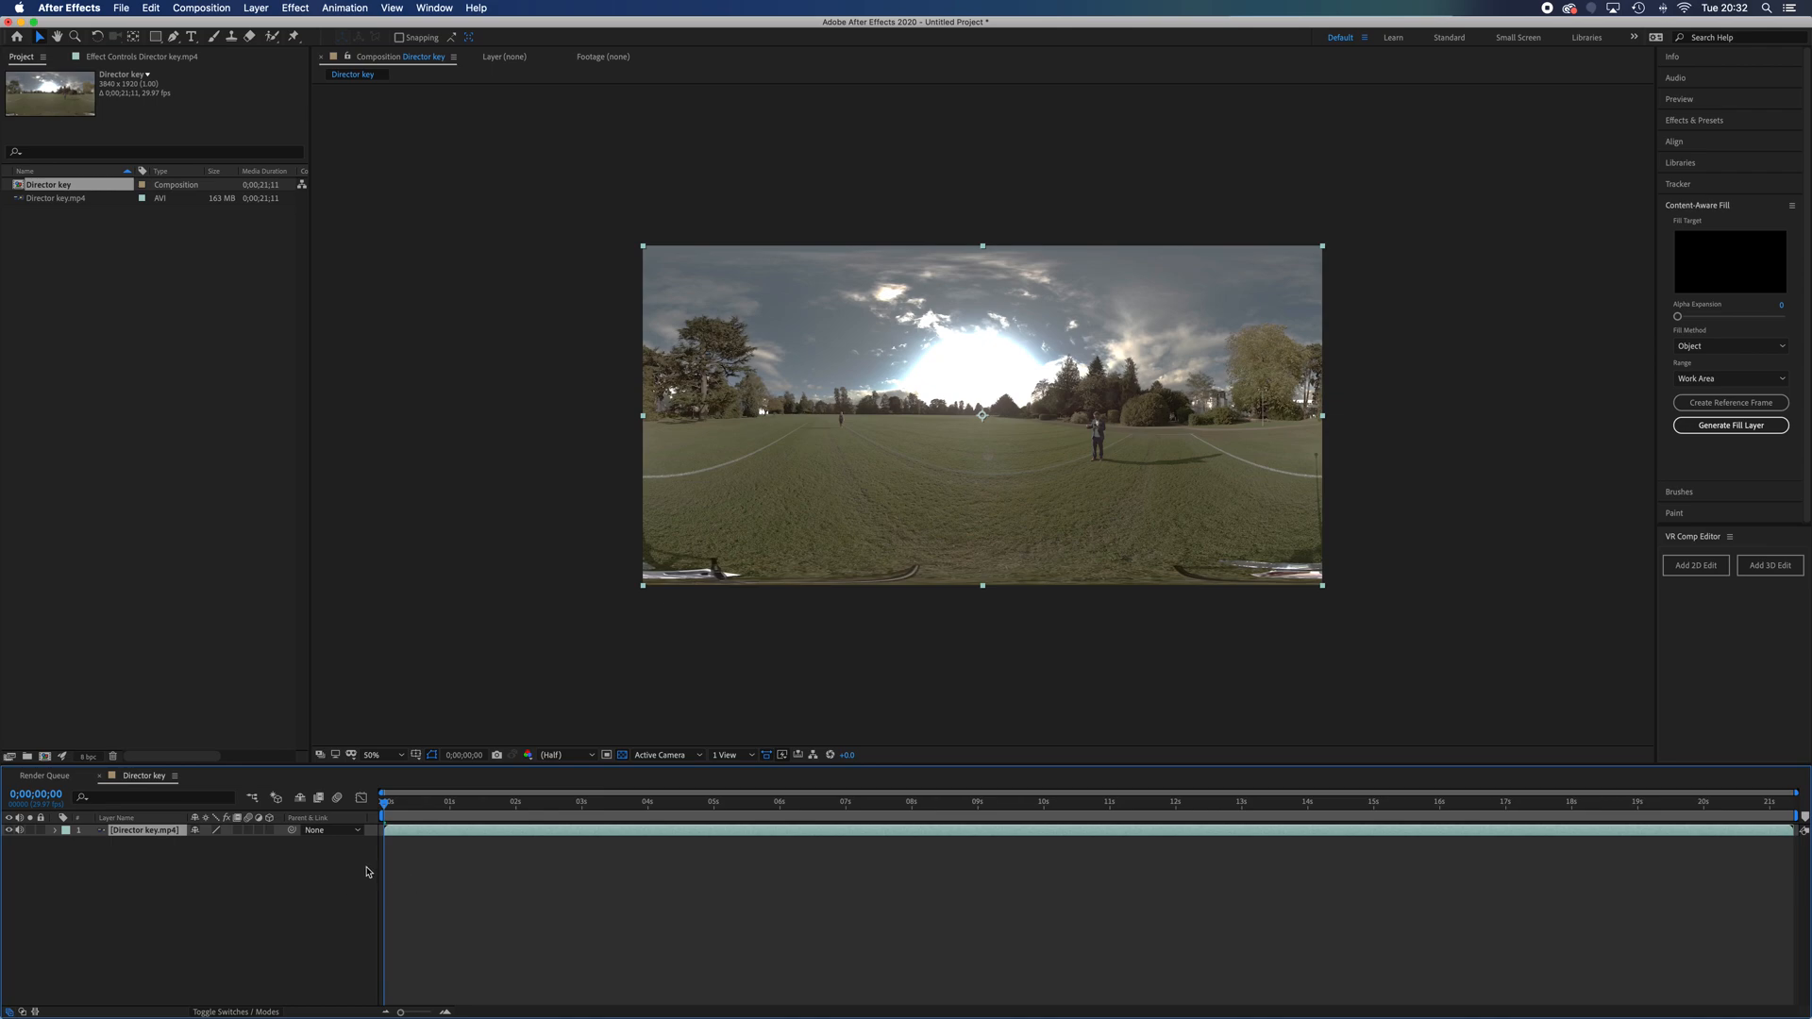
mouse_move(1110, 577)
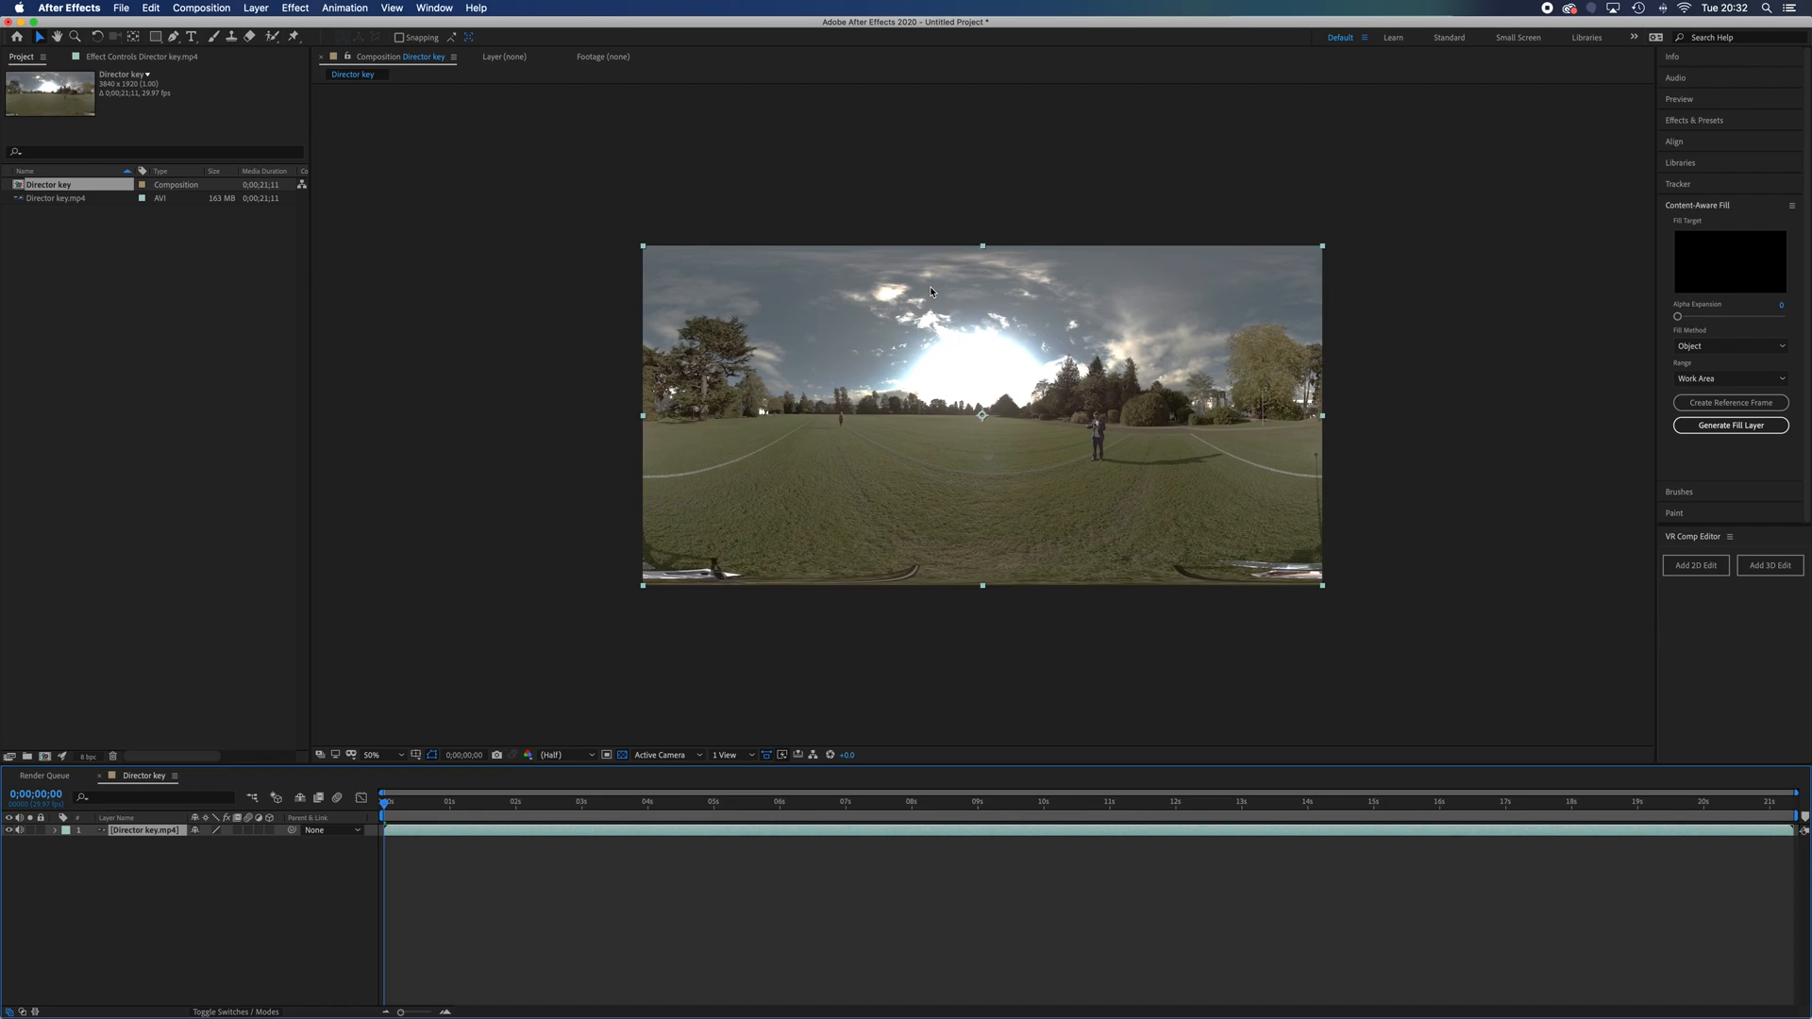
mouse_move(1010, 302)
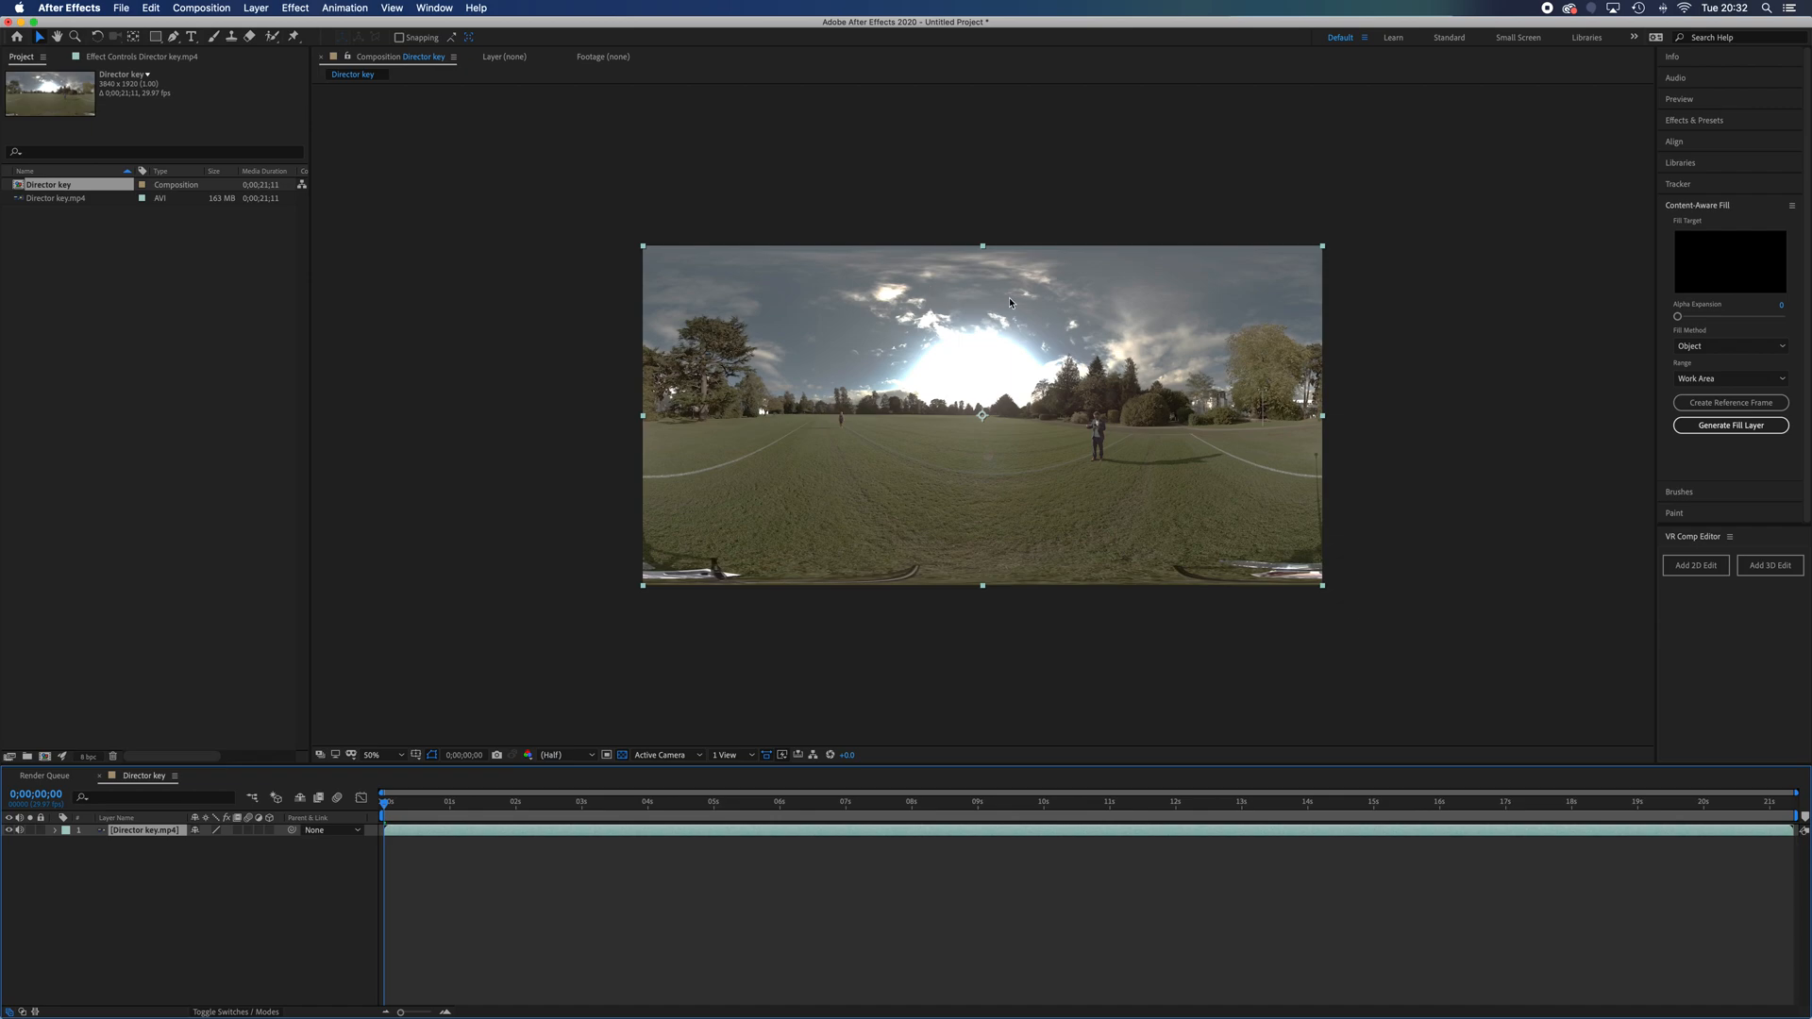
mouse_move(1150, 450)
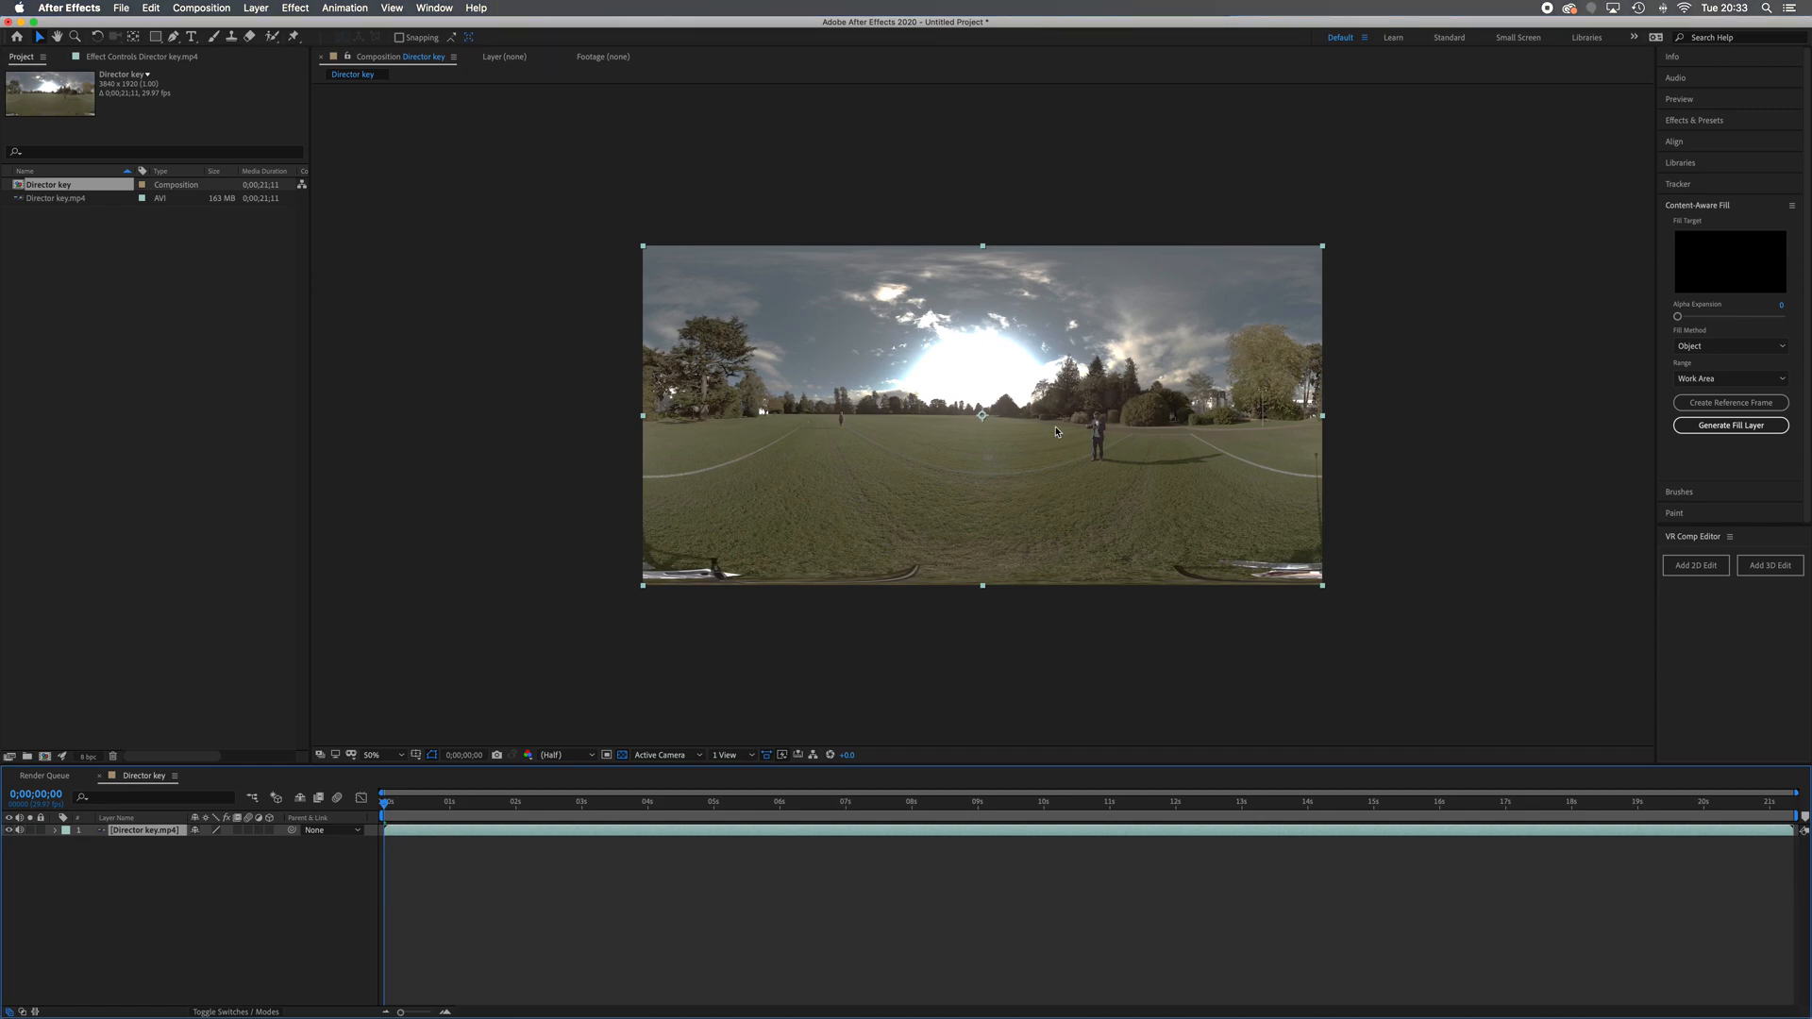
mouse_move(1205, 434)
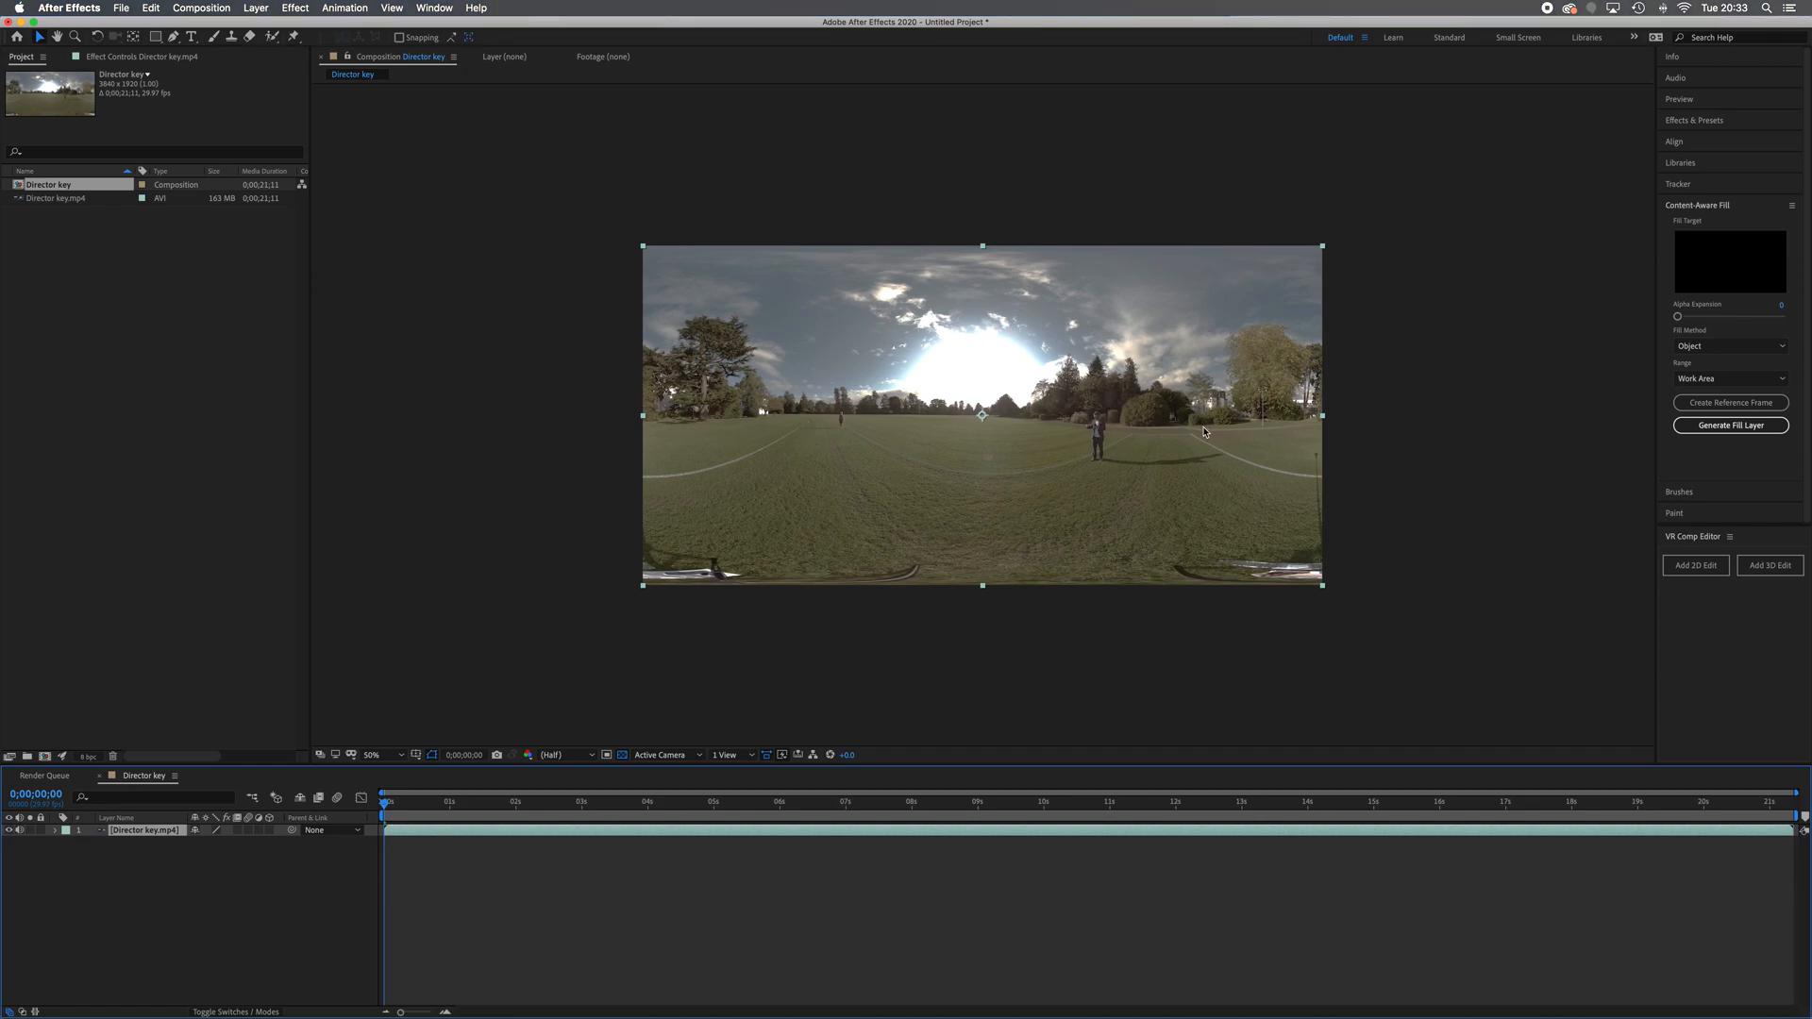
mouse_move(1773, 608)
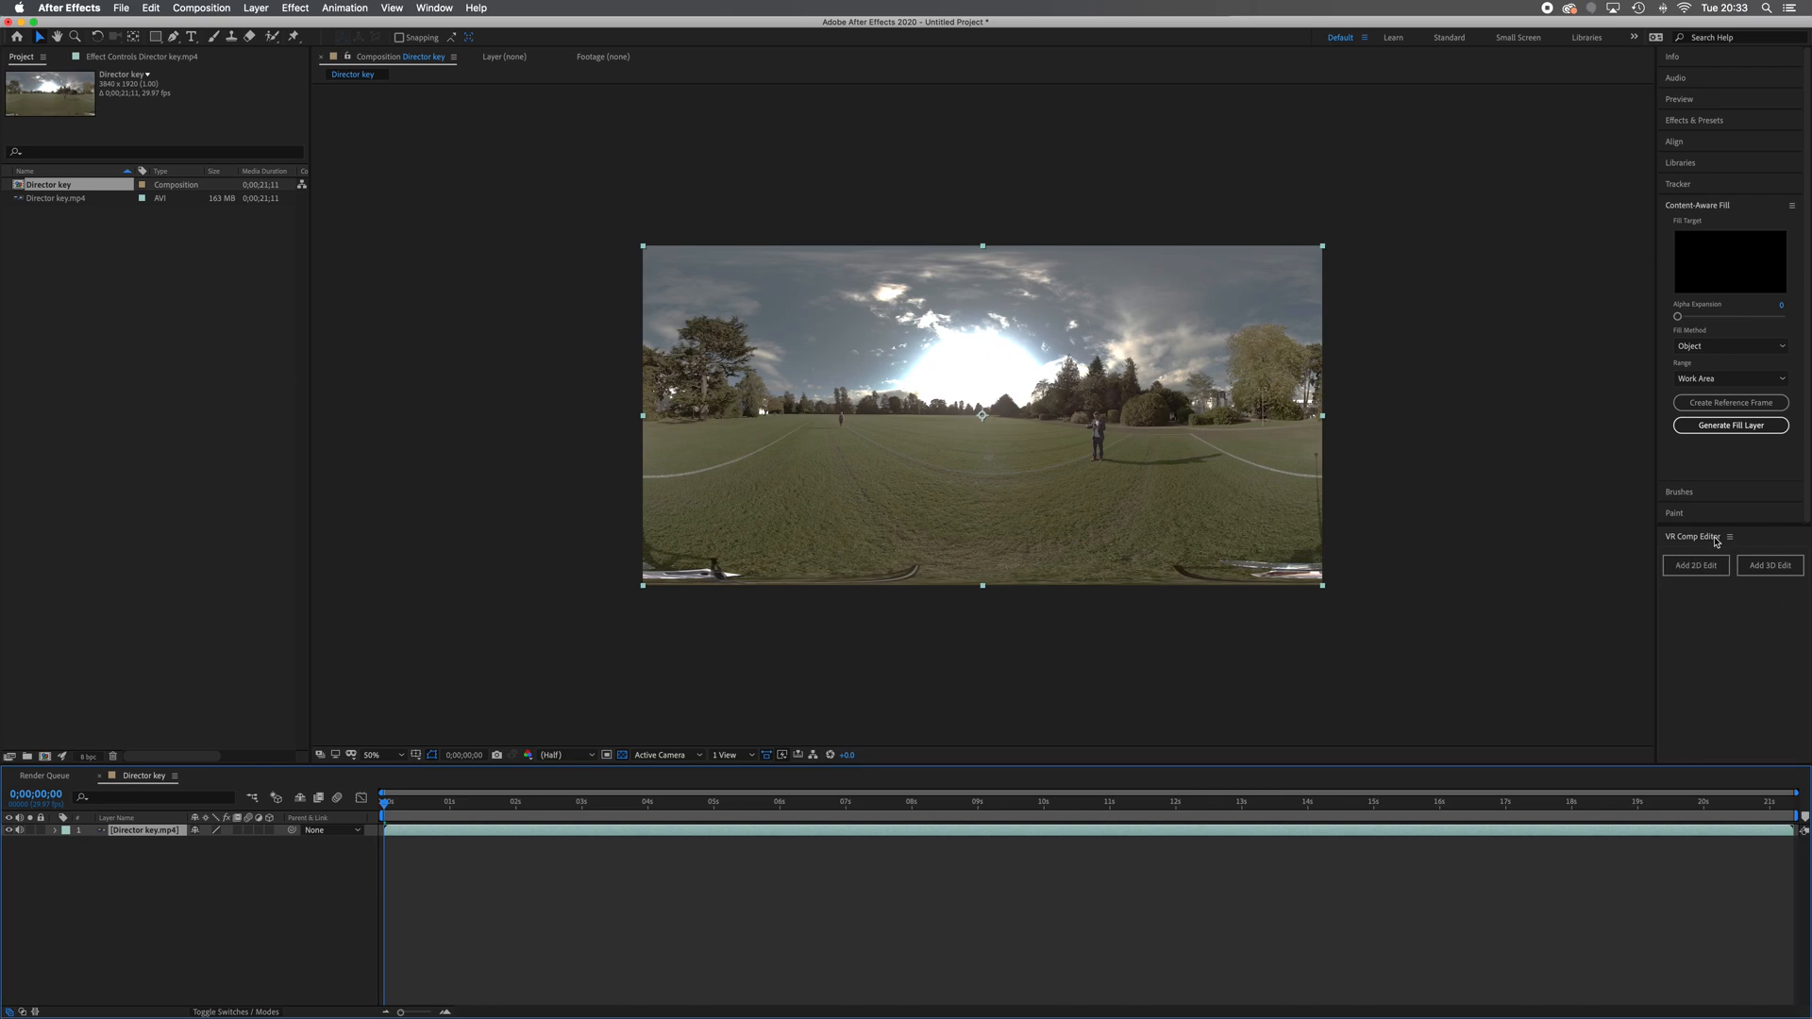
mouse_move(1688, 544)
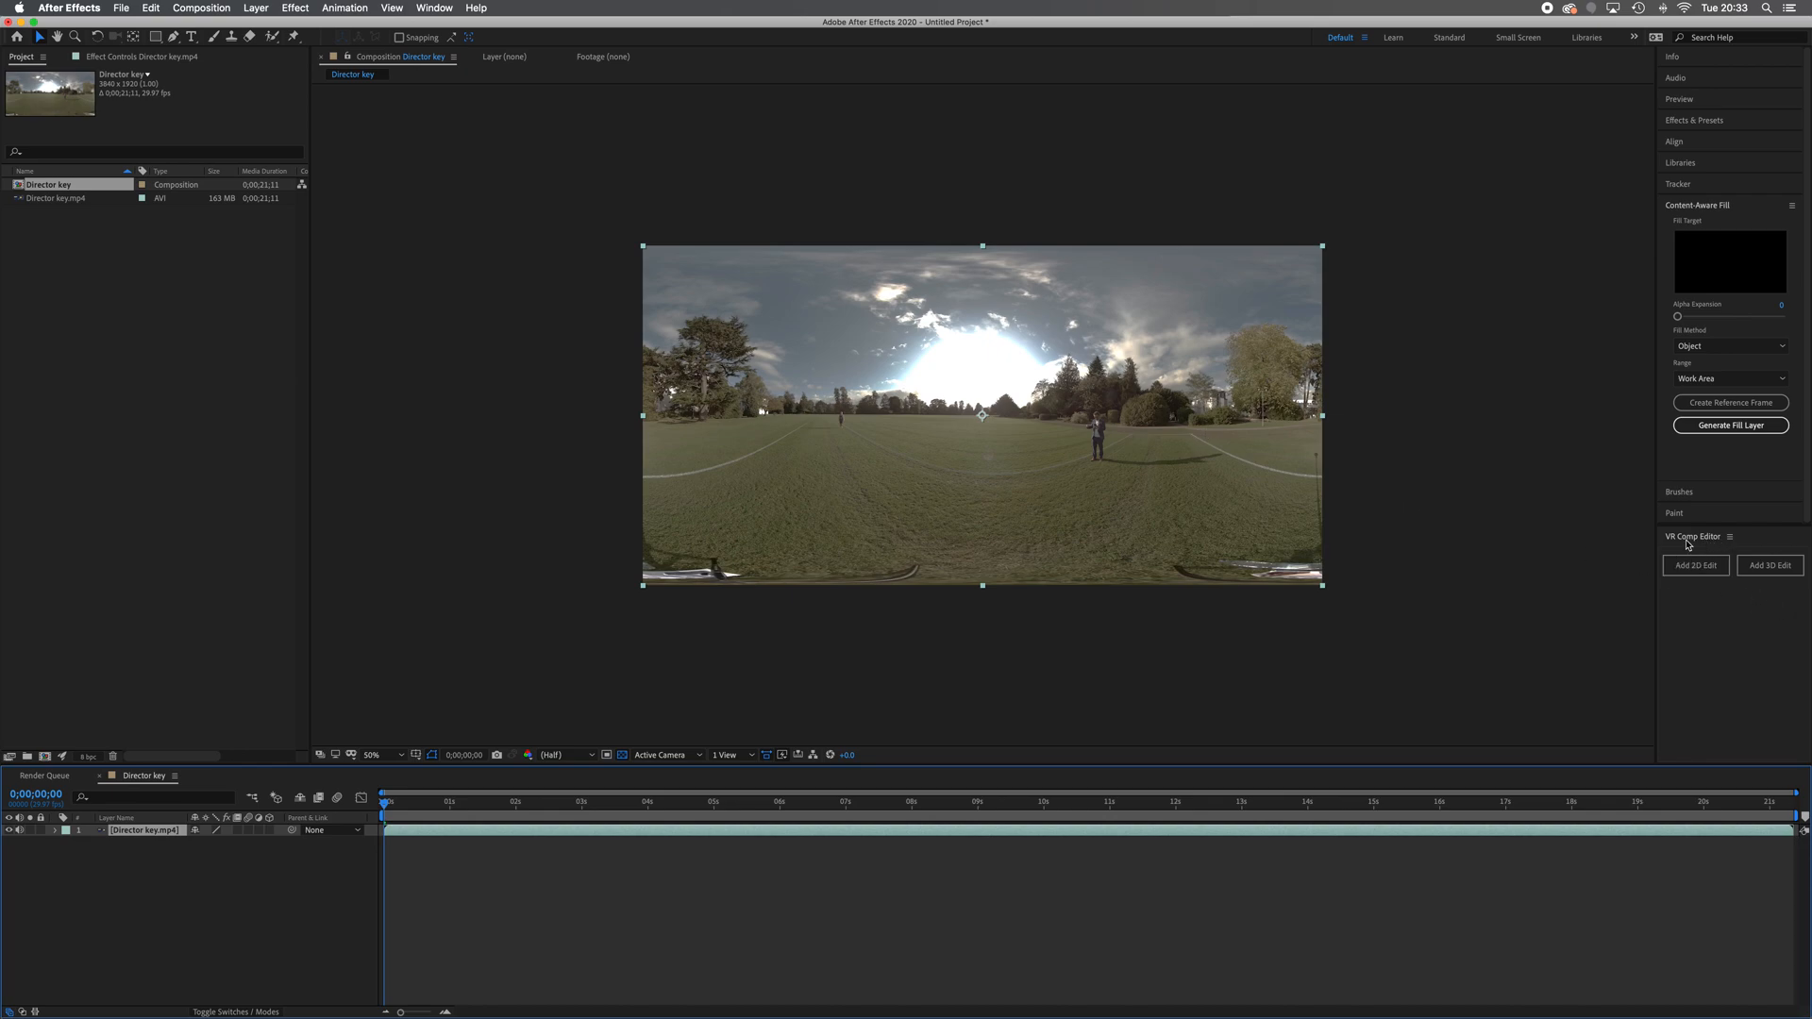
mouse_move(600, 325)
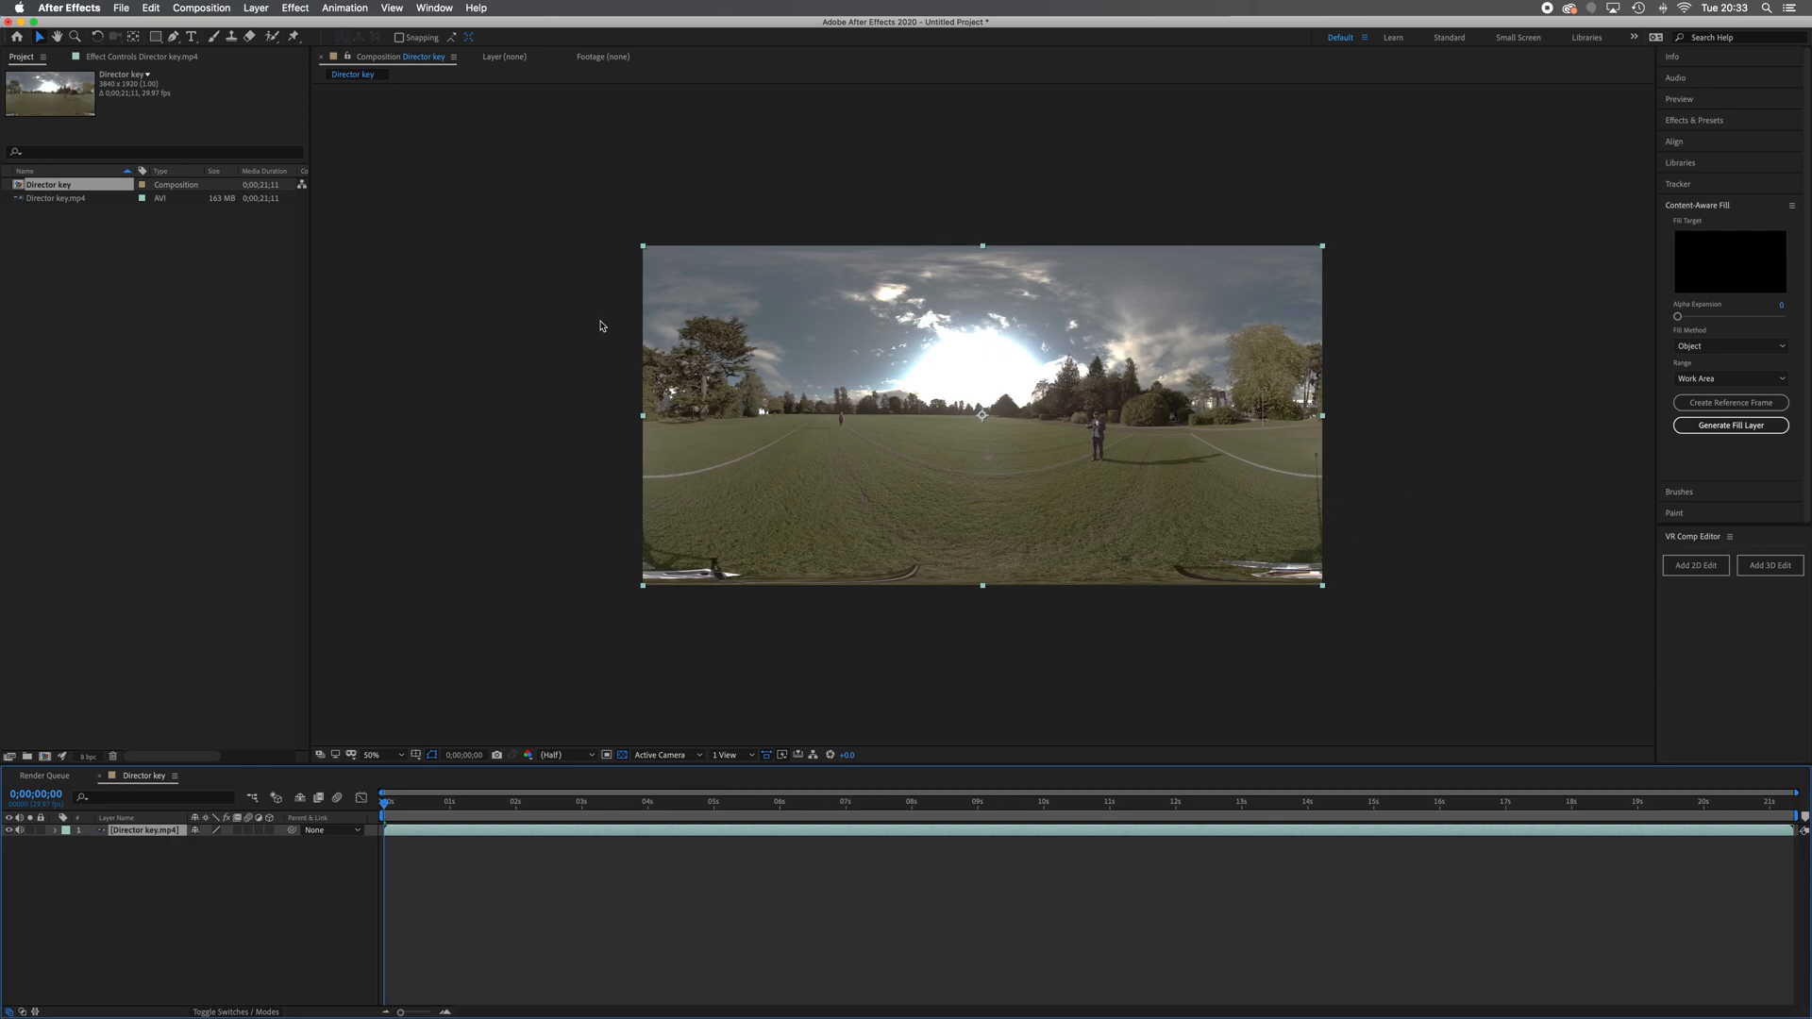
click(434, 8)
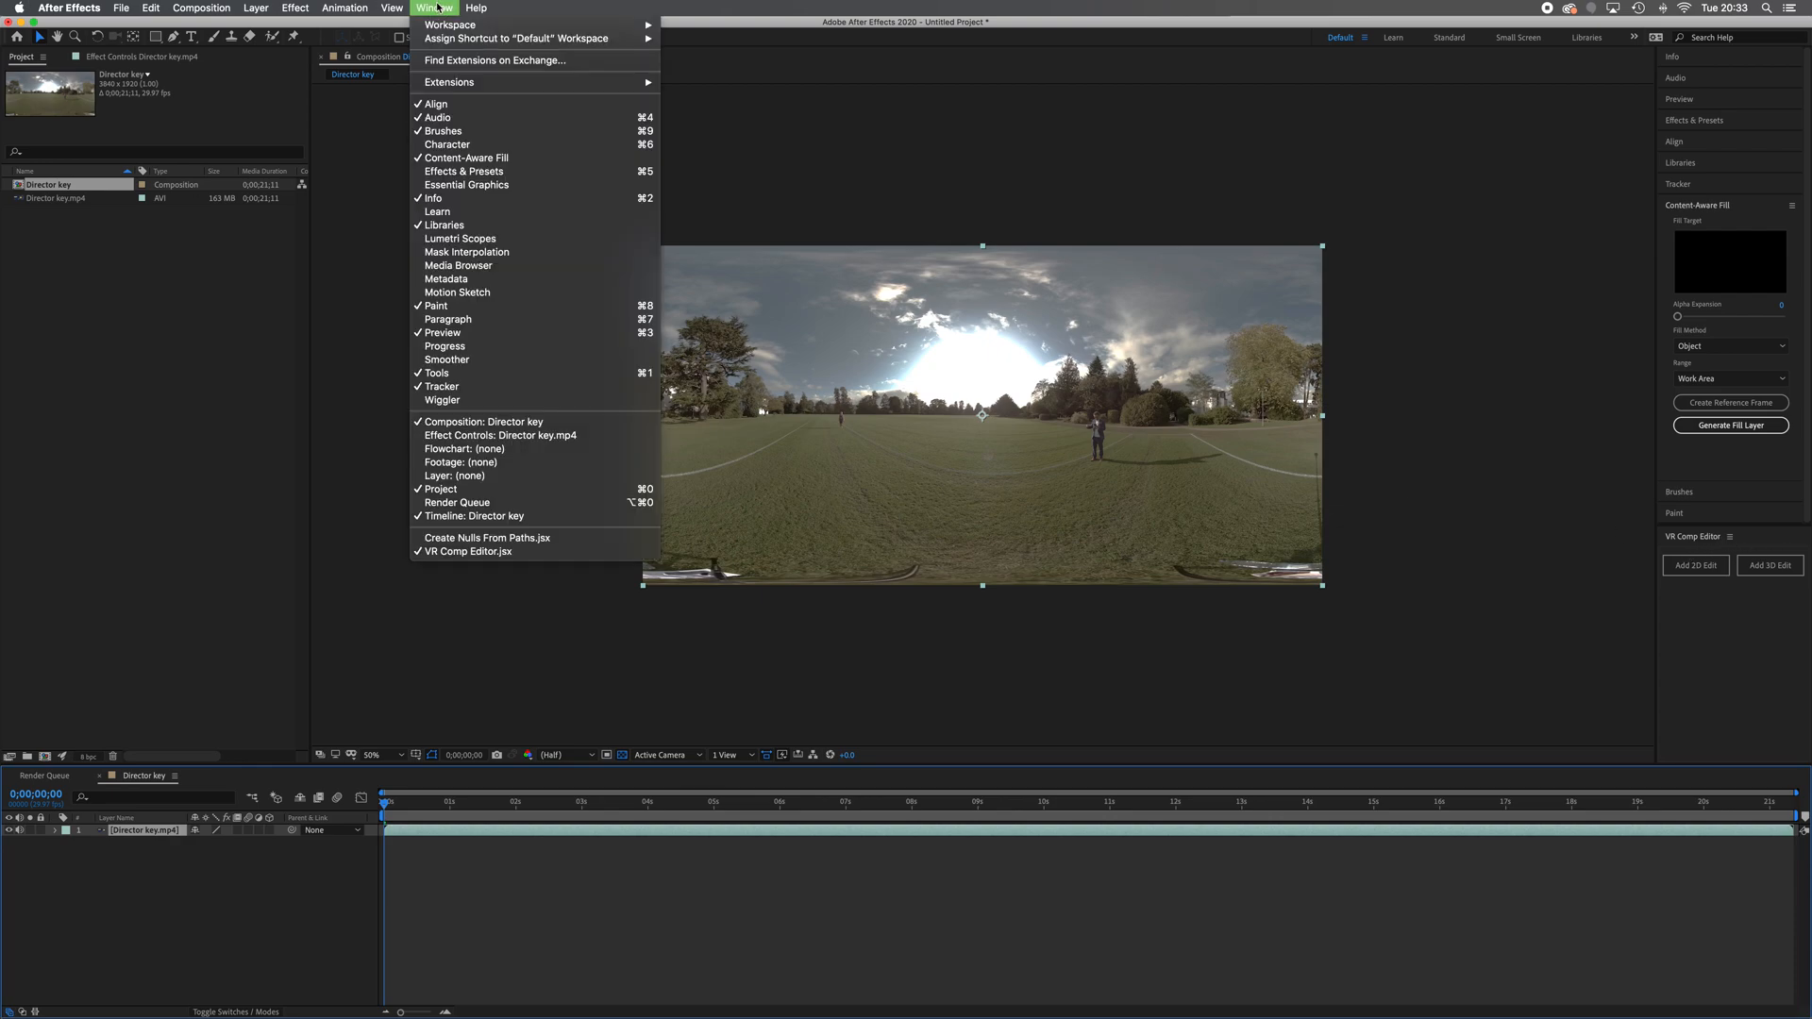
mouse_move(516, 37)
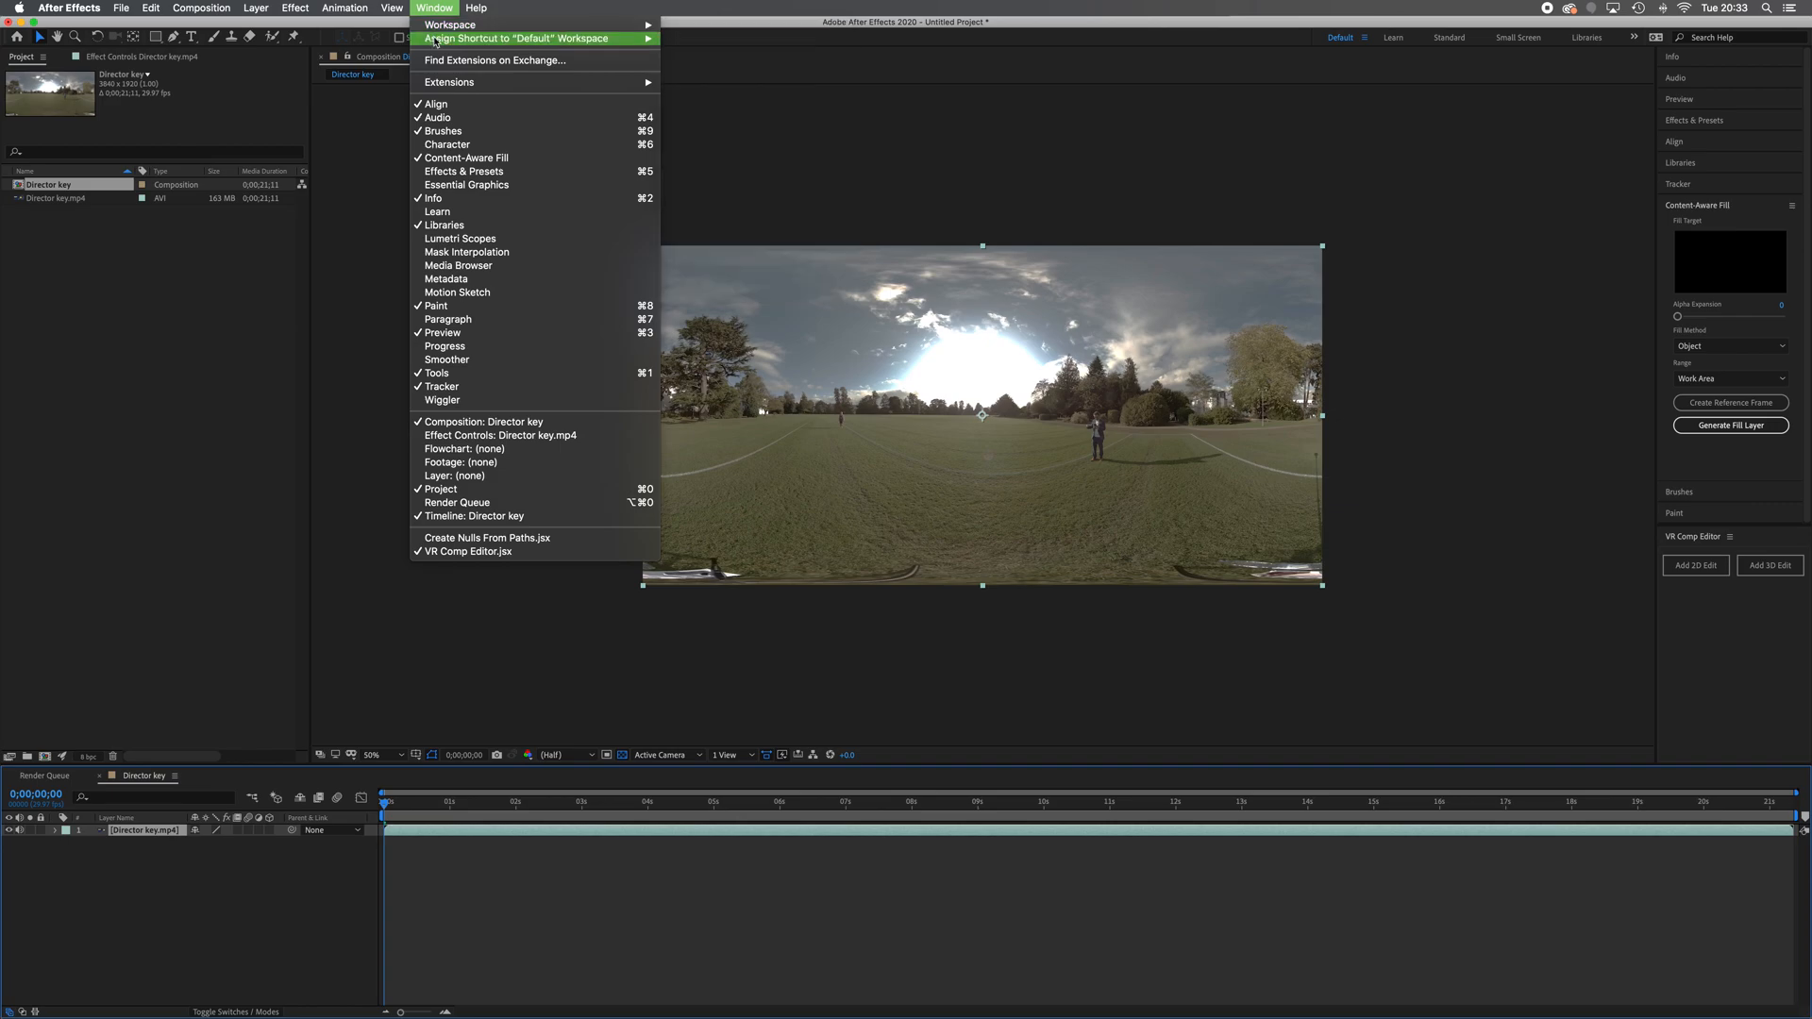
mouse_move(519, 572)
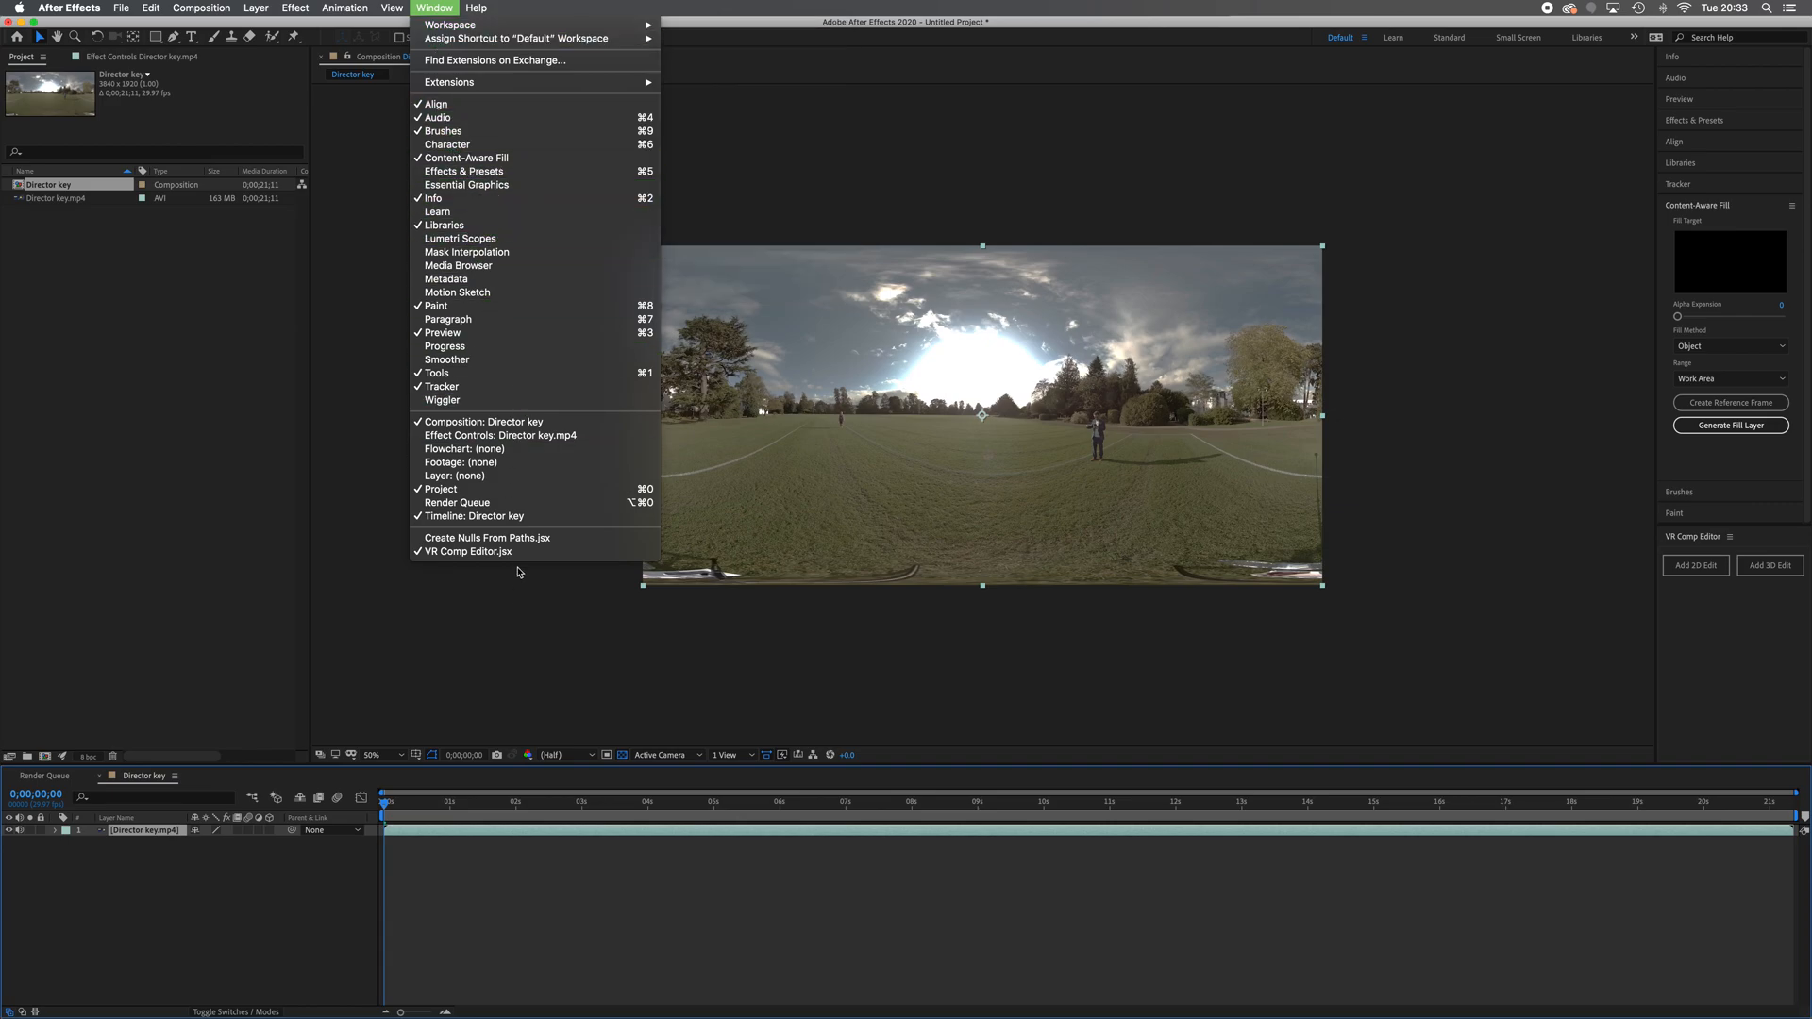
mouse_move(536, 563)
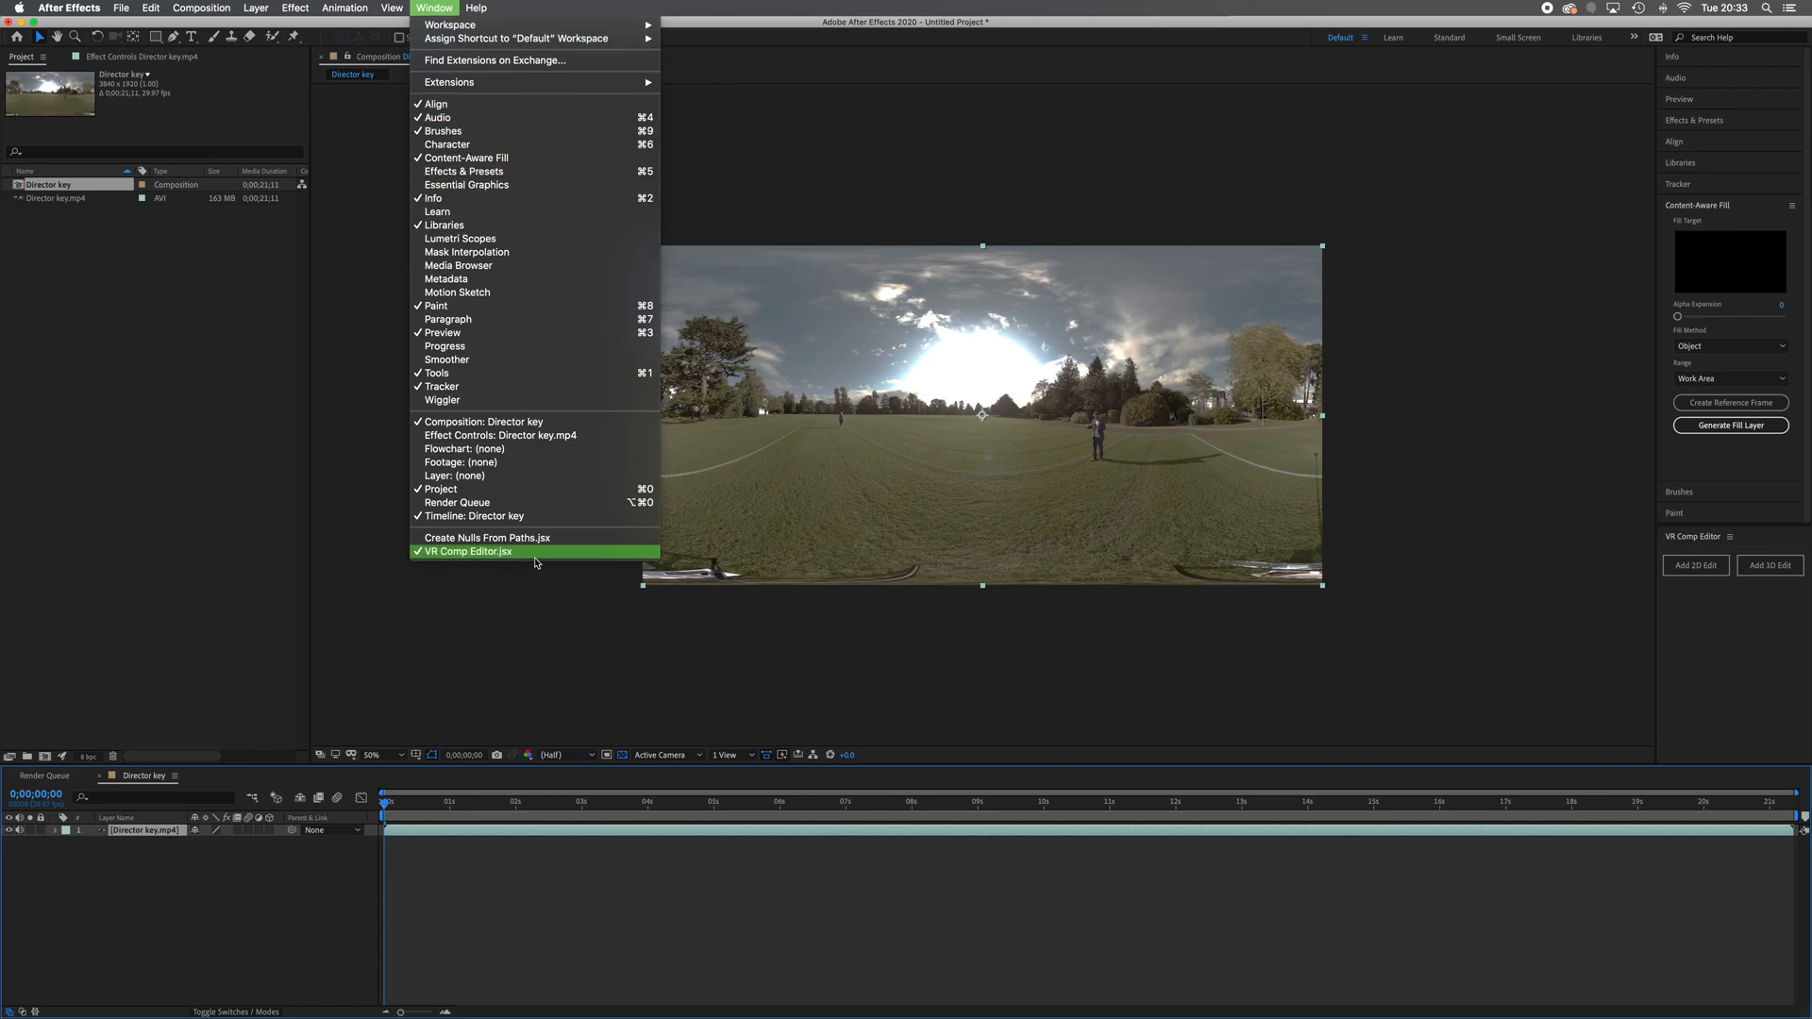
click(469, 551)
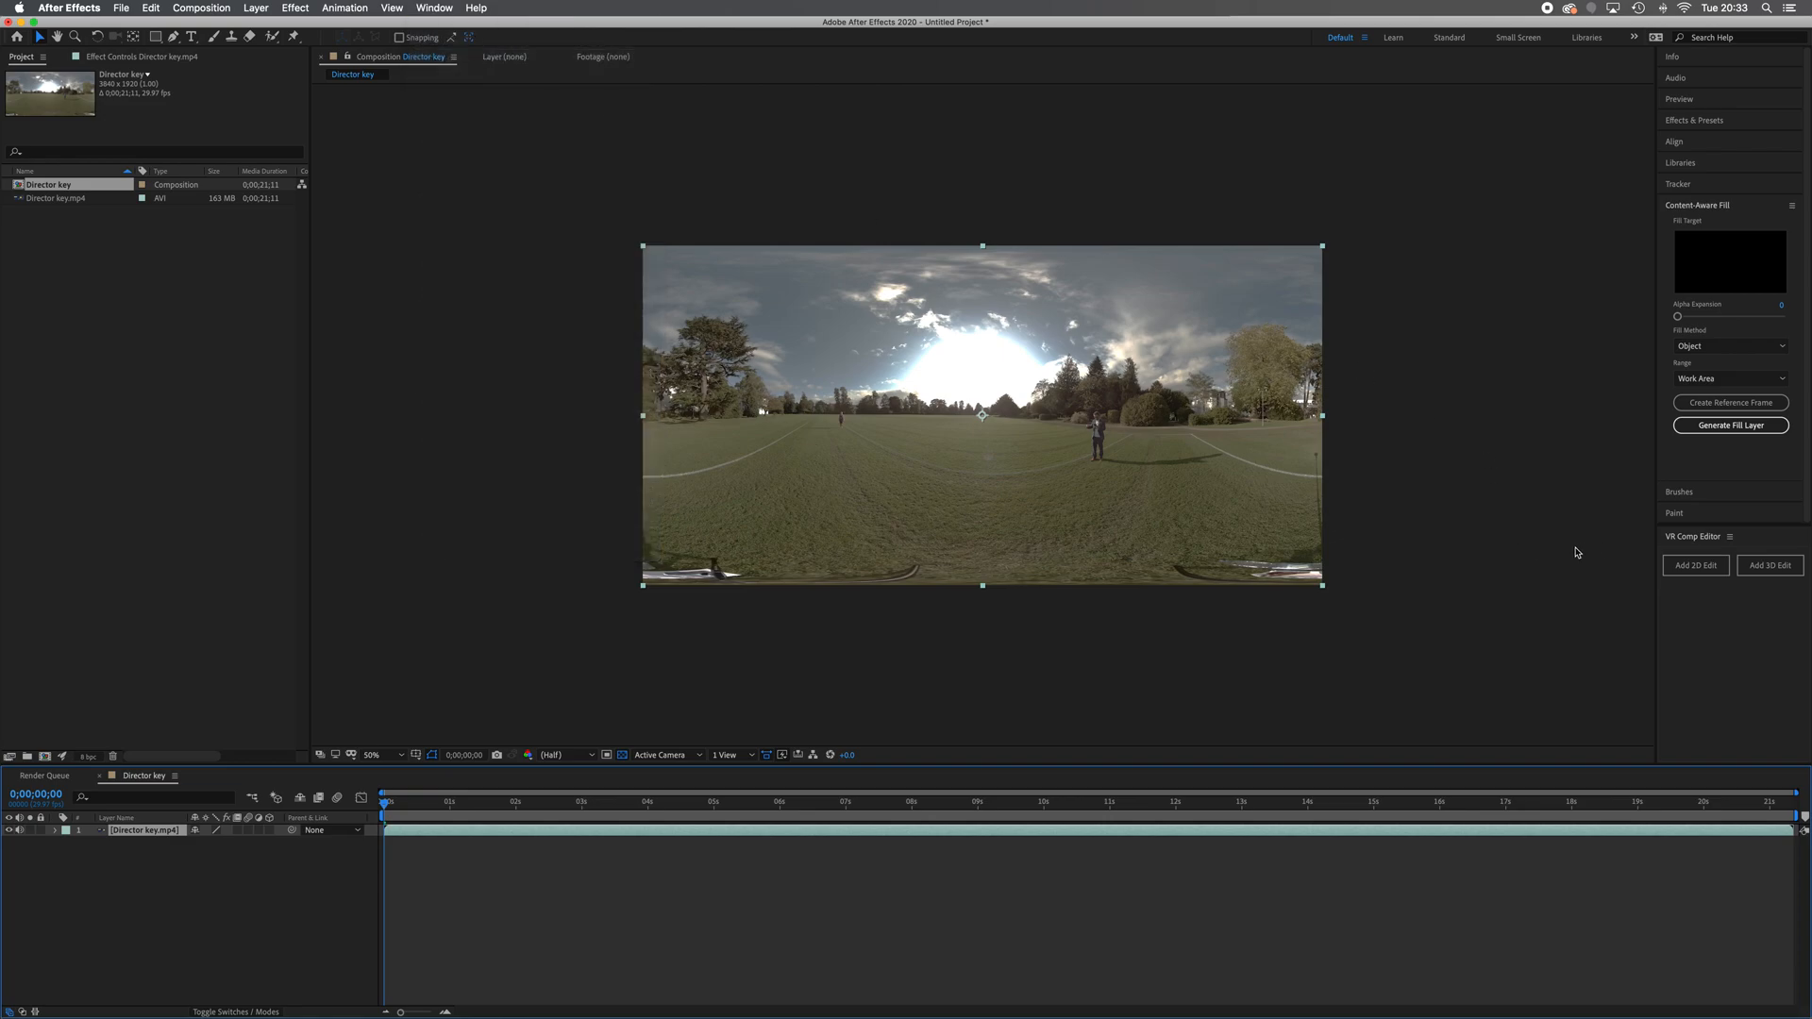
mouse_move(1755, 604)
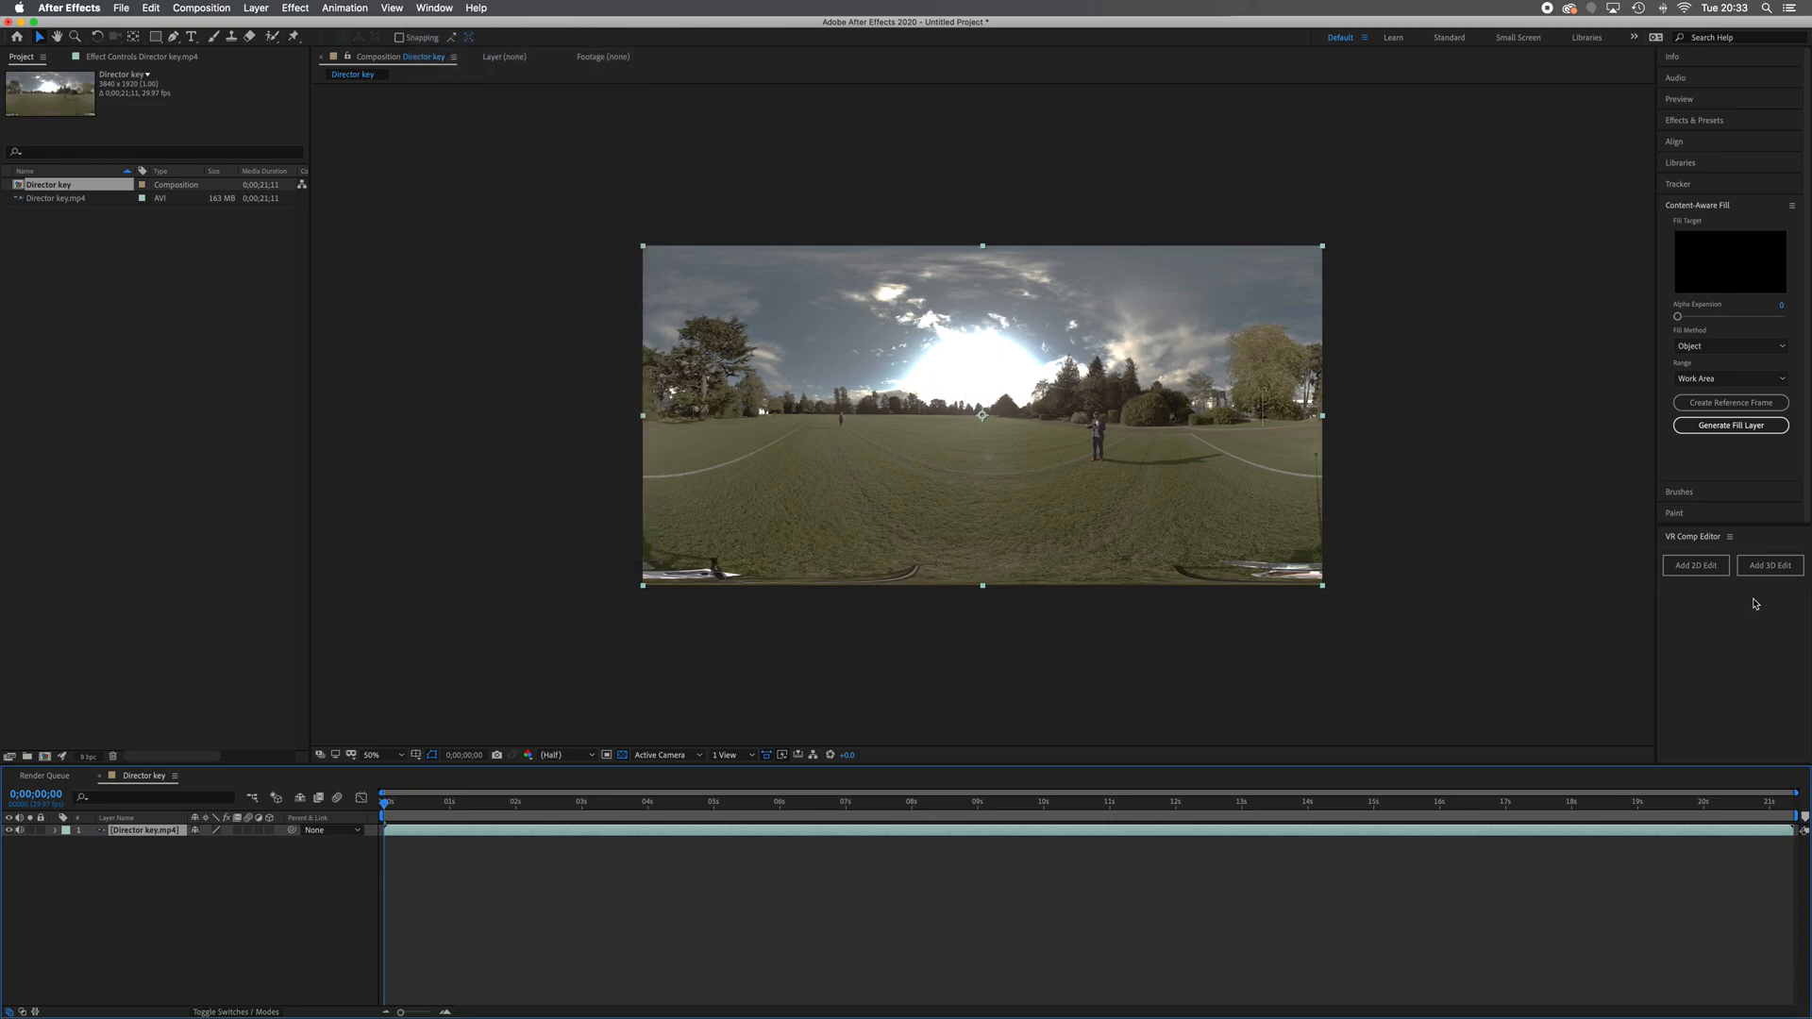
mouse_move(1400, 618)
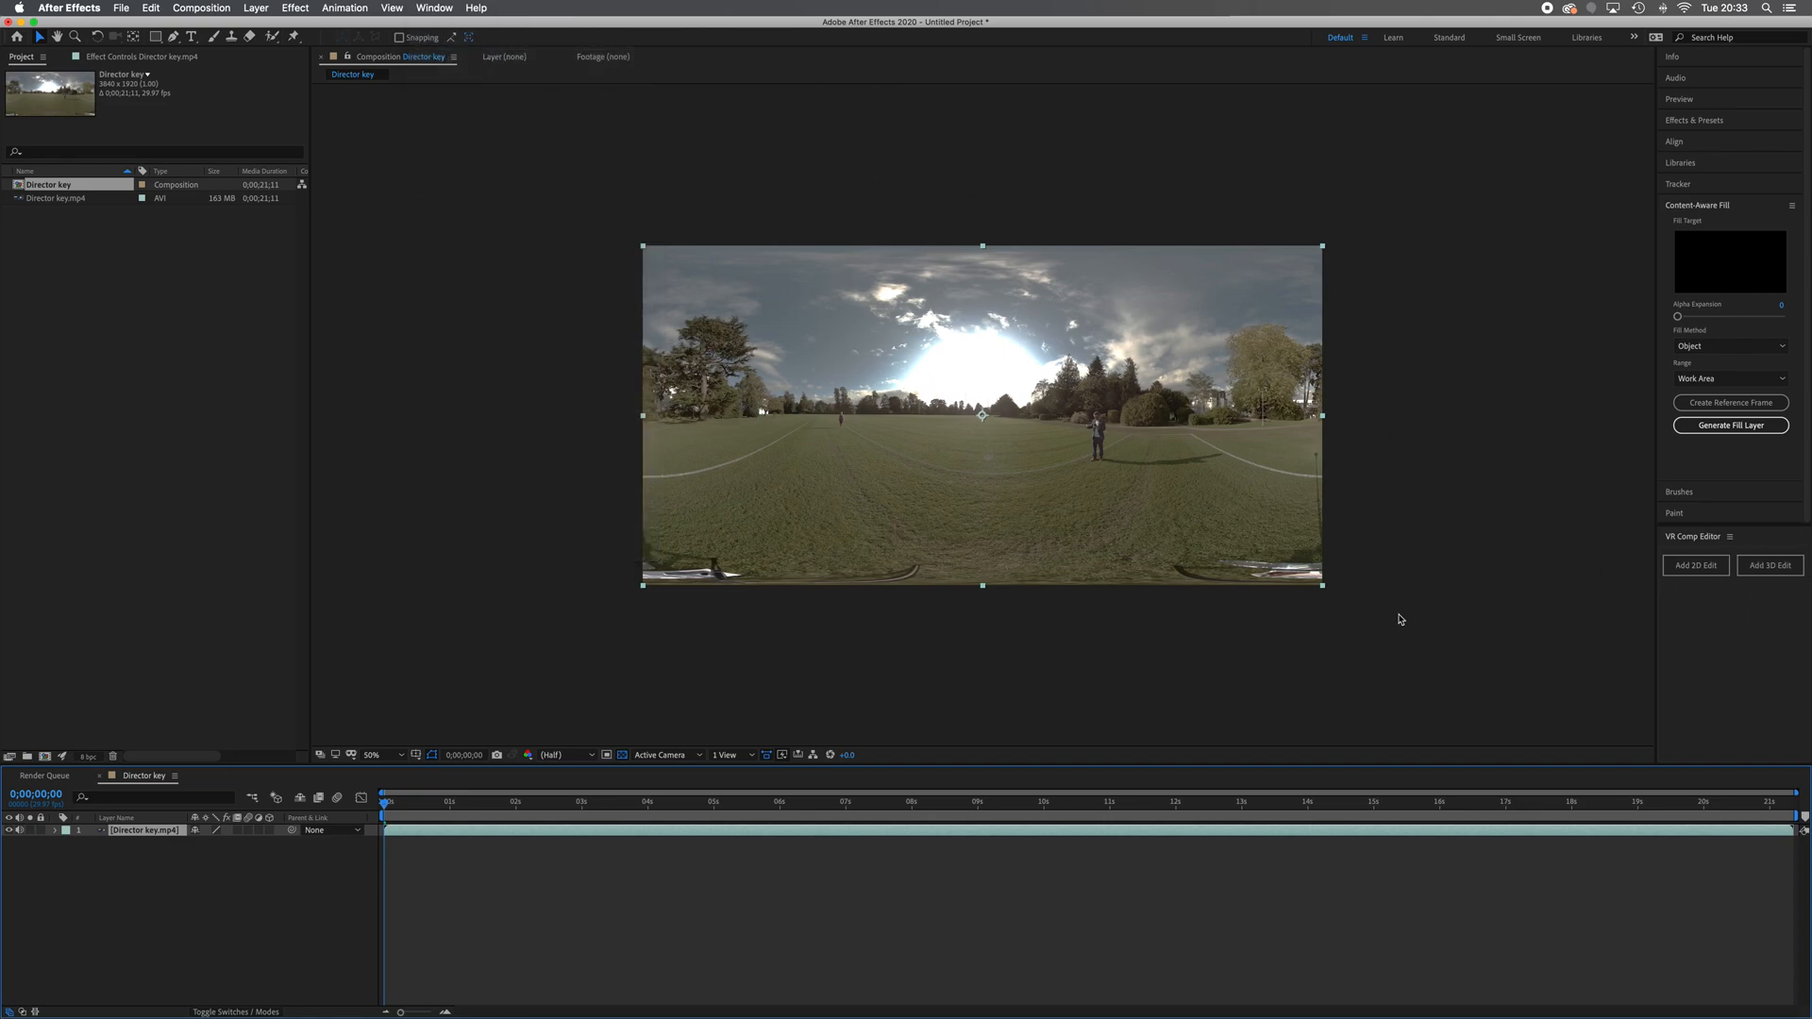
mouse_move(1767, 595)
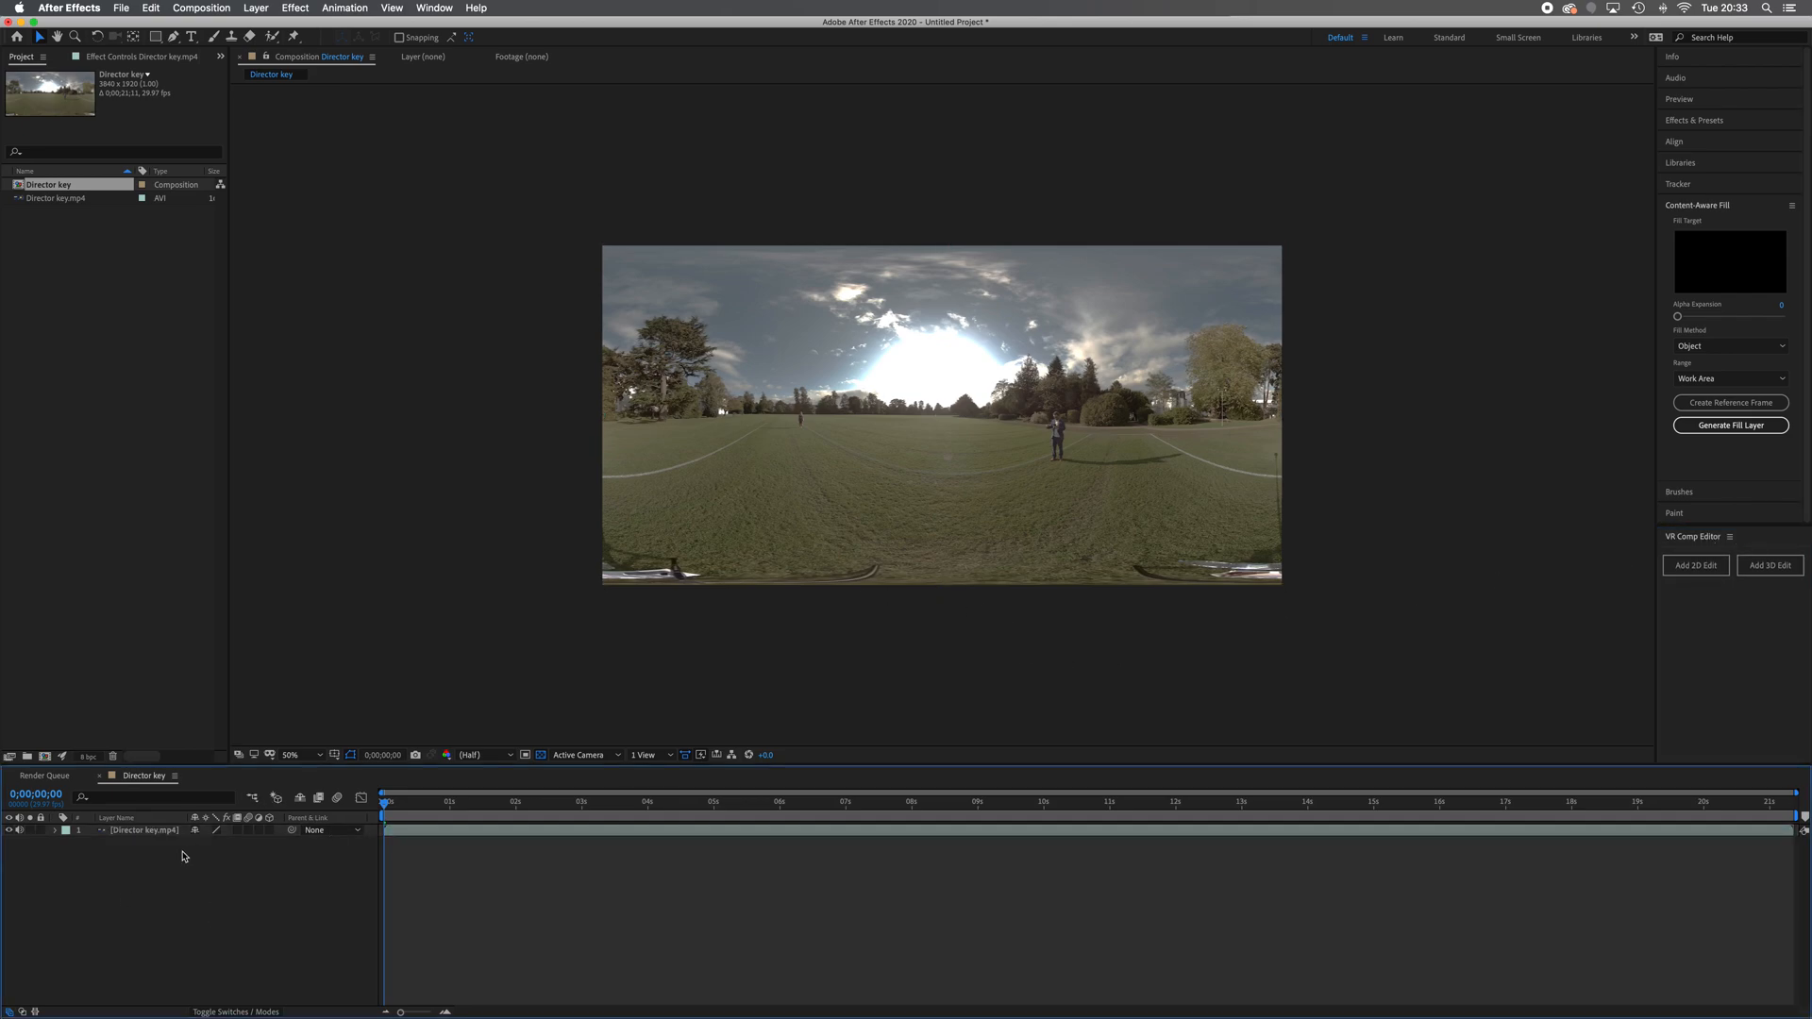
- Add a 3D edit for the park footage layer: 1920 wide, 16:9, 2-node camera
click(142, 830)
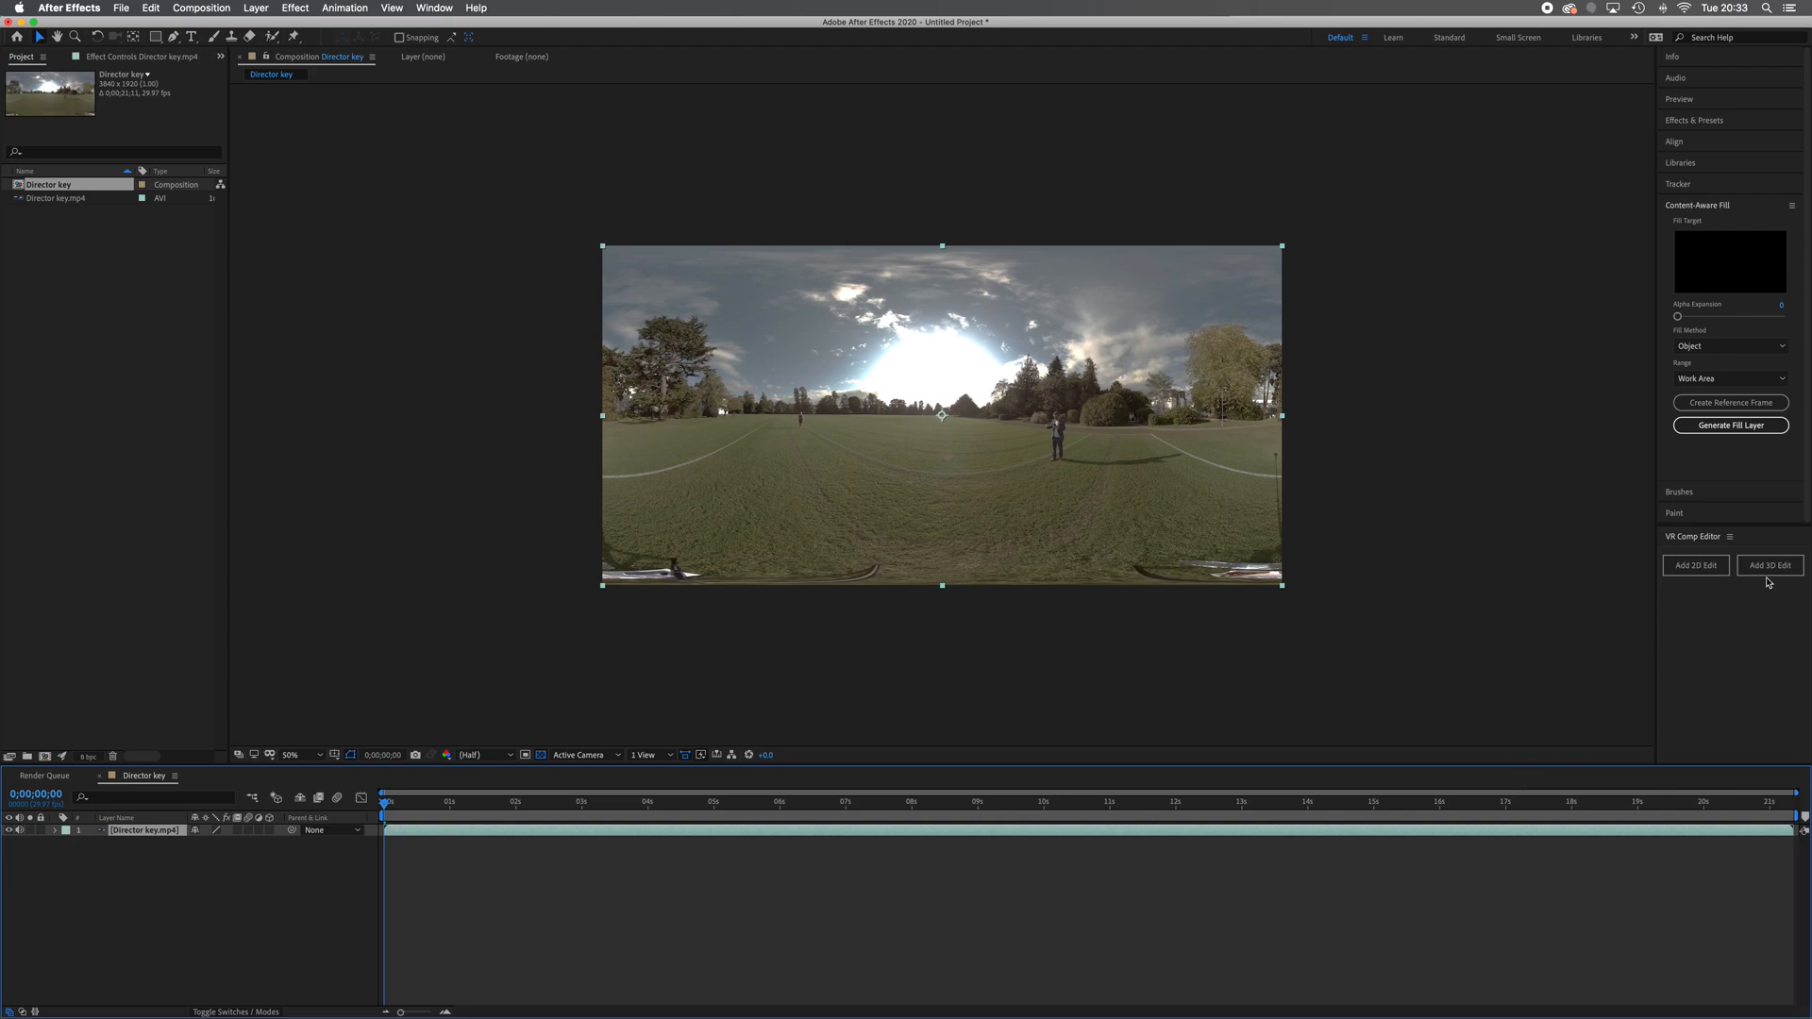
click(1771, 566)
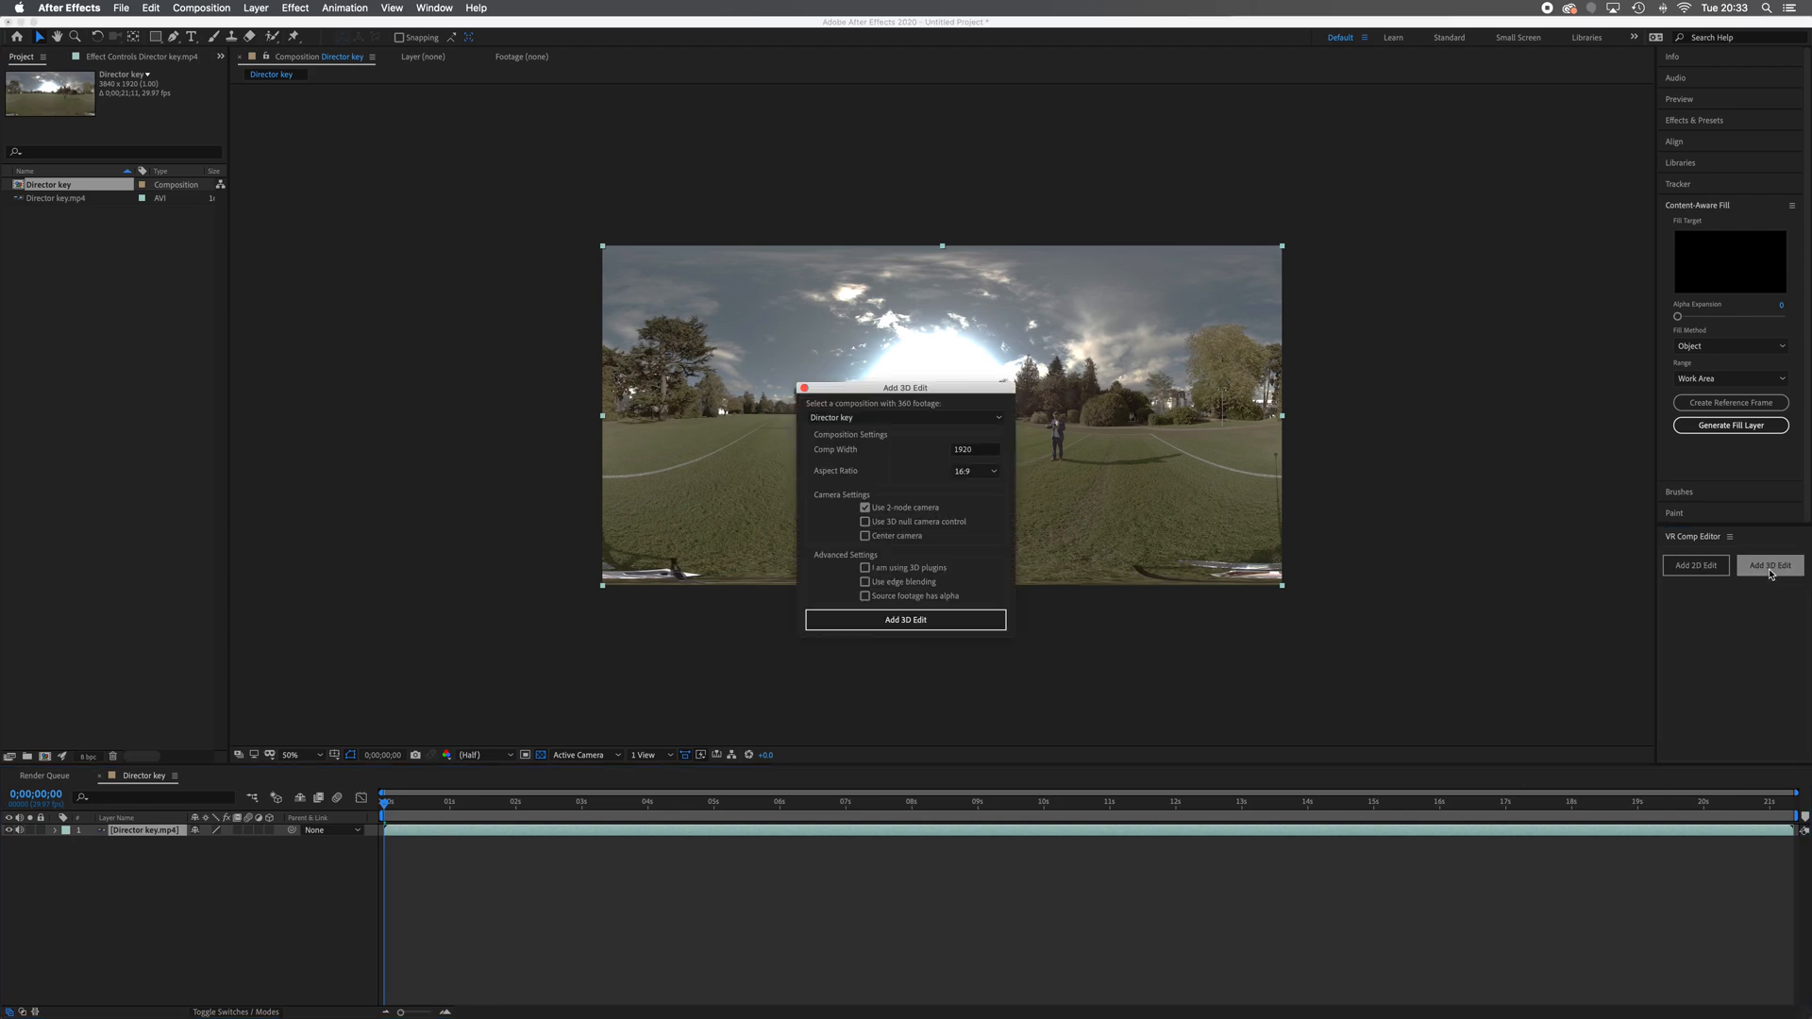
mouse_move(1091, 689)
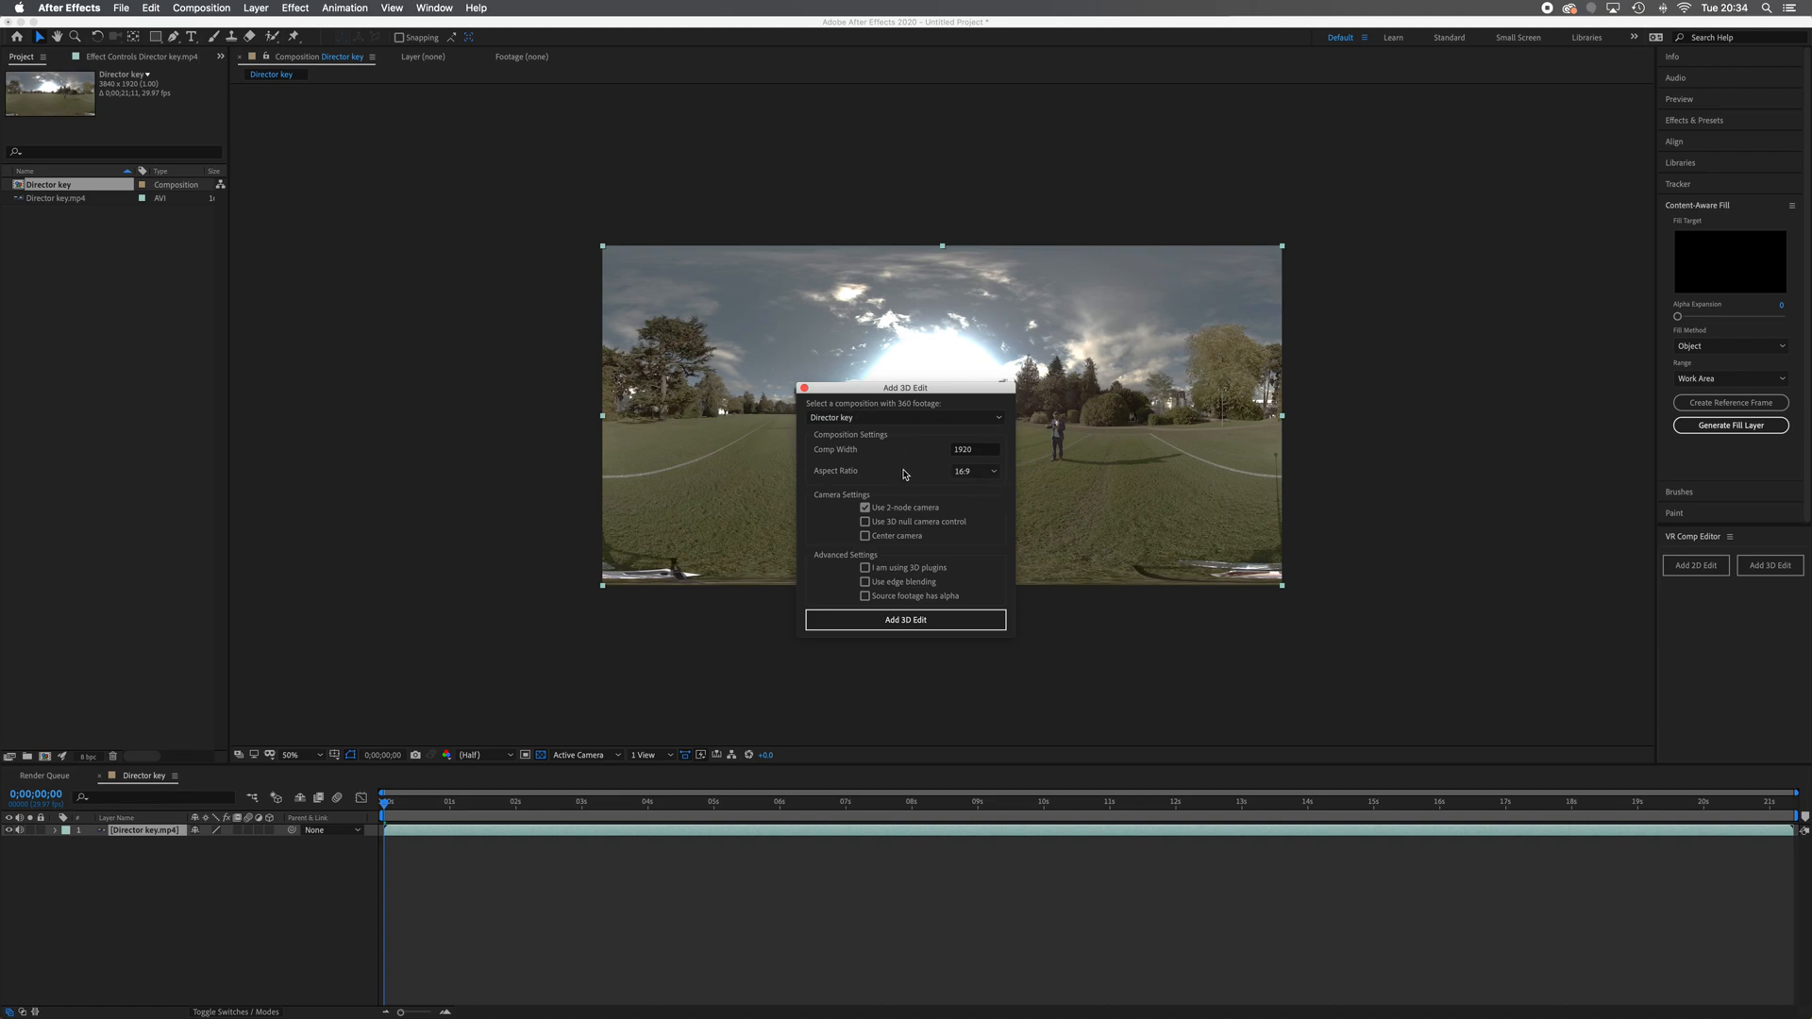
mouse_move(808, 365)
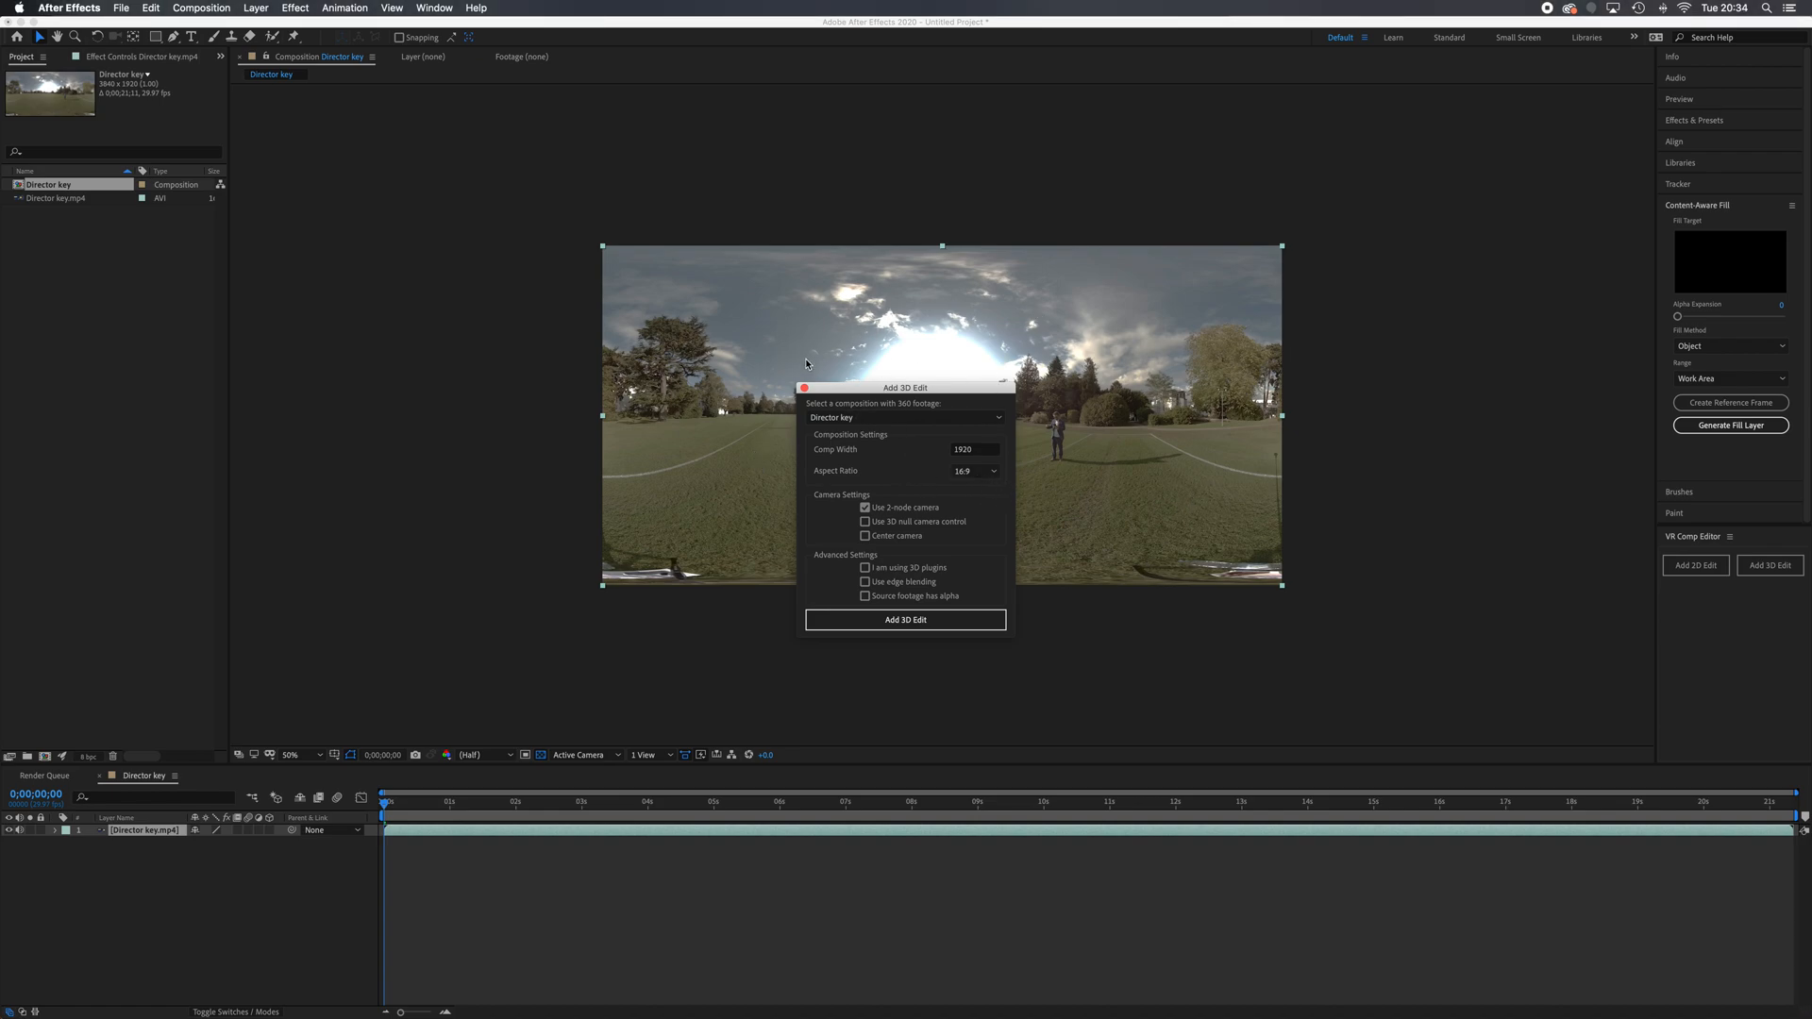
mouse_move(973, 460)
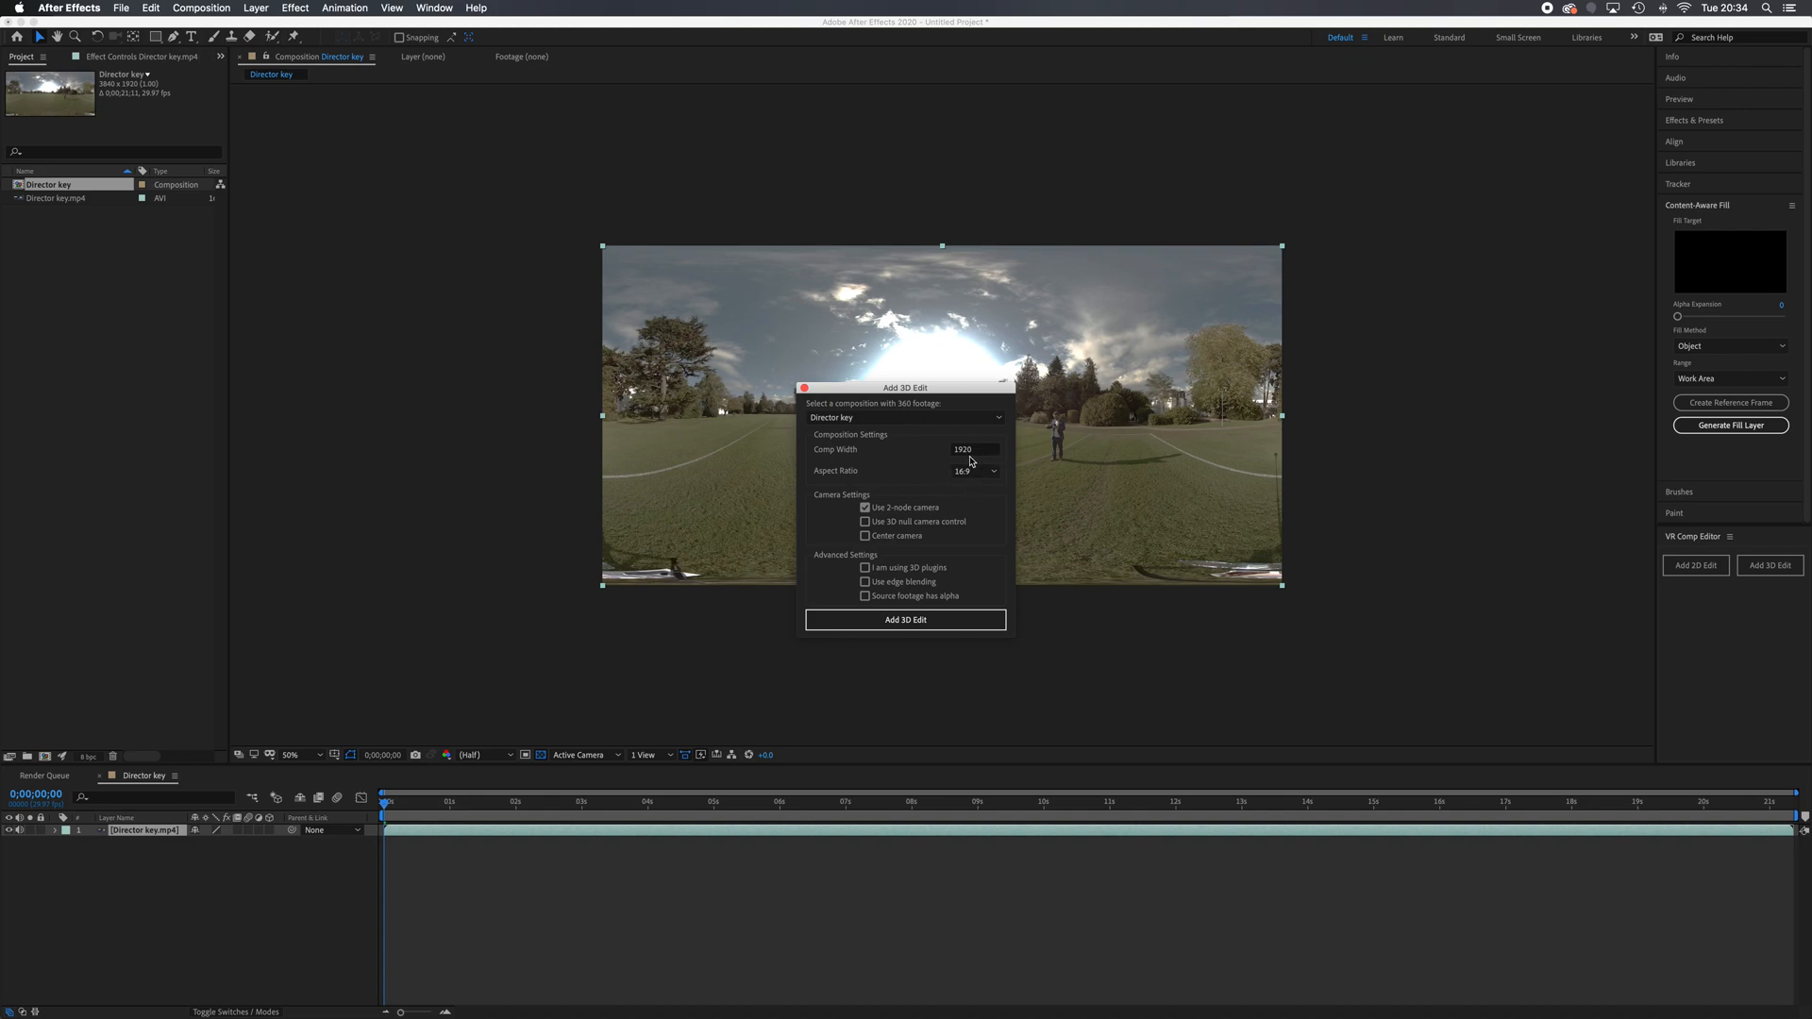
mouse_move(968, 459)
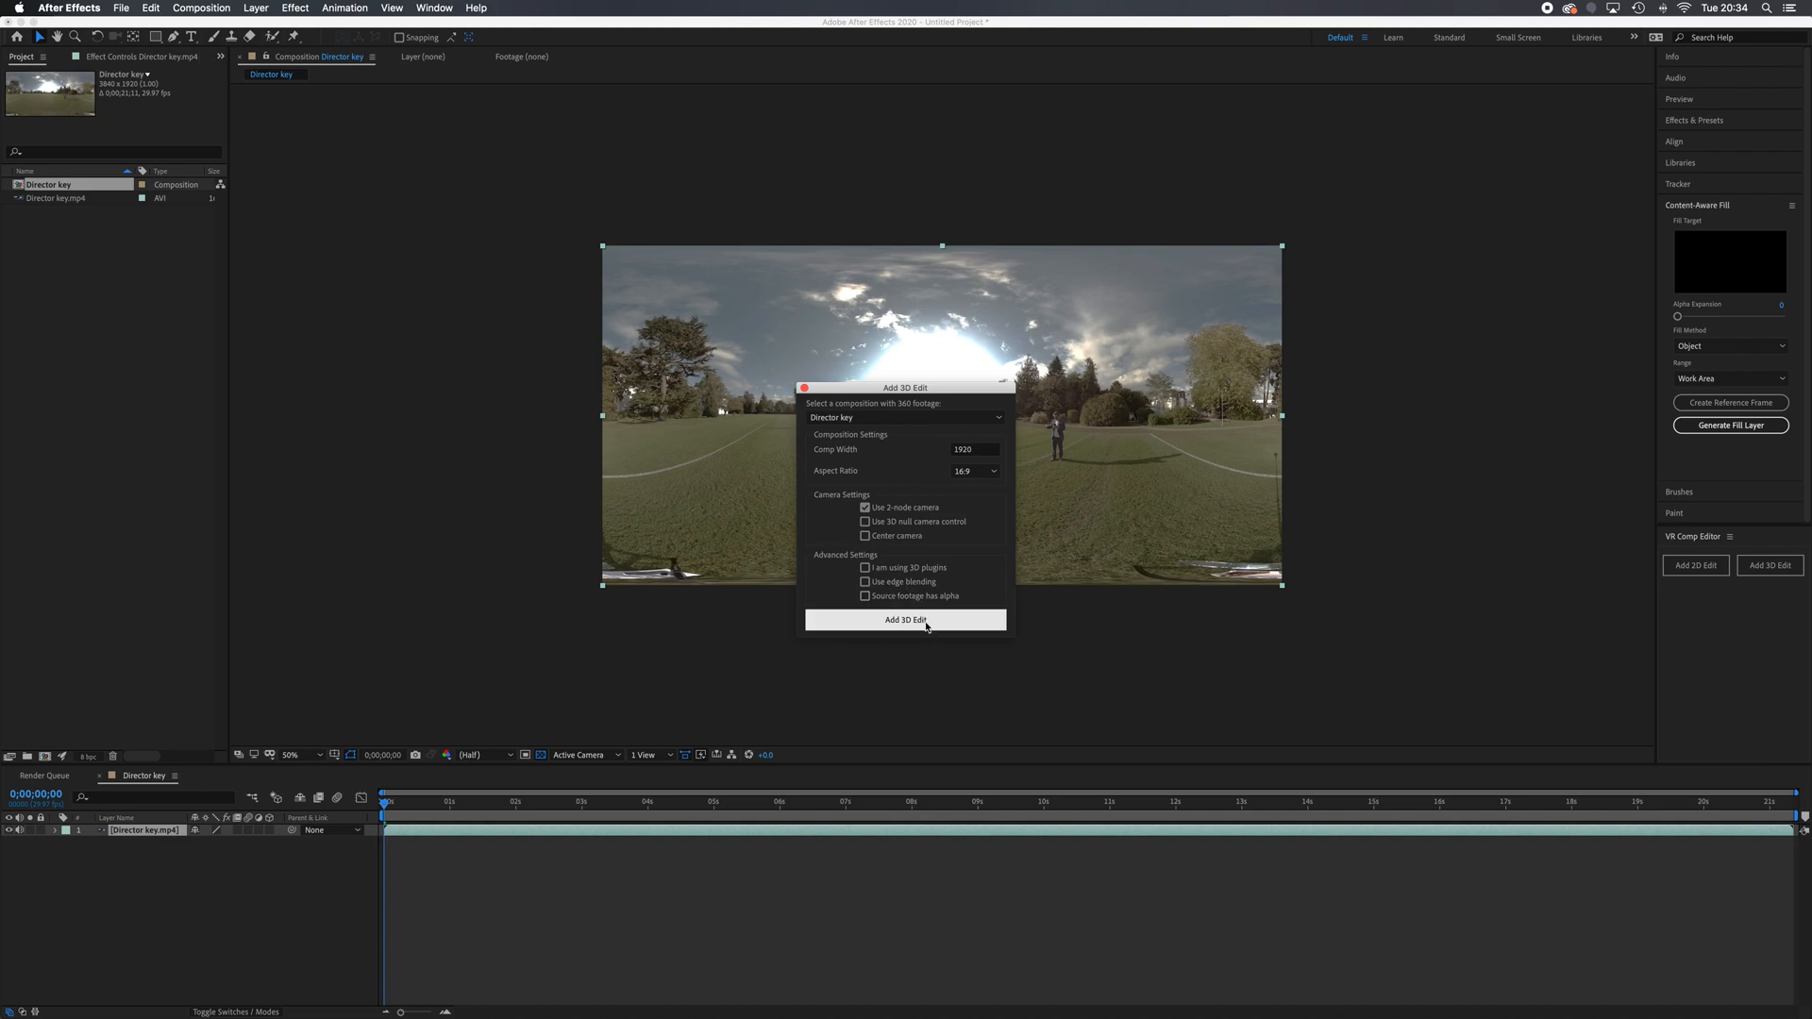
click(906, 620)
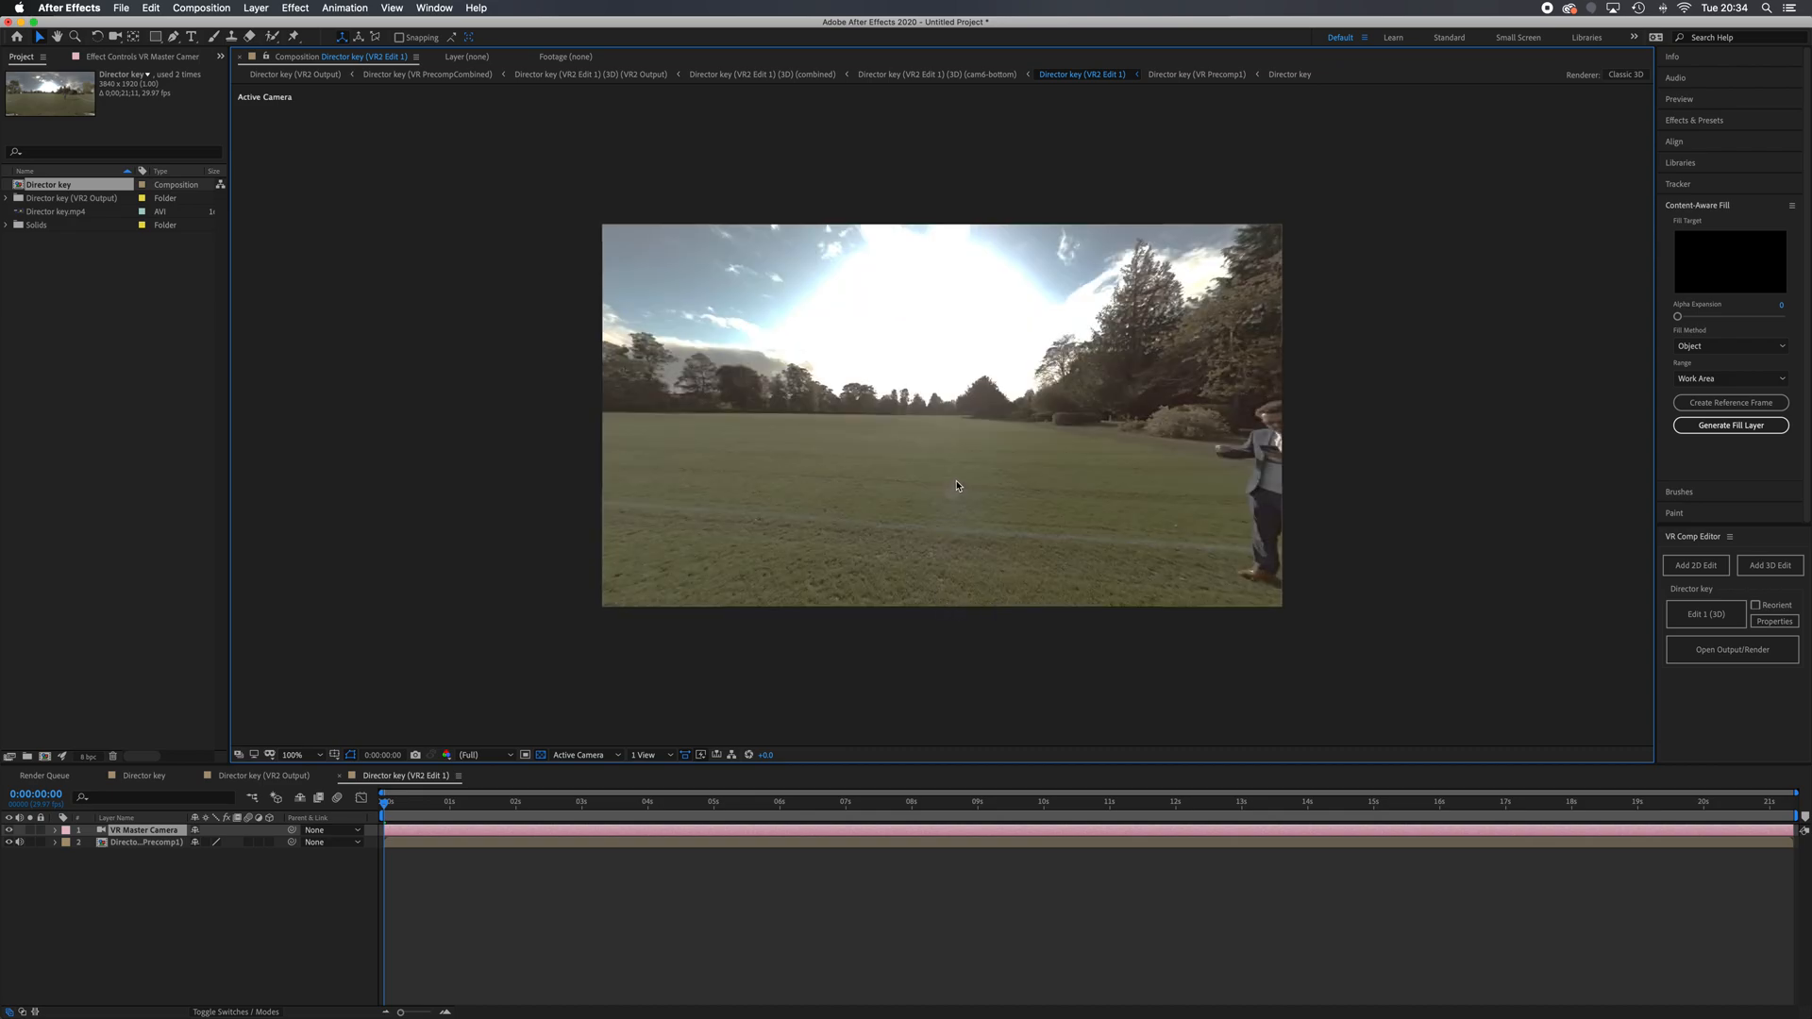
- Orbit the VR Master Camera to look around the park toward the person on the field
drag(955, 485, 956, 445)
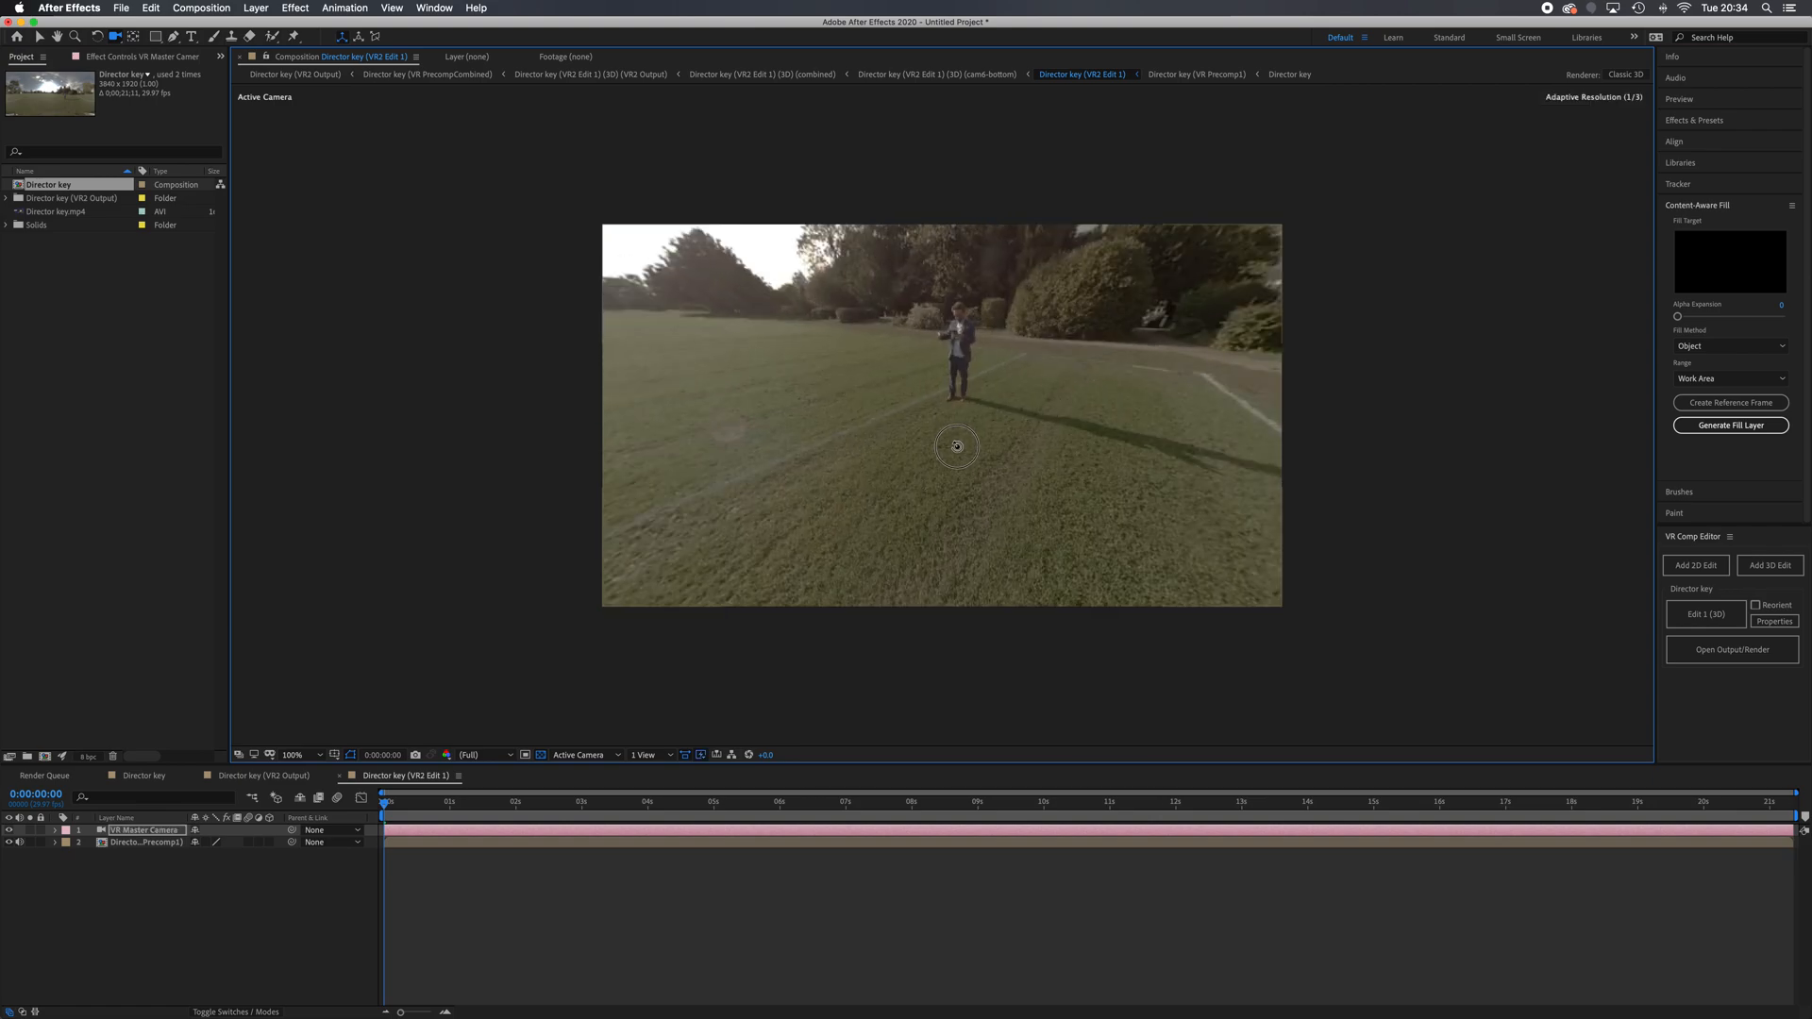
drag(957, 447, 1061, 468)
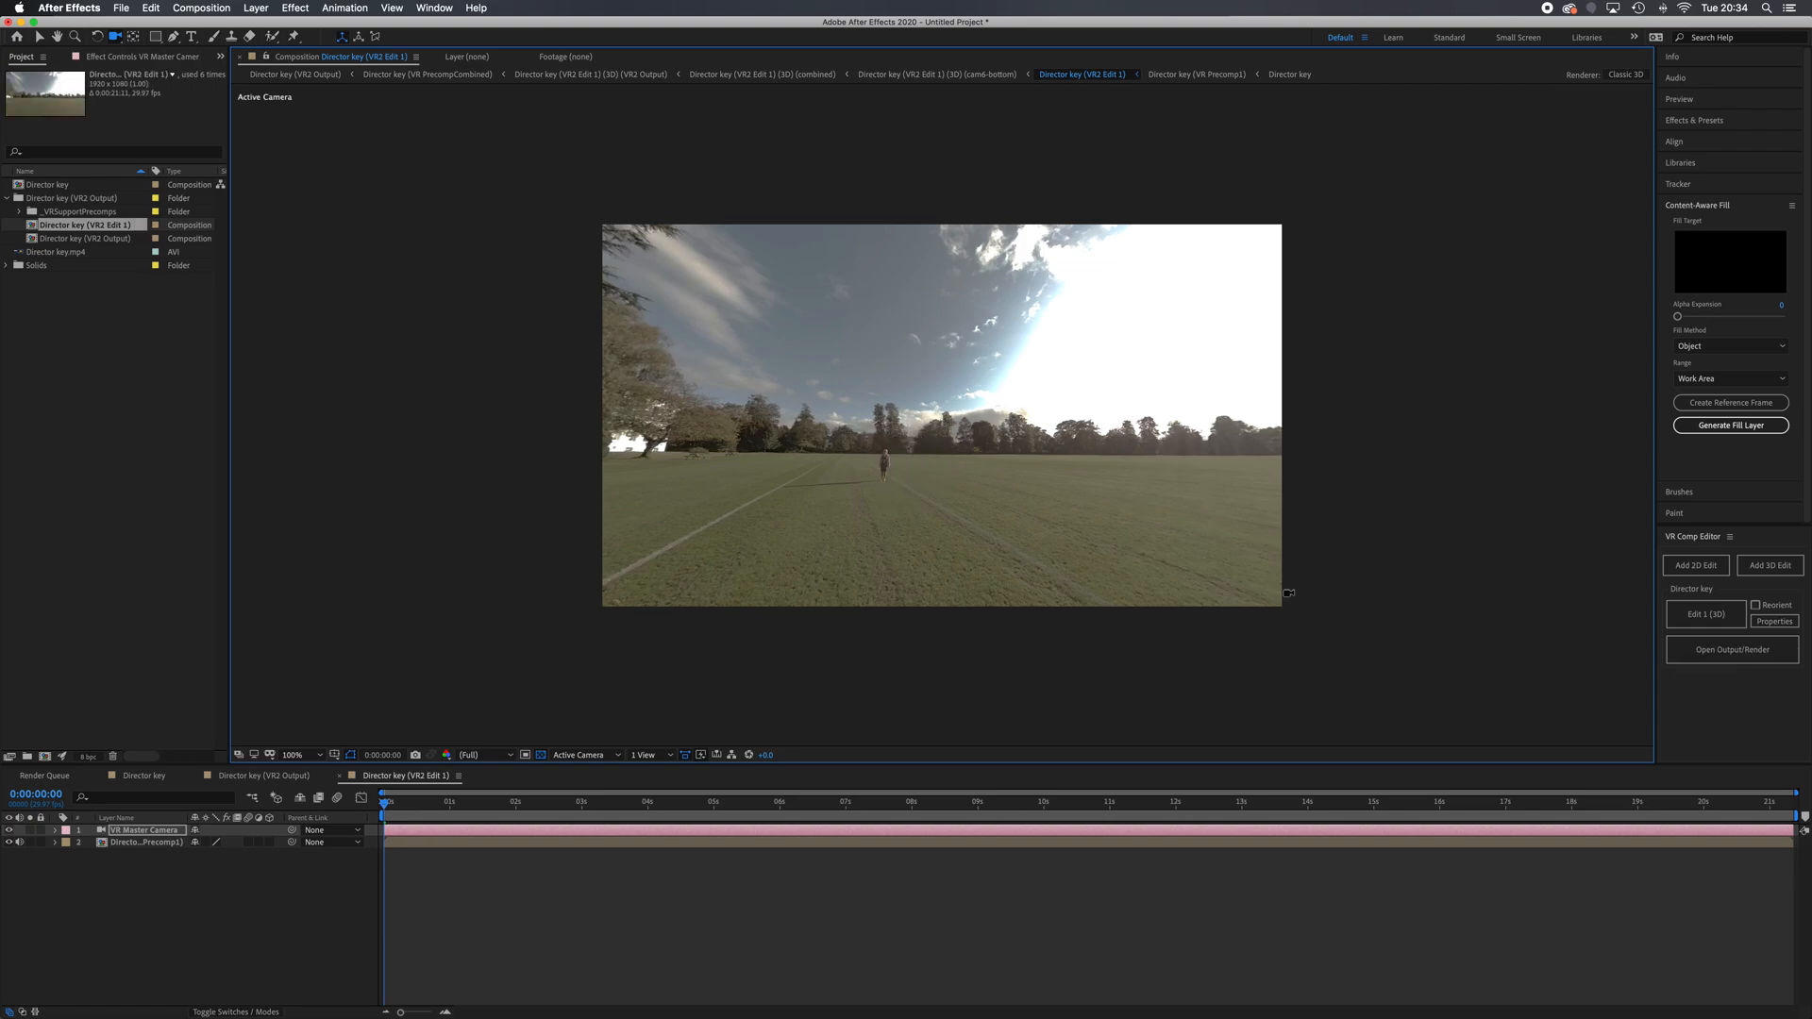
click(1733, 649)
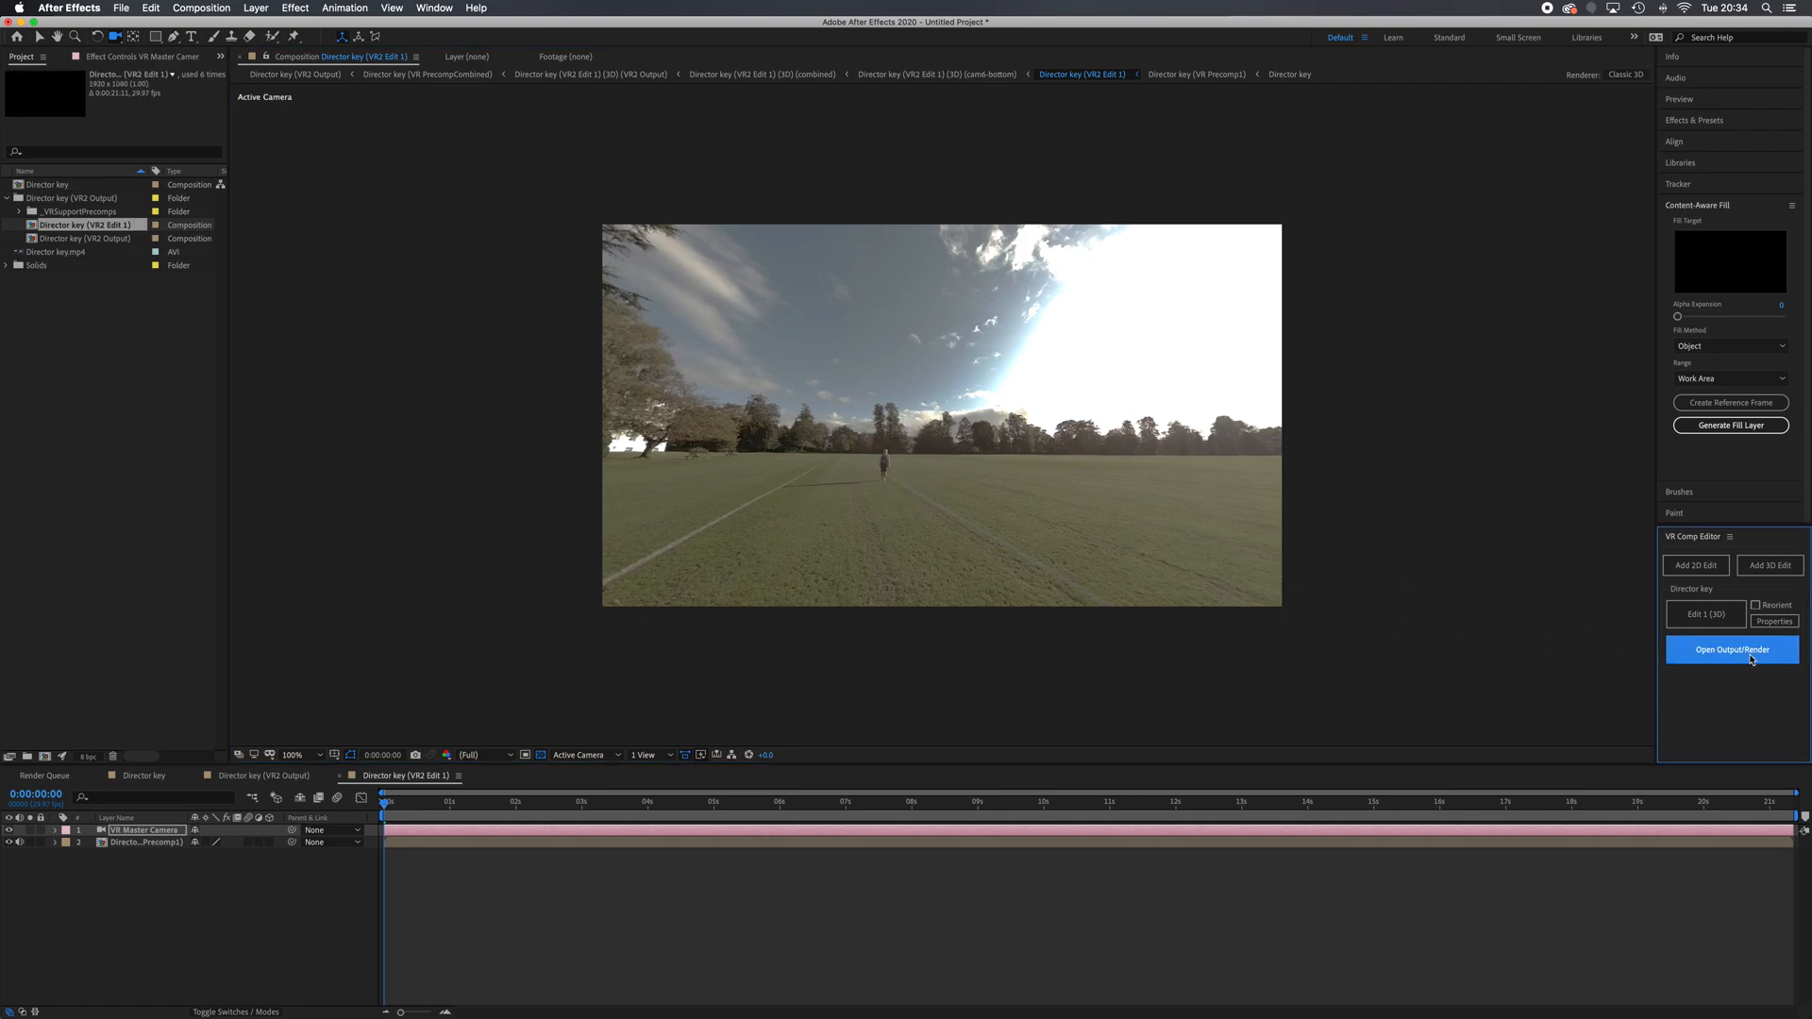
click(1733, 649)
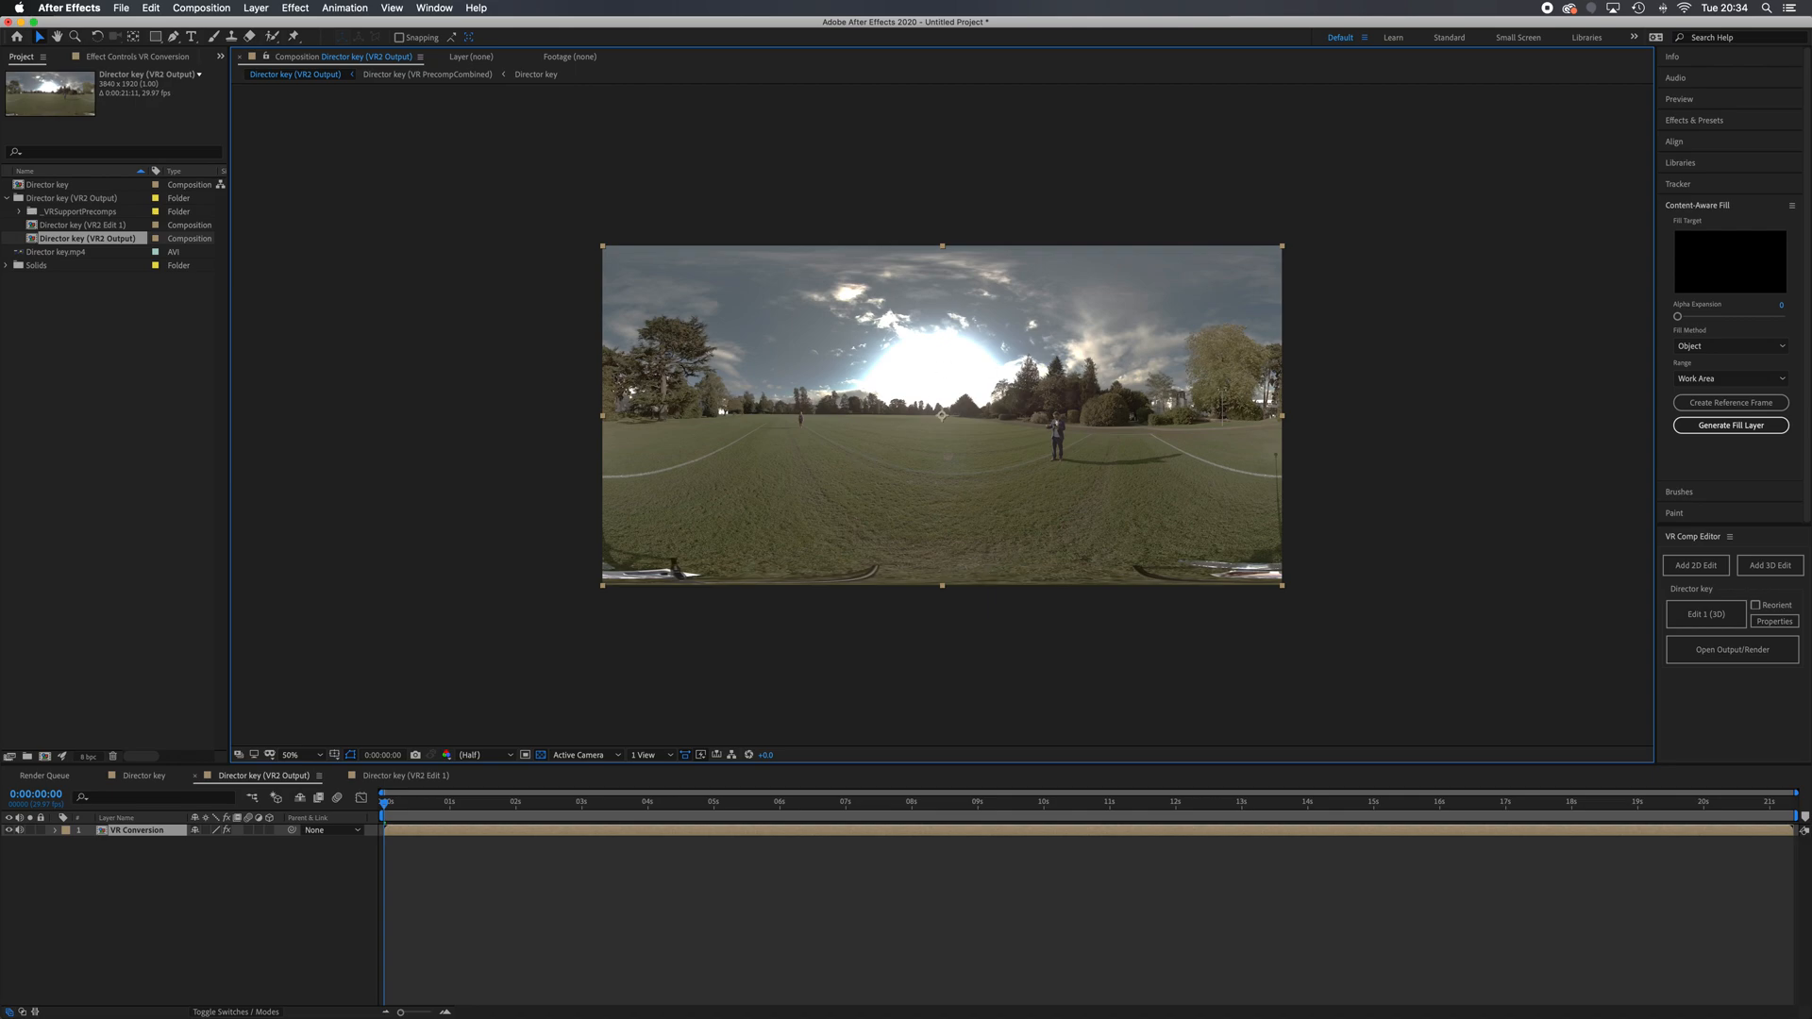
click(1731, 649)
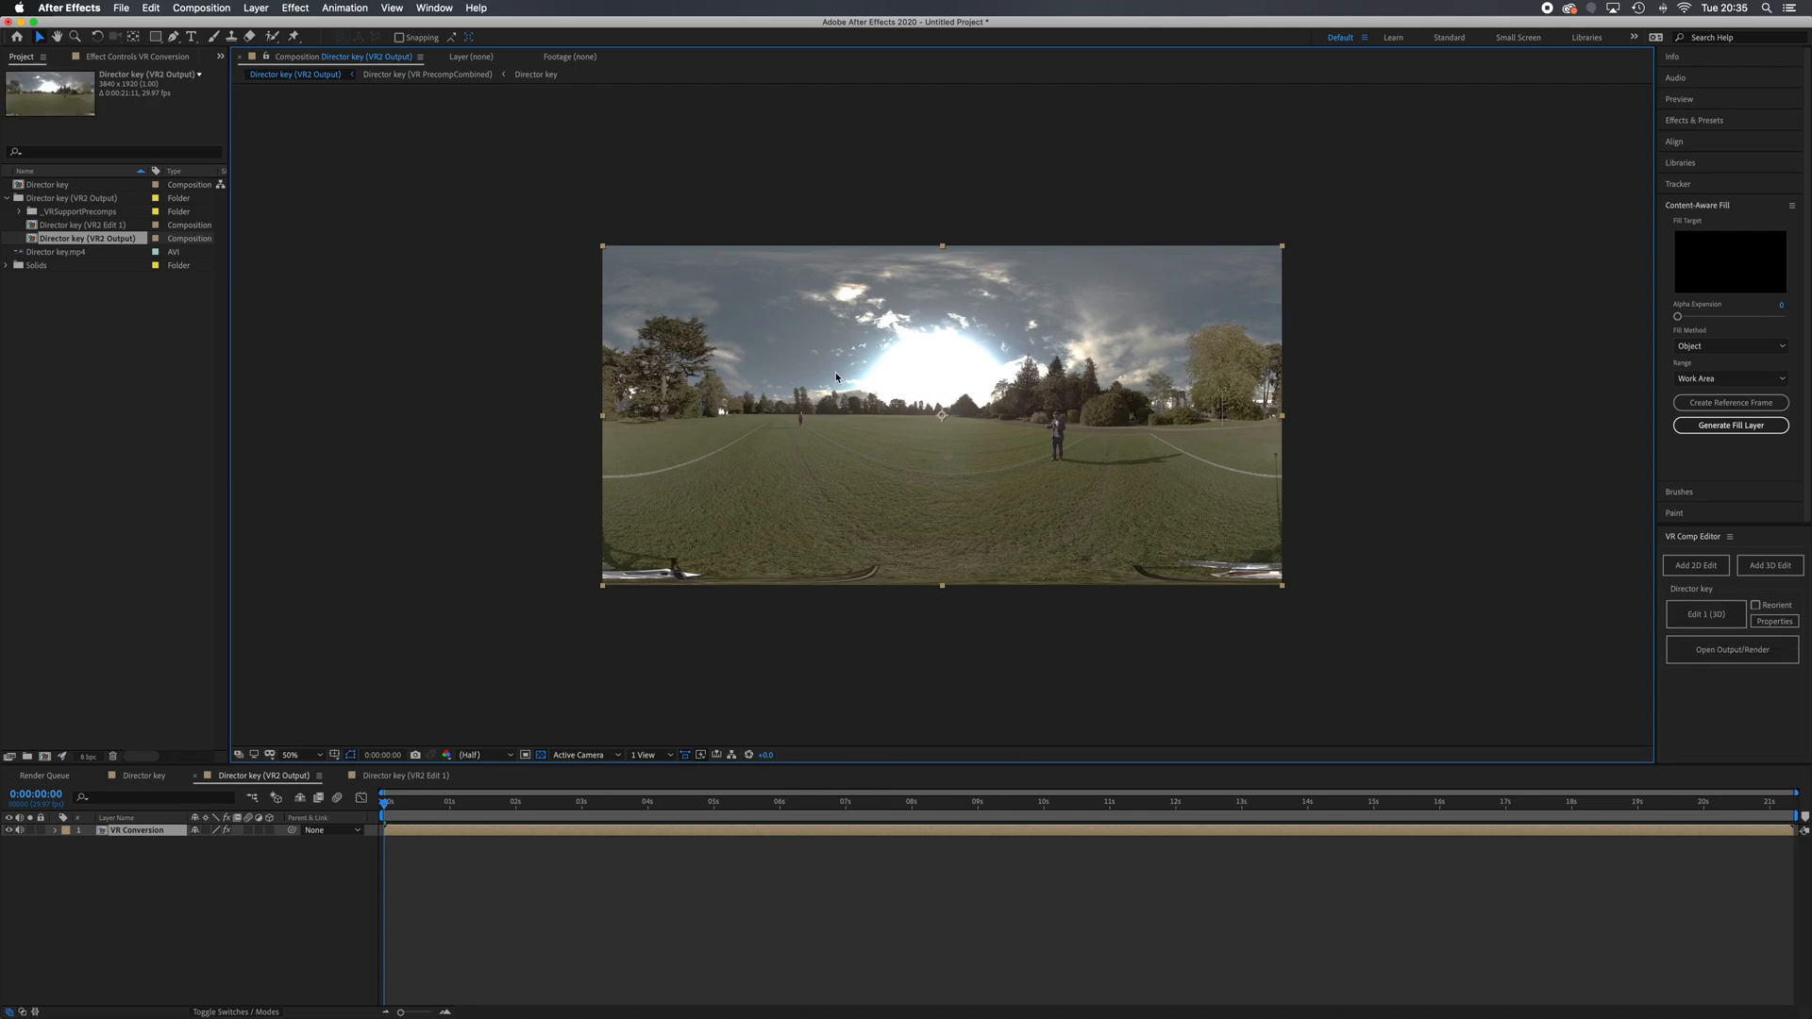
mouse_move(1004, 423)
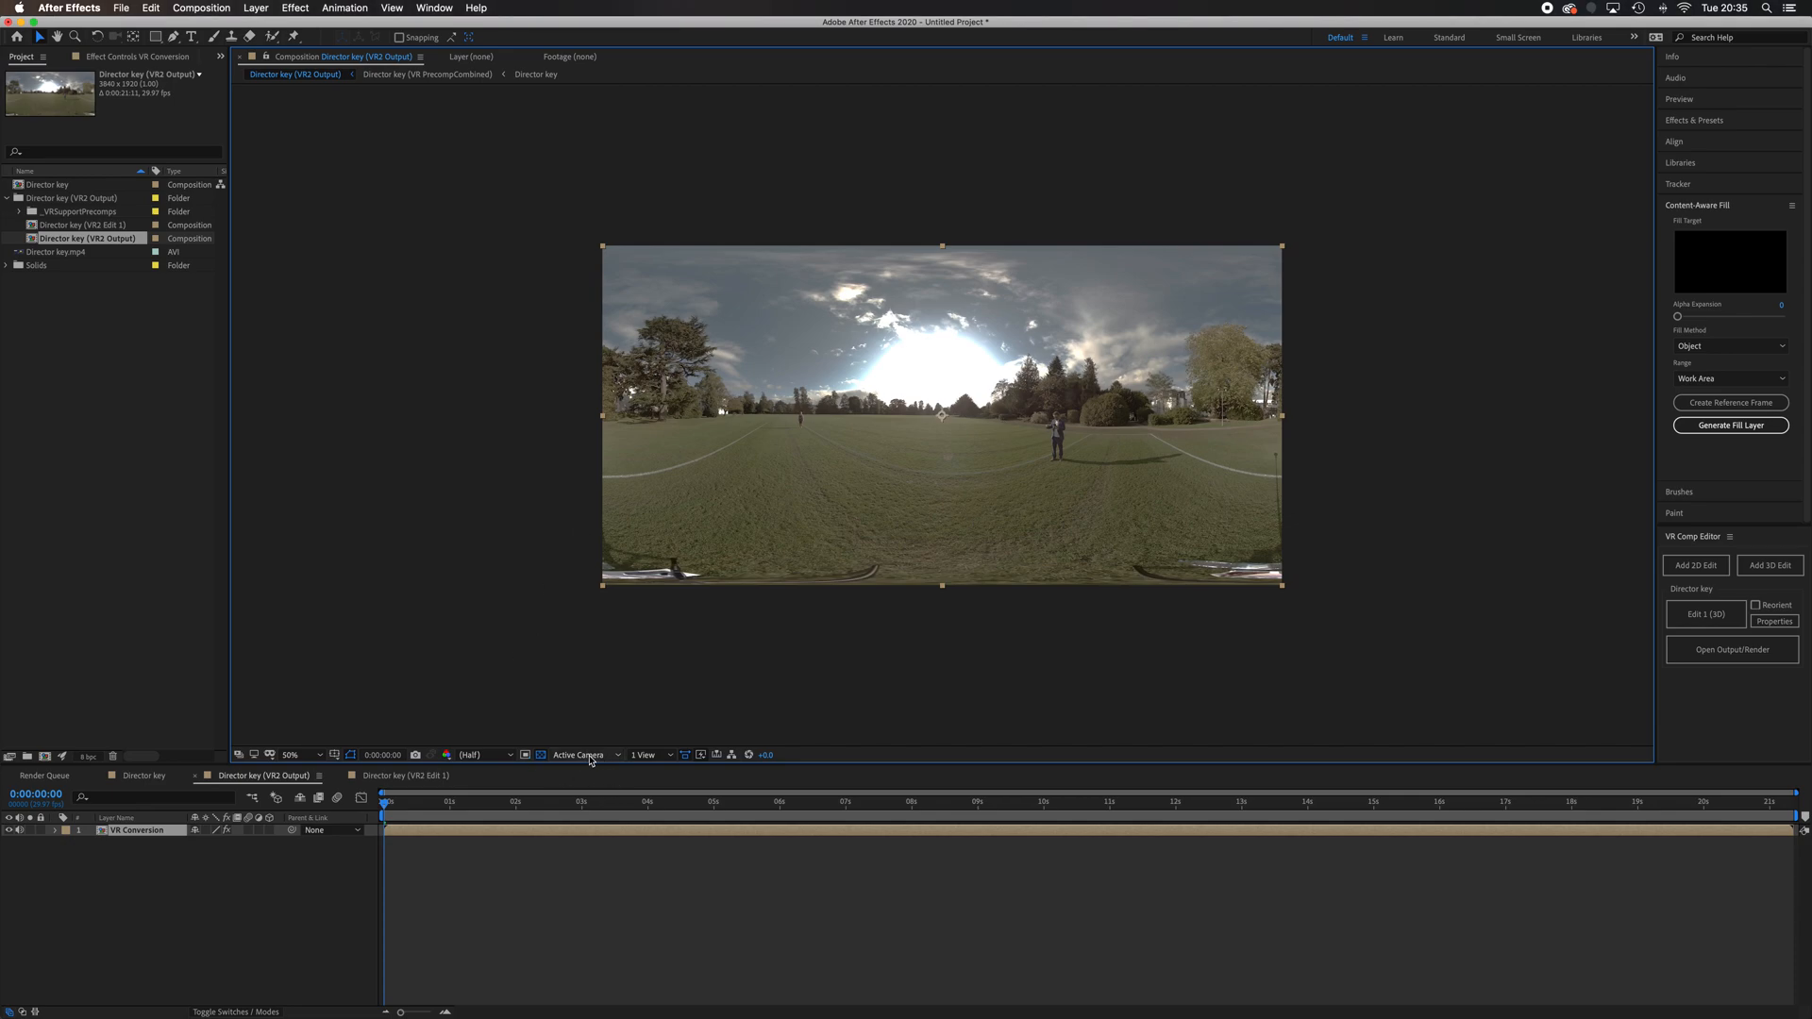
mouse_move(613, 759)
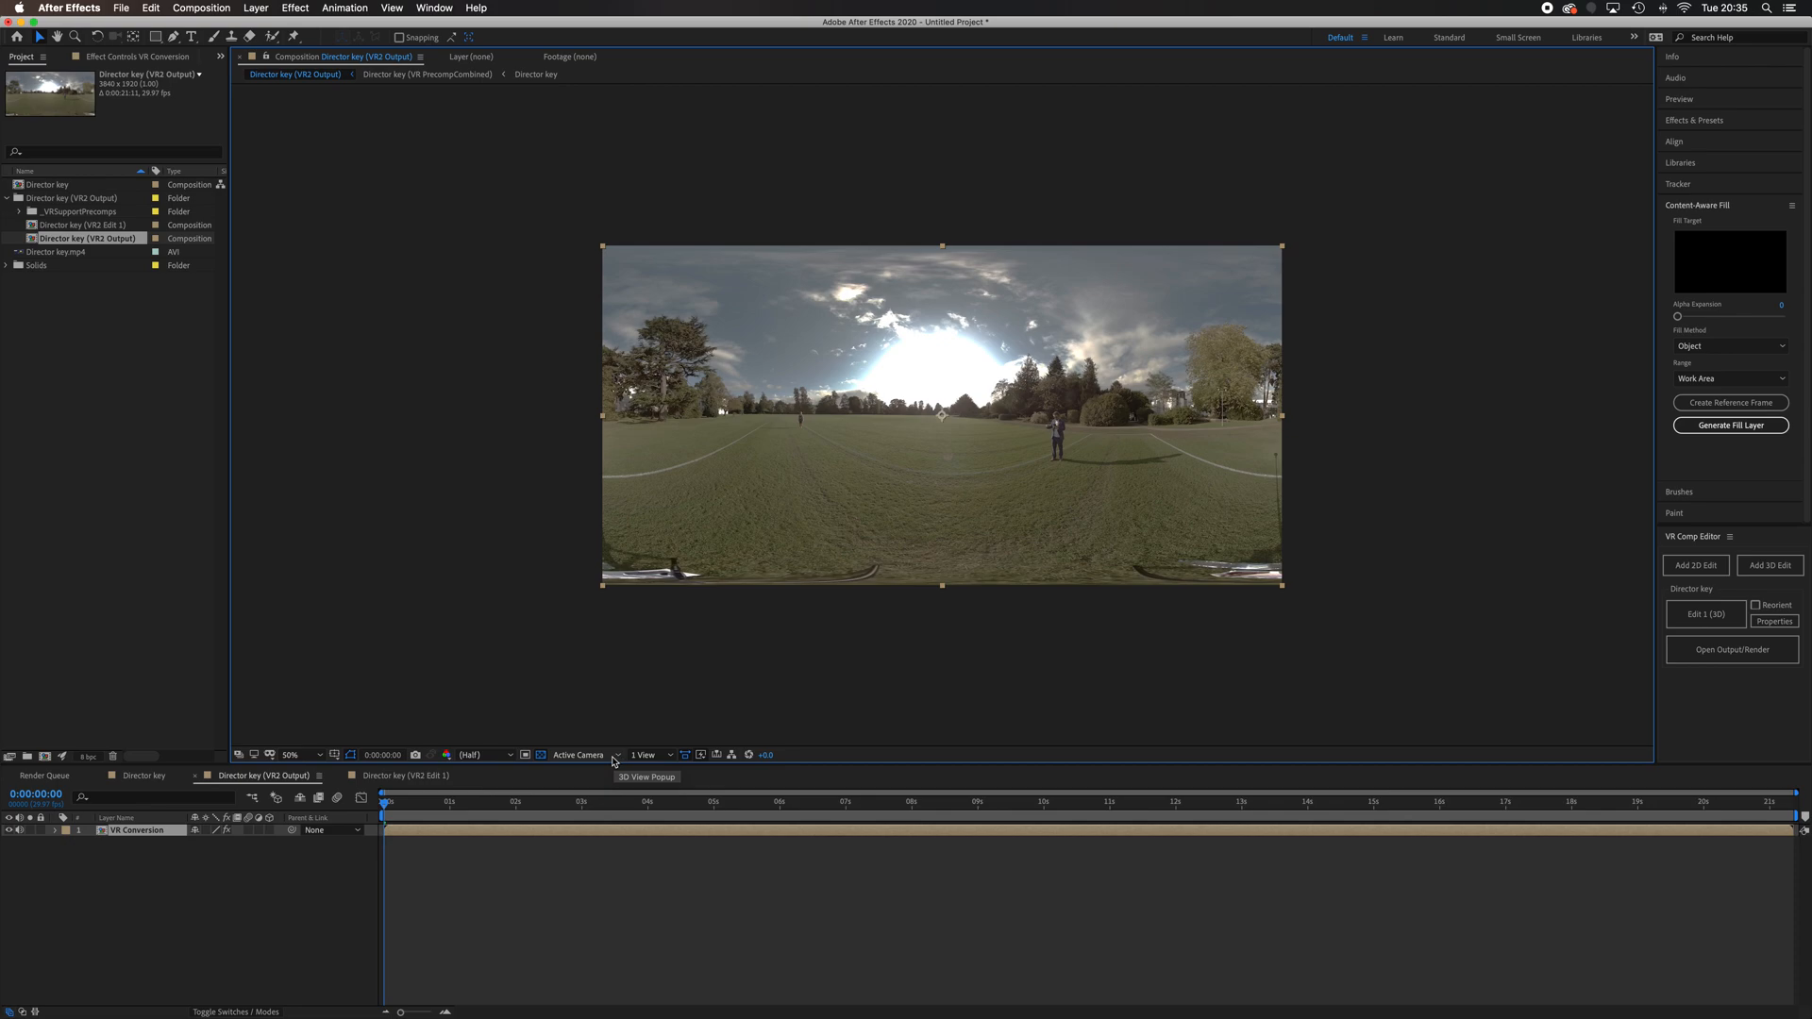
mouse_move(668, 755)
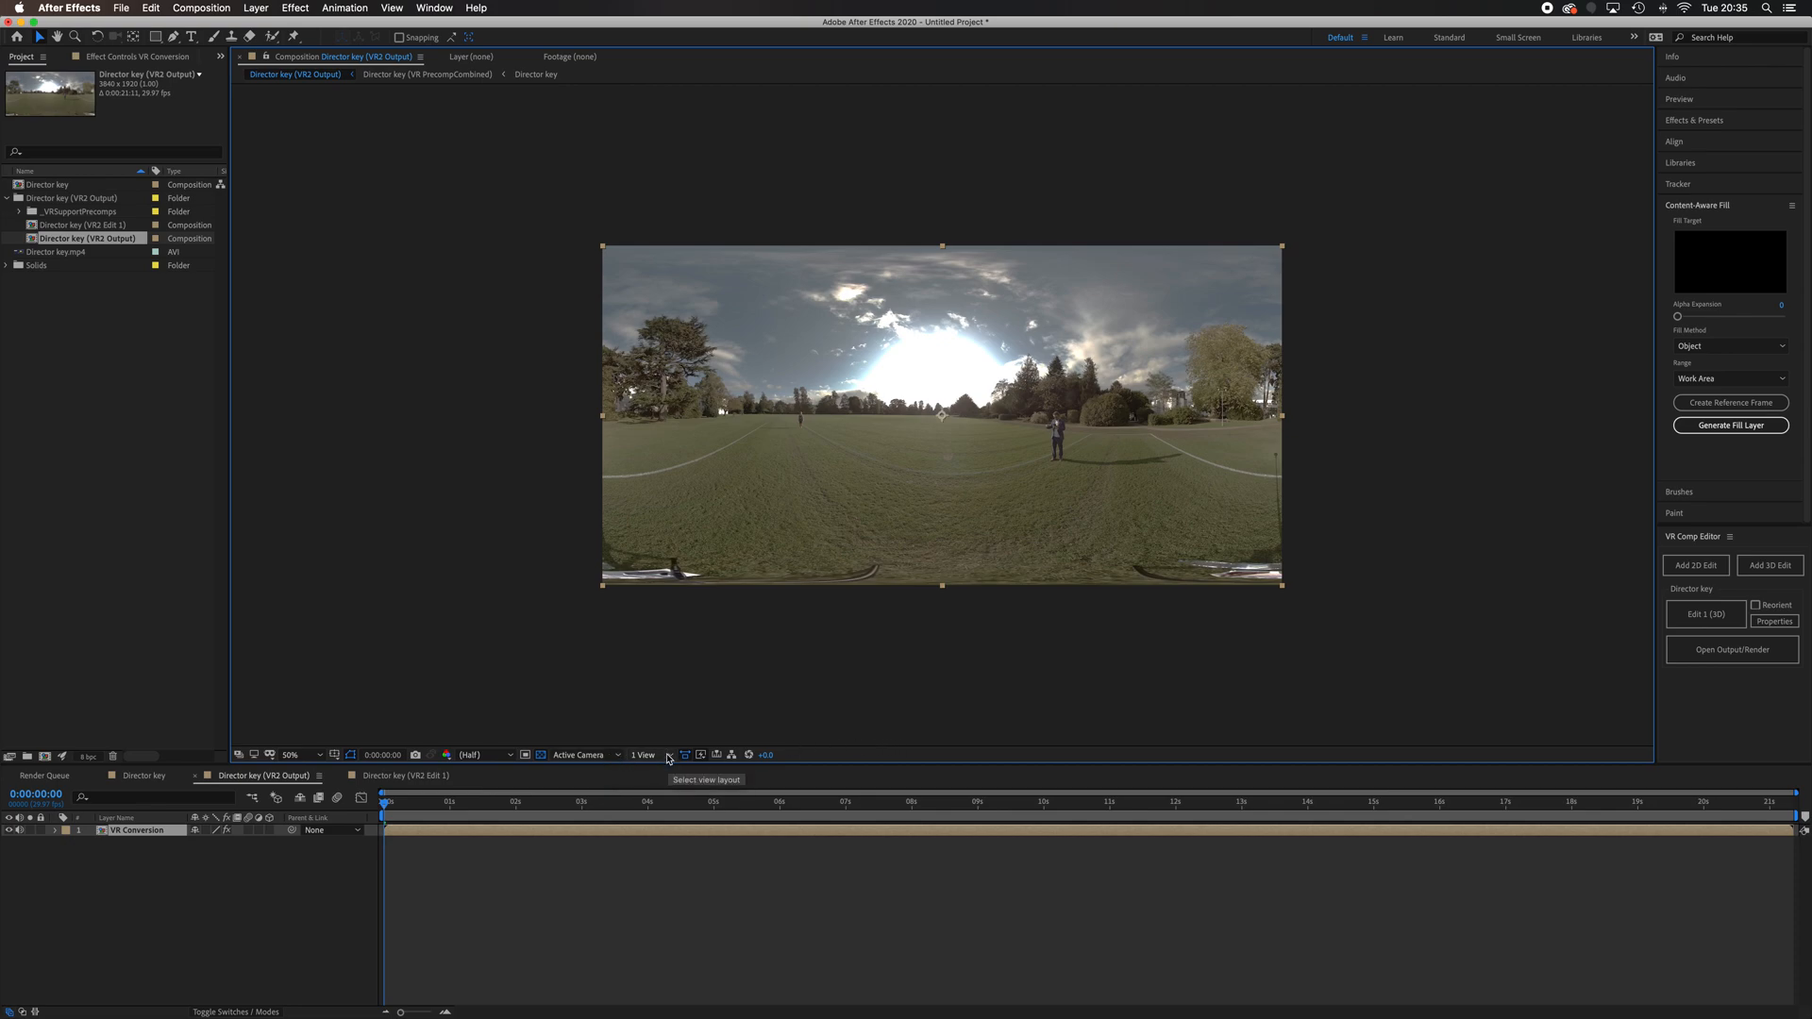
click(580, 755)
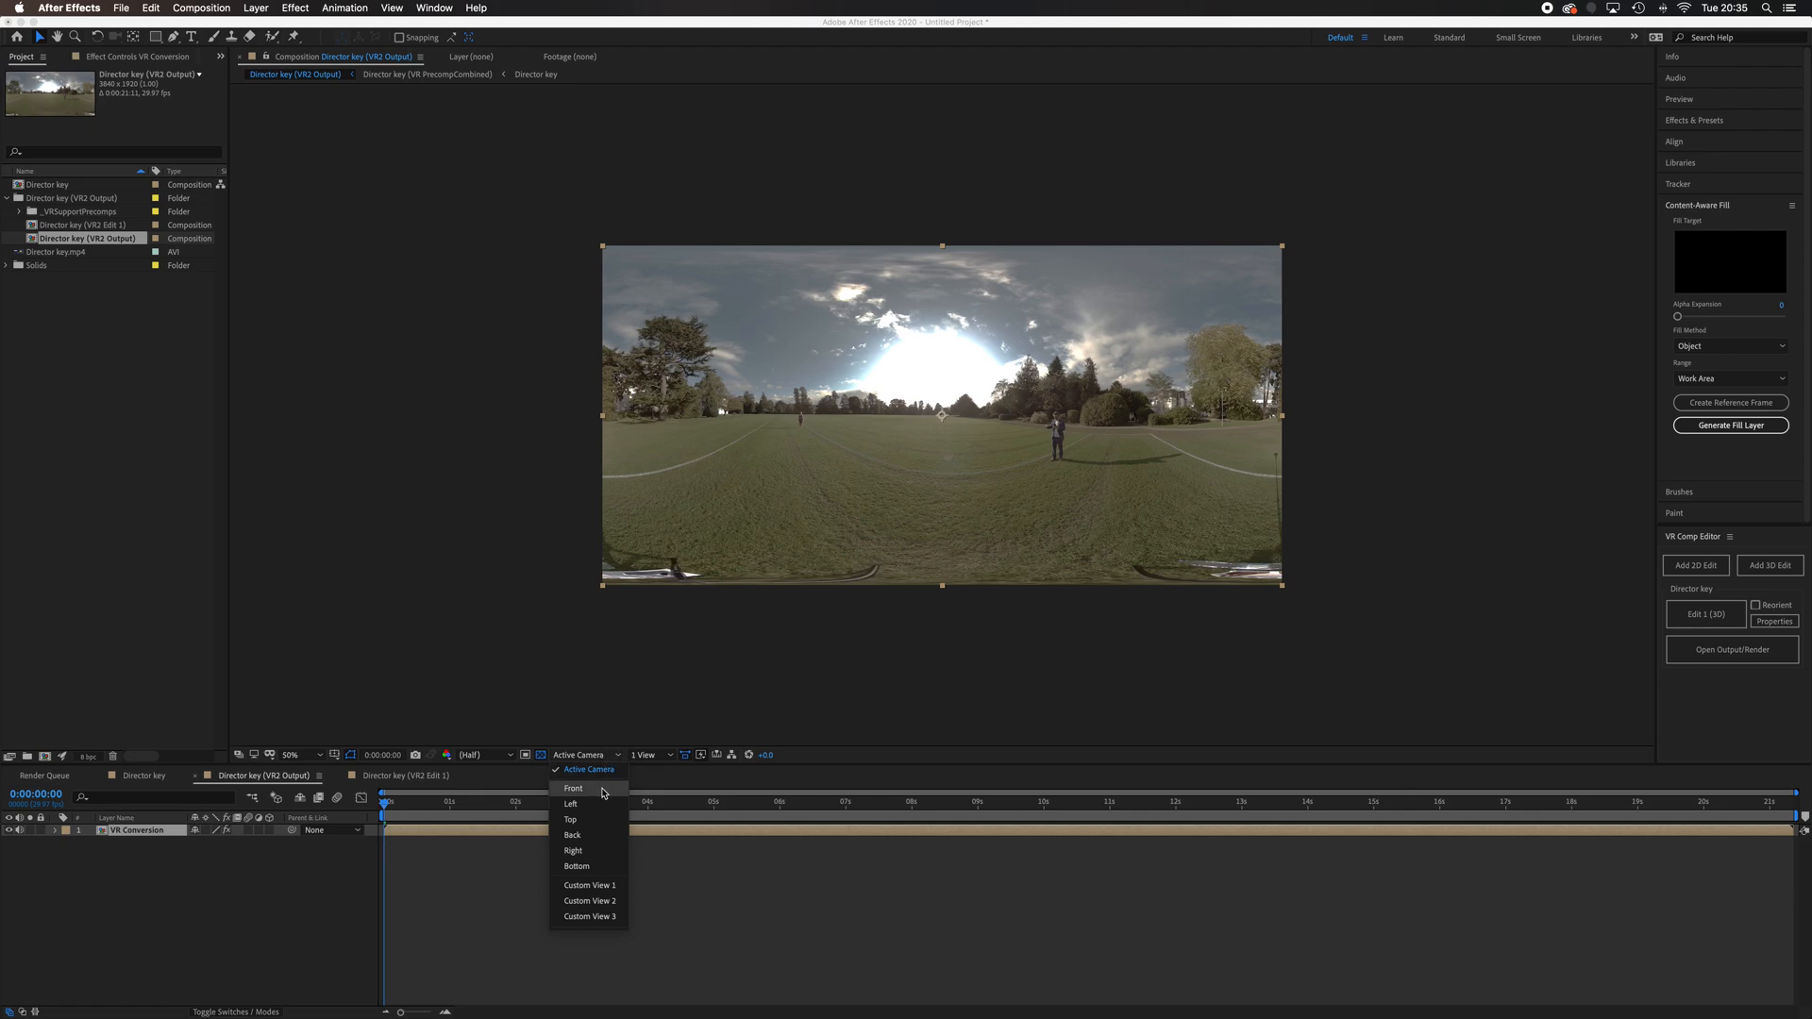
click(572, 789)
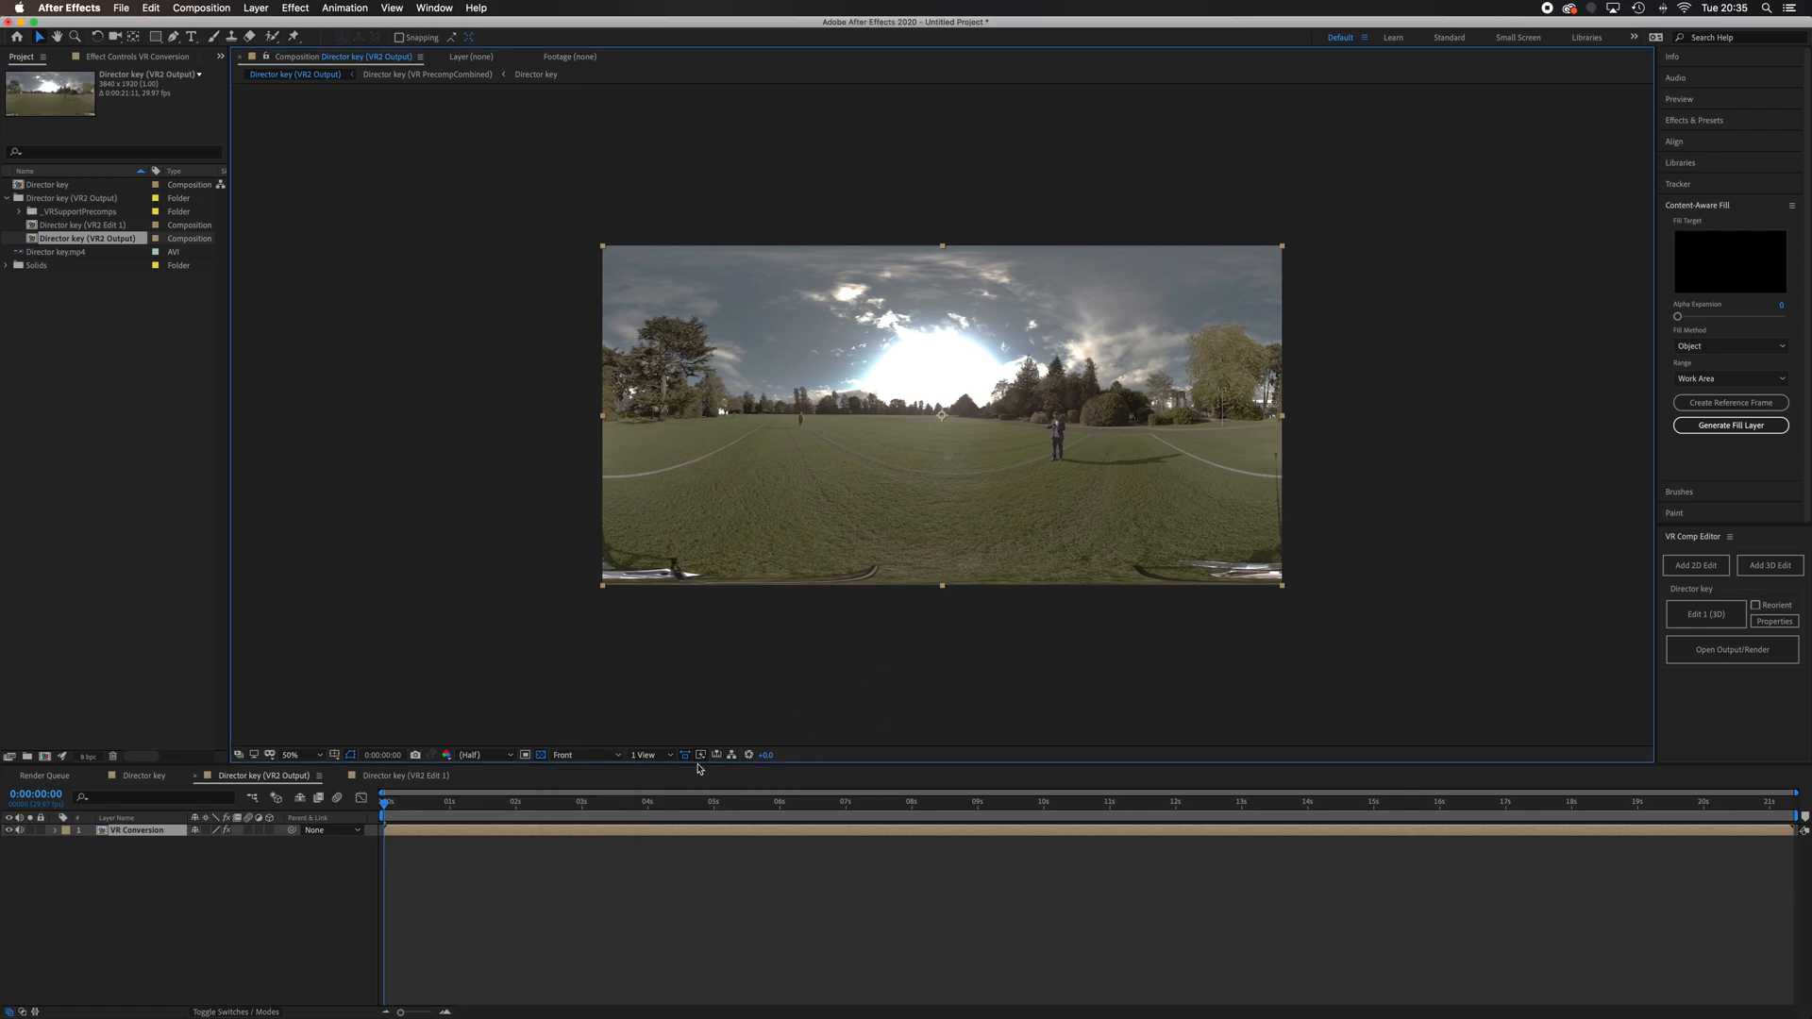
click(580, 755)
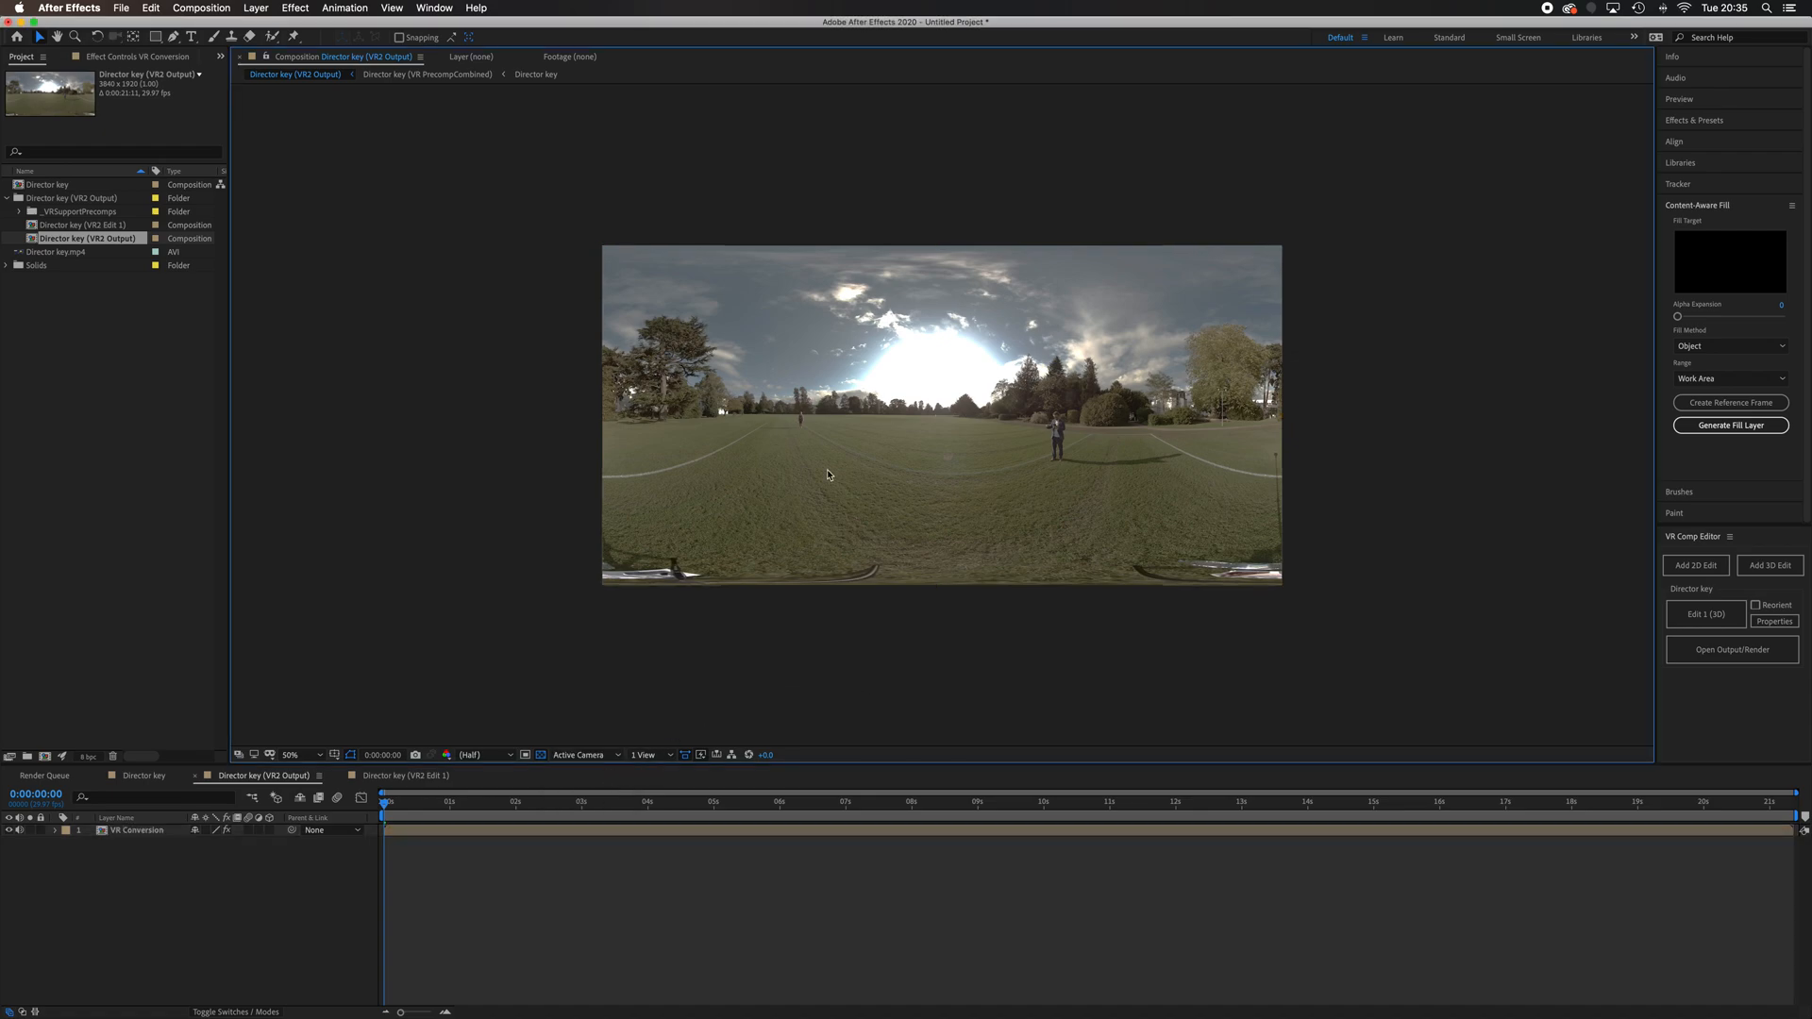
mouse_move(1608, 573)
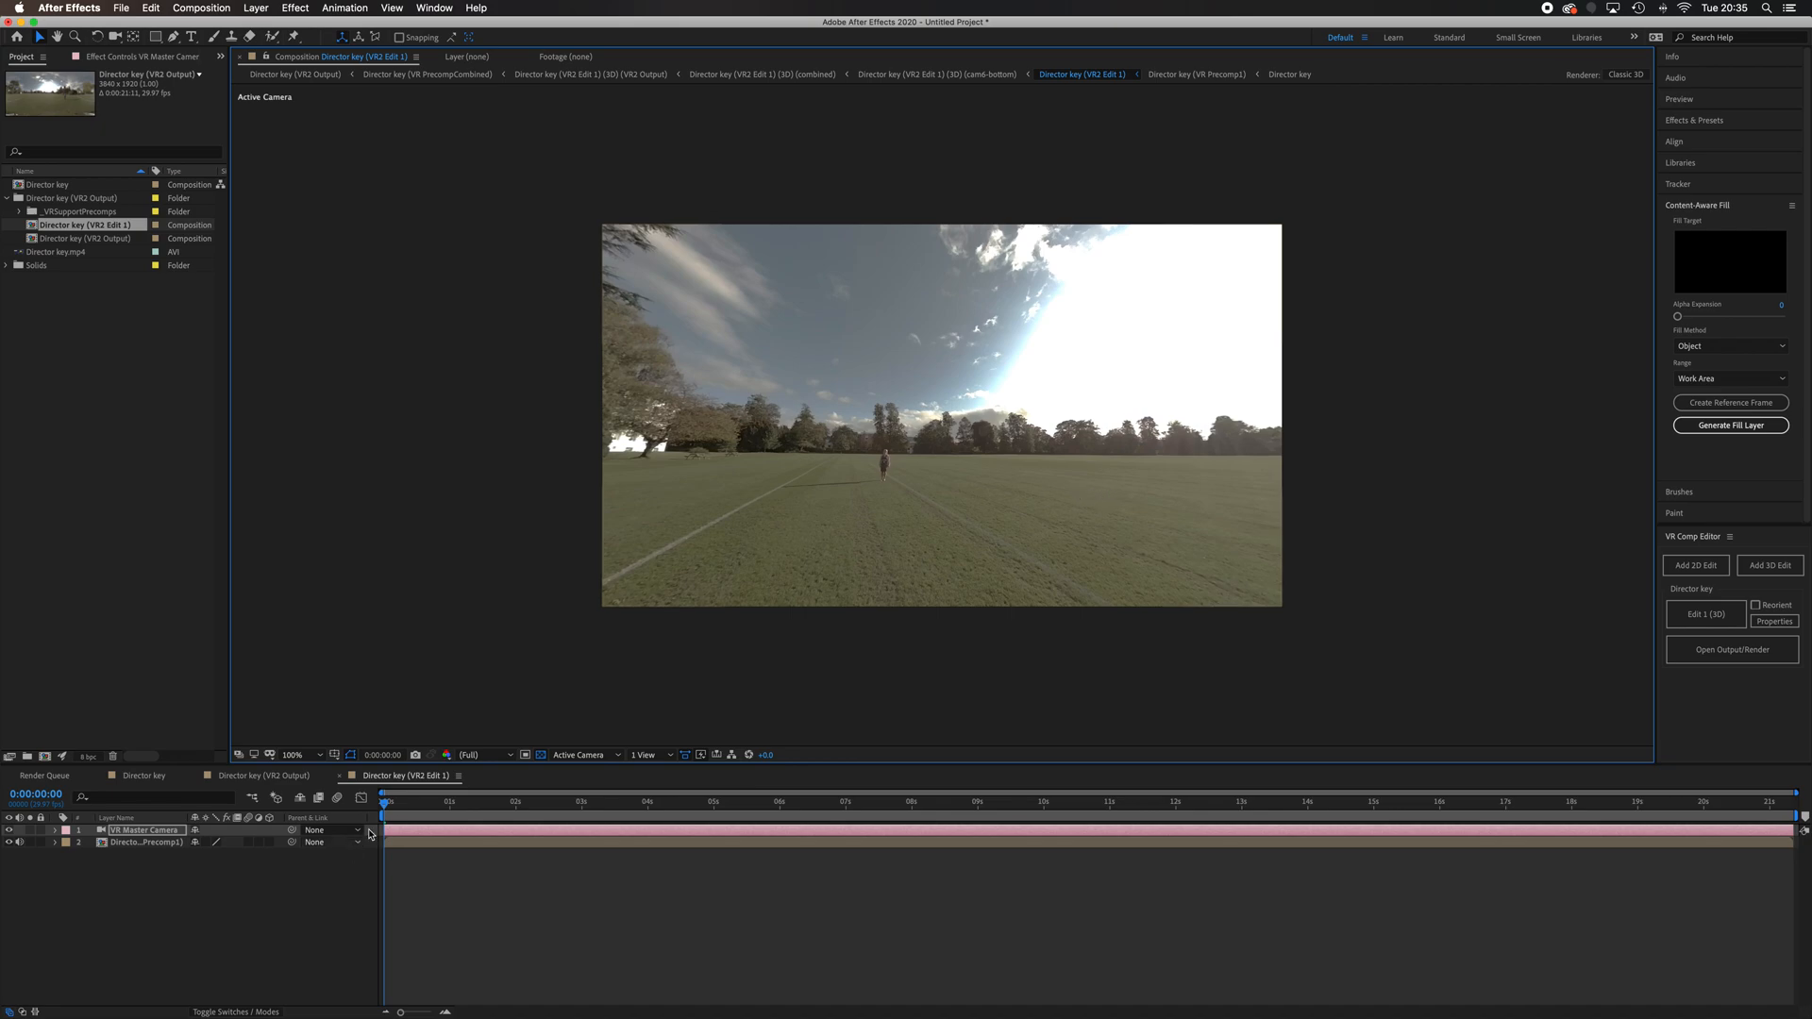
click(583, 755)
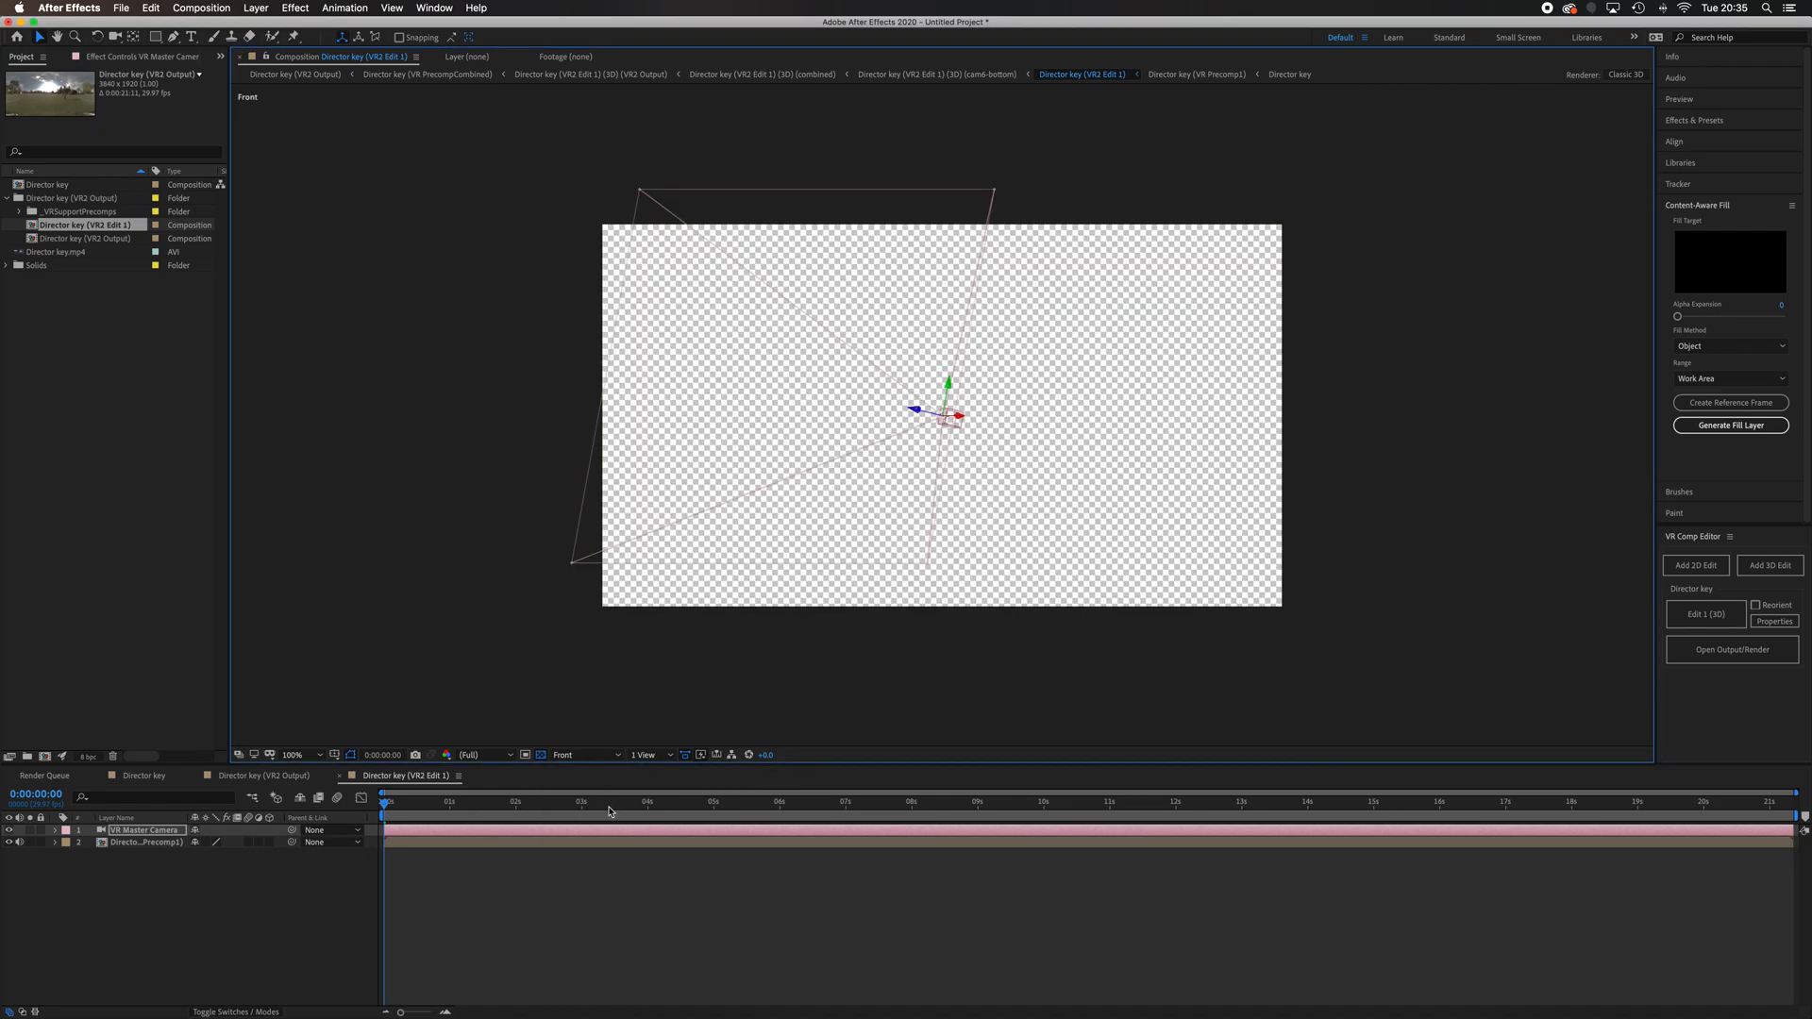
mouse_move(925, 397)
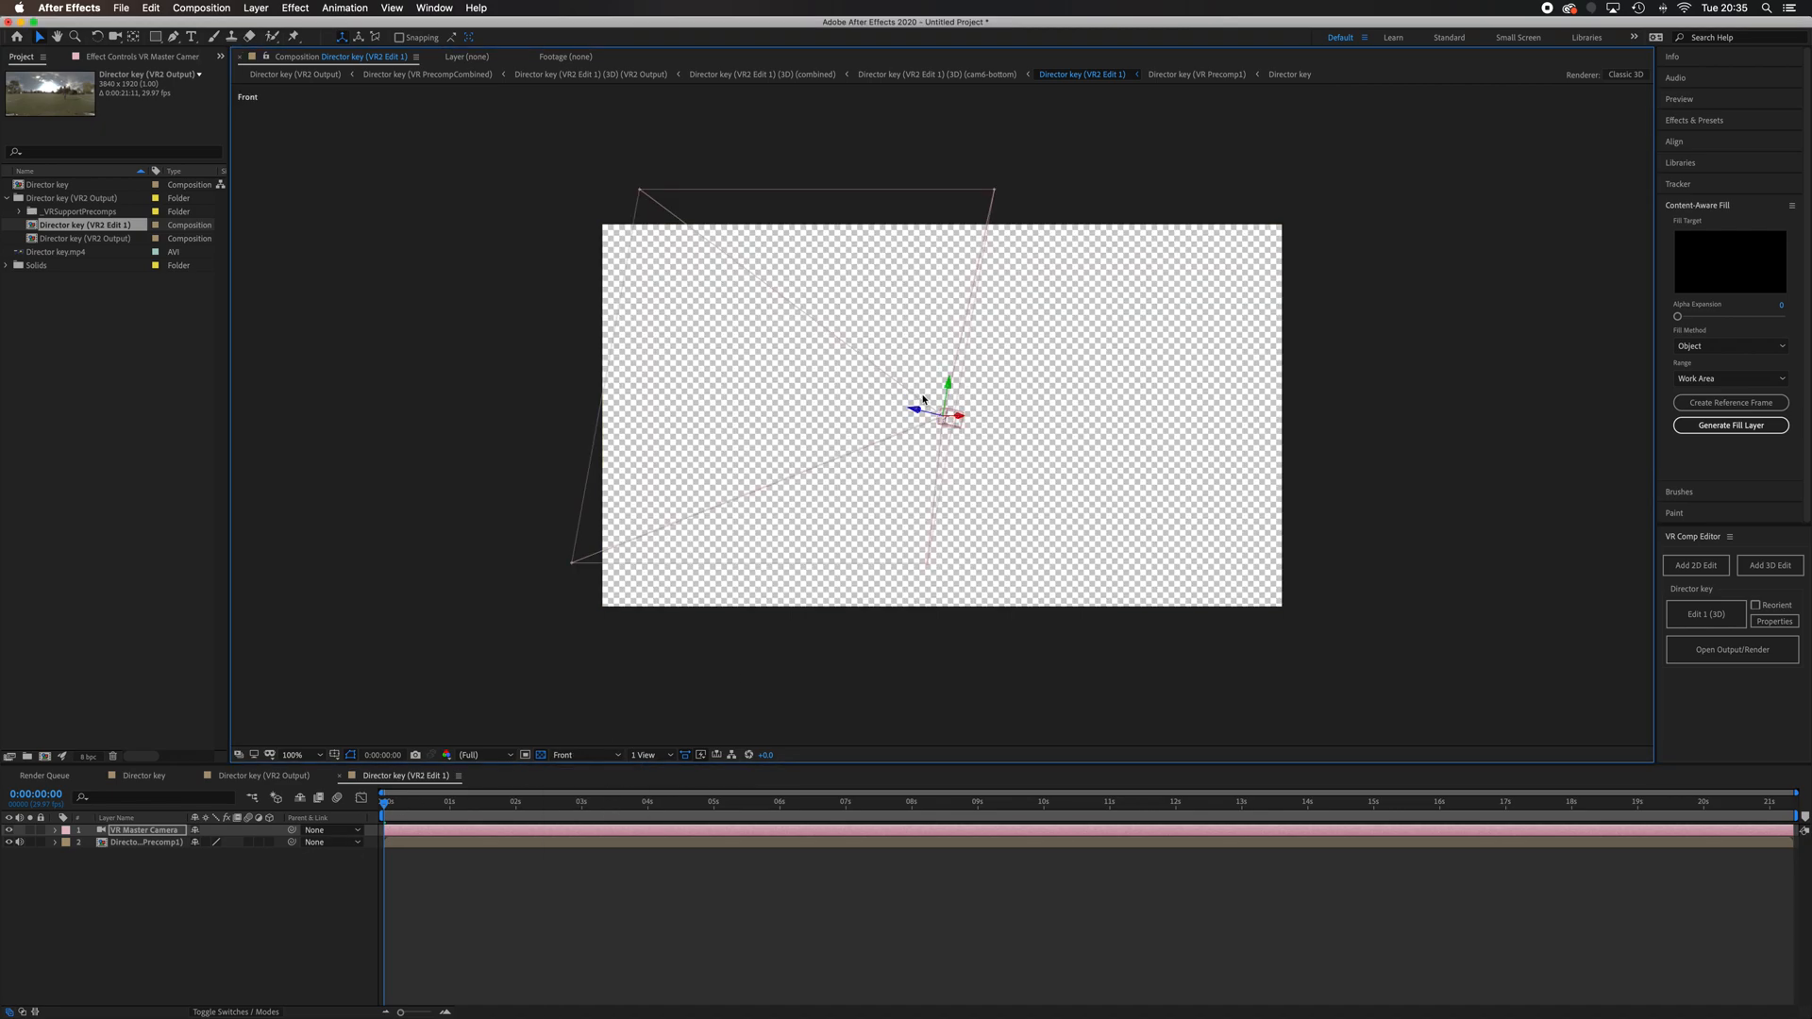
click(585, 755)
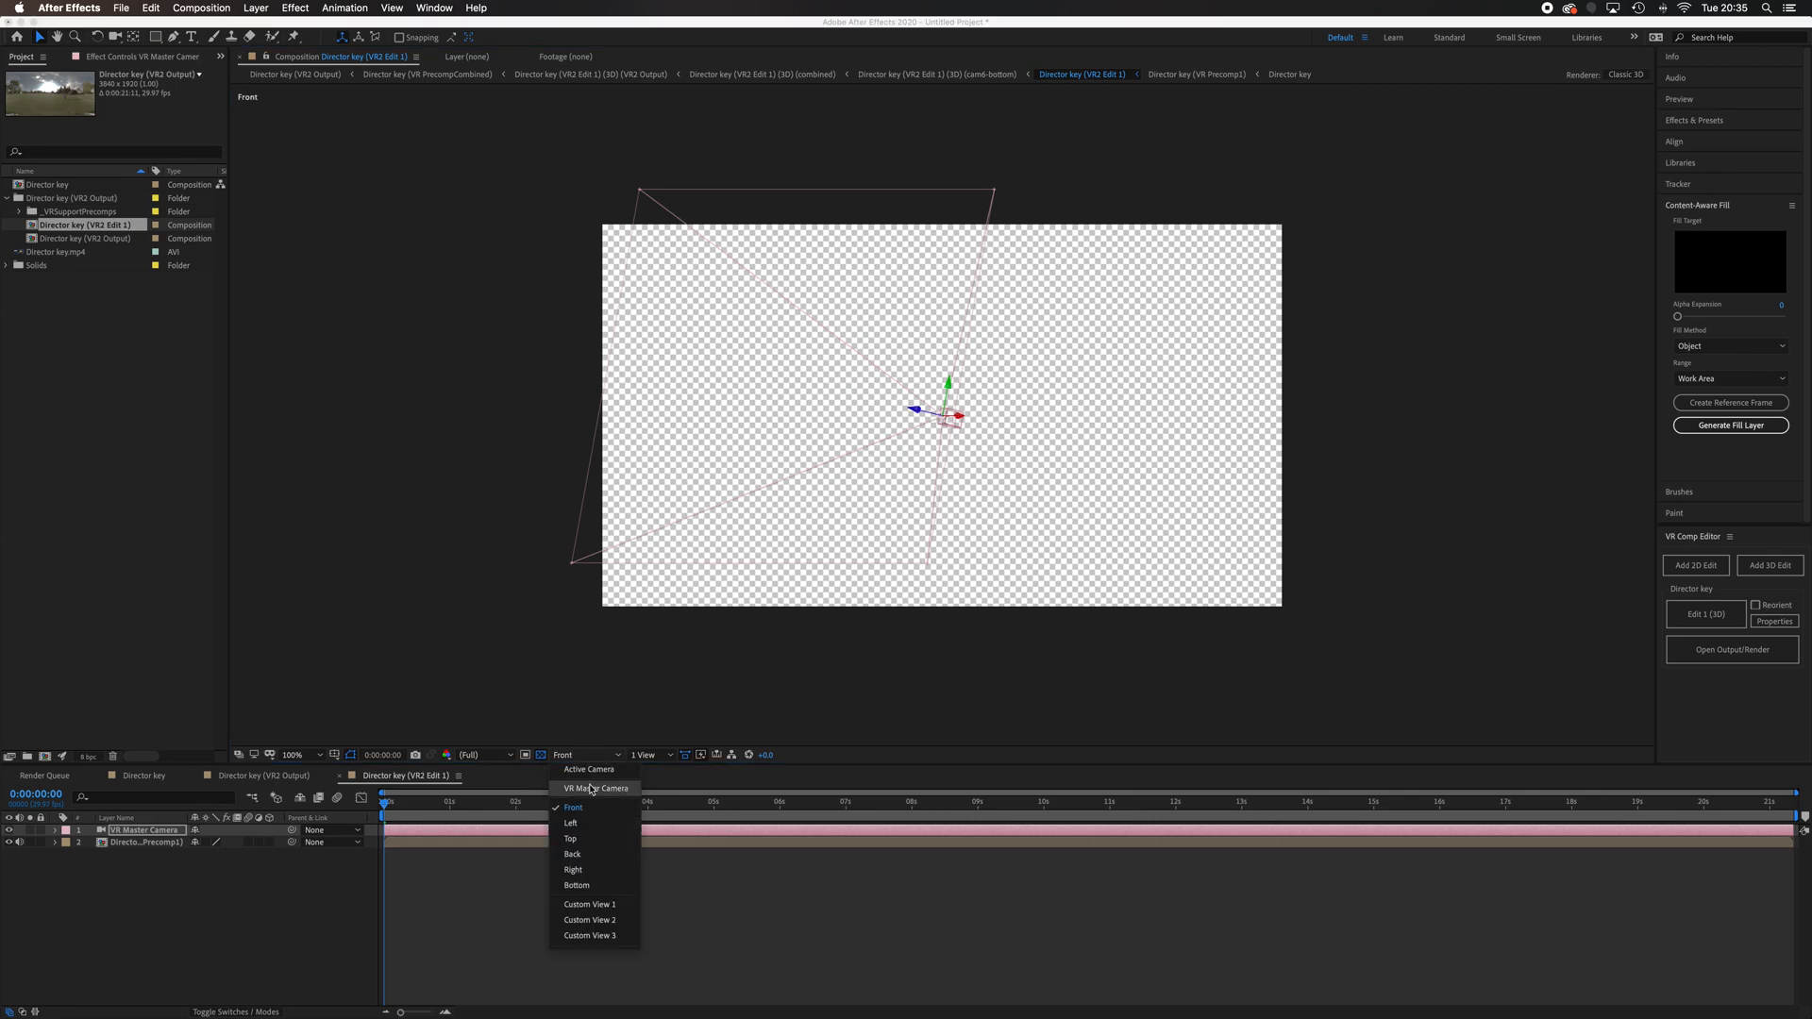
click(589, 770)
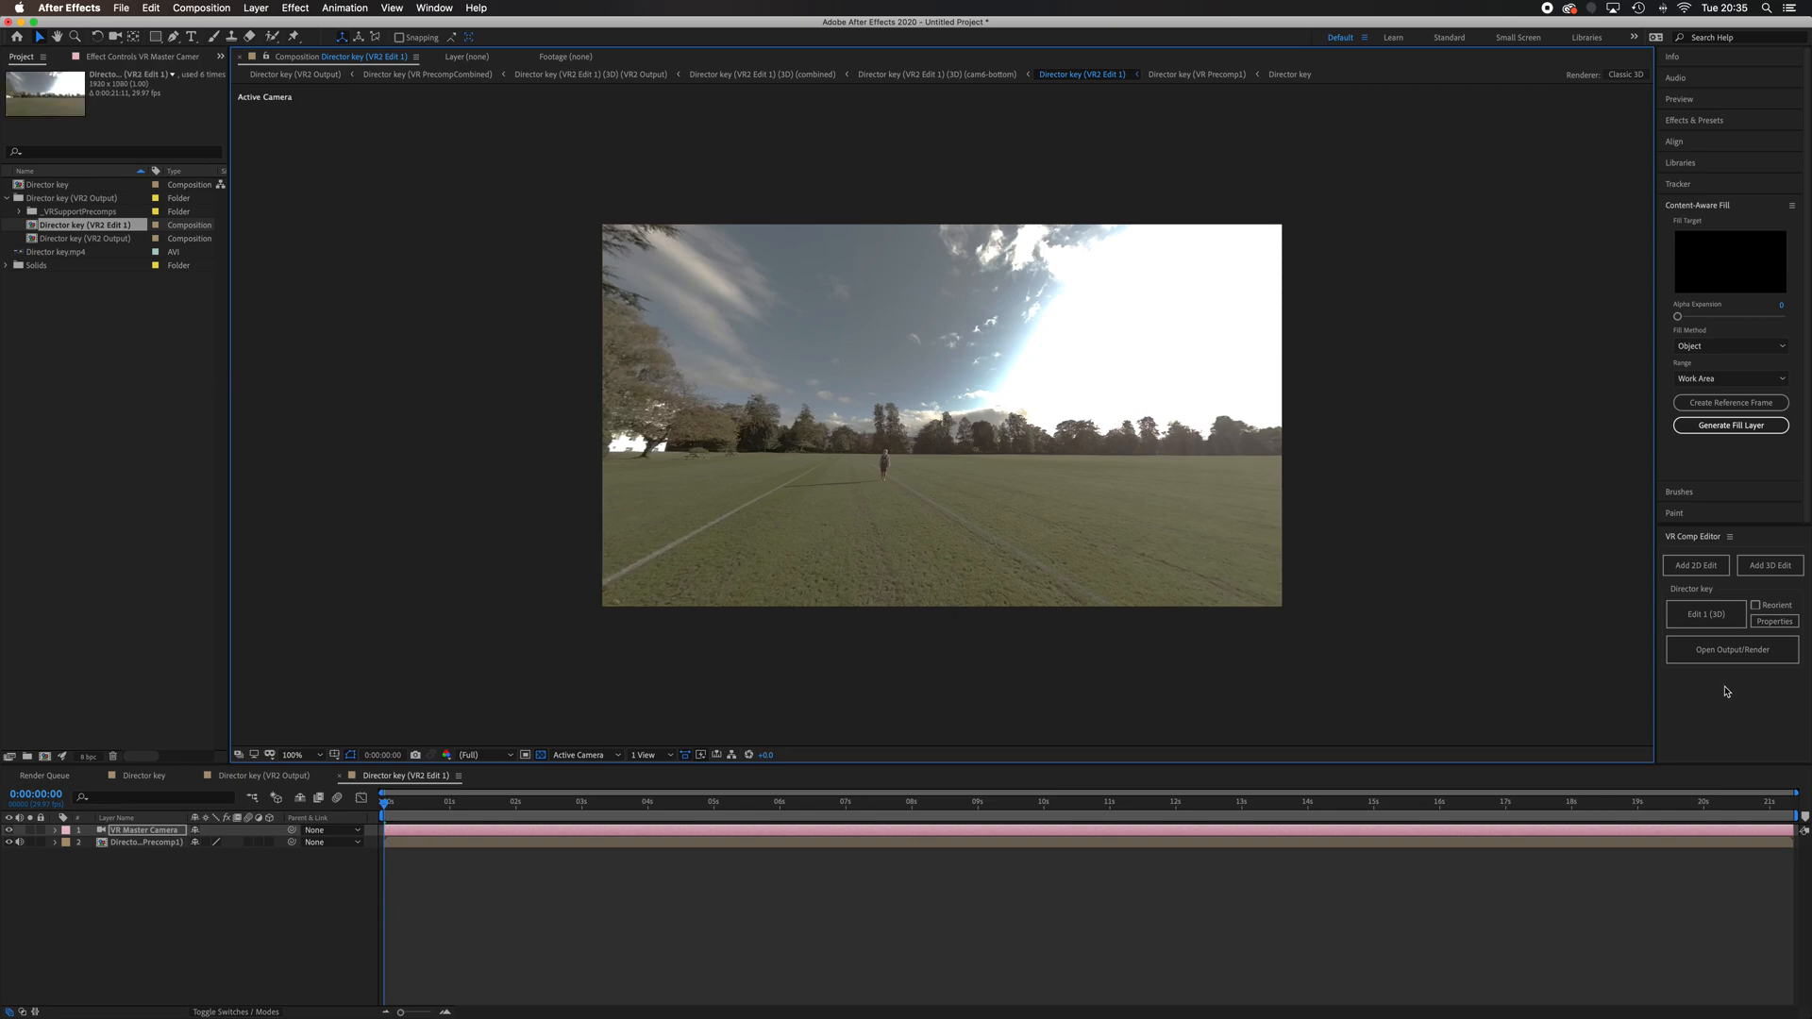
mouse_move(56, 249)
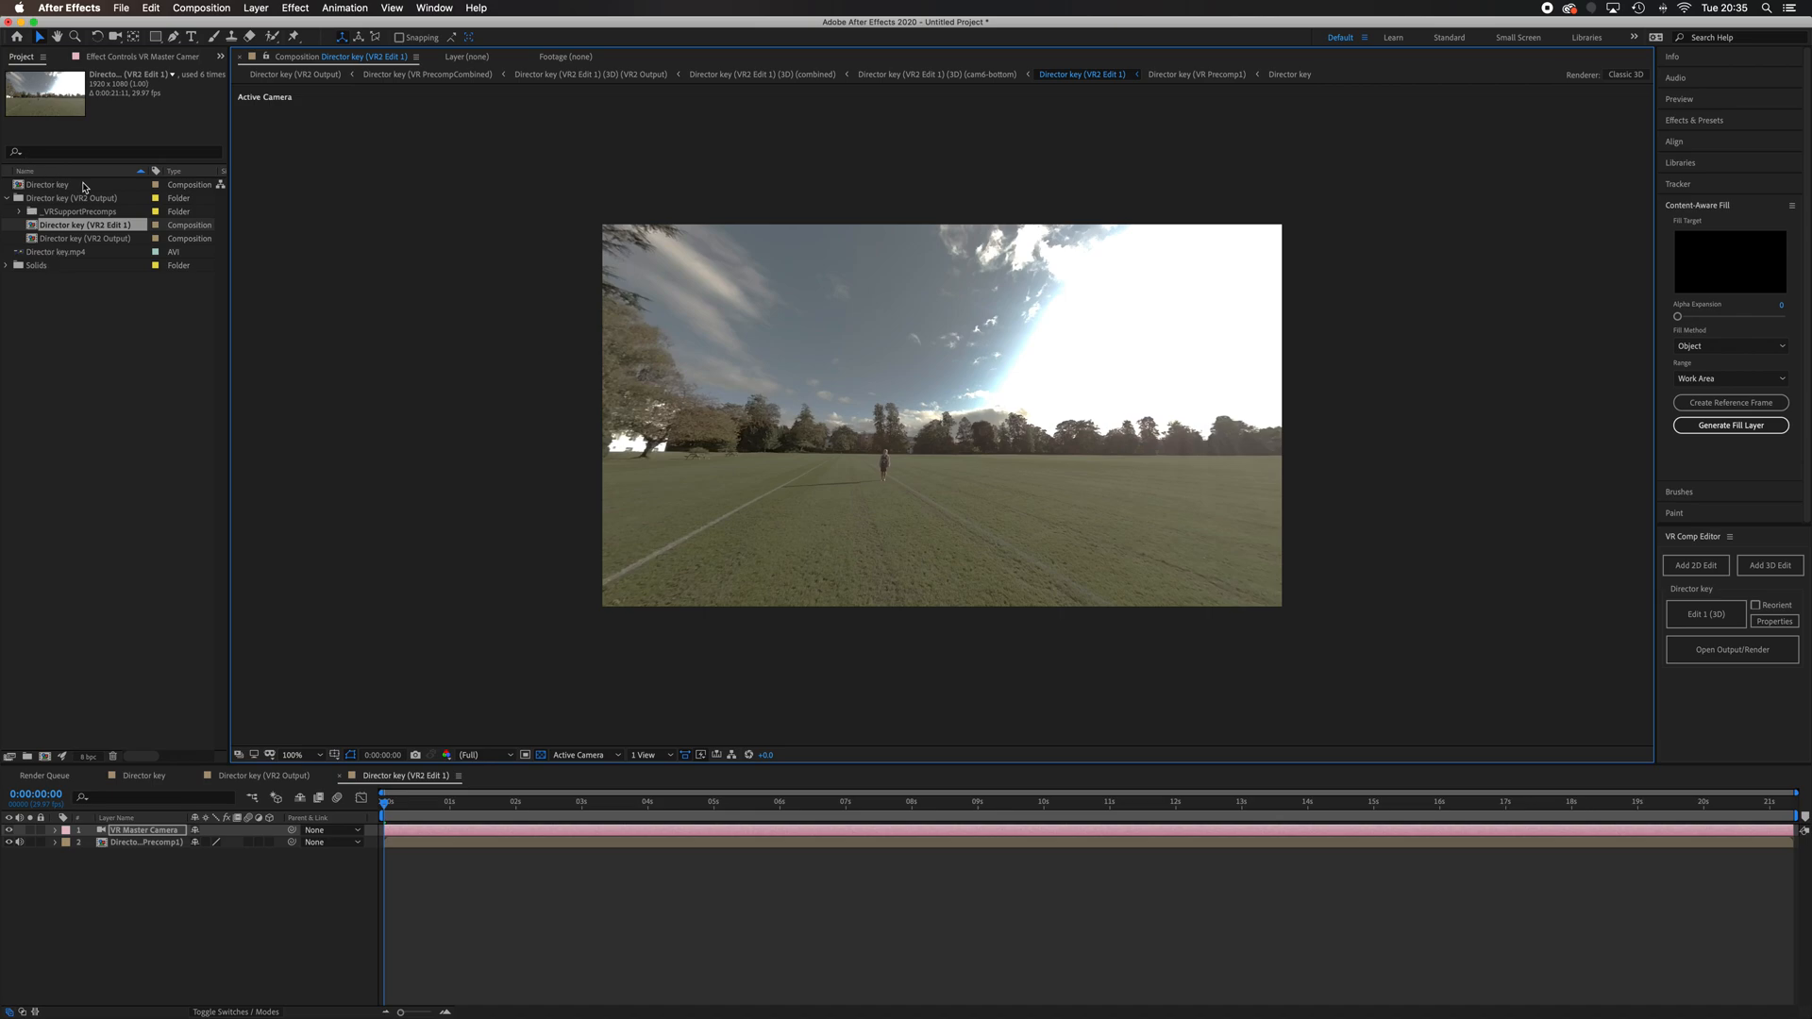
- Collapse and re-expand the VR2 Output folder in the Project panel
click(7, 199)
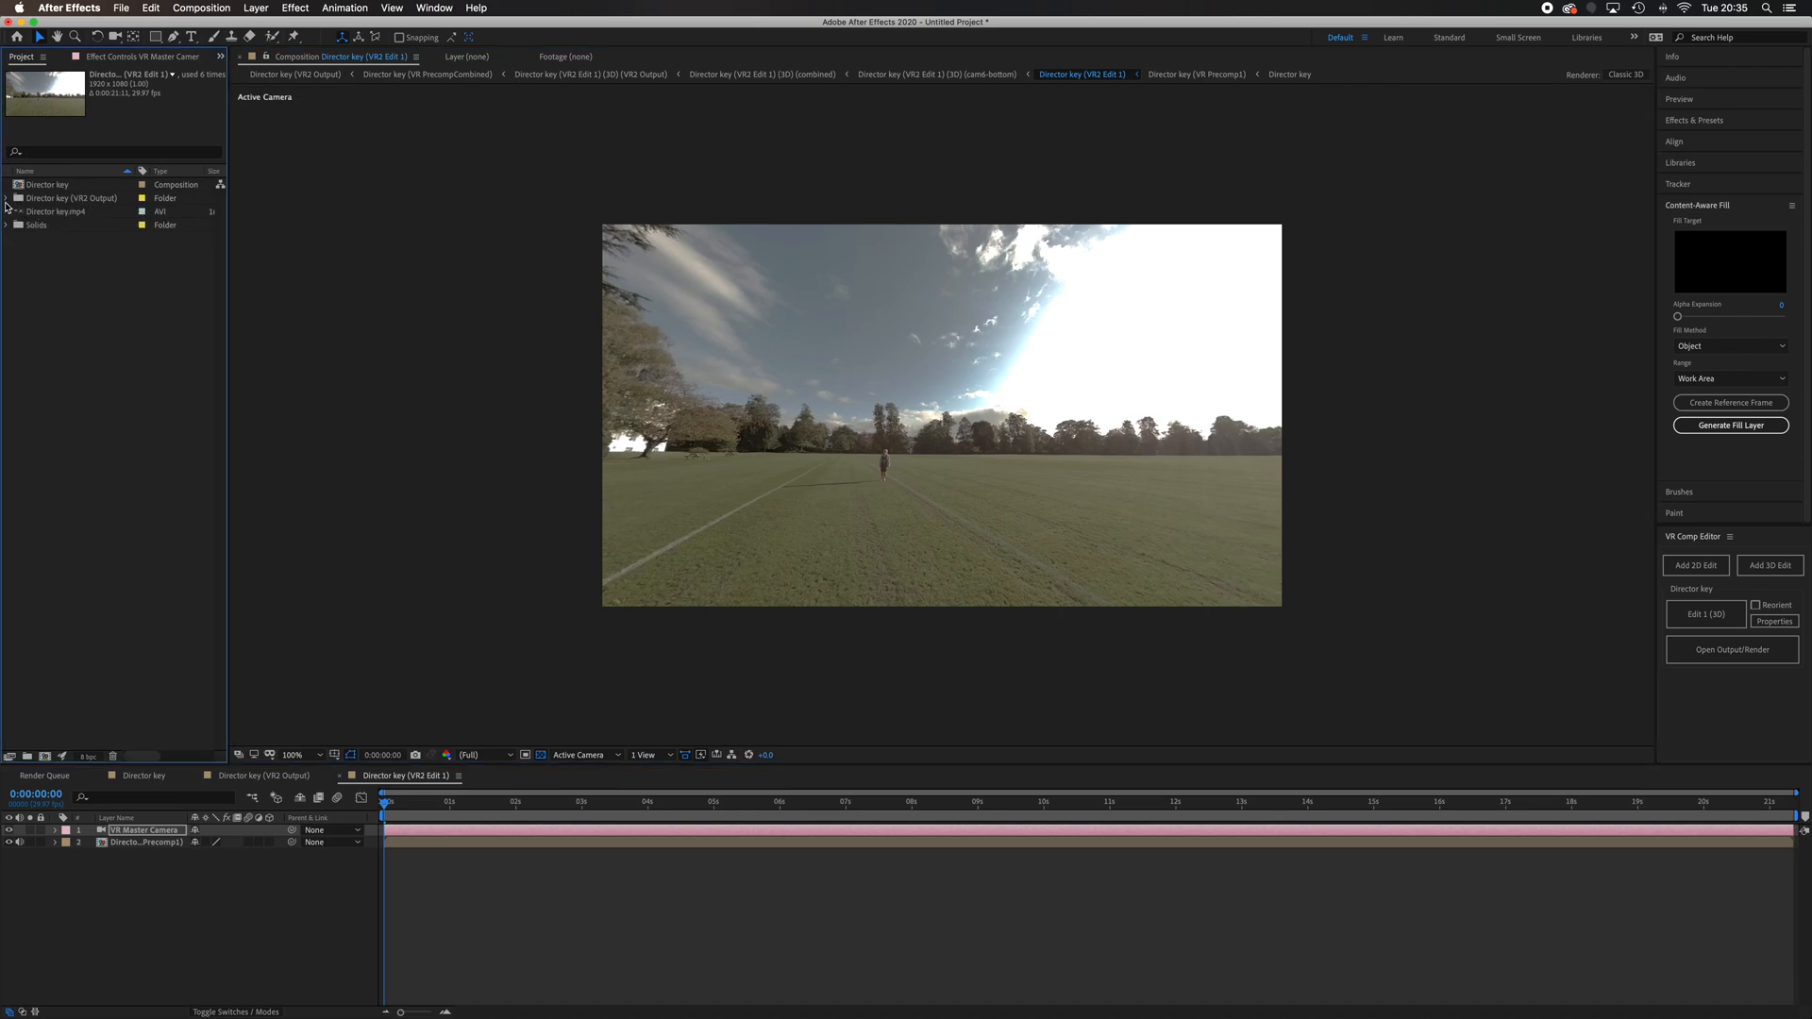
click(7, 198)
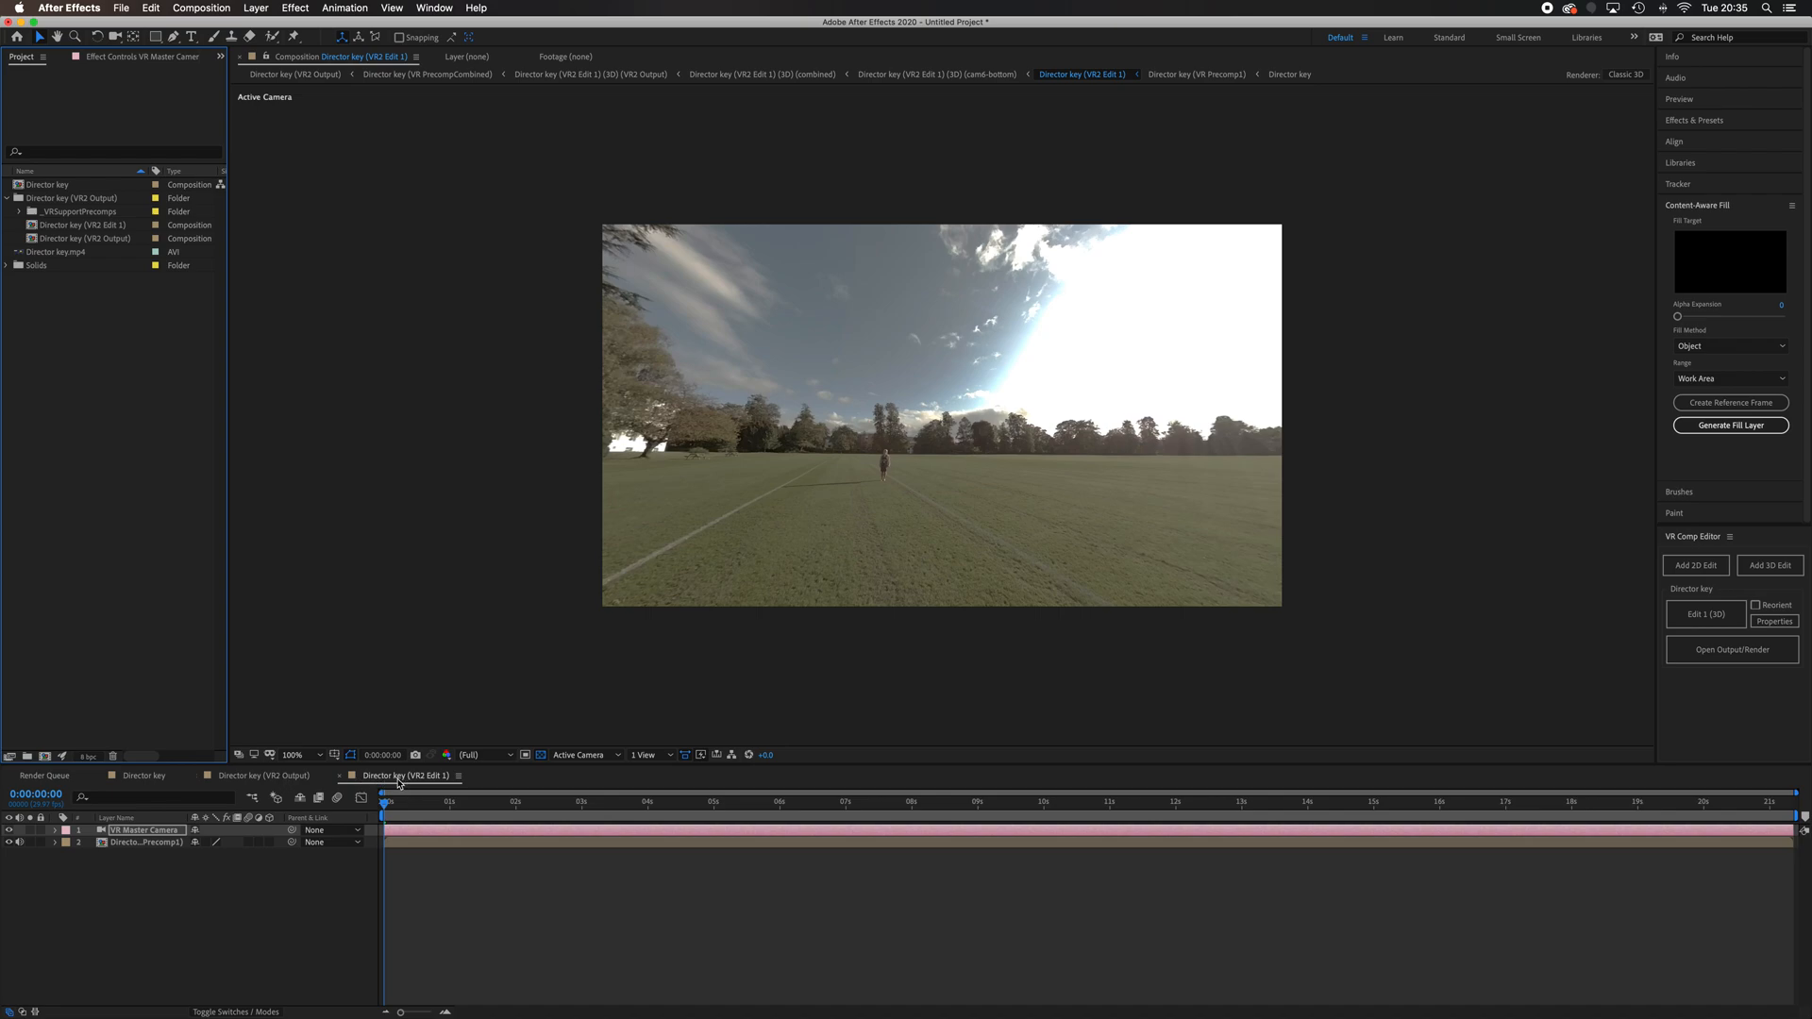
mouse_move(308, 789)
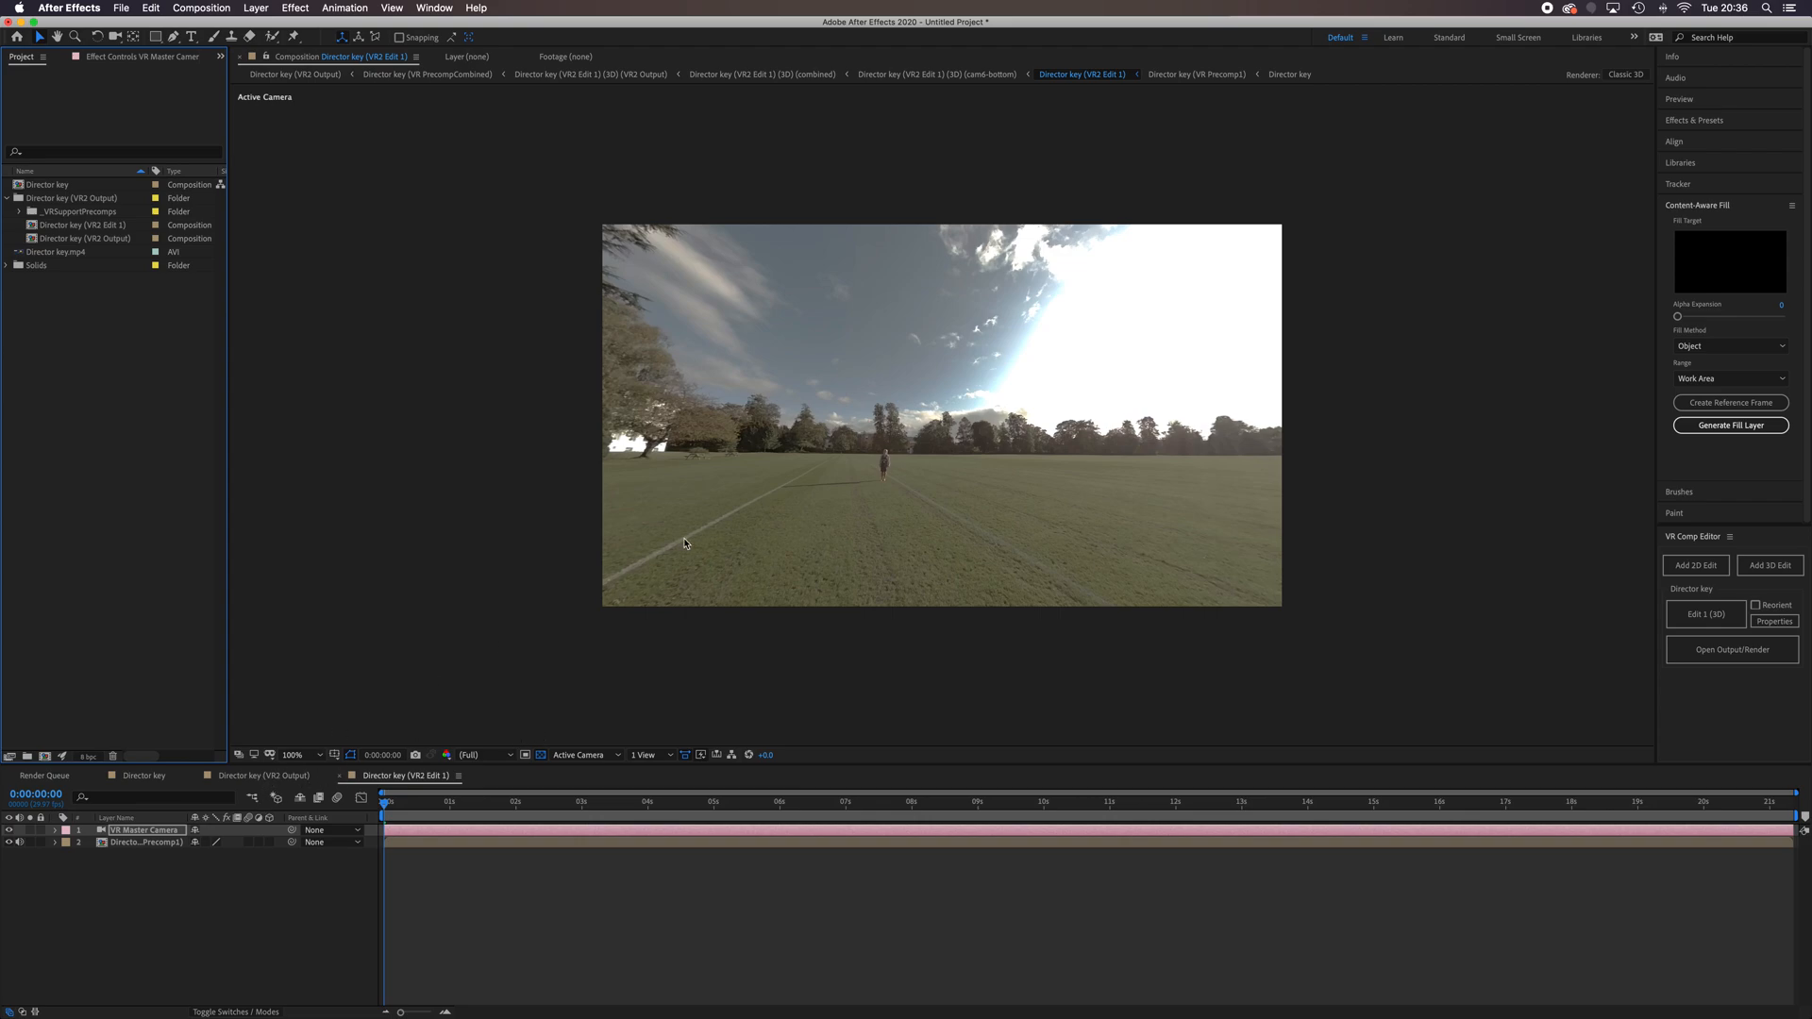
mouse_move(1189, 604)
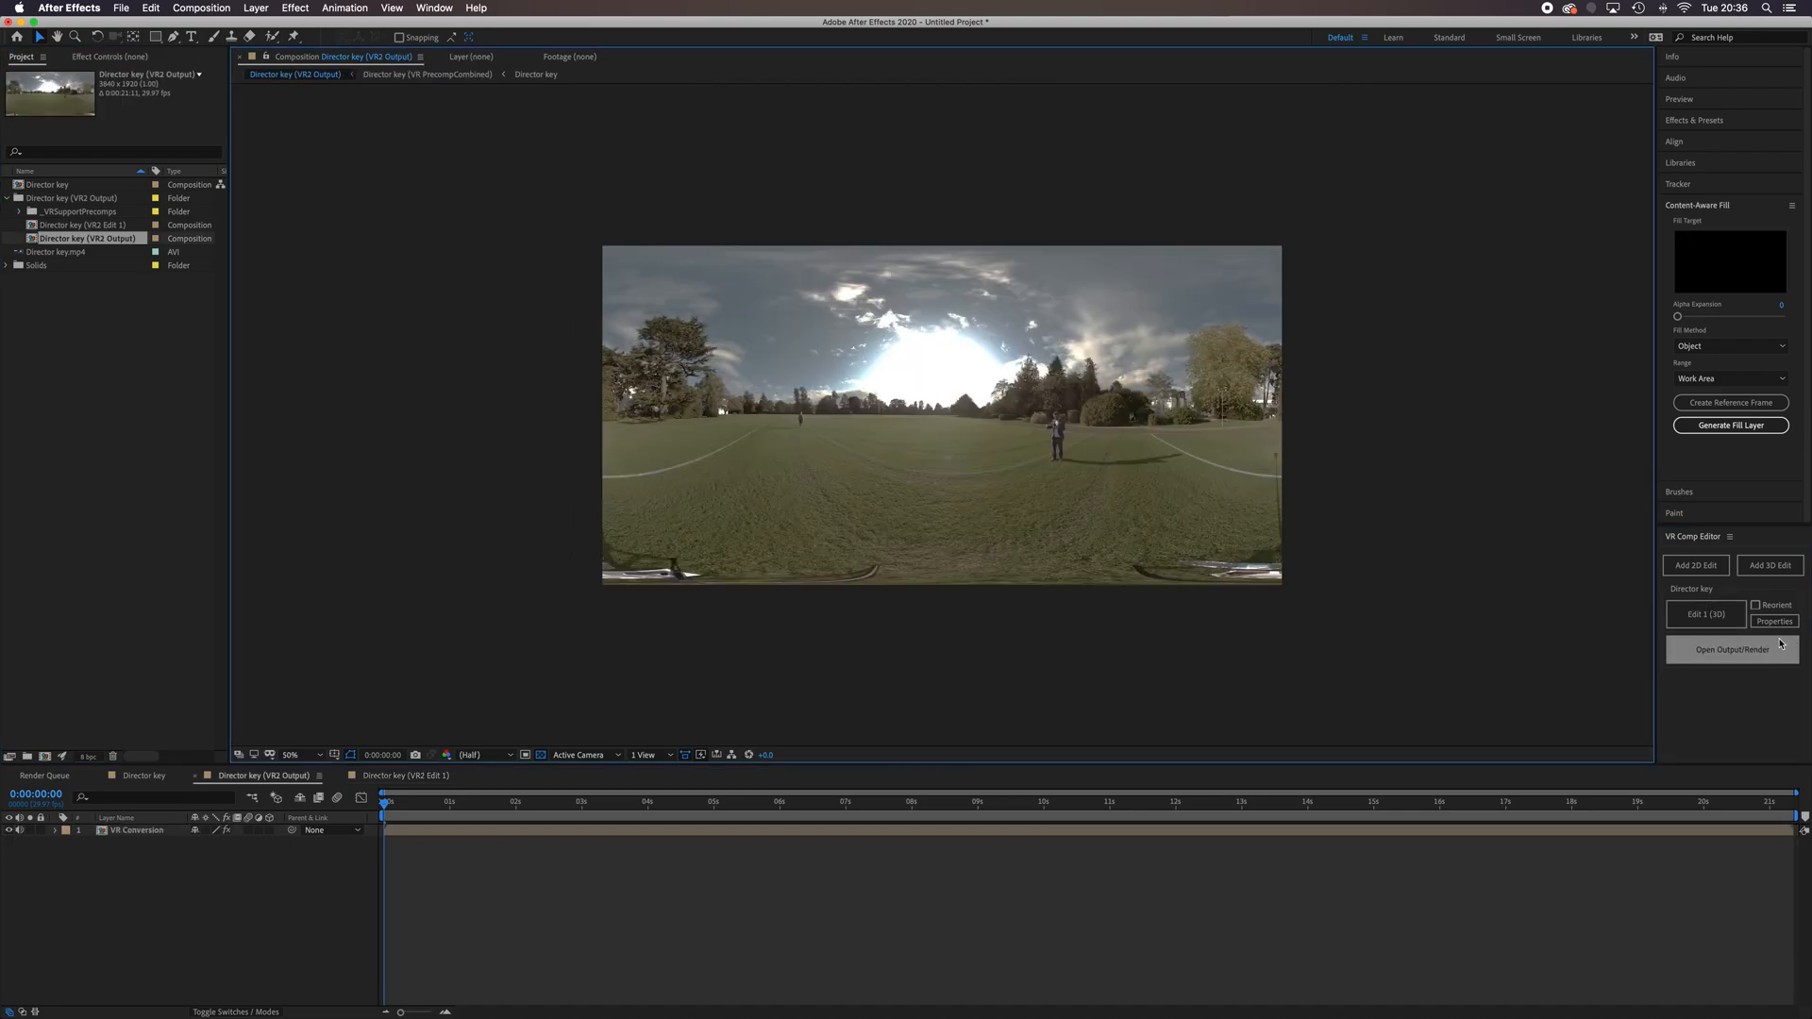
- Return to the 3D edit, briefly review its Edit Properties, then reach the File menu
click(1706, 613)
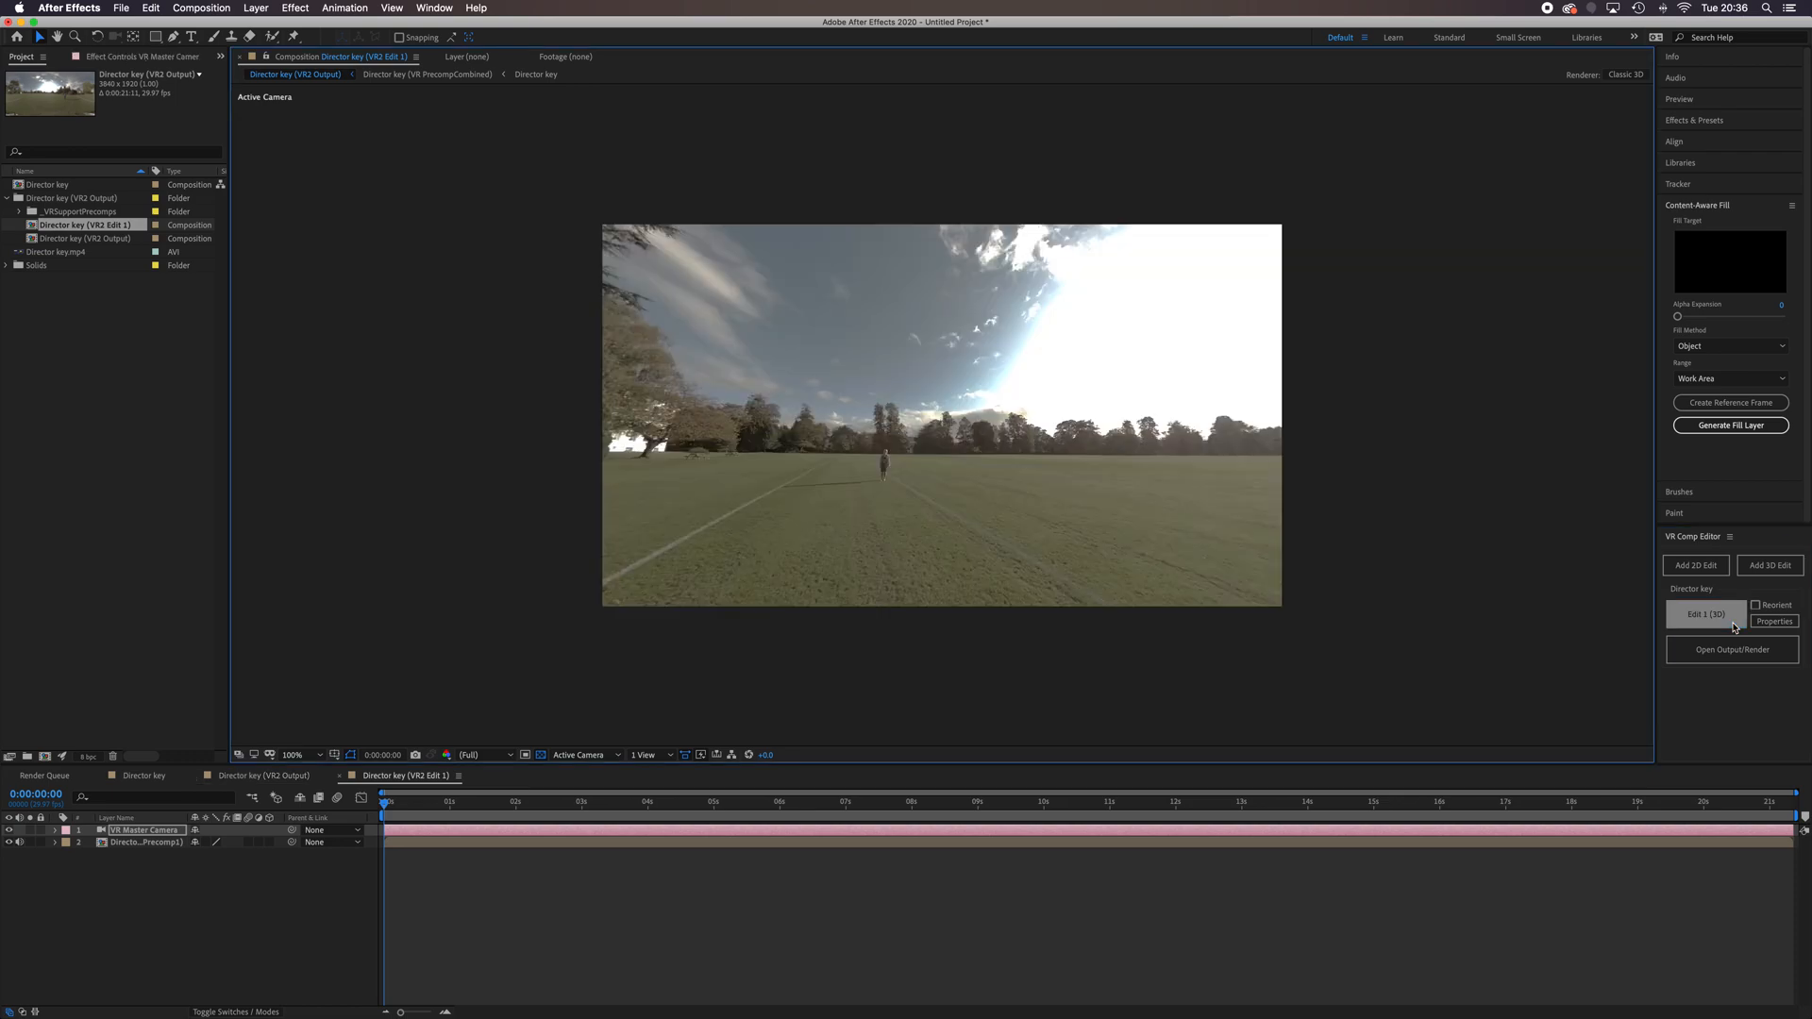
click(1775, 621)
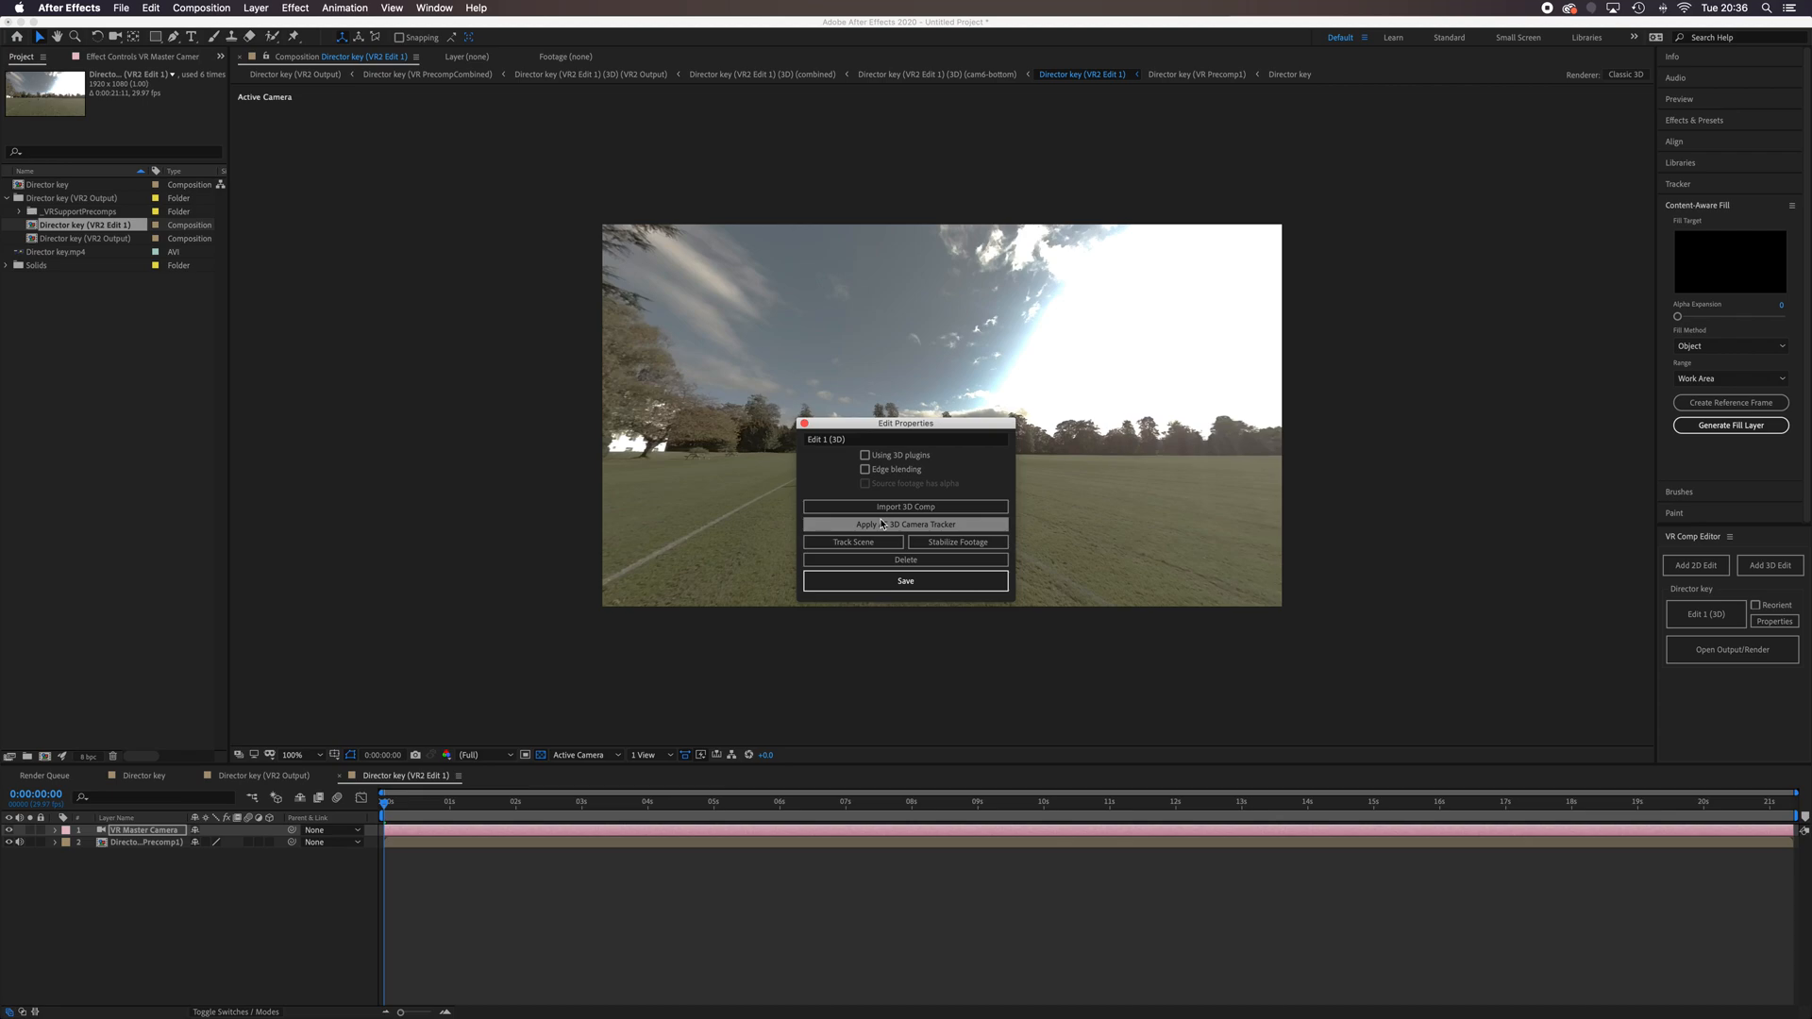
mouse_move(948, 559)
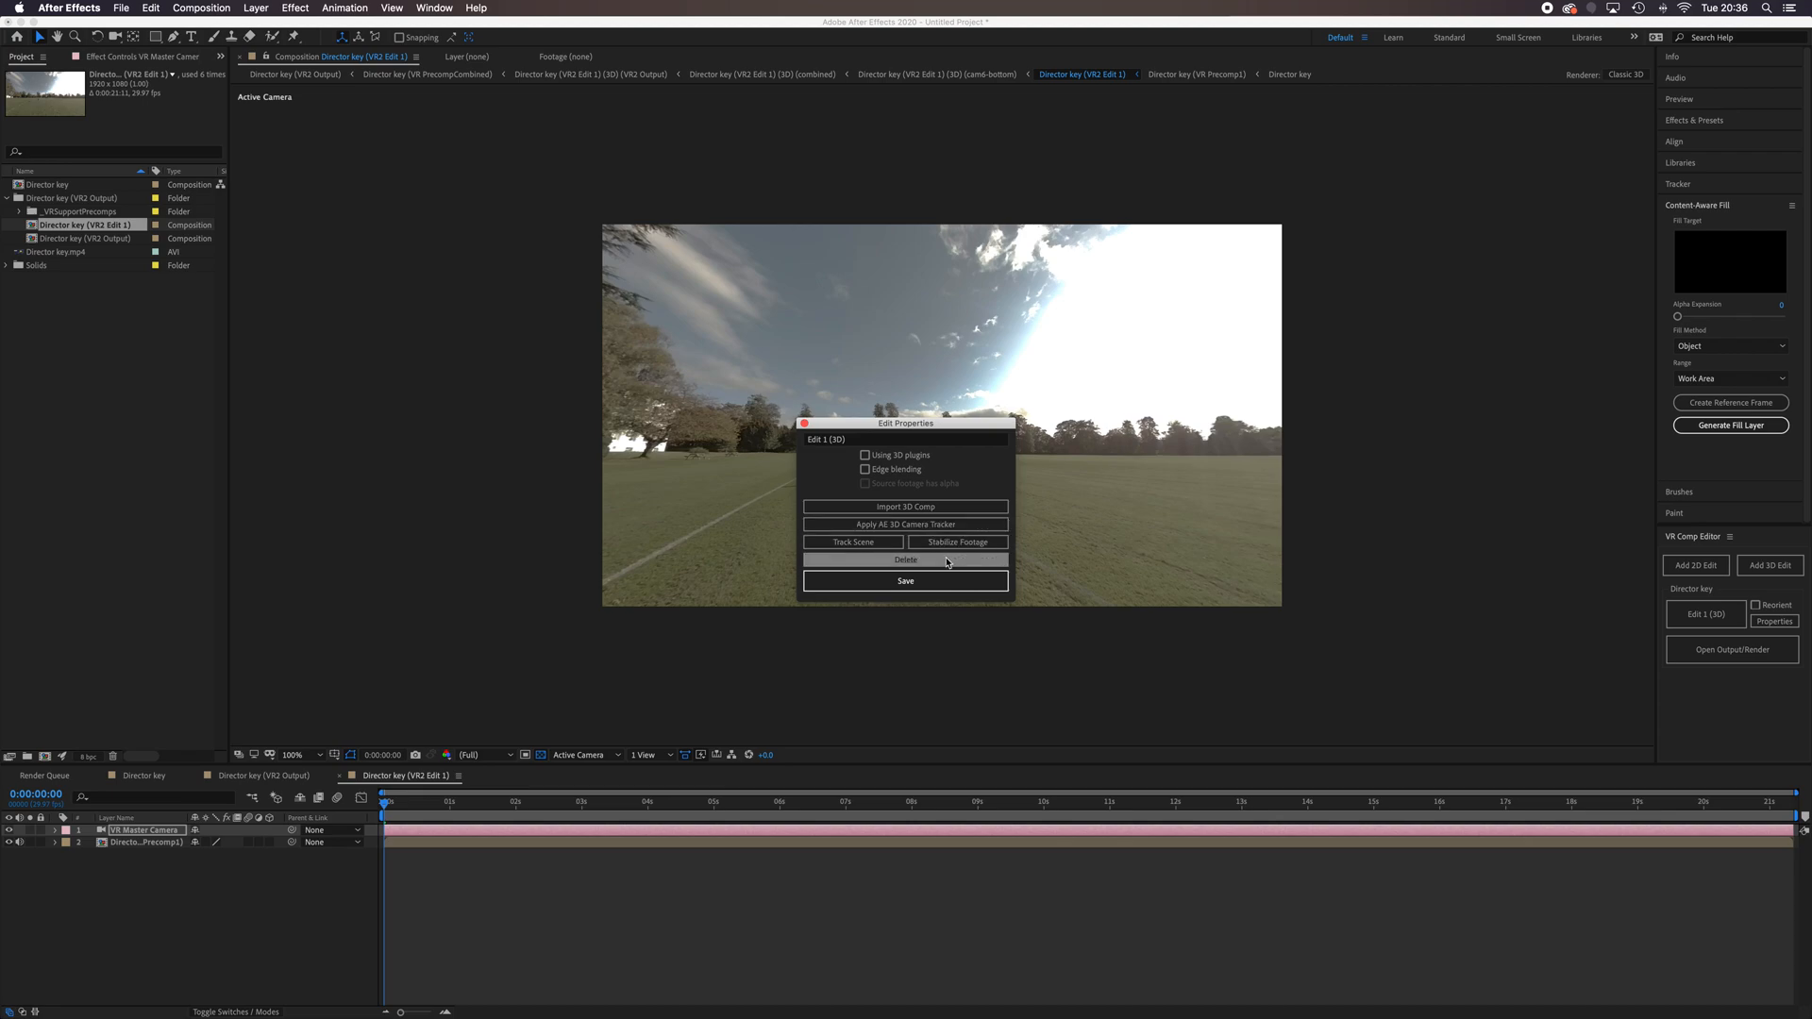
click(906, 581)
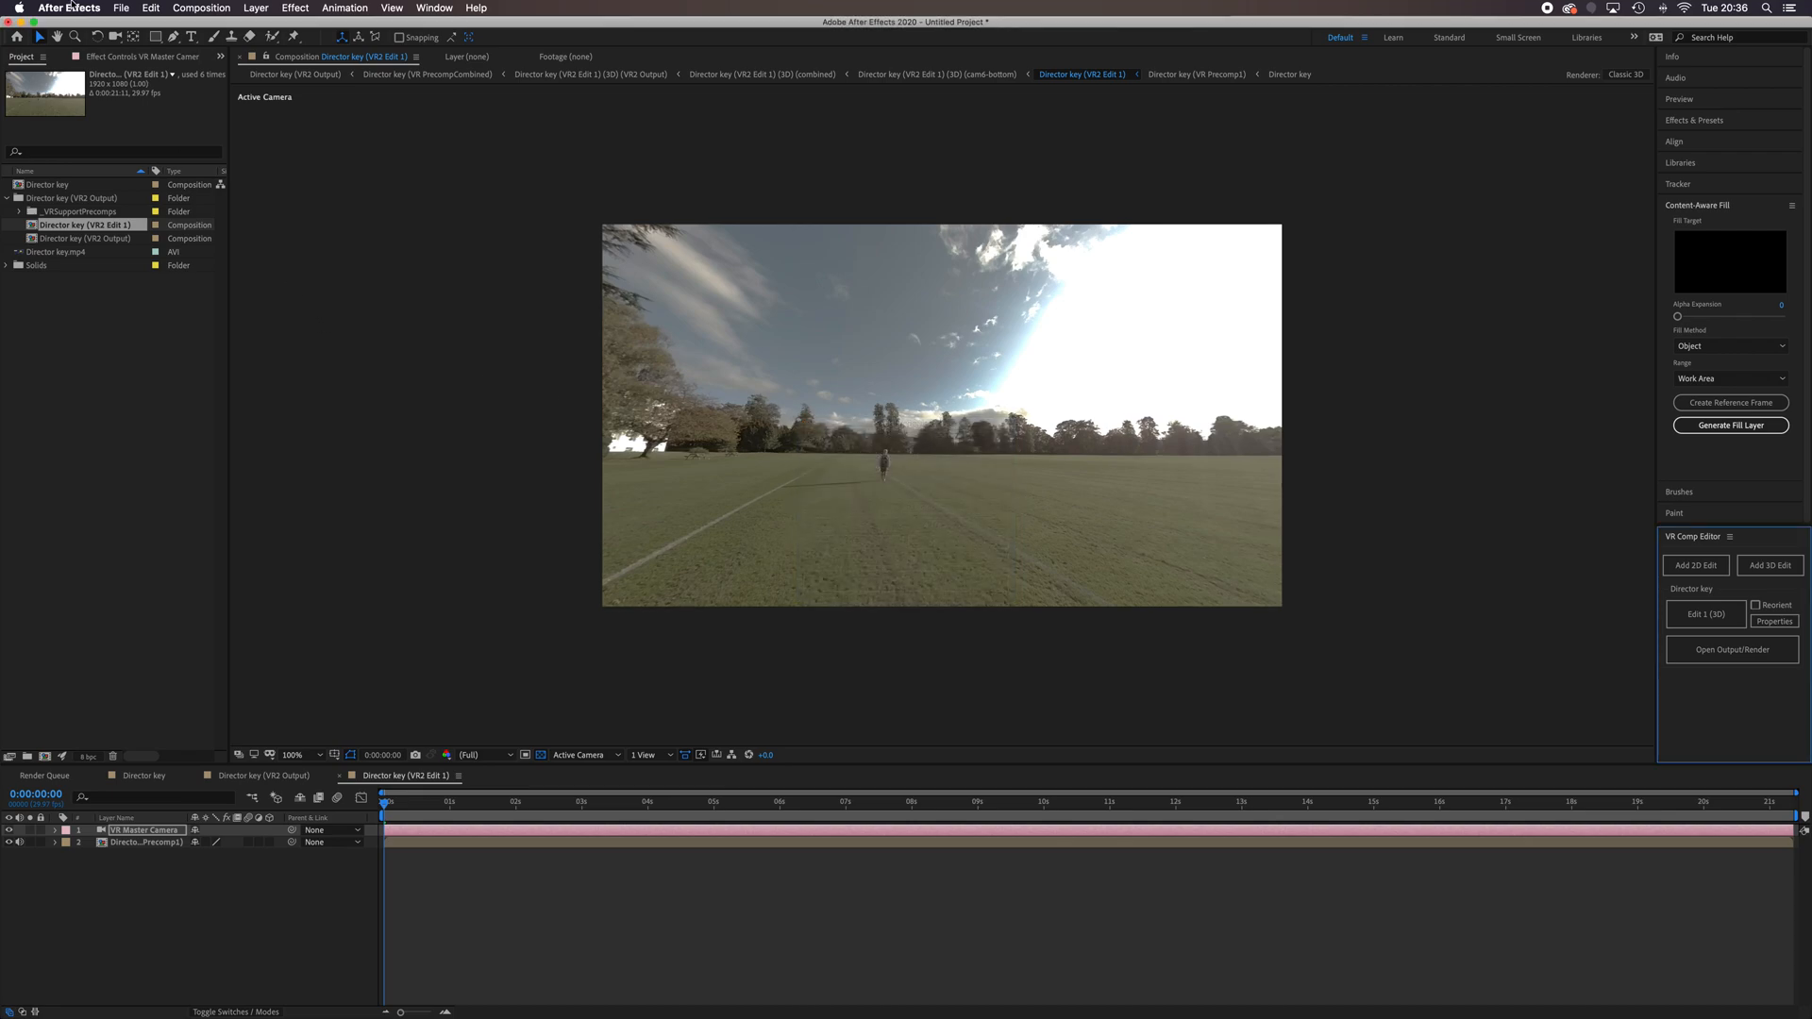
click(120, 11)
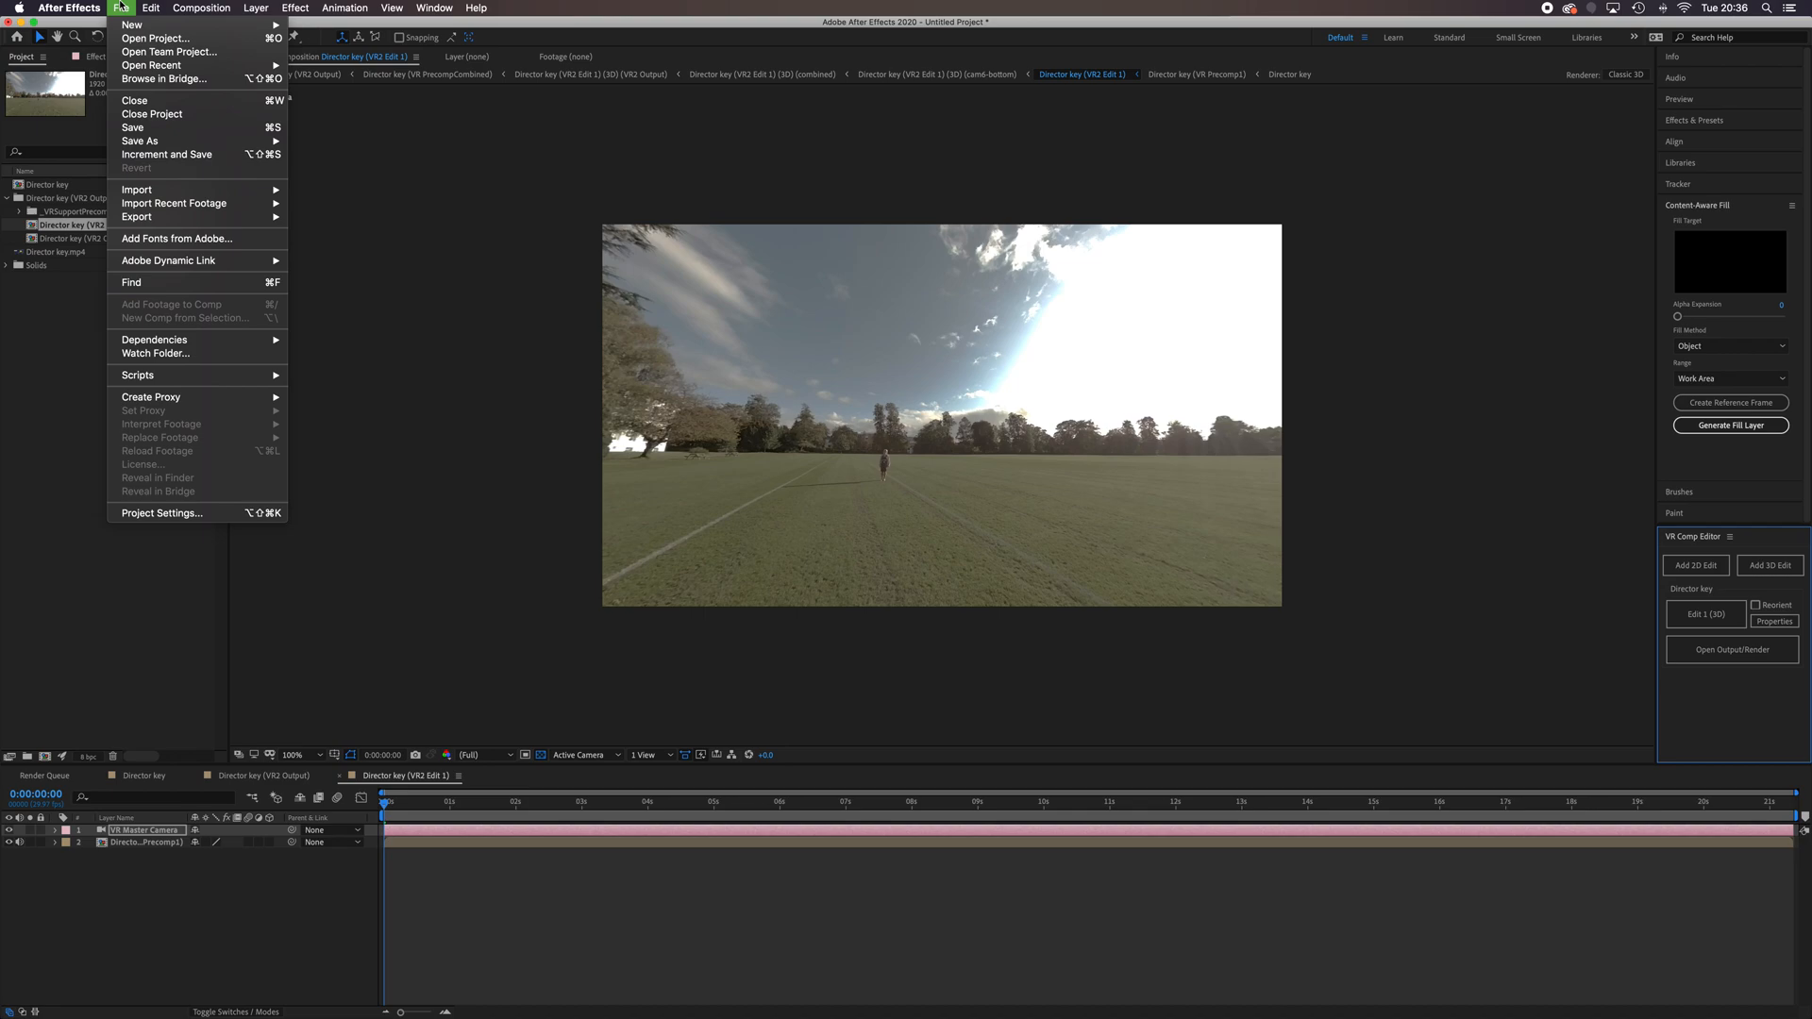
- Confirm Project Settings with Mercury GPU Acceleration (Metal) rendering unchanged
click(162, 513)
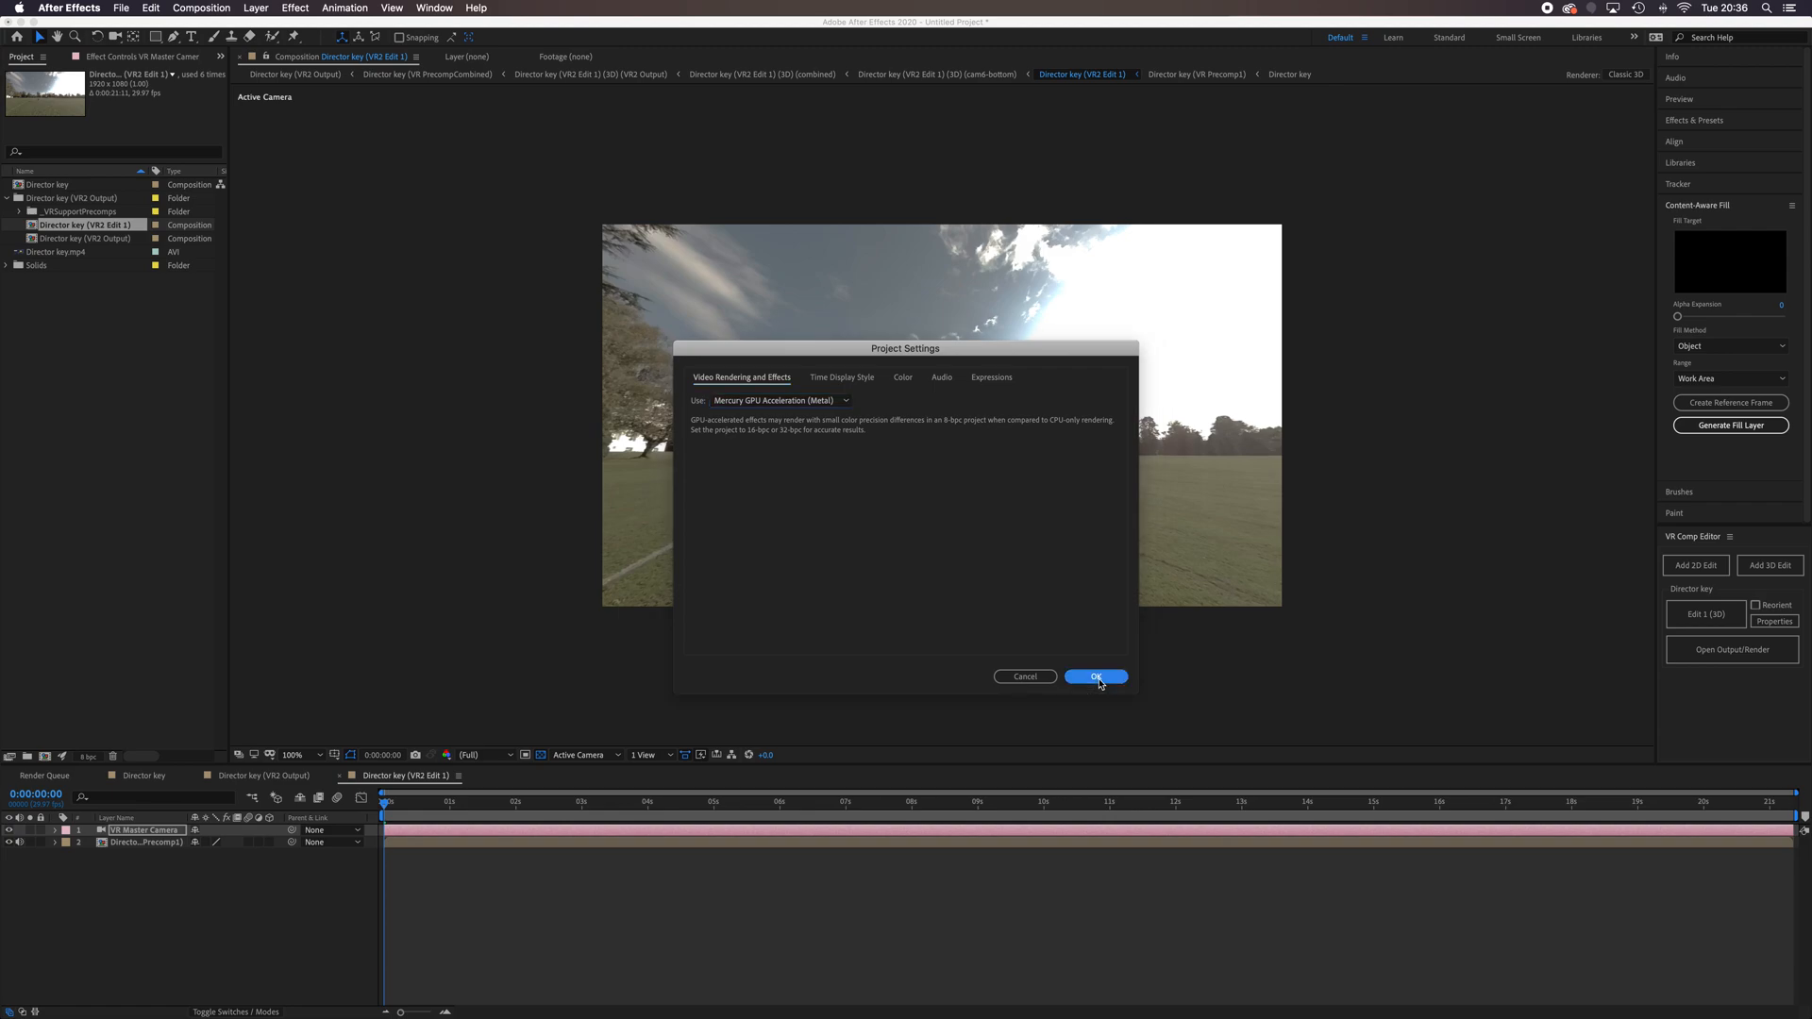
click(1095, 676)
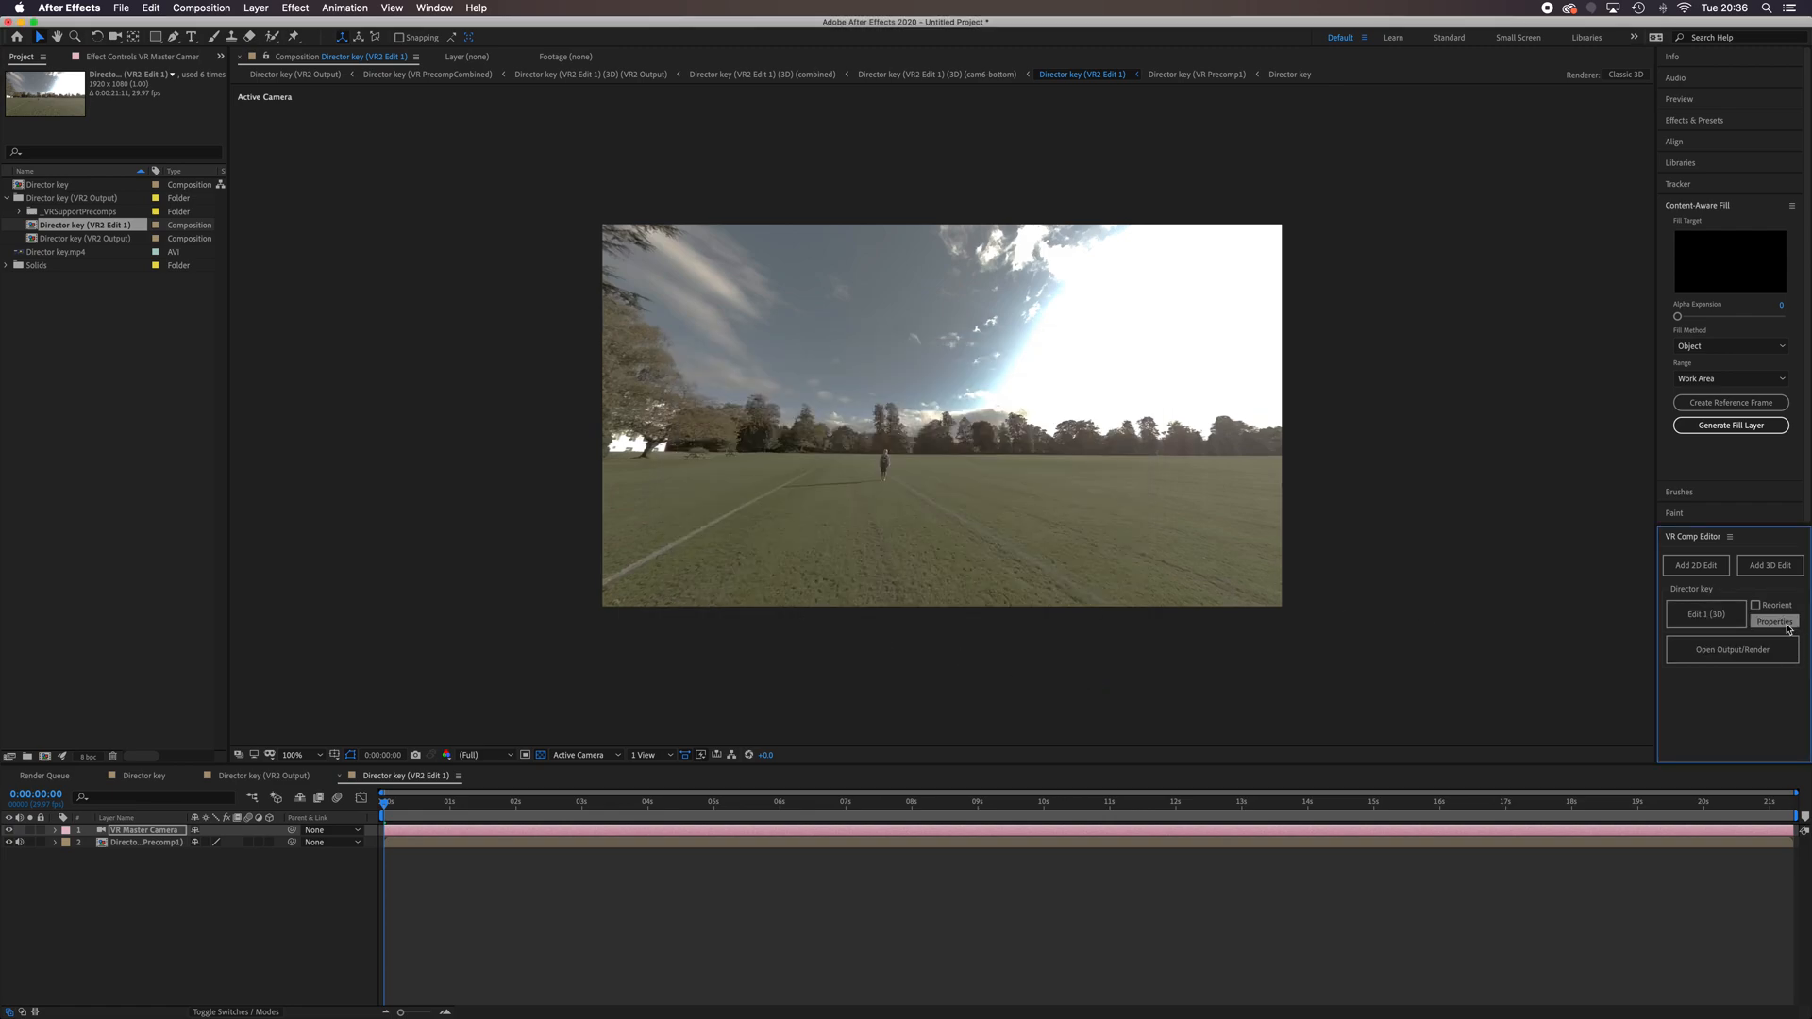
- Apply the AE 3D Camera Tracker to the 3D edit's precomp from Edit Properties
click(1775, 621)
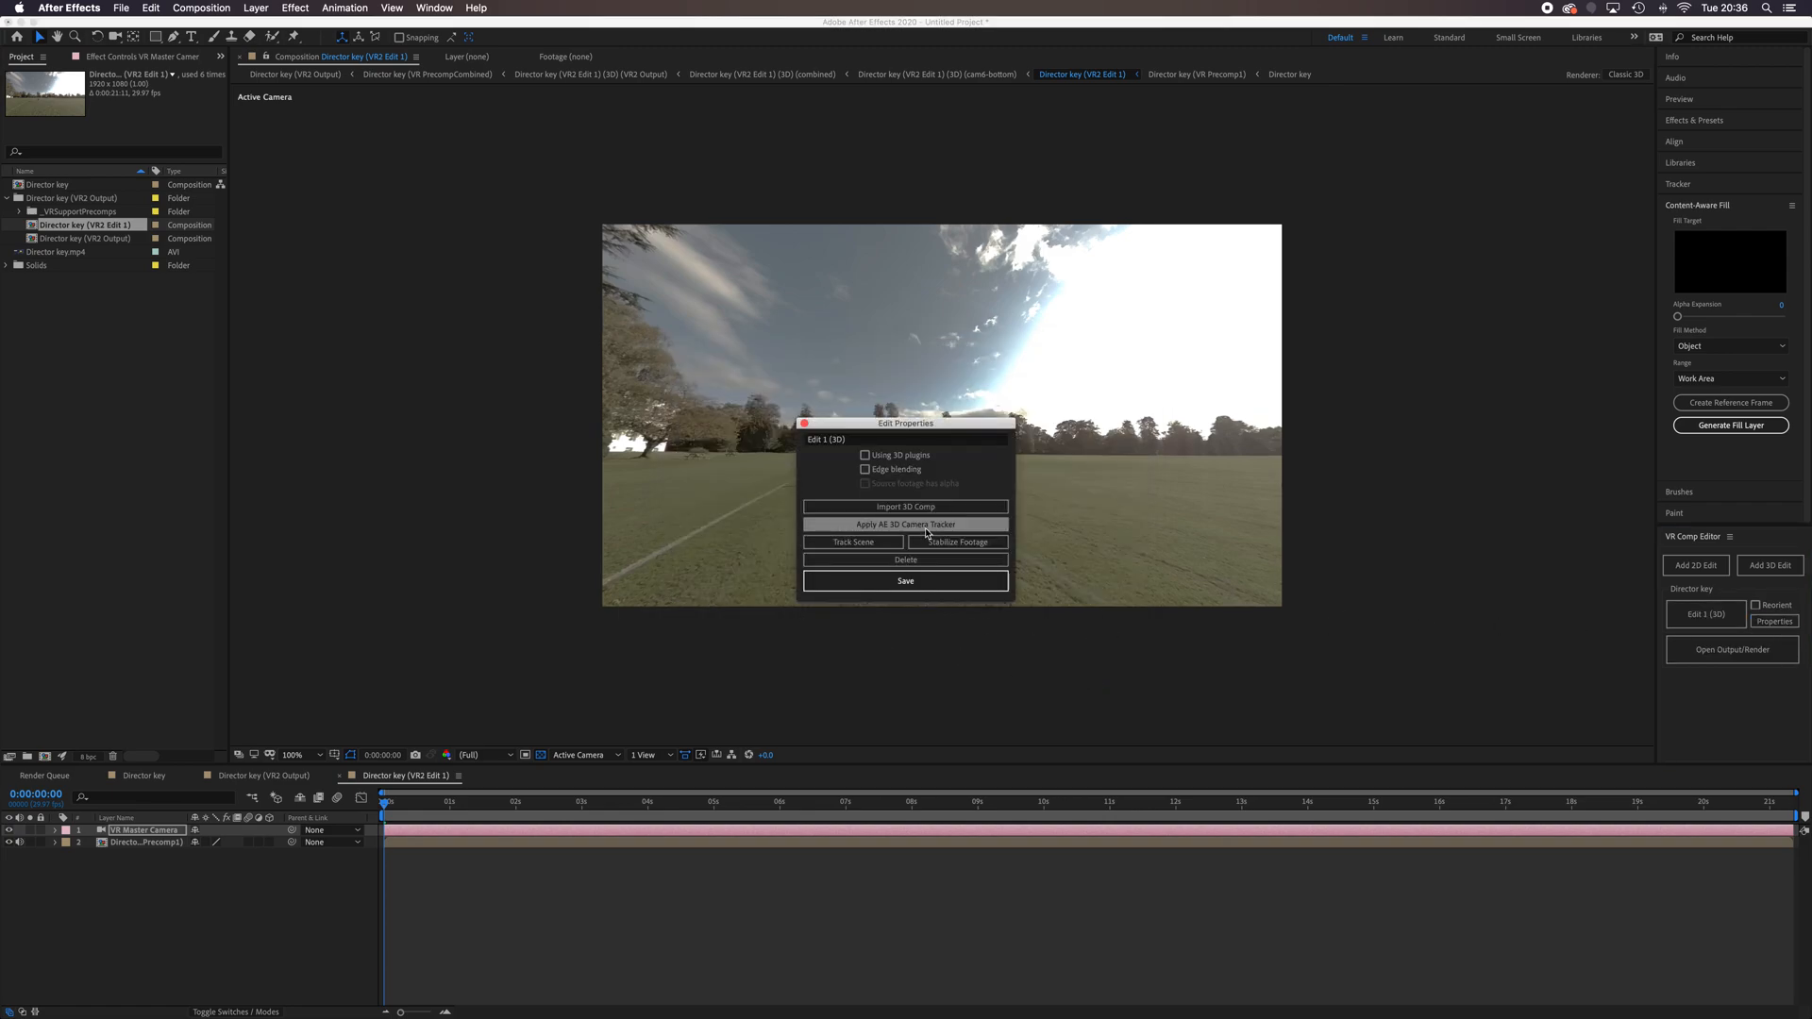
click(906, 524)
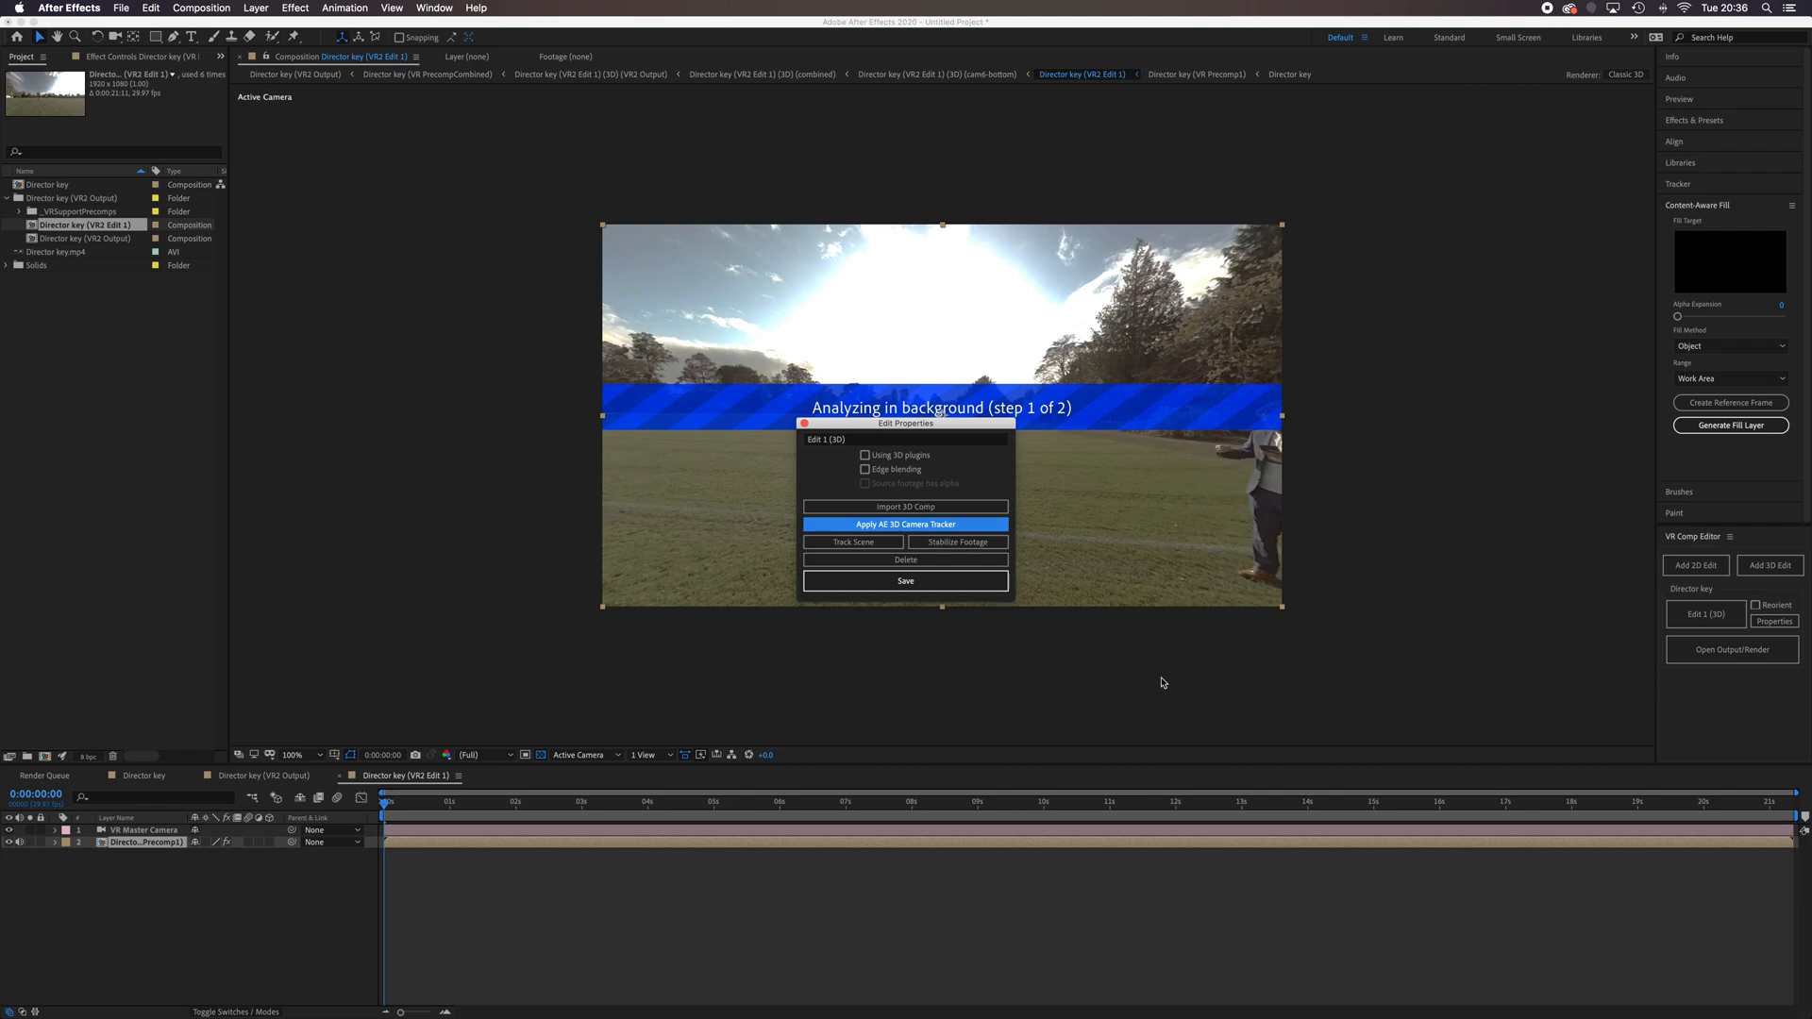
mouse_move(1080, 589)
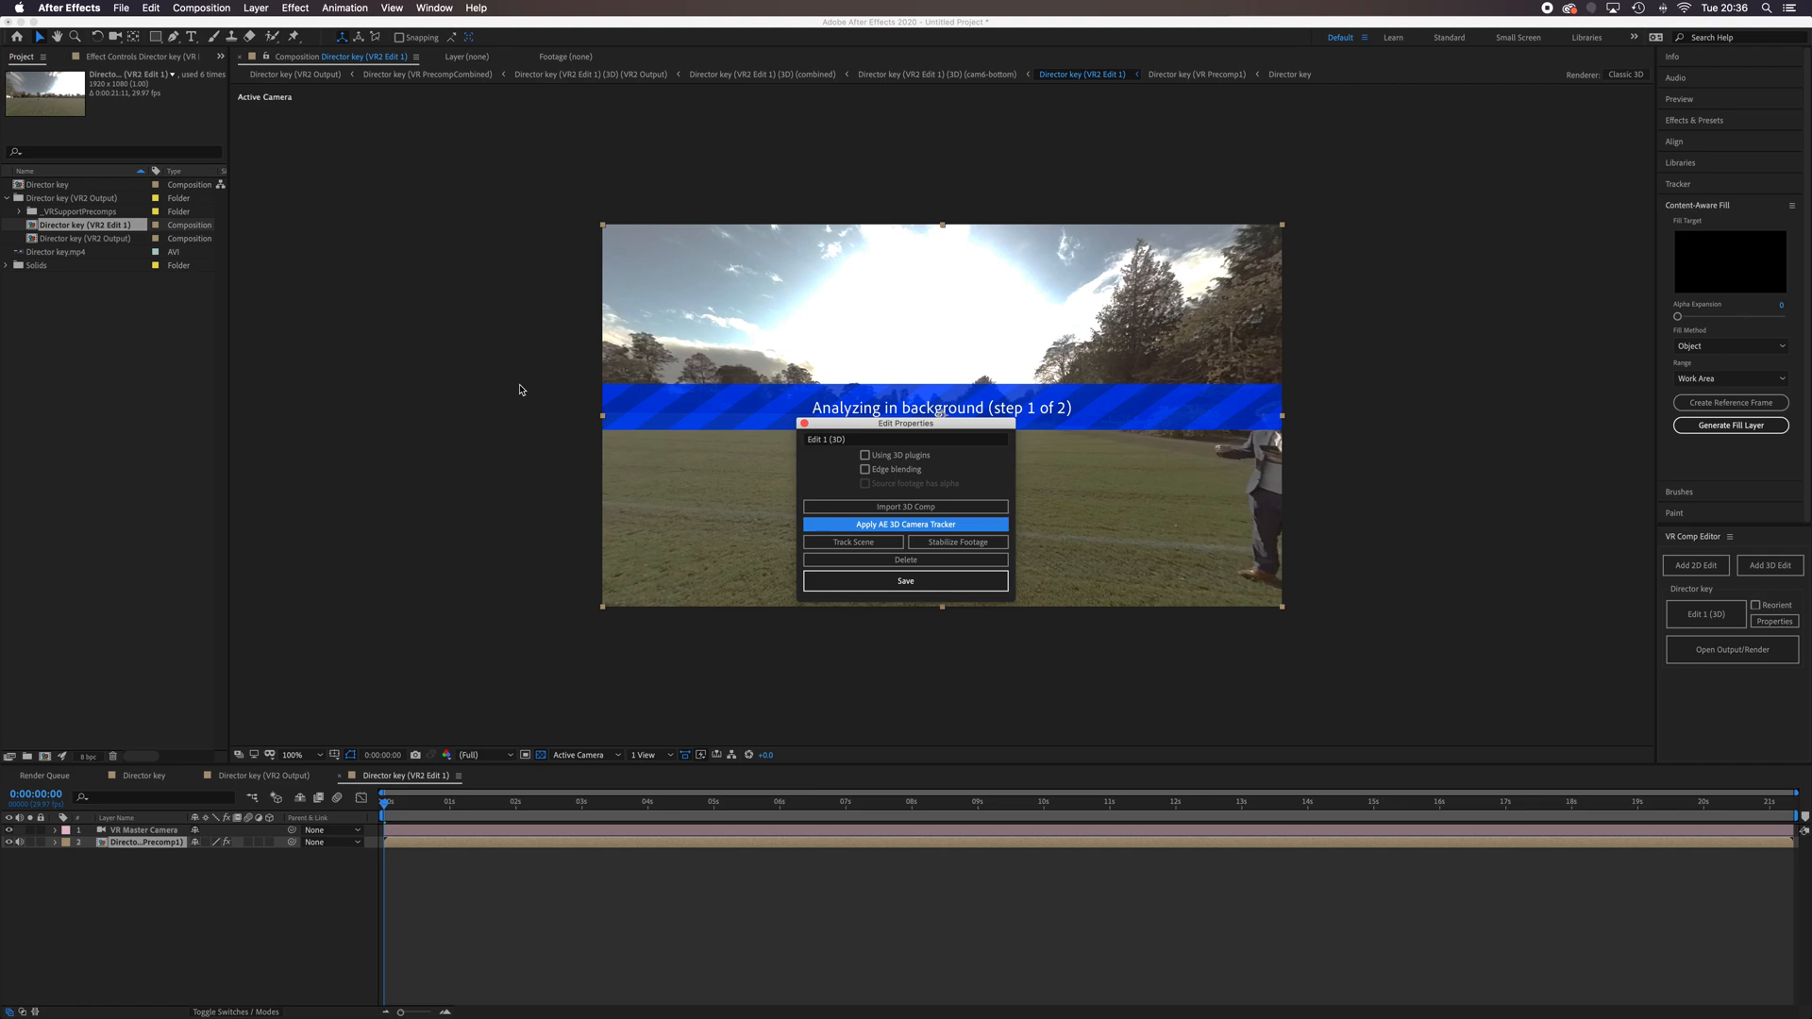
mouse_move(872, 328)
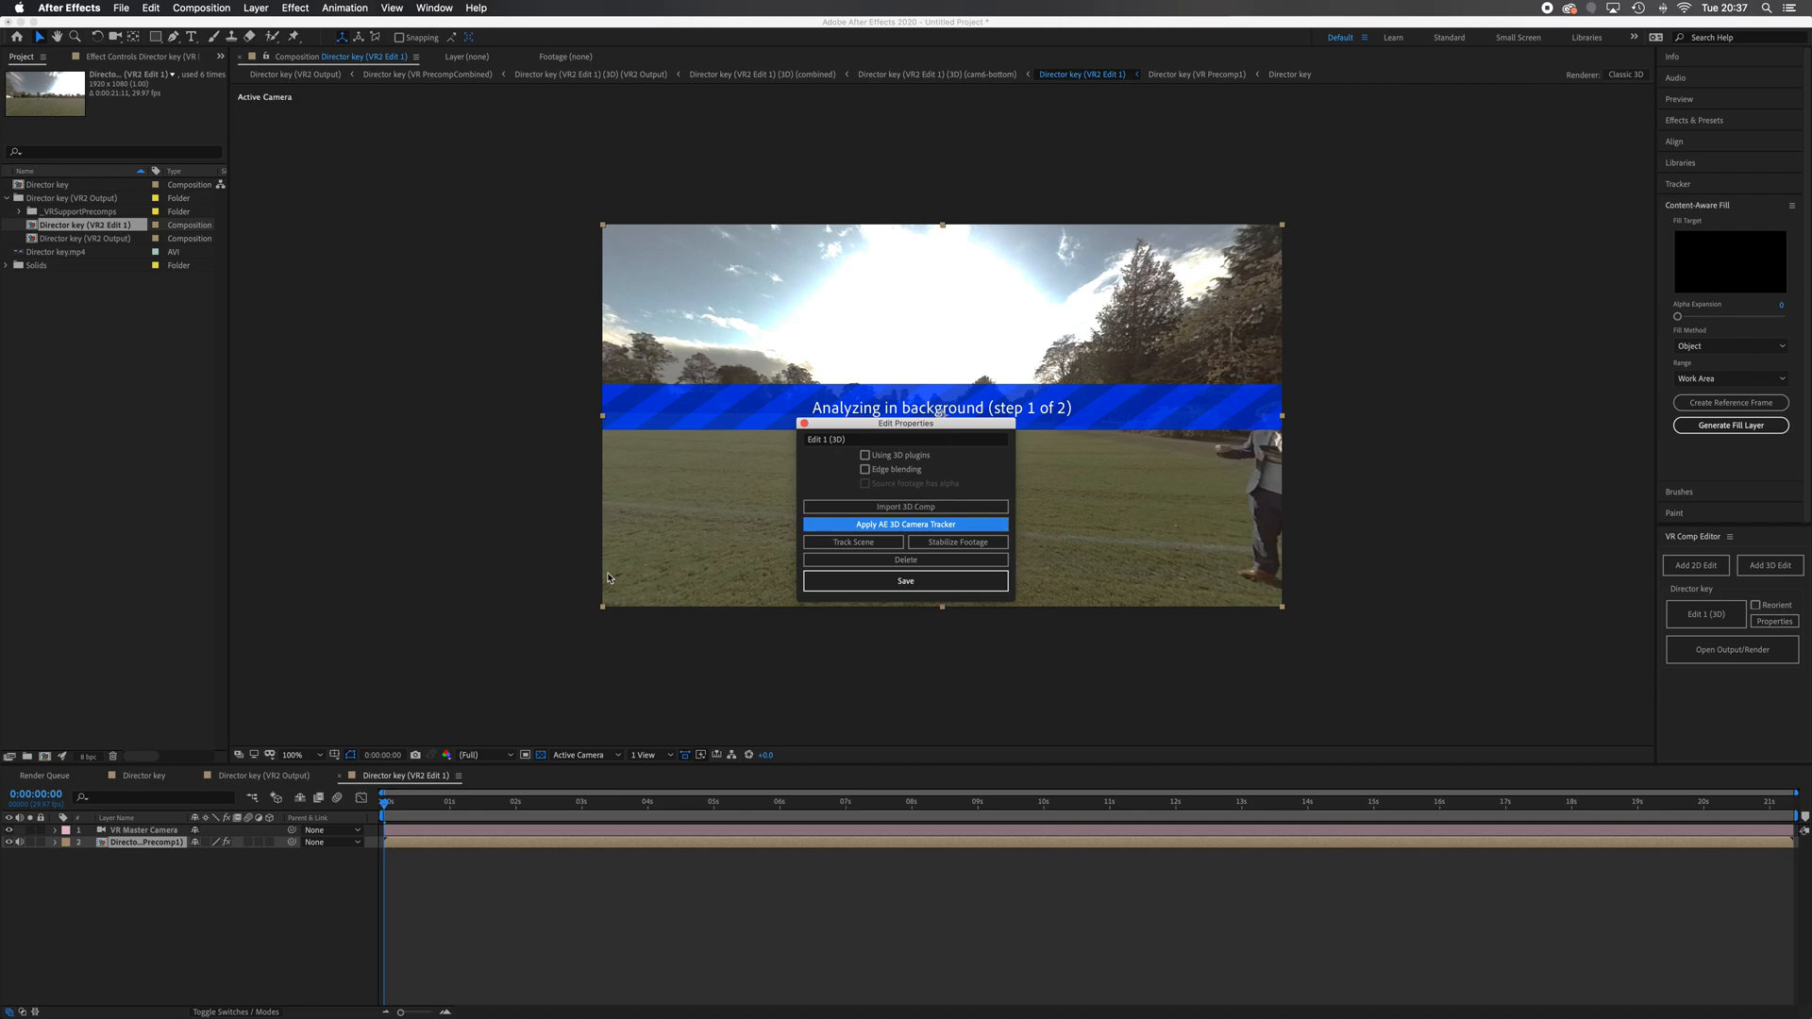
mouse_move(1108, 560)
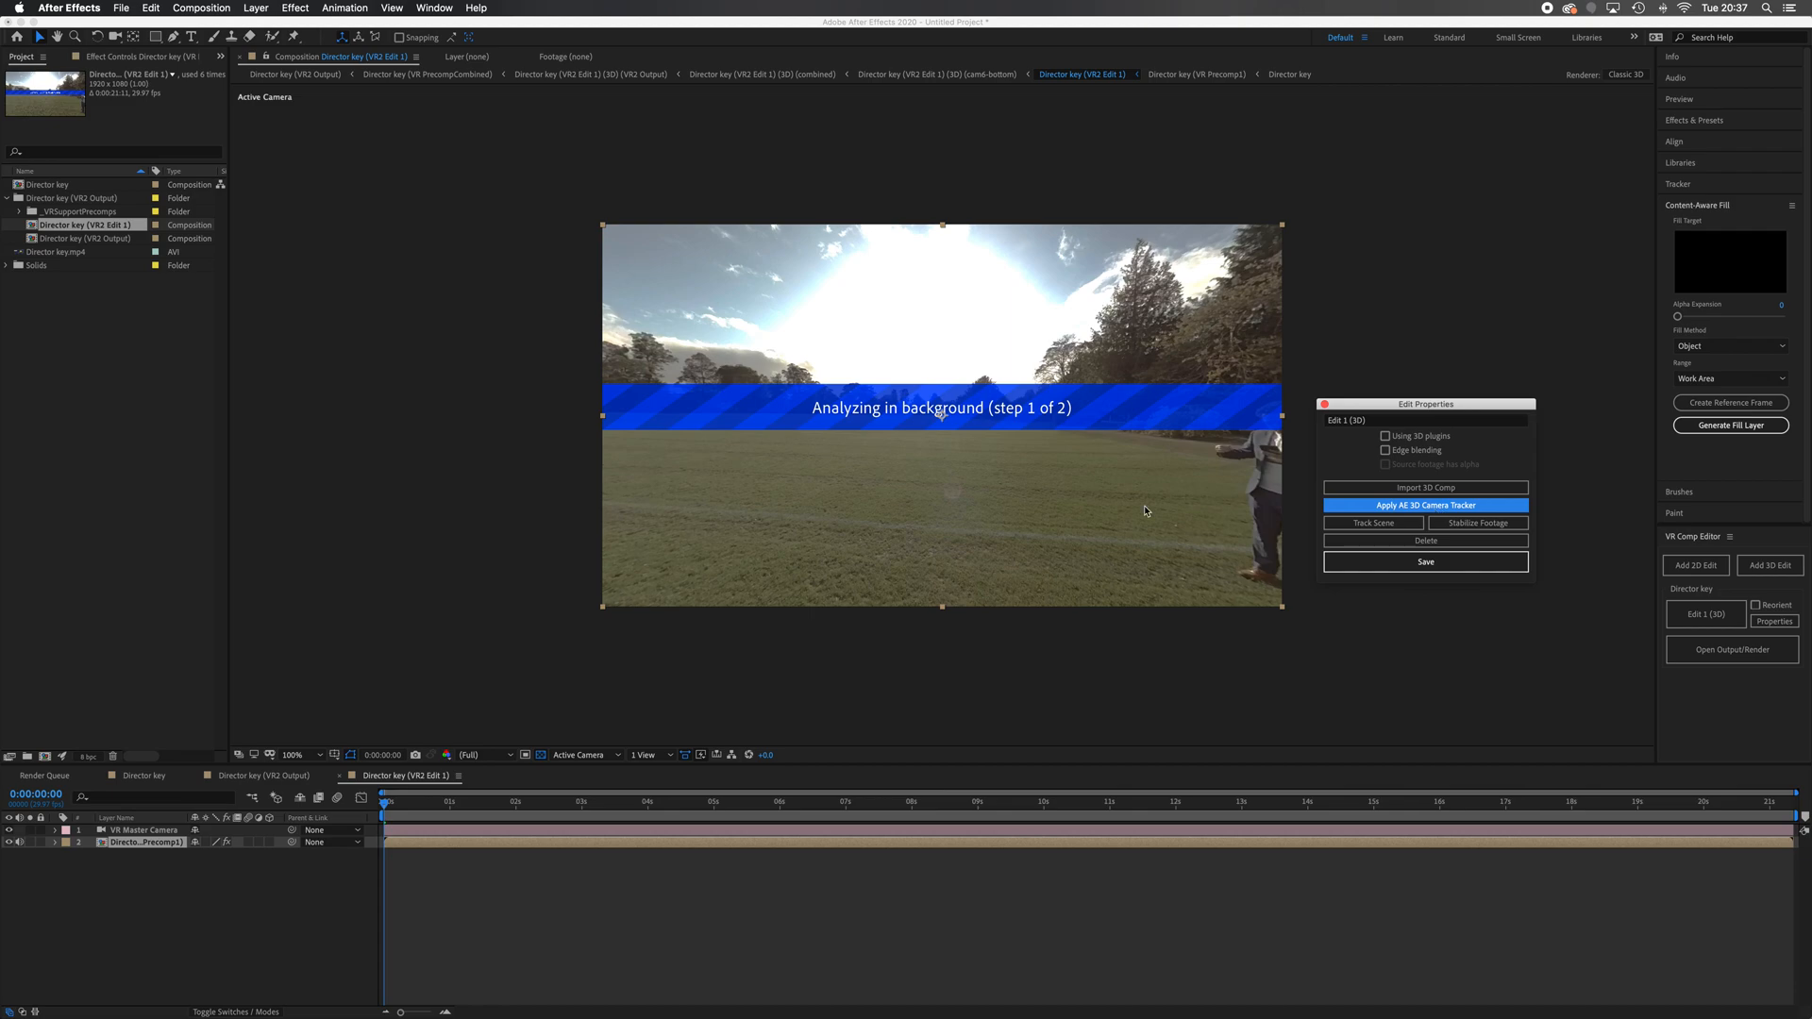
mouse_move(1057, 429)
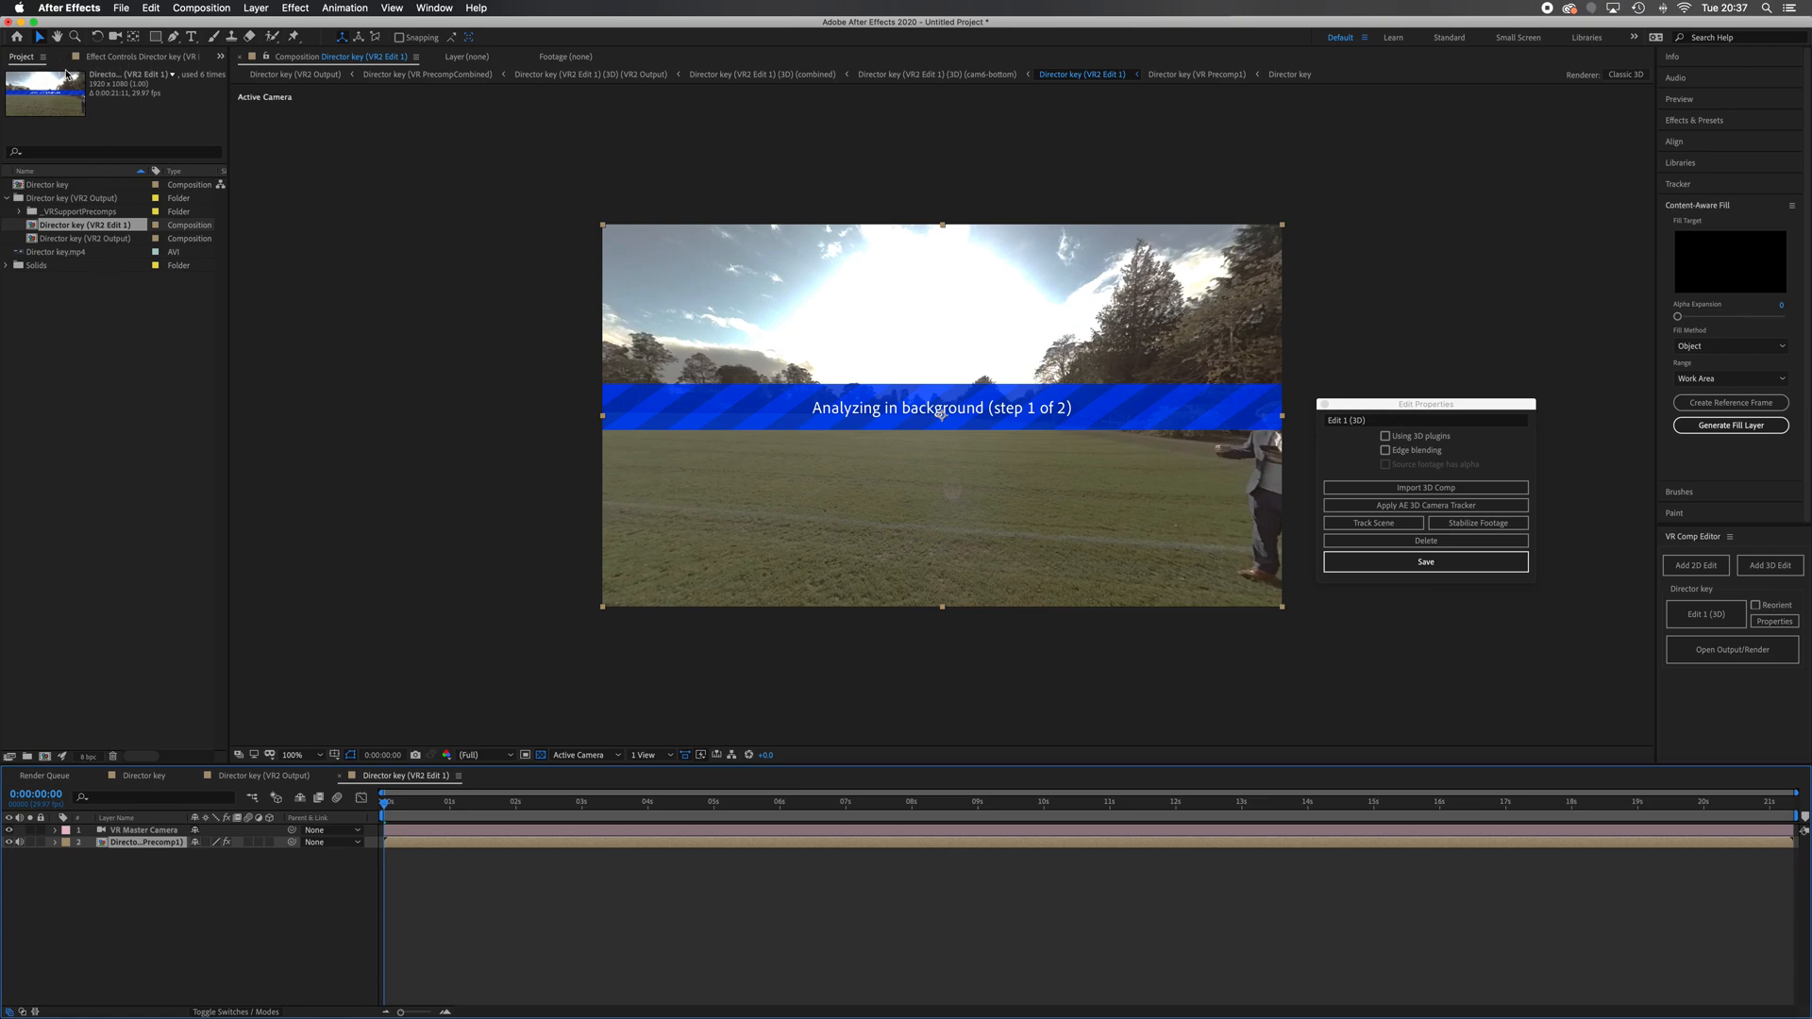
mouse_move(117, 74)
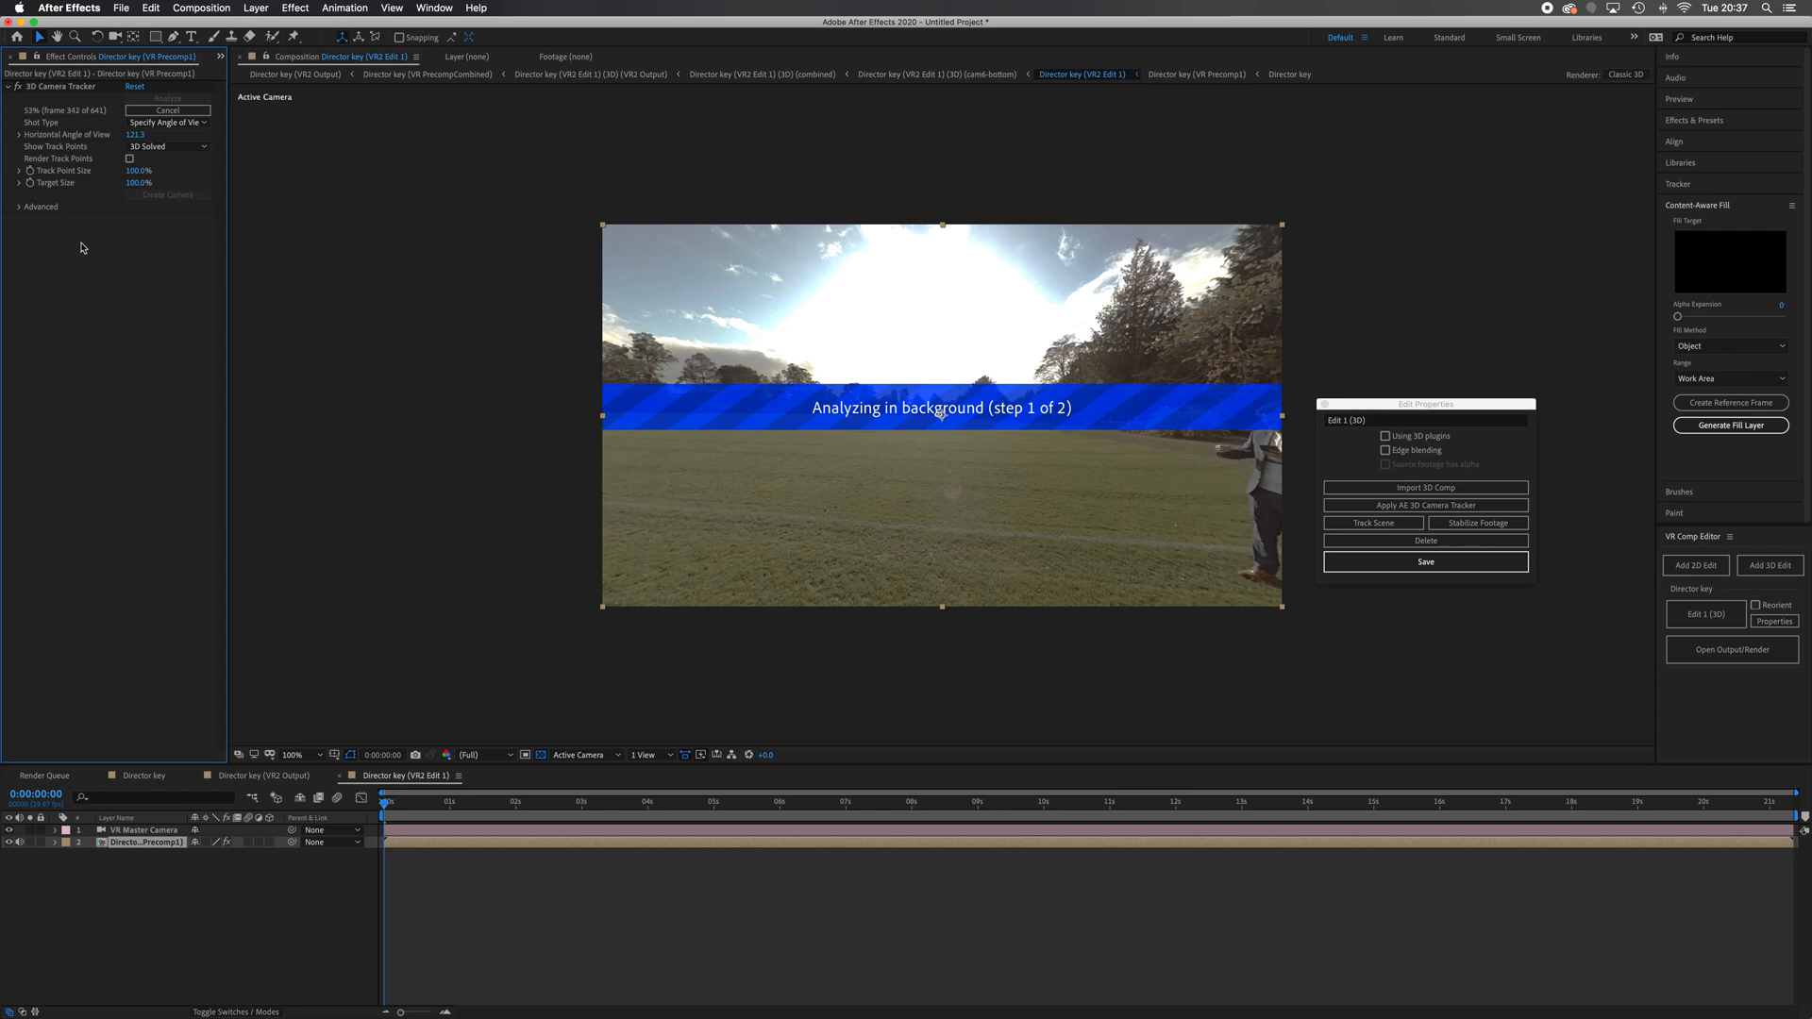
mouse_move(129, 359)
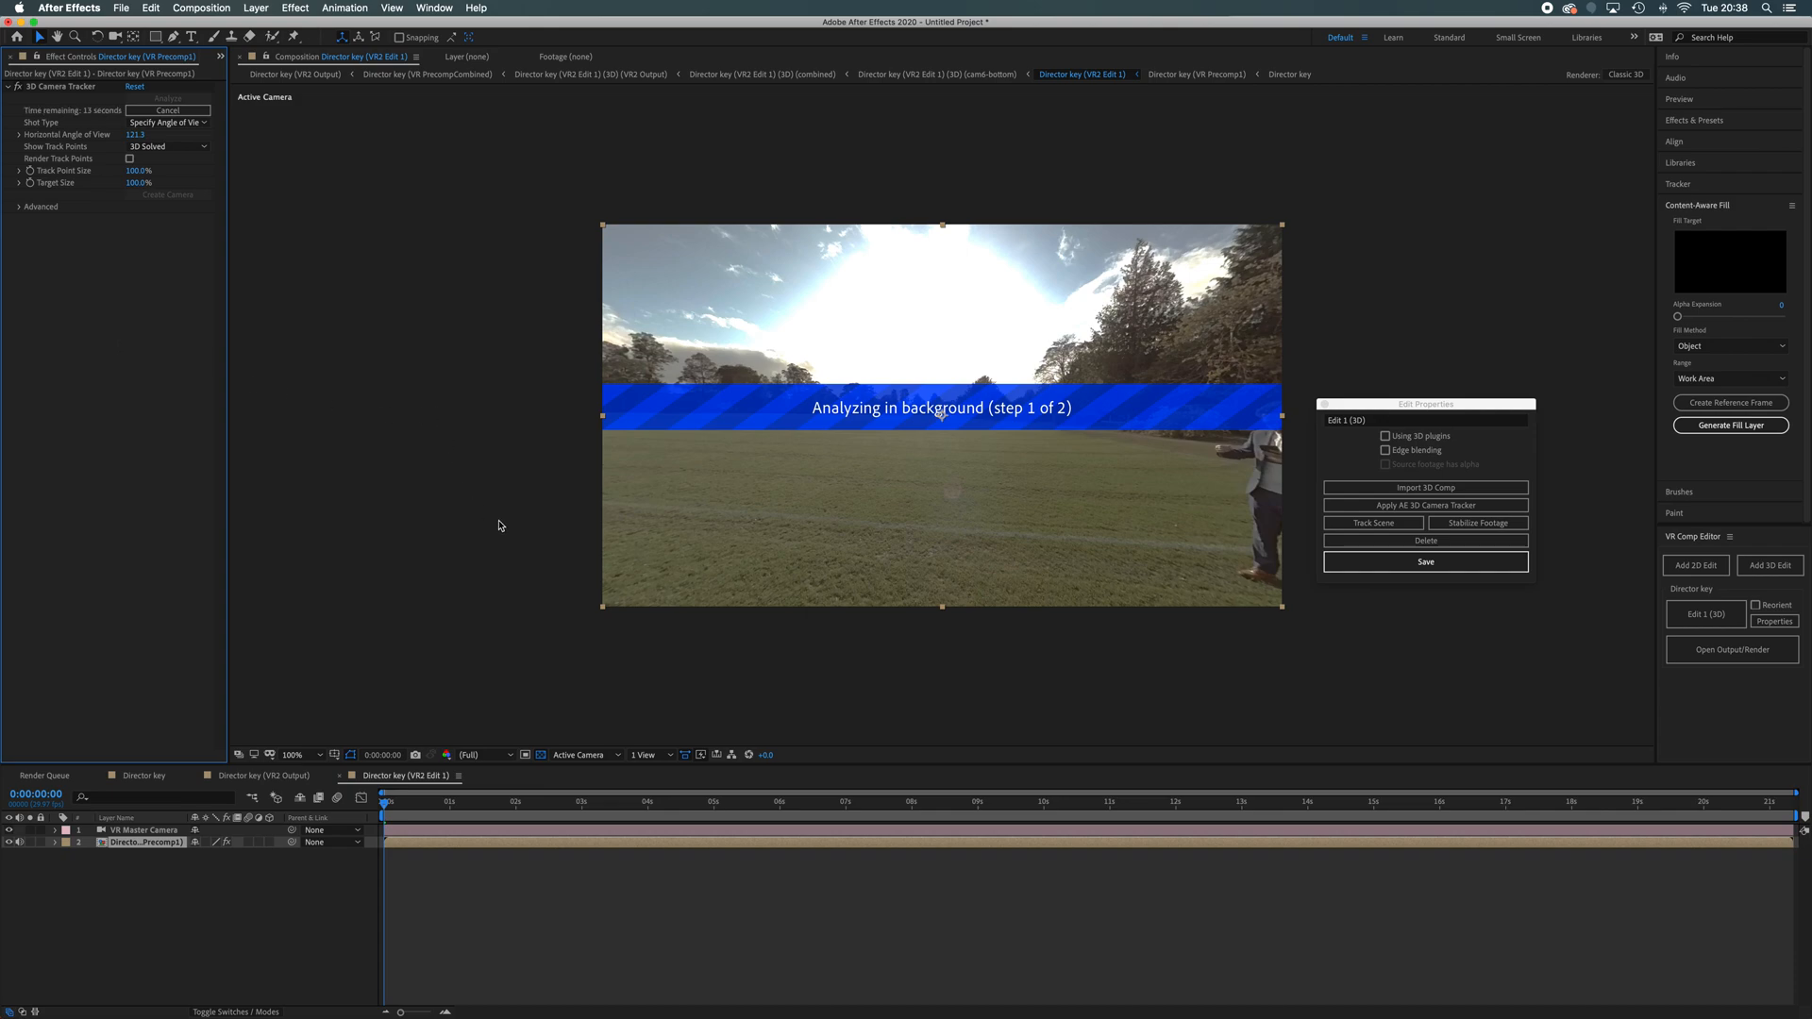
mouse_move(485, 514)
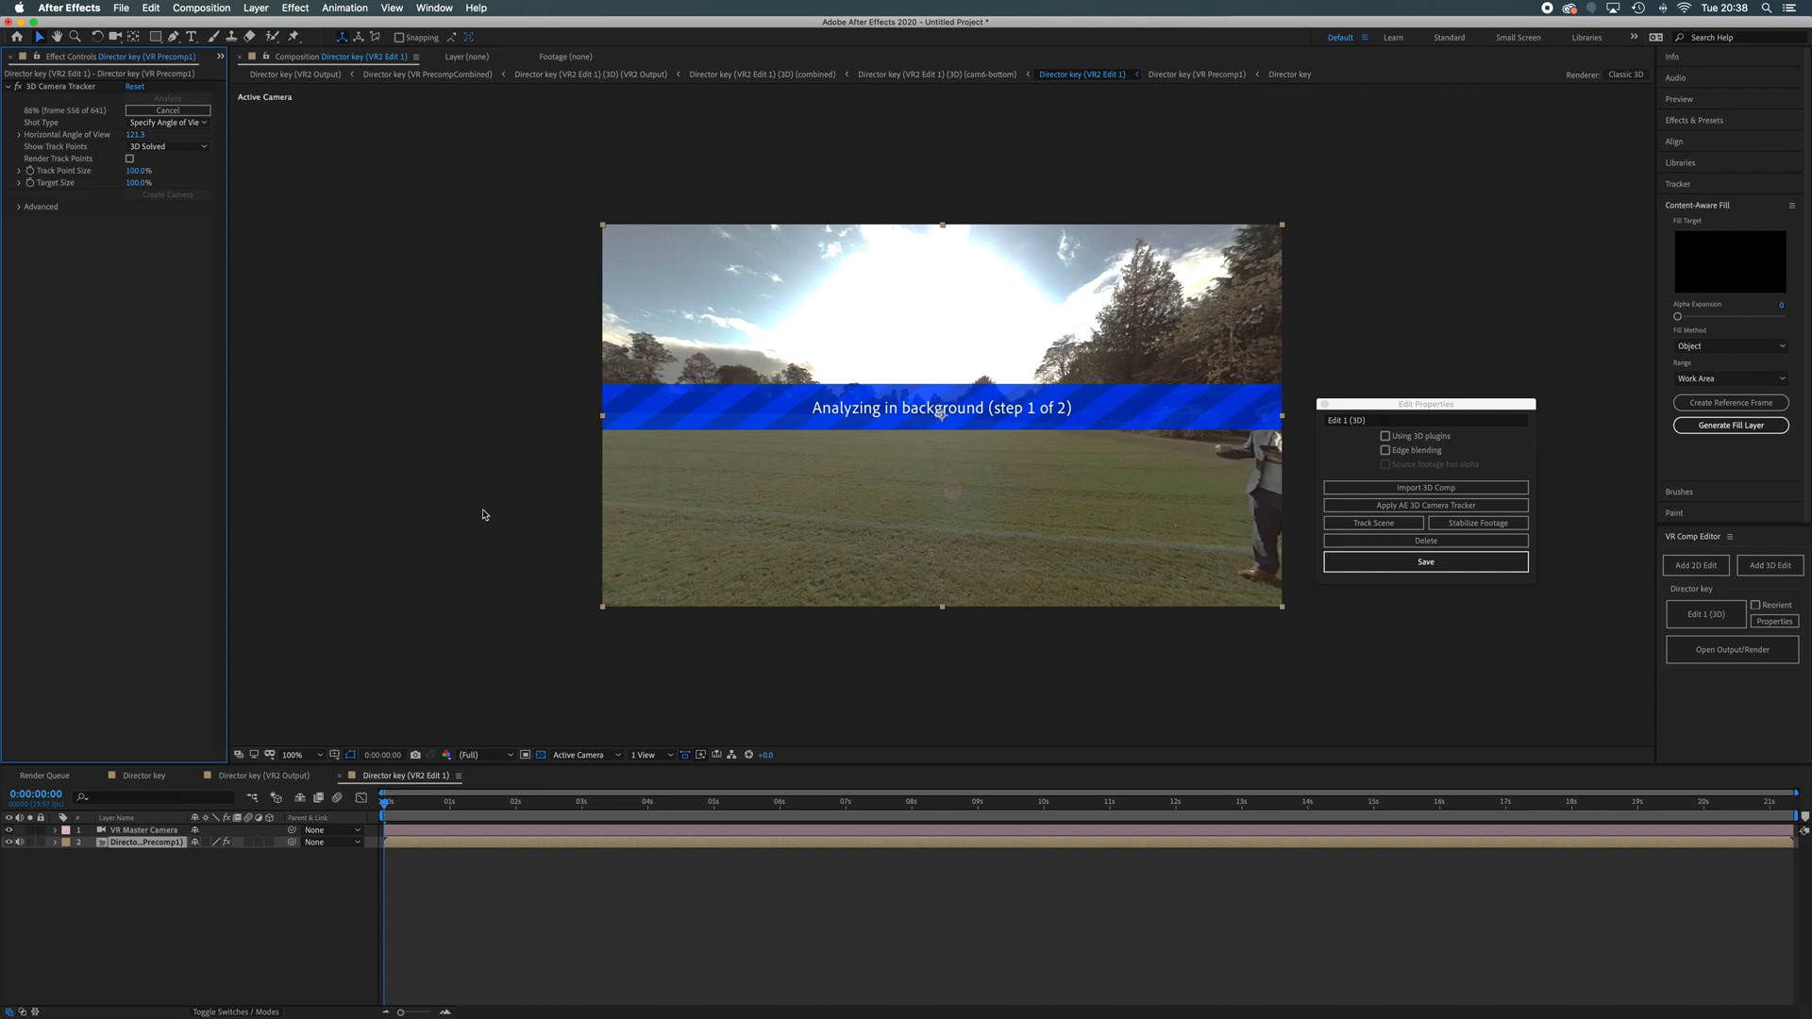
mouse_move(638, 407)
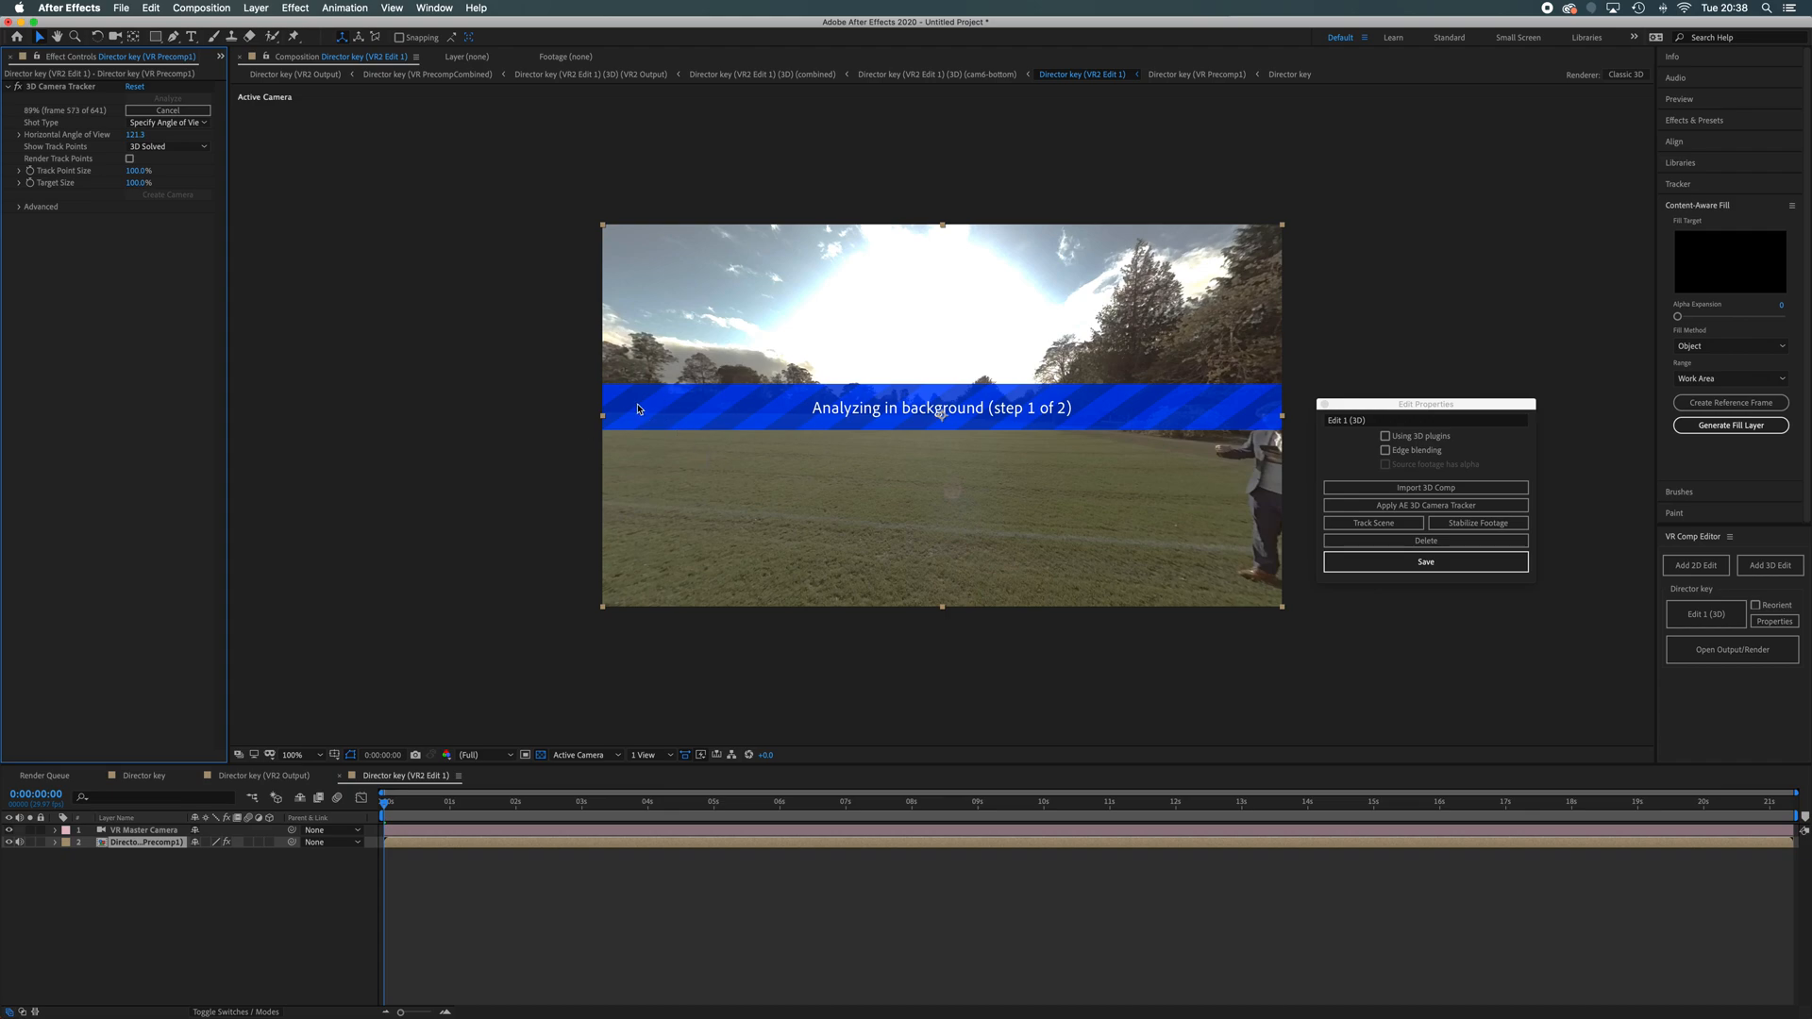
mouse_move(495, 430)
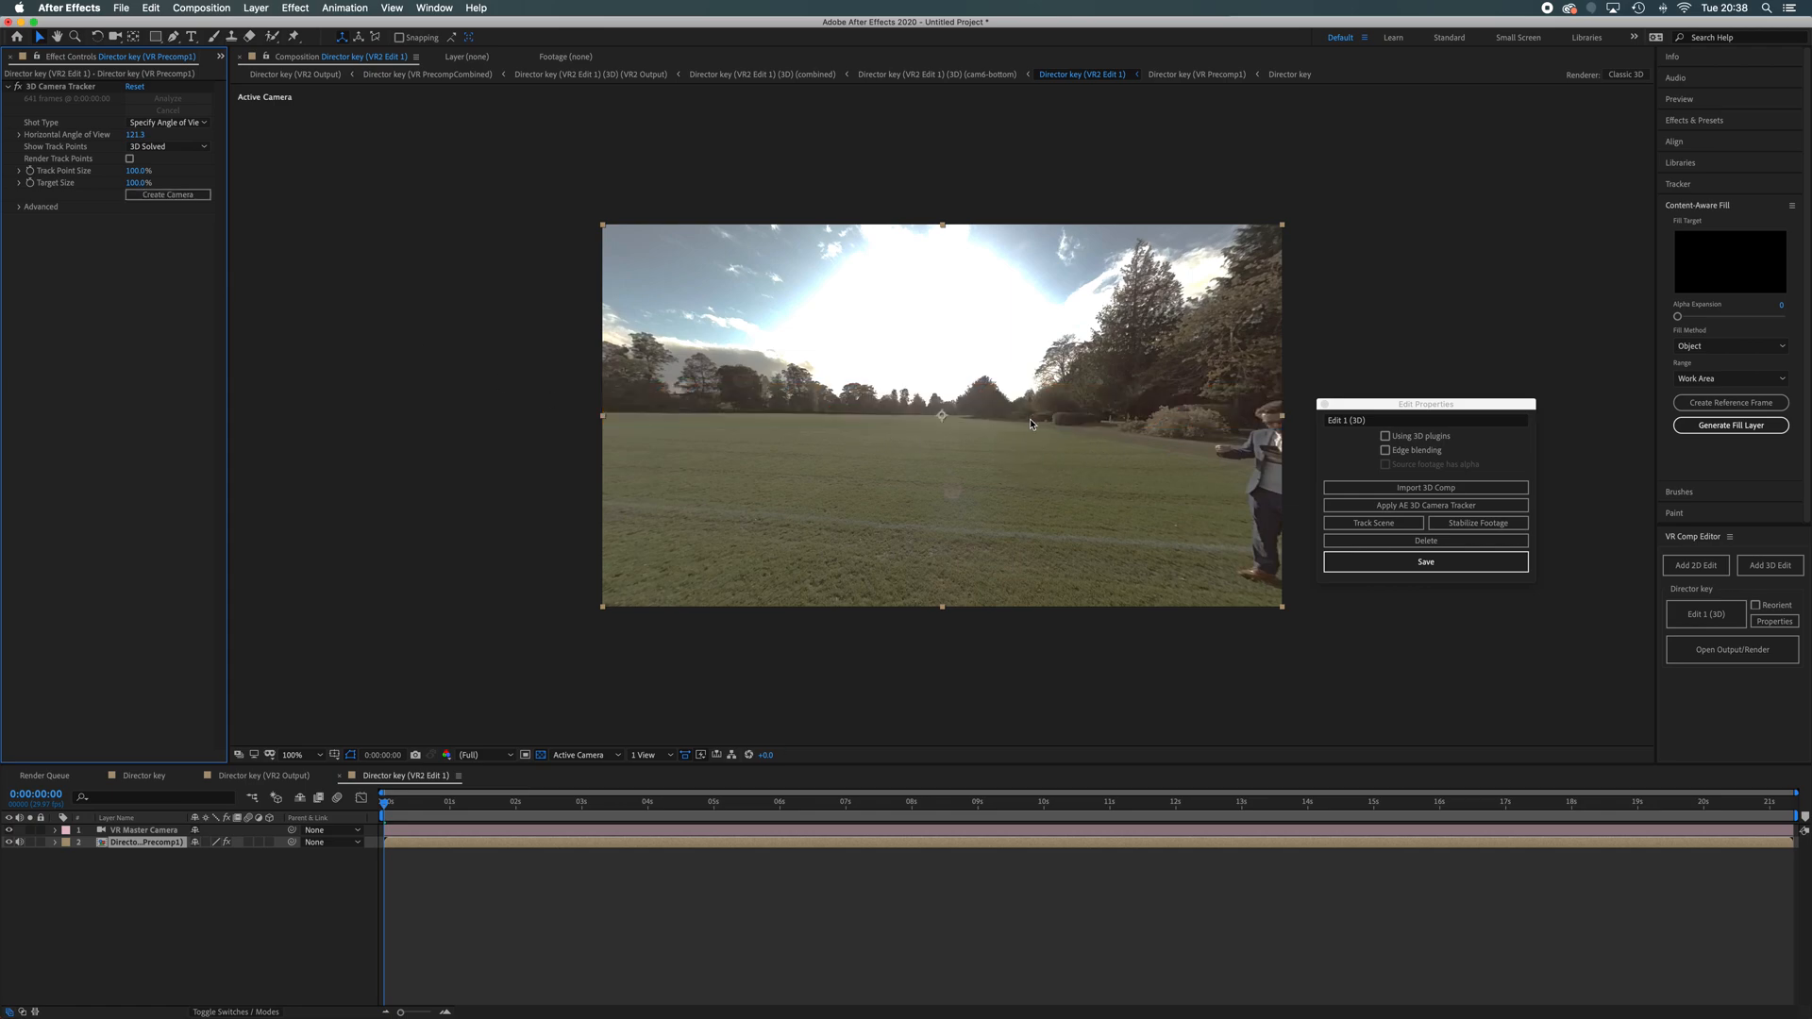
mouse_move(511, 468)
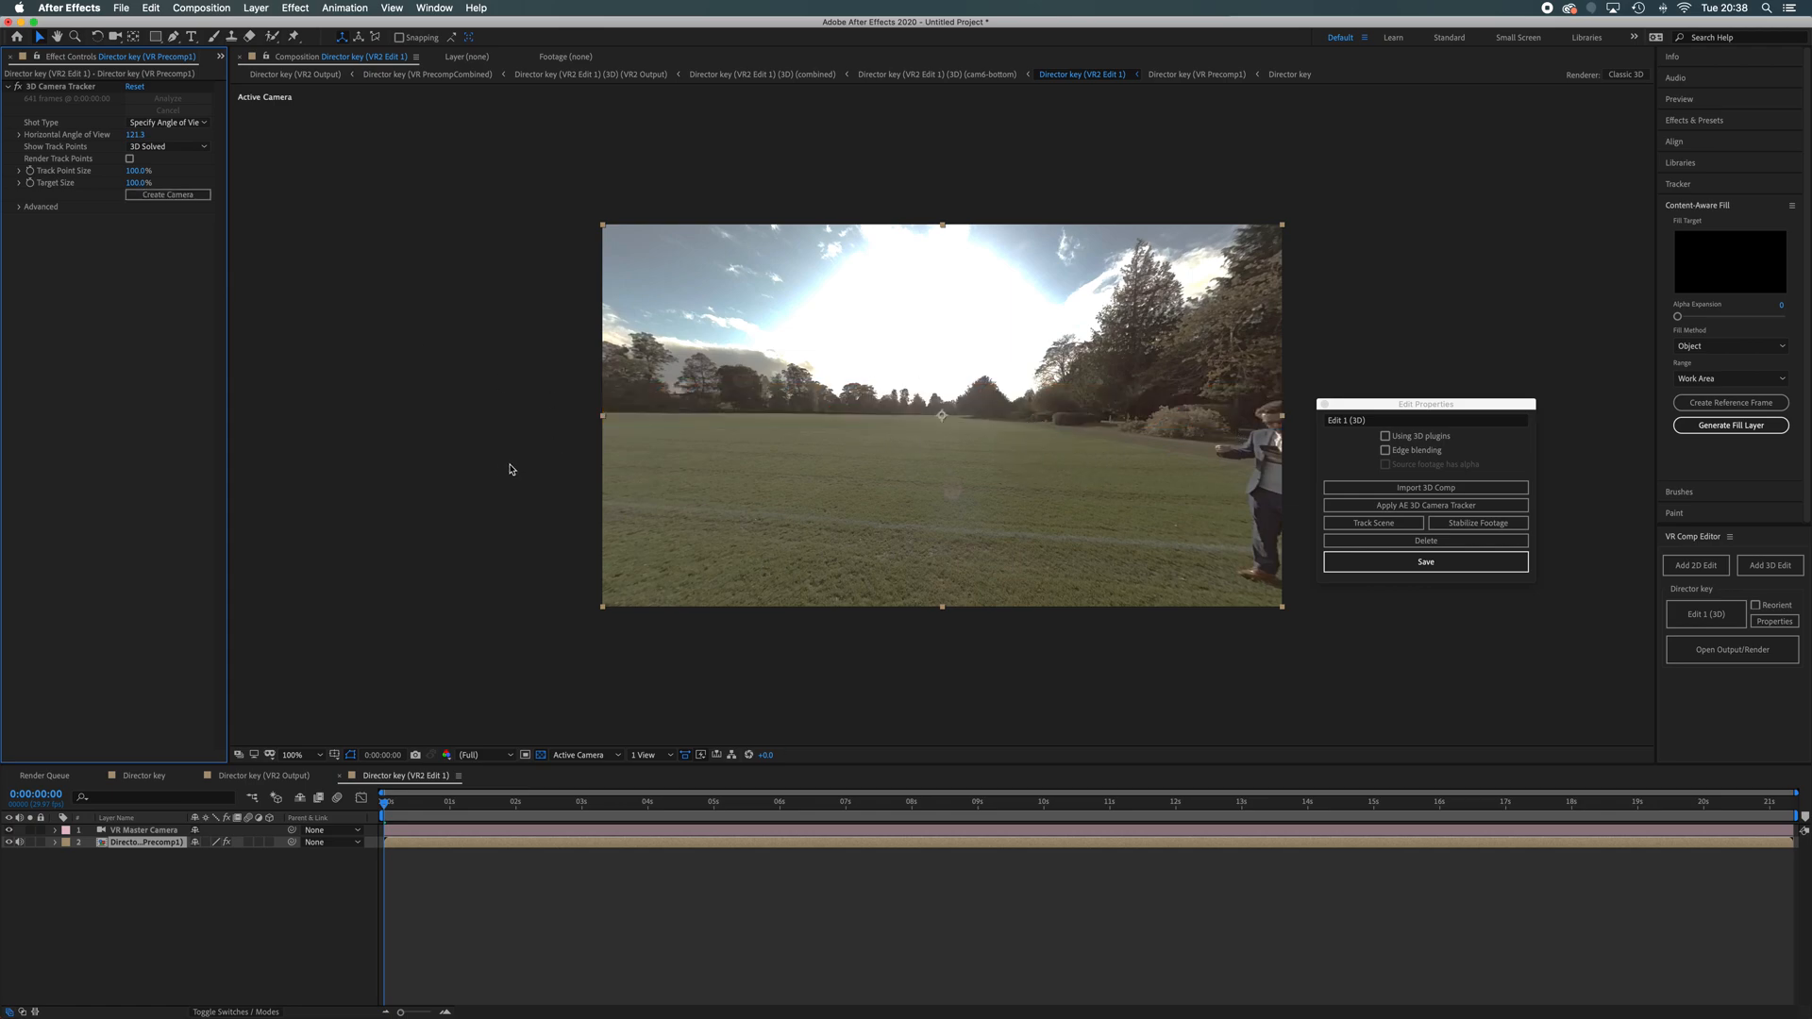
mouse_move(1068, 479)
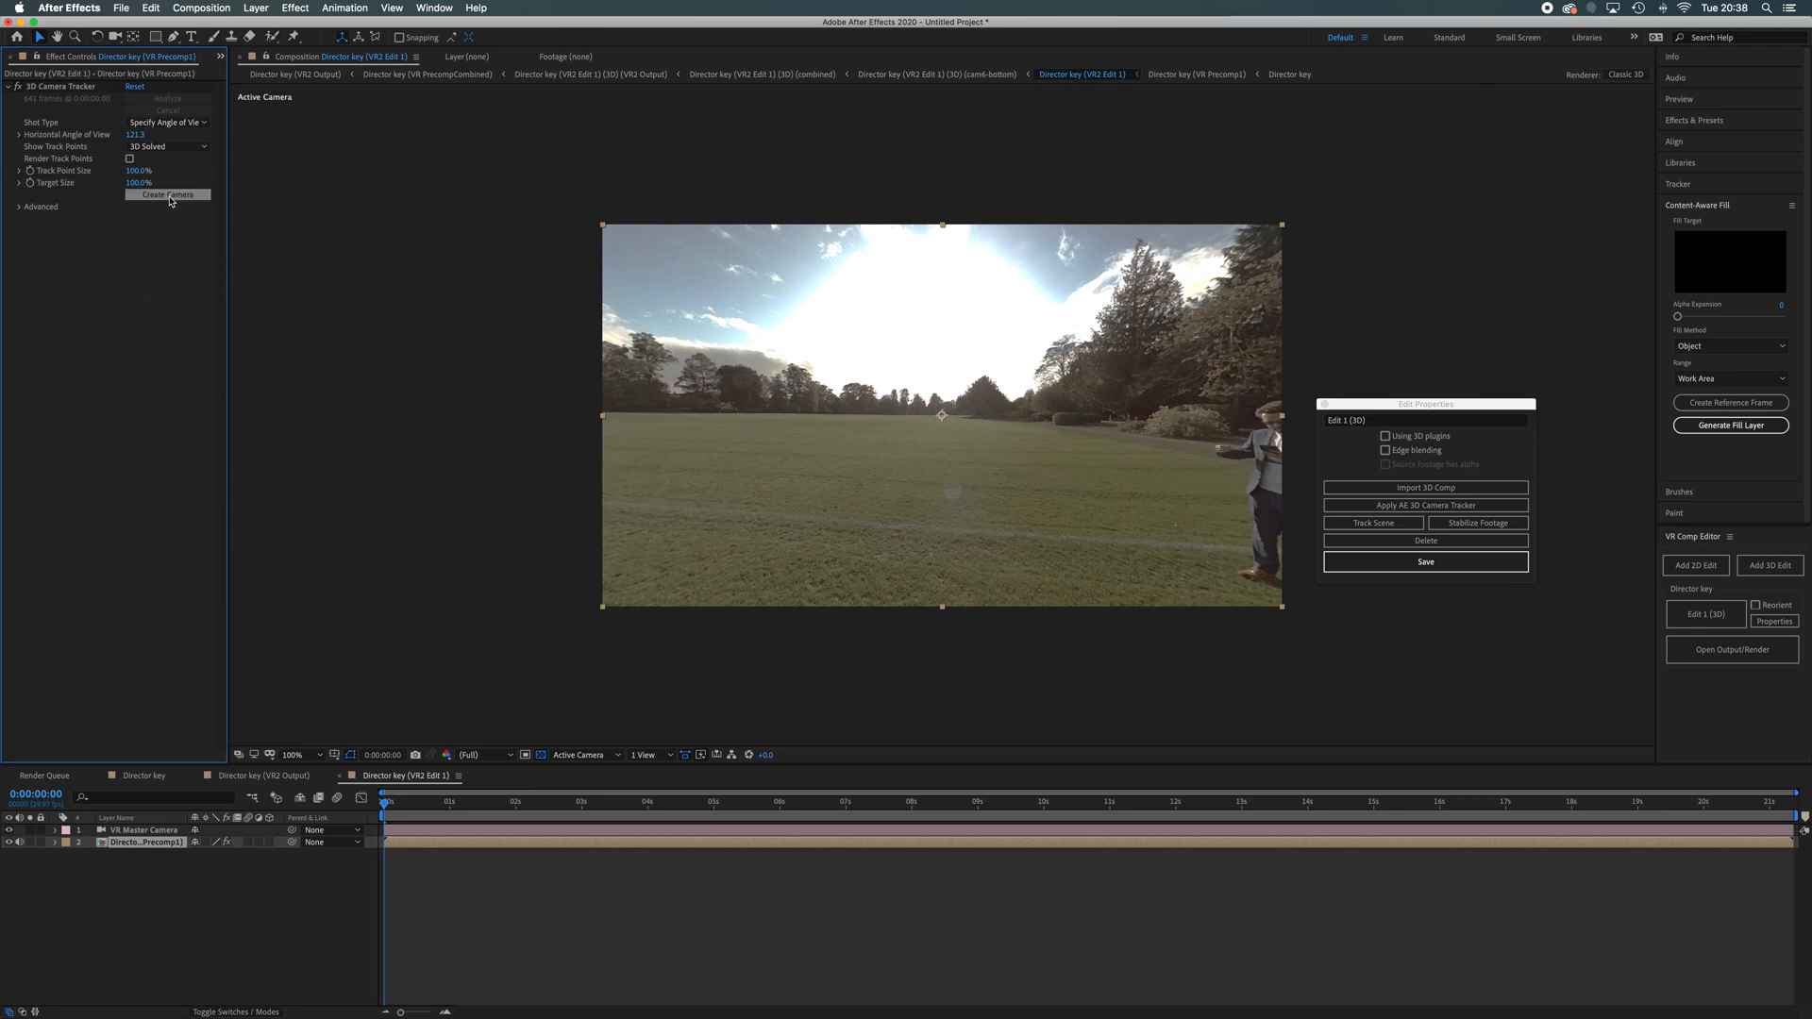
- Create a 3D Tracker Camera from the solve, accepting the tripod-pan no-depth notice
click(168, 194)
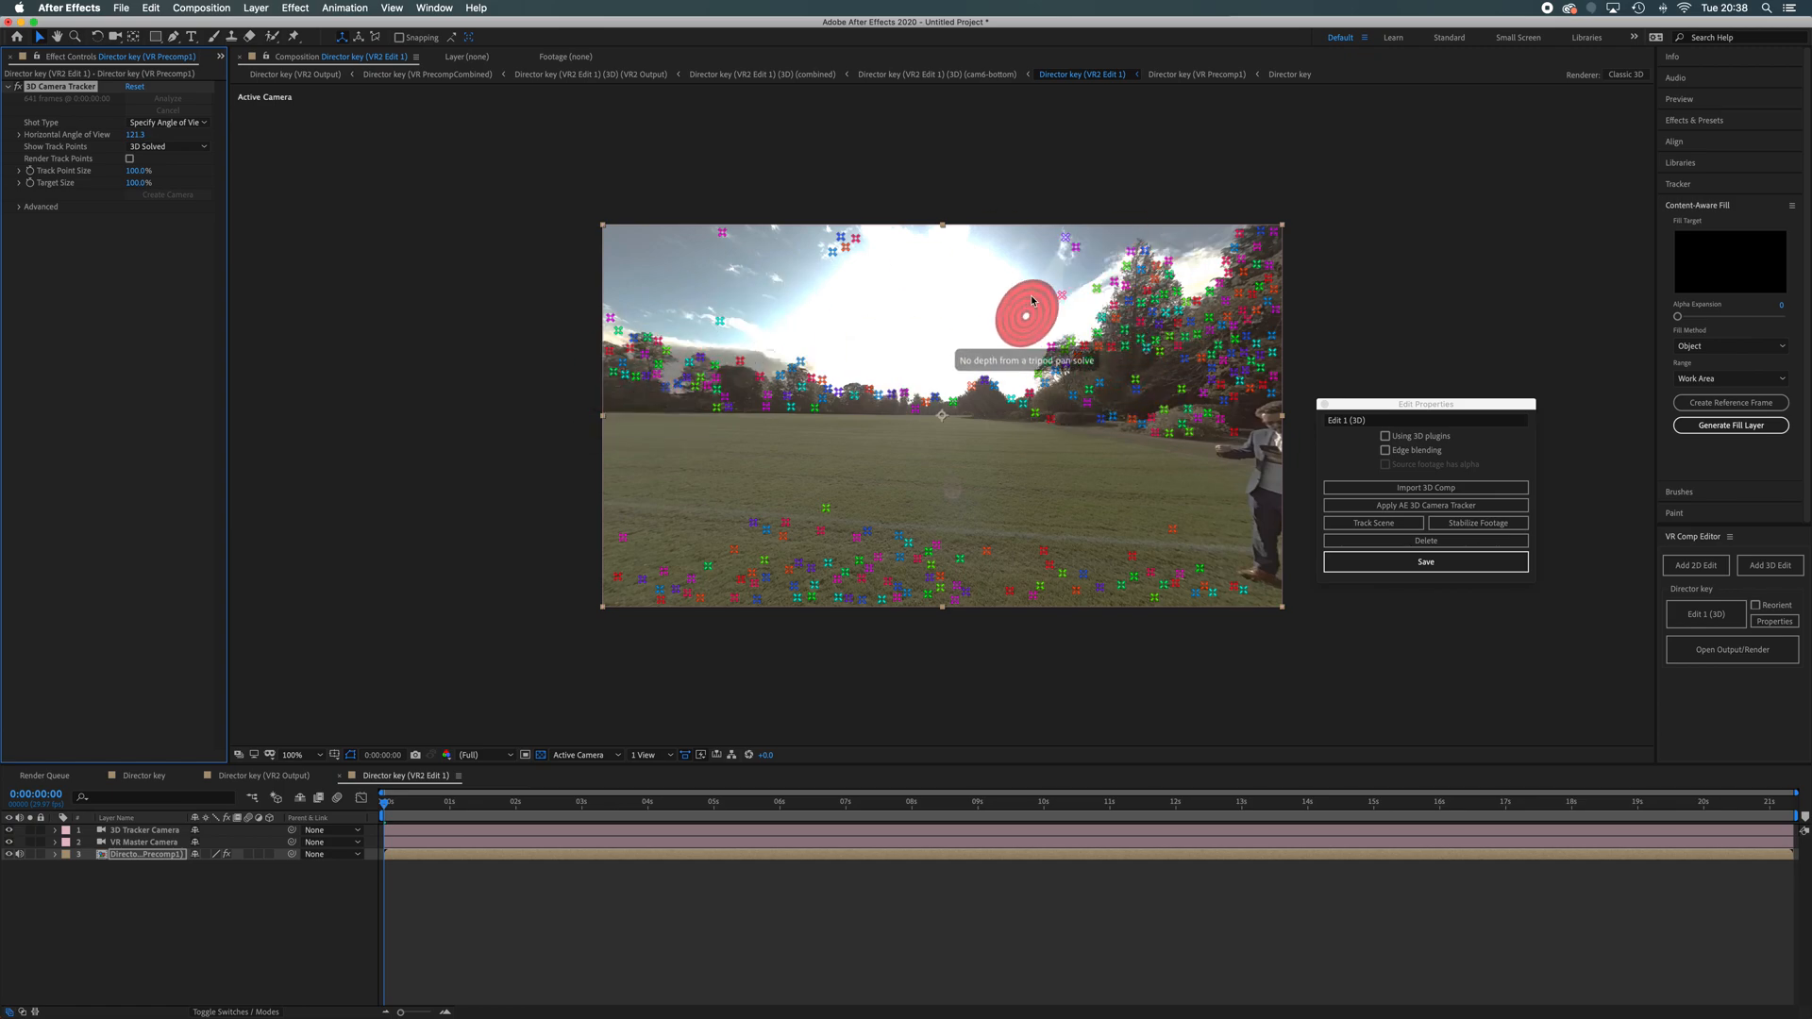
mouse_move(1023, 307)
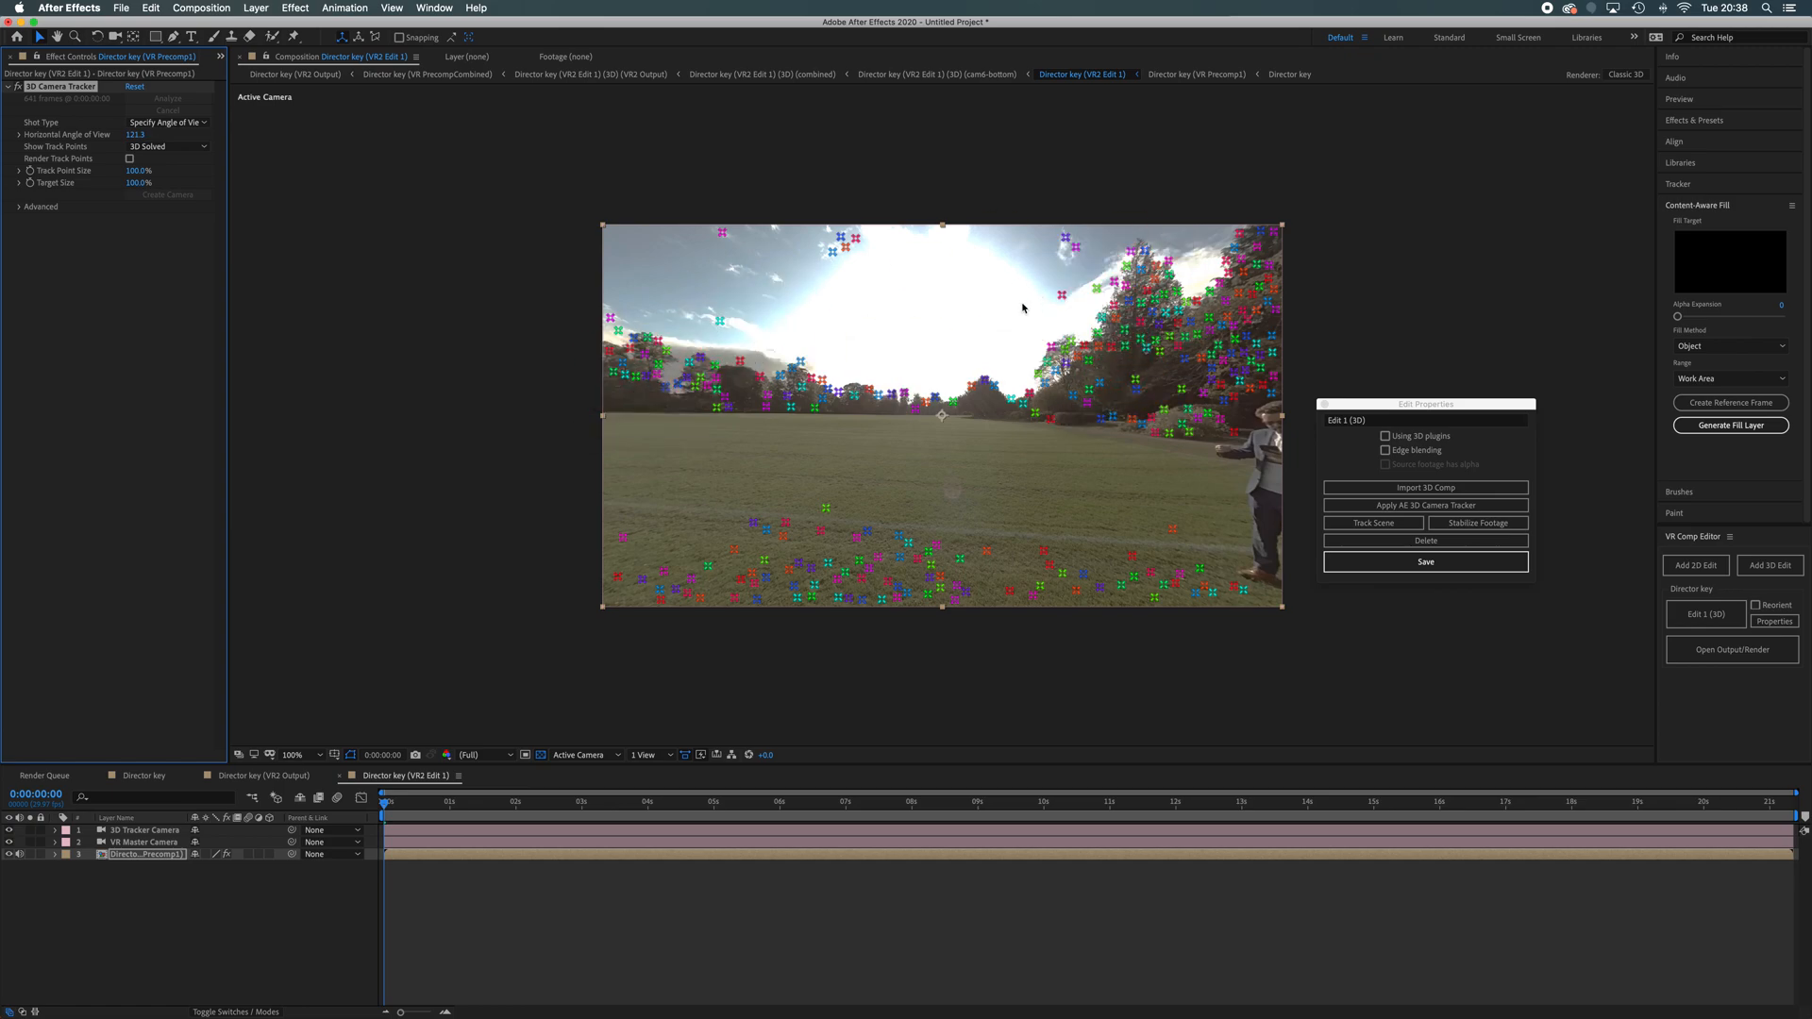
click(891, 442)
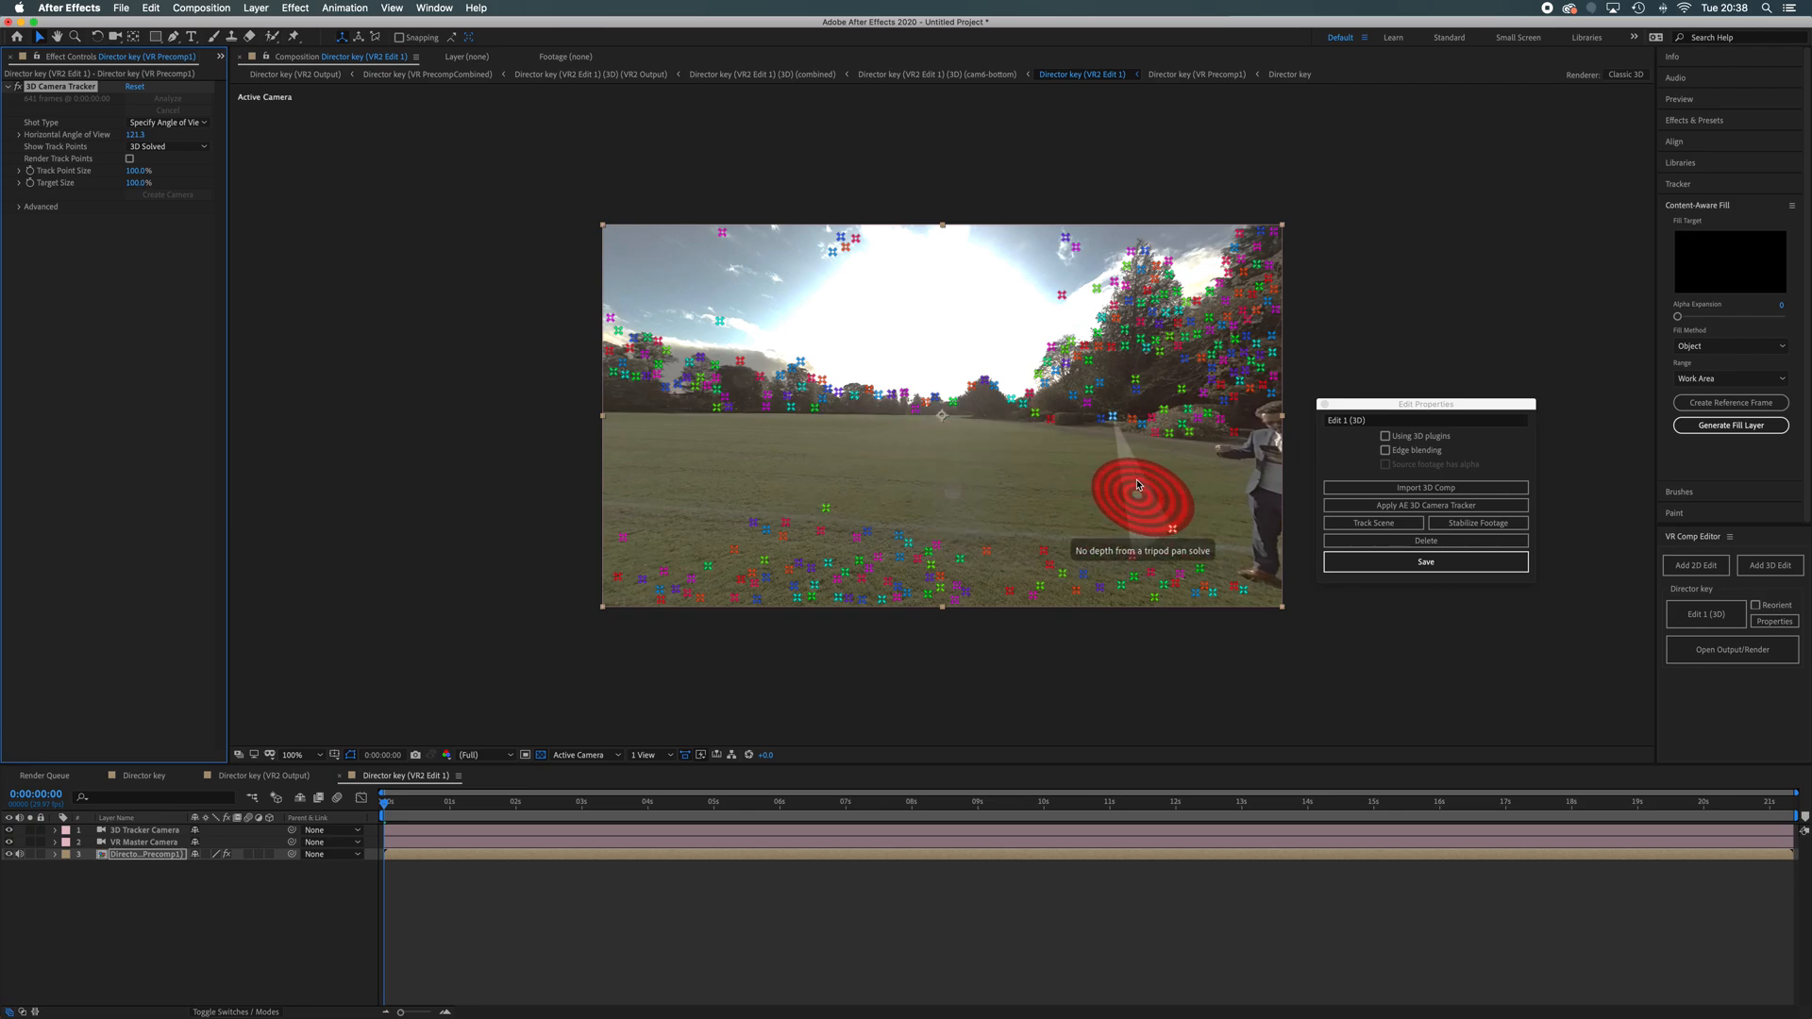
mouse_move(1435, 664)
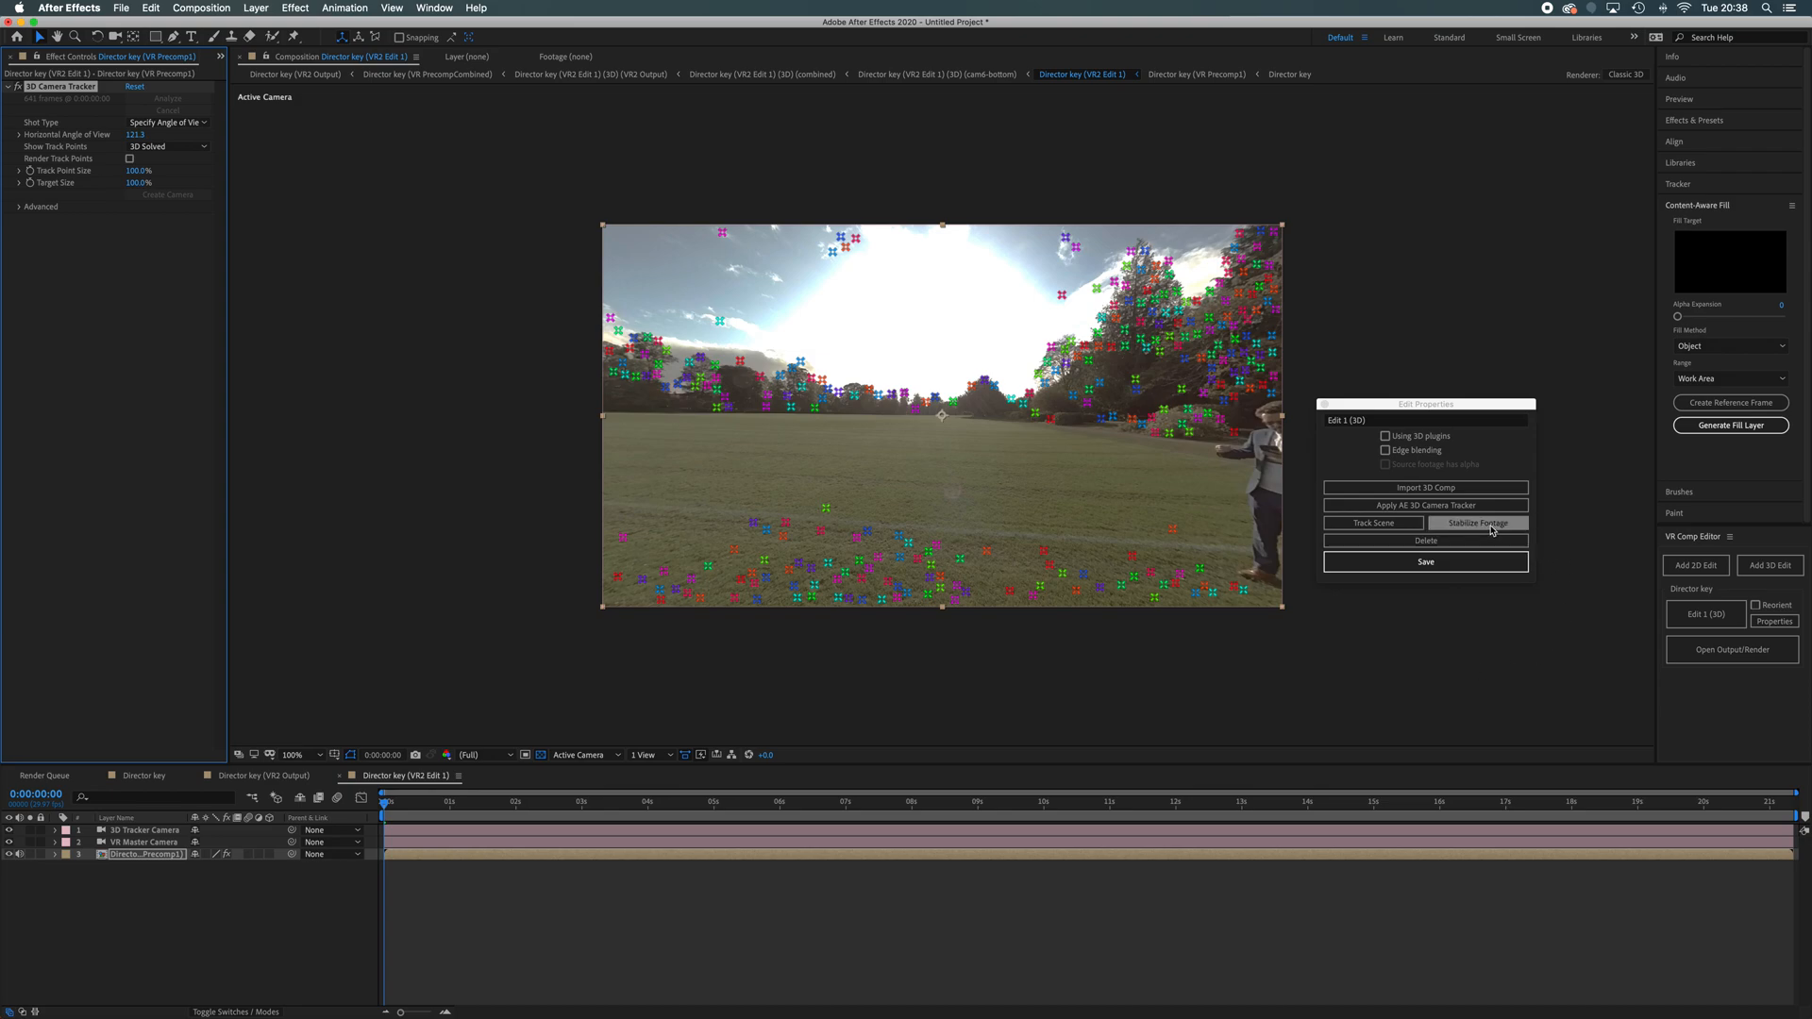
- Stabilise the footage from the tracked camera, adding VR camera stabilisation layers
click(1477, 523)
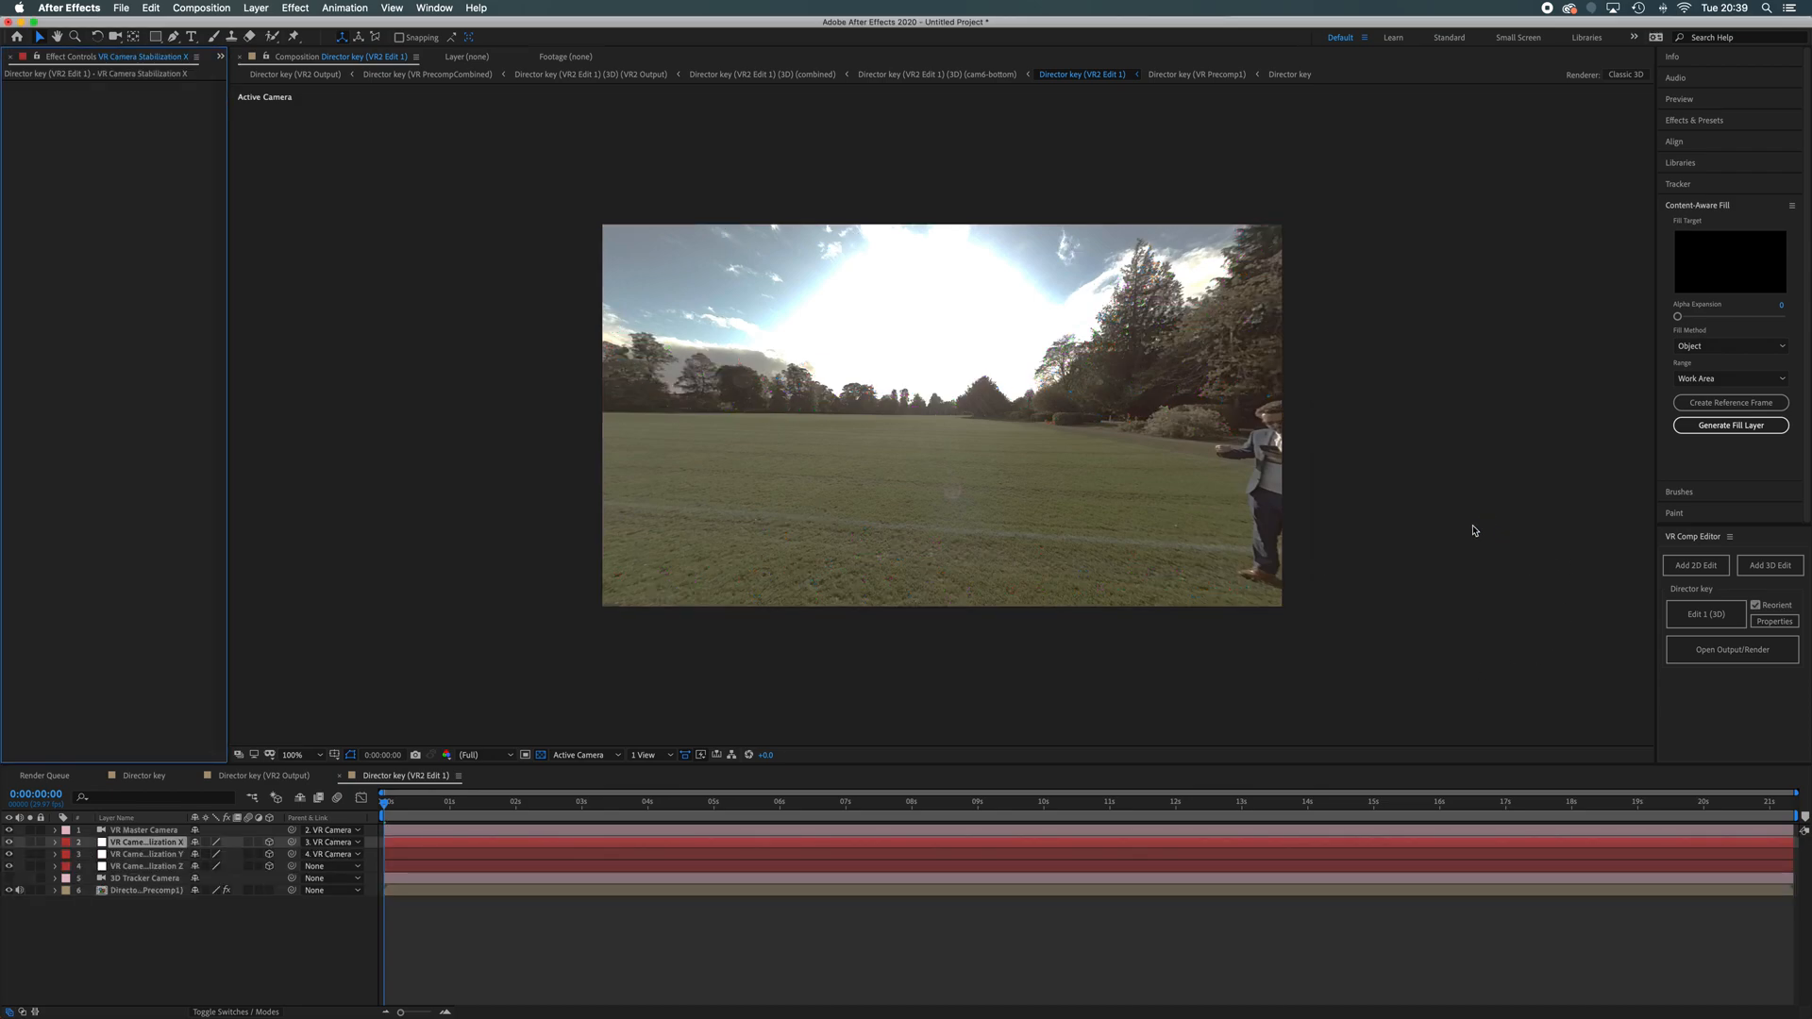
mouse_move(1078, 598)
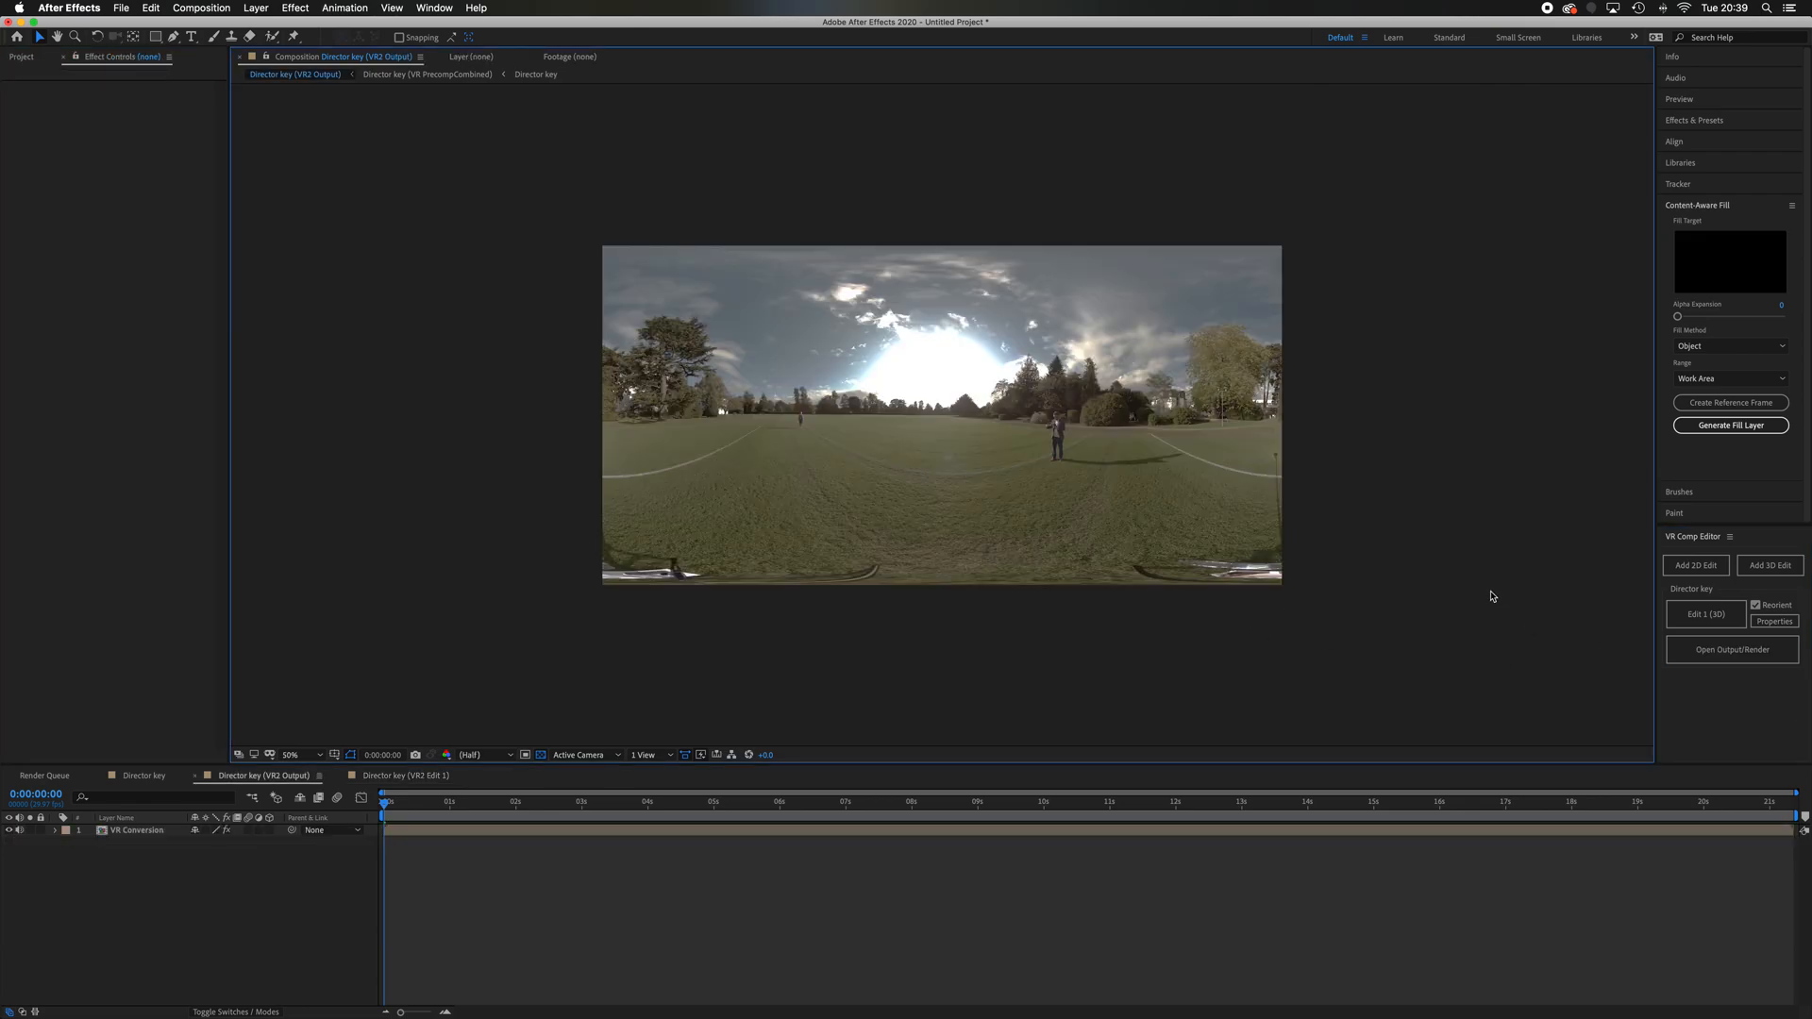
mouse_move(1070, 493)
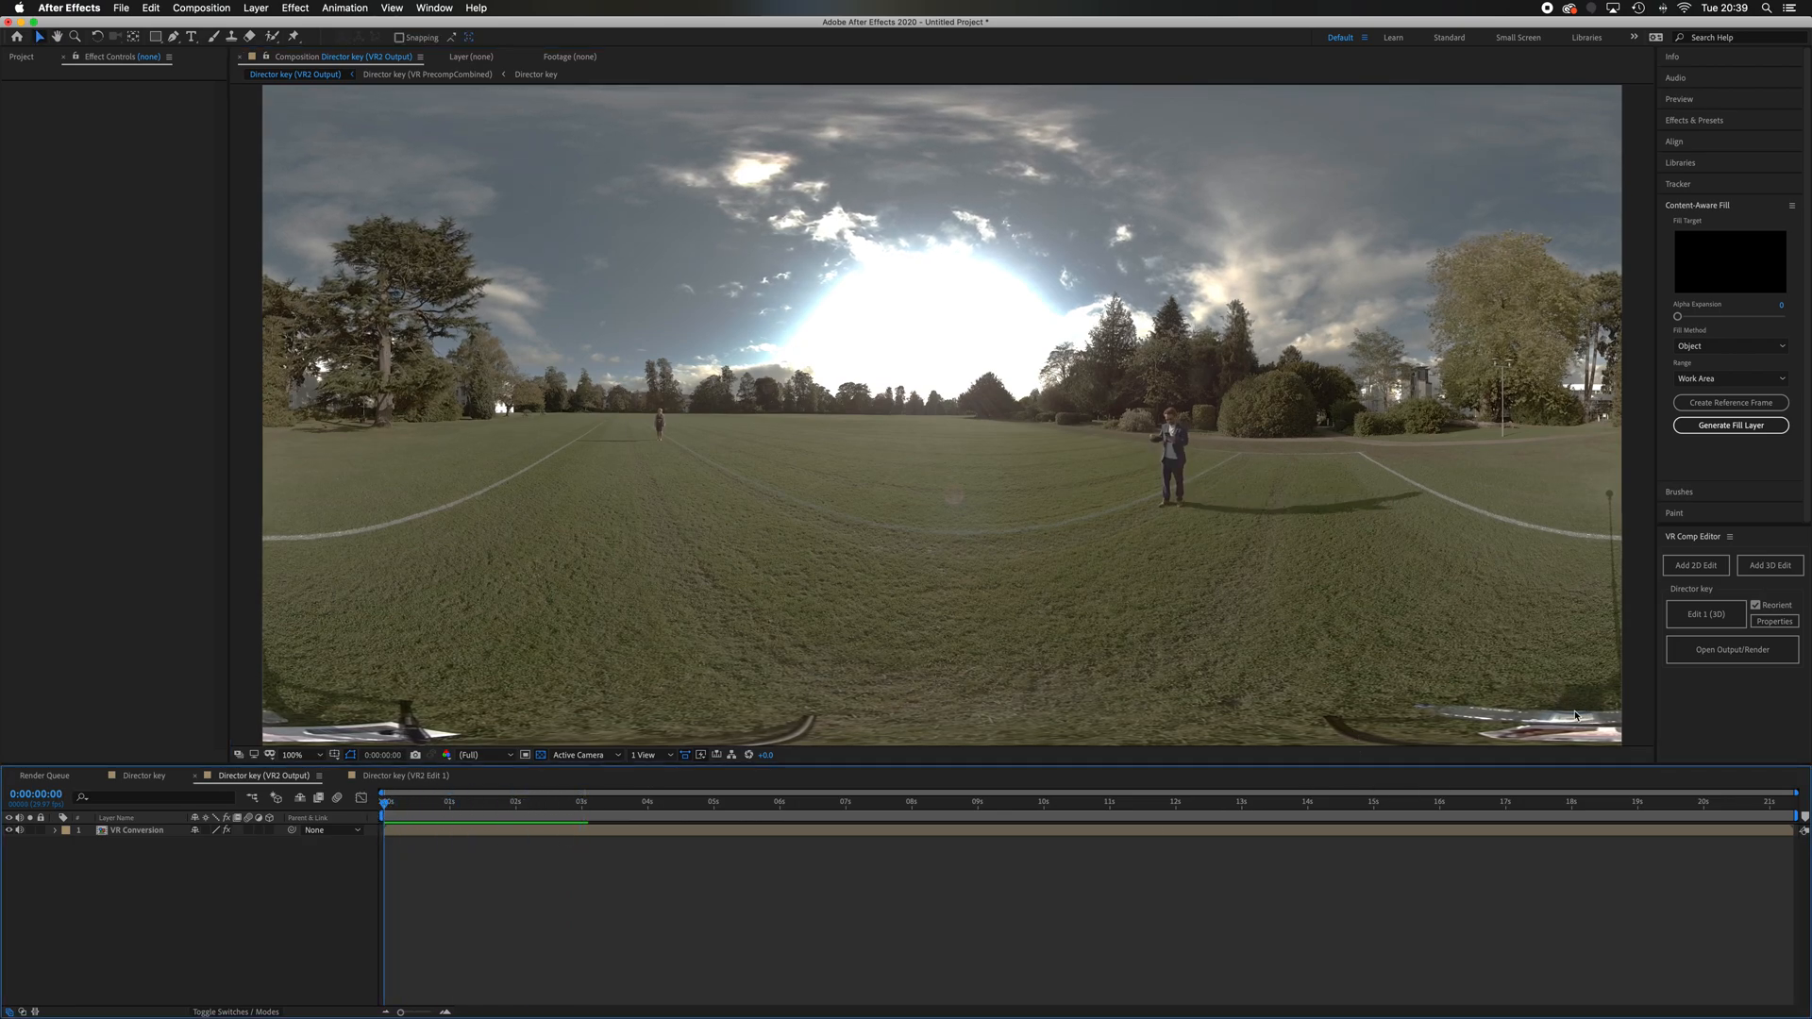
mouse_move(1552, 721)
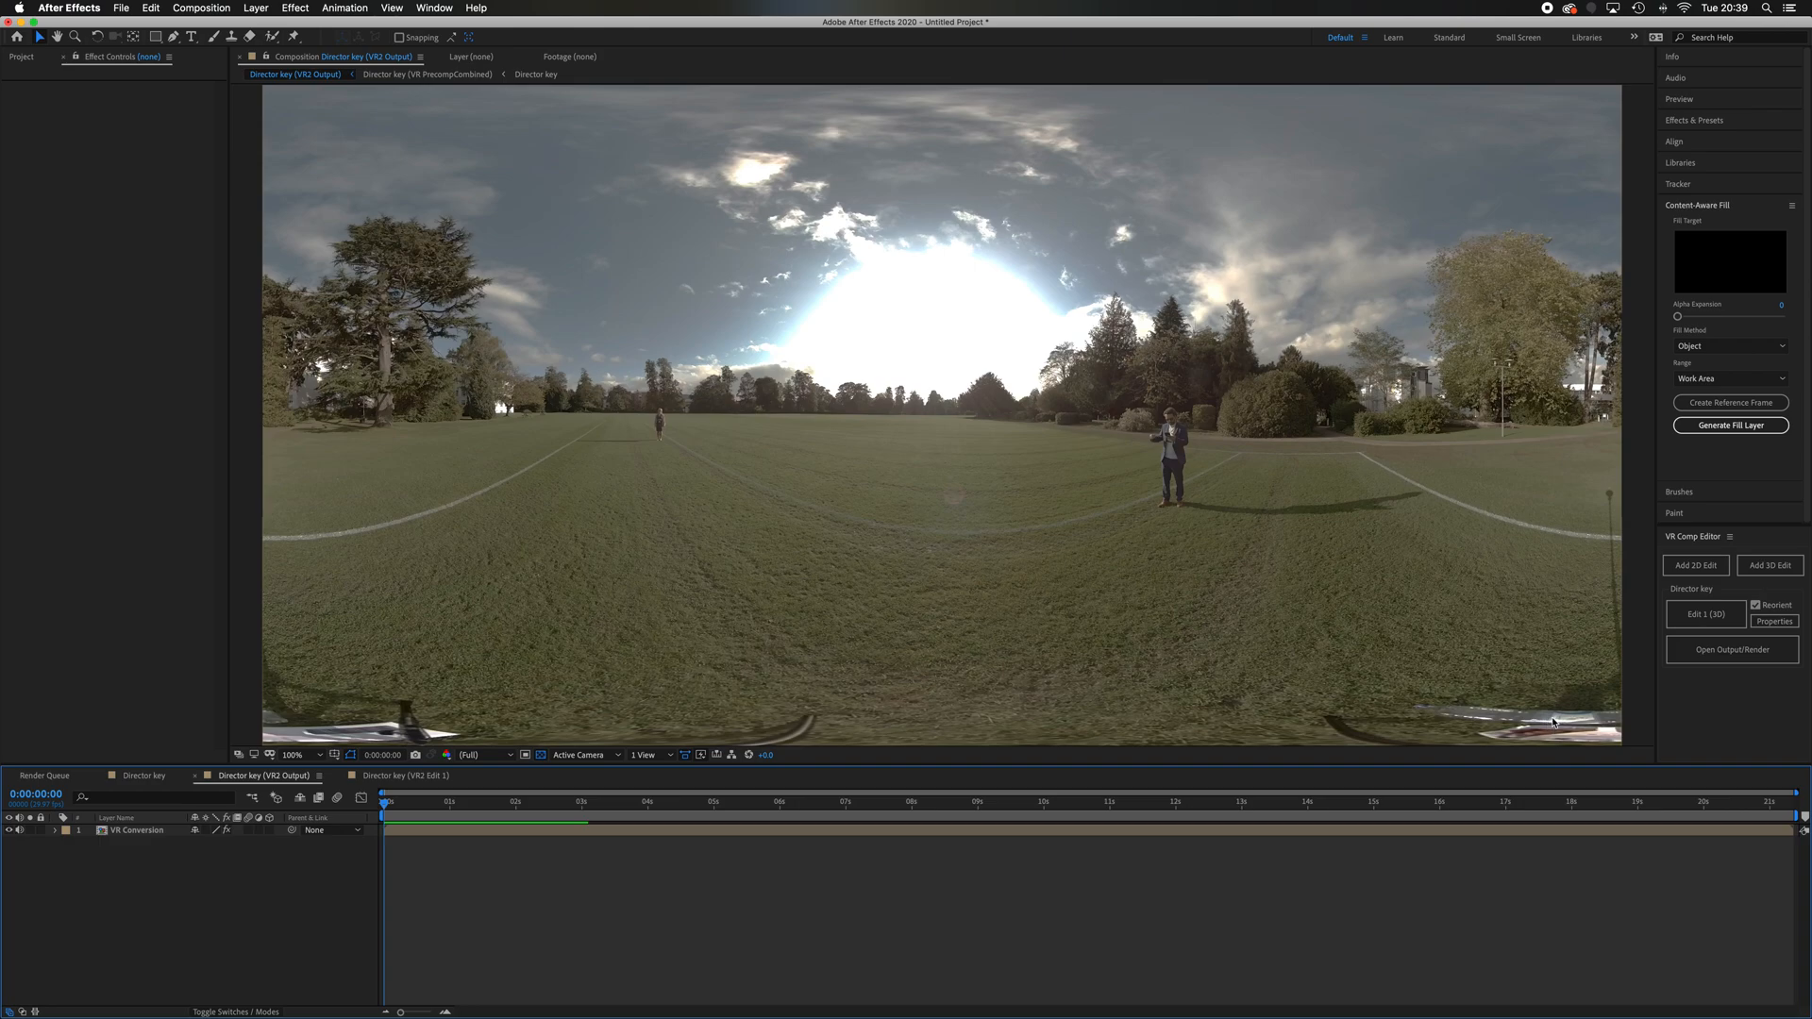
mouse_move(1482, 7)
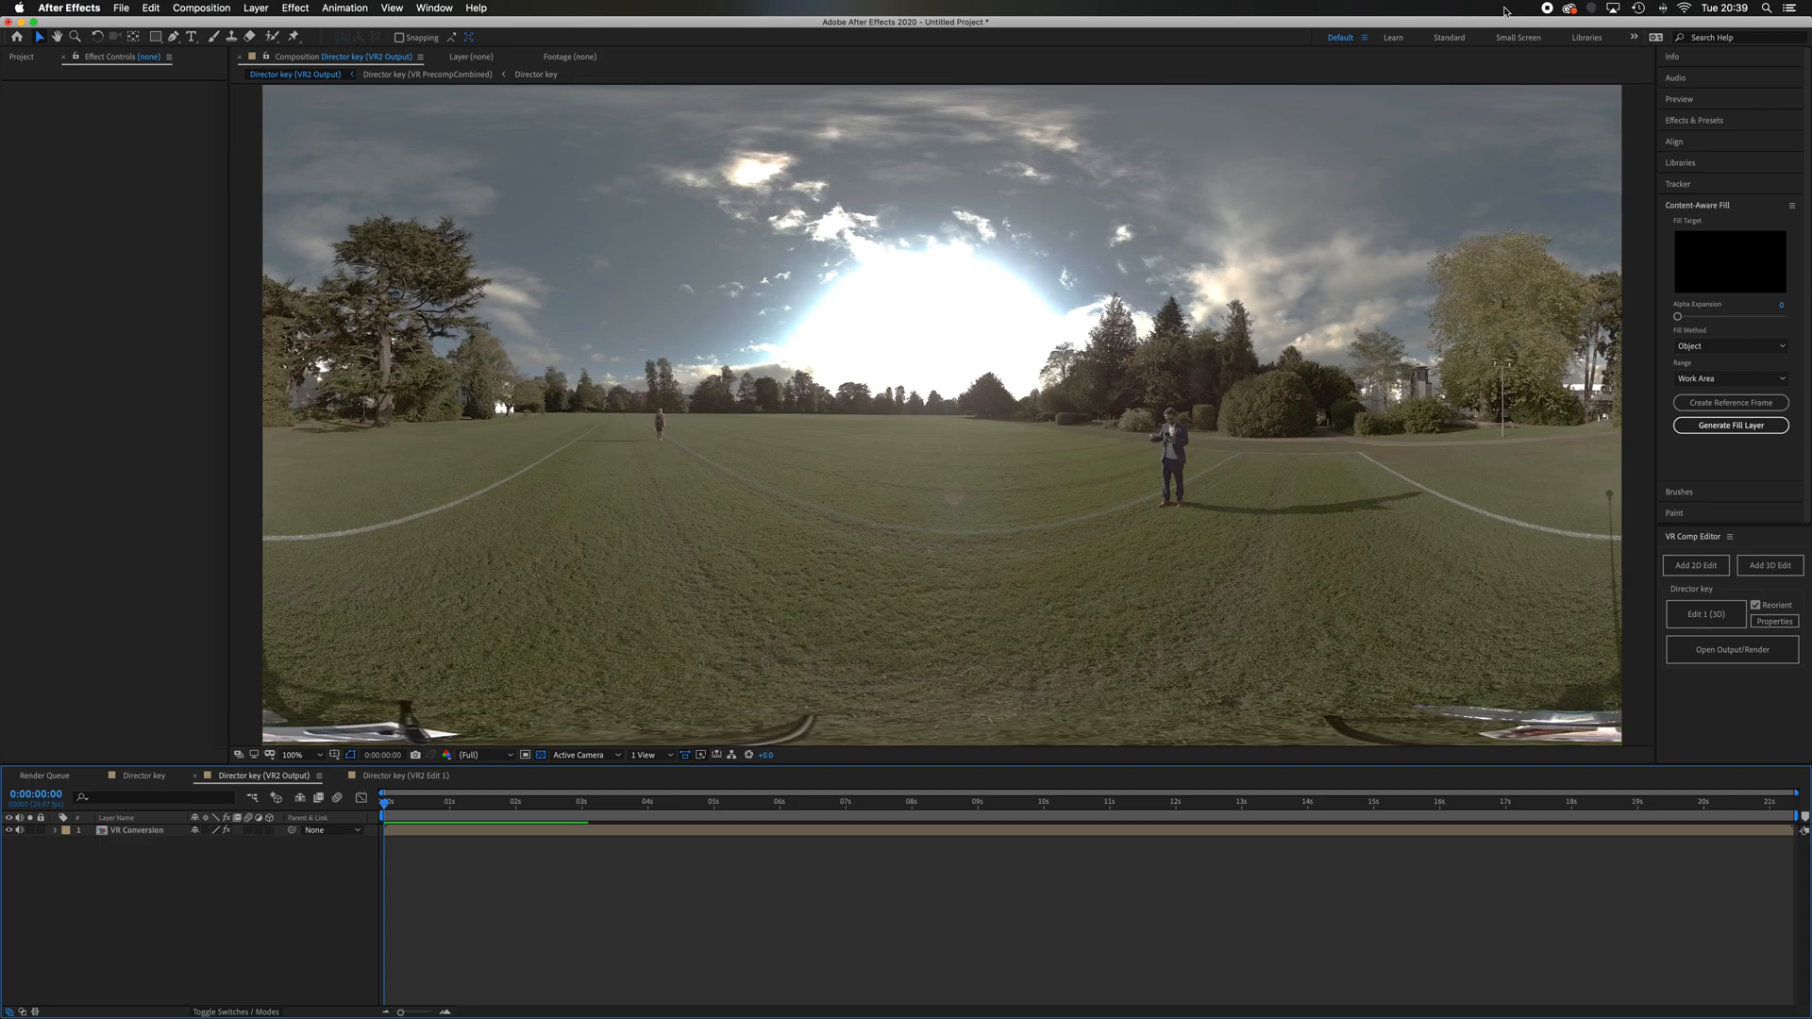